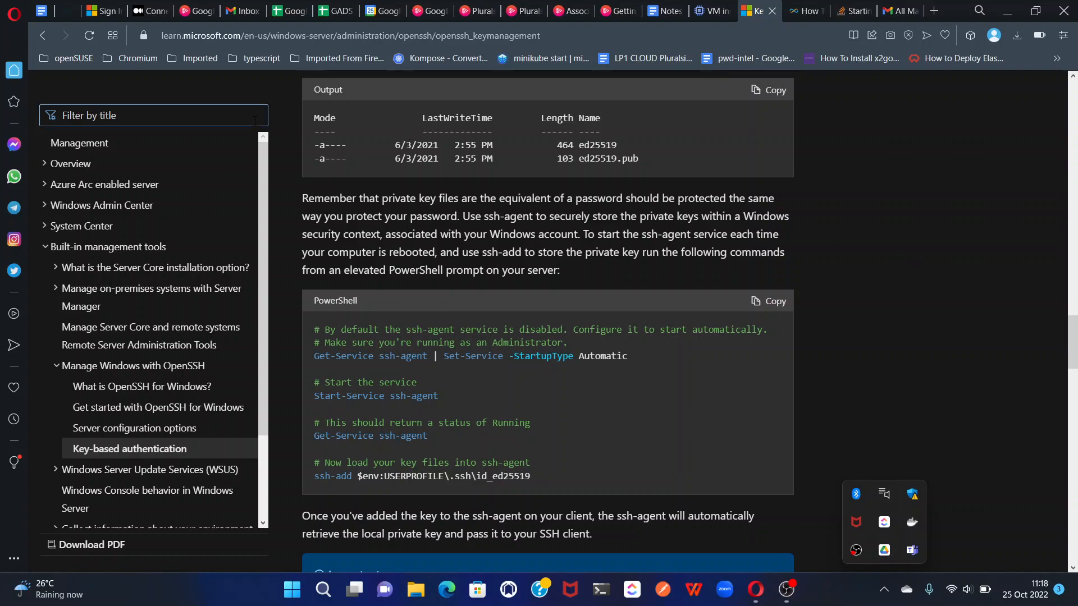
# Step: Review the PuTTYgen key-generation section of the Medium PuTTY SSH article
pyautogui.click(135, 11)
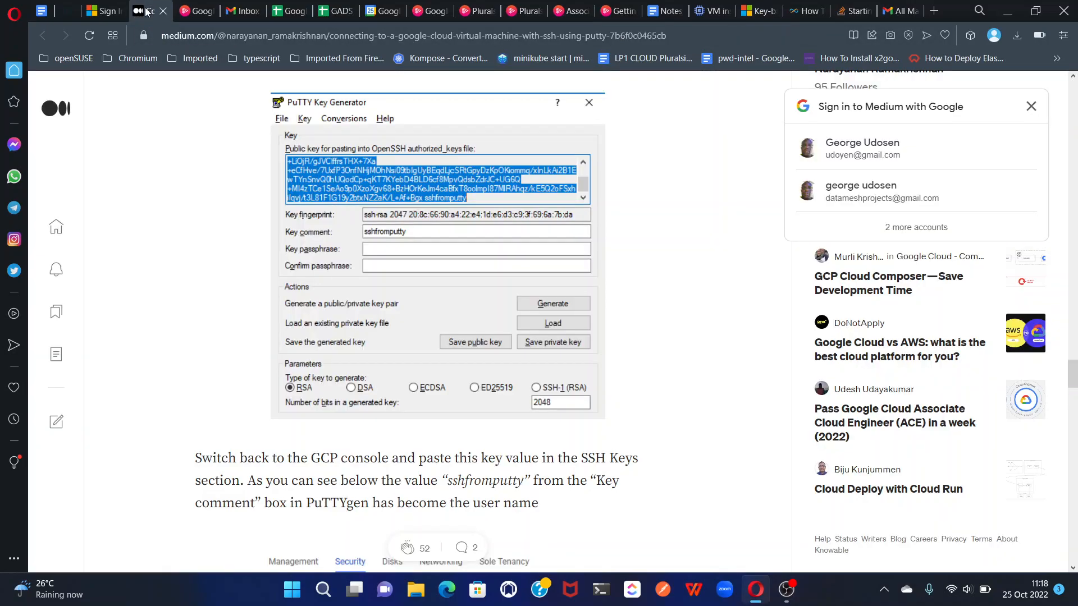
pyautogui.scroll(-3)
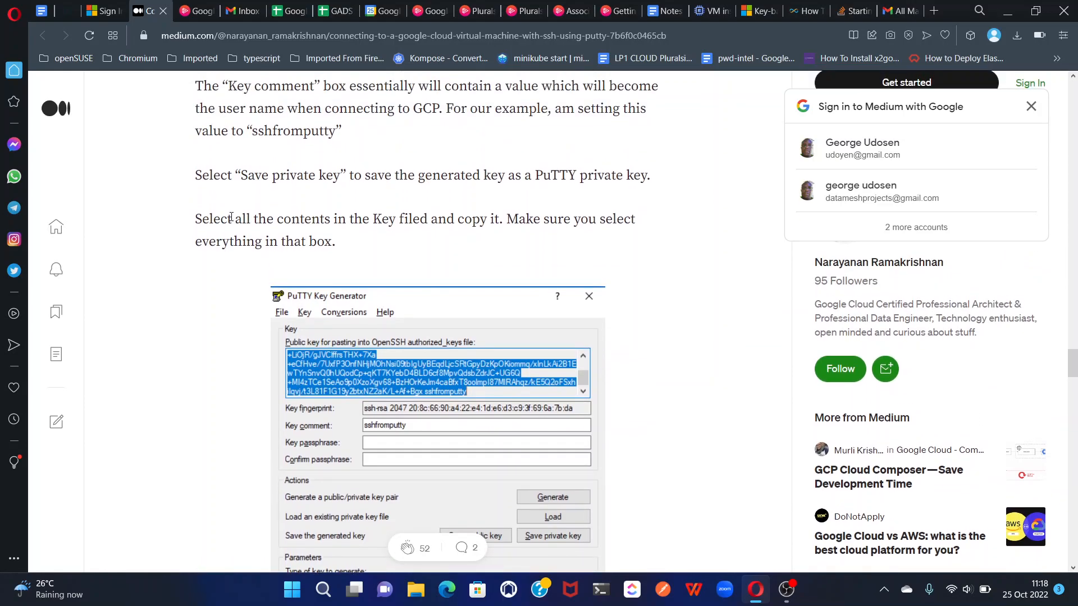
pyautogui.scroll(-3)
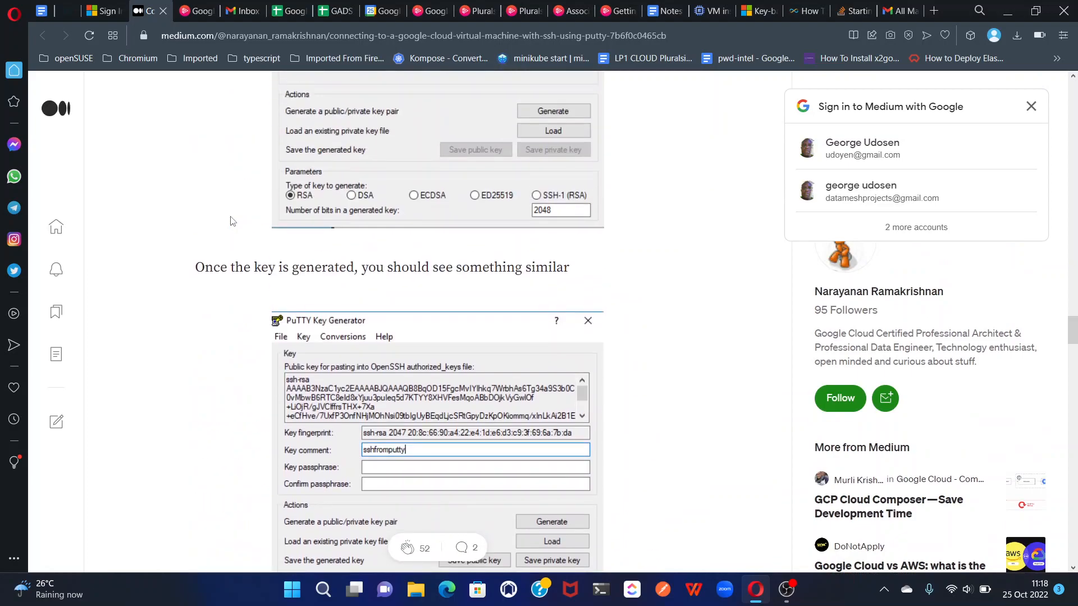
pyautogui.scroll(-3)
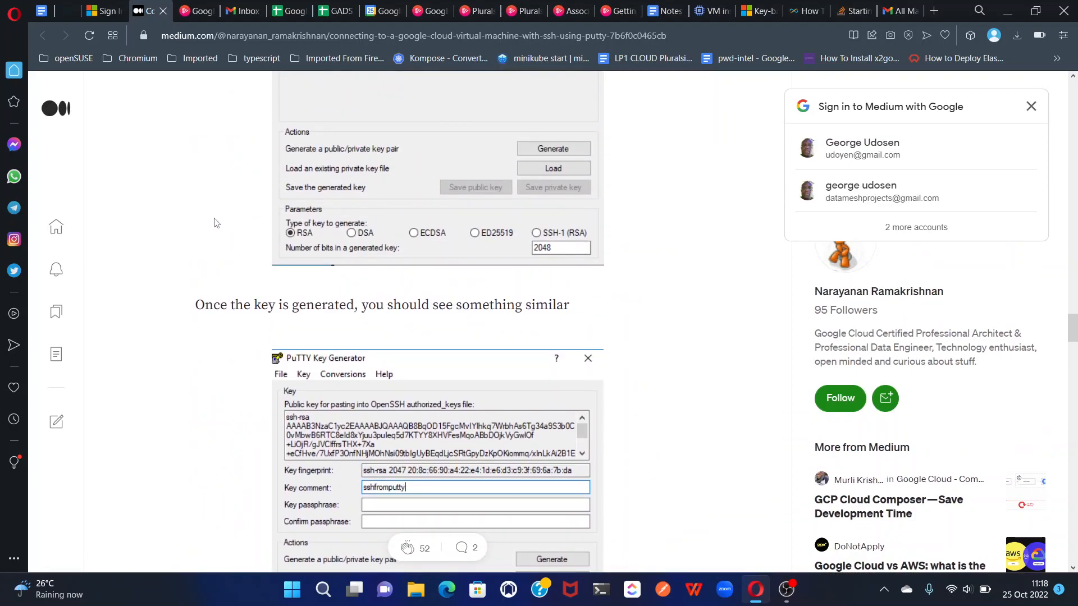
pyautogui.scroll(-3)
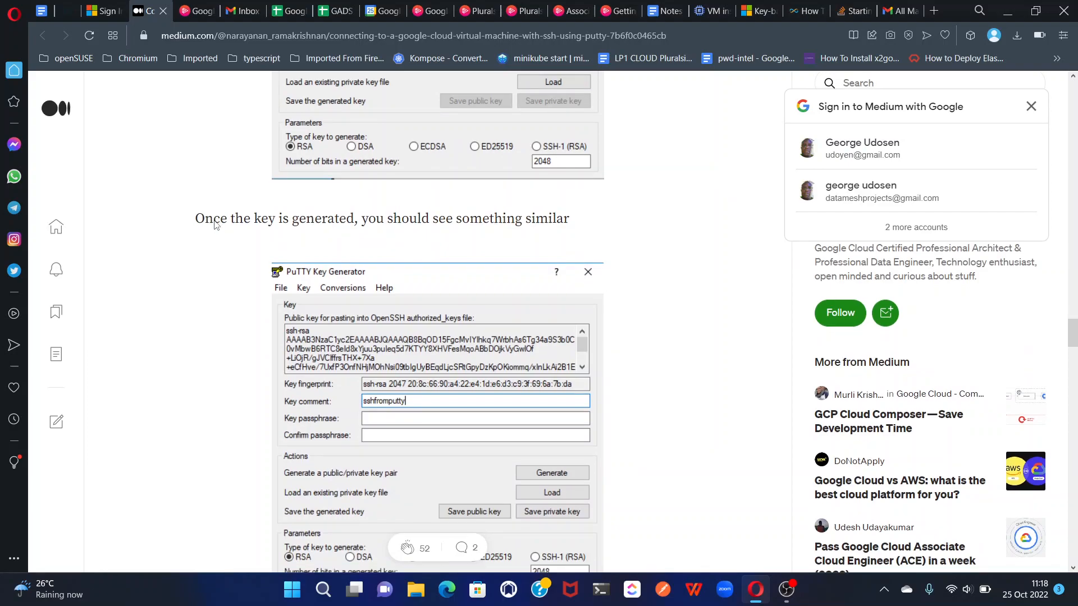
pyautogui.scroll(-3)
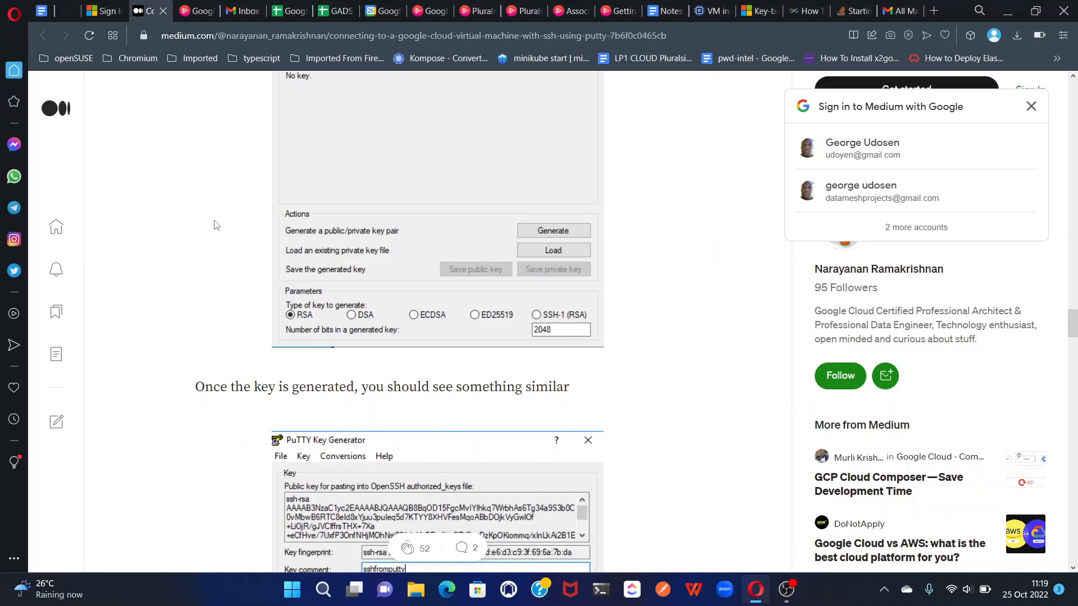
pyautogui.moveTo(336, 57)
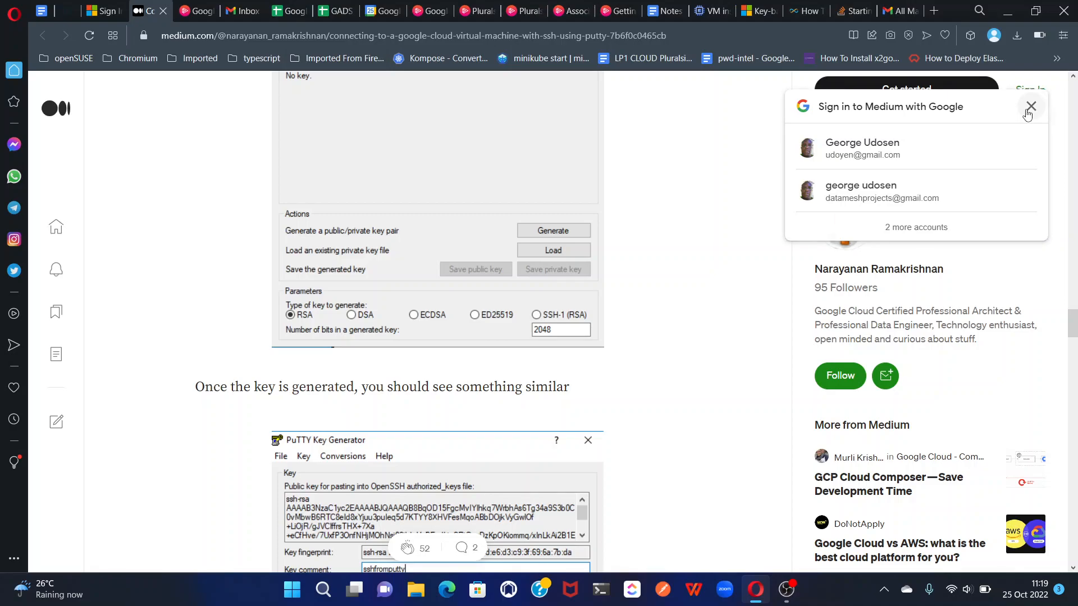
# Step: Dismiss the 'Sign in to Medium with Google' popup over the article
pyautogui.click(1029, 106)
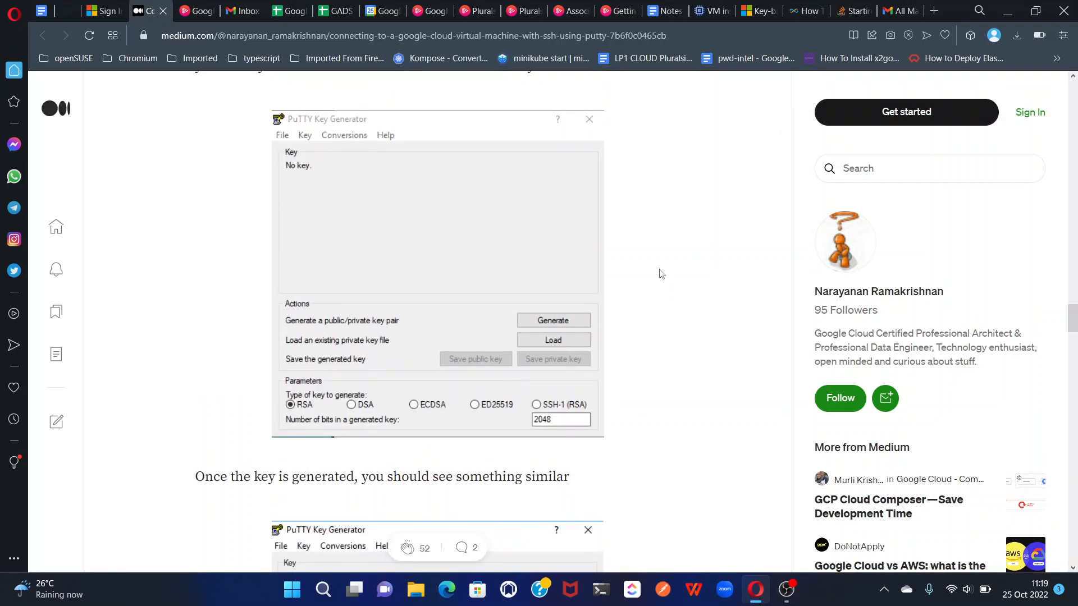
pyautogui.moveTo(755, 72)
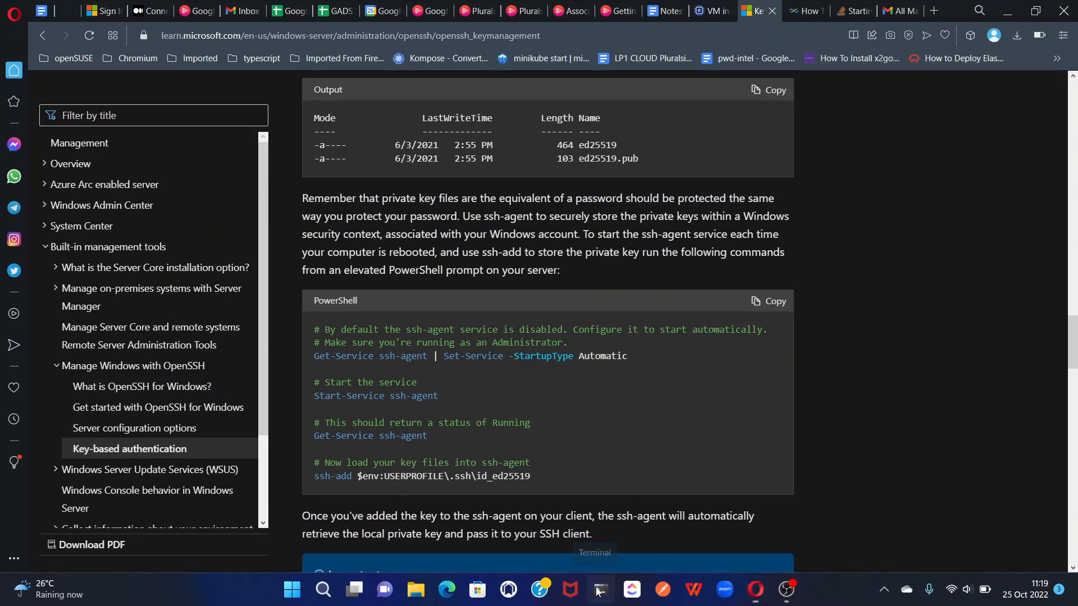
# Step: Launch a Windows PowerShell terminal from the taskbar
pyautogui.click(598, 589)
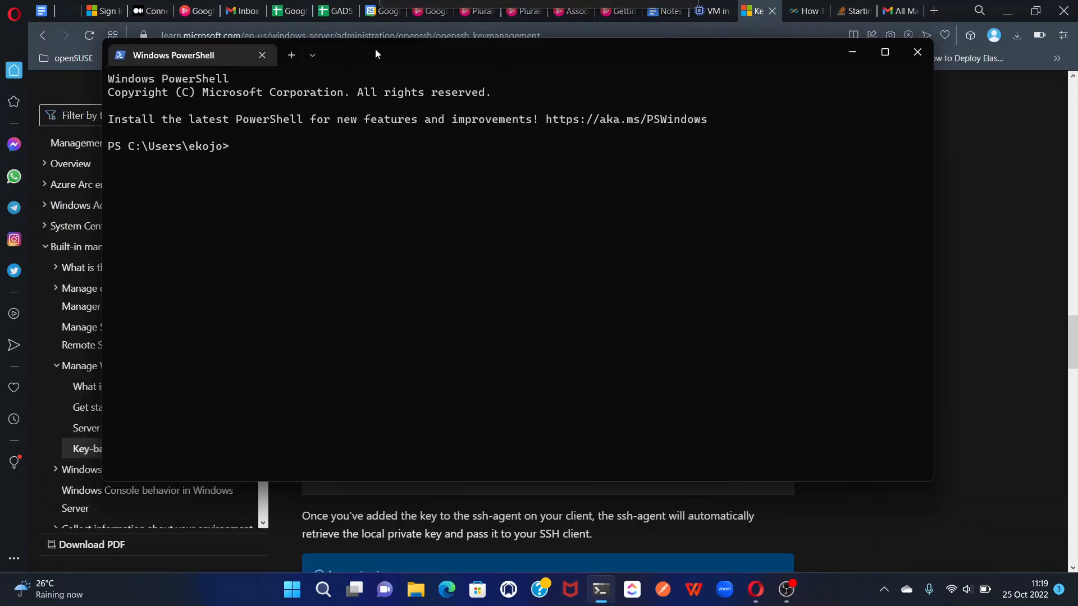
pyautogui.moveTo(389, 368)
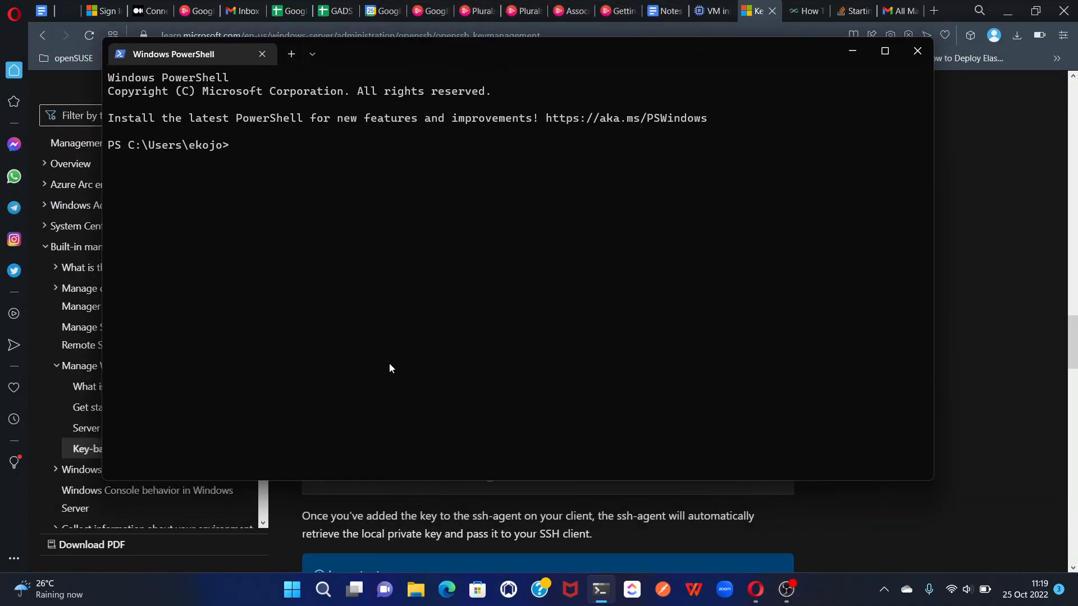
# Step: Search Start for PowerShell and run it as administrator
pyautogui.click(292, 589)
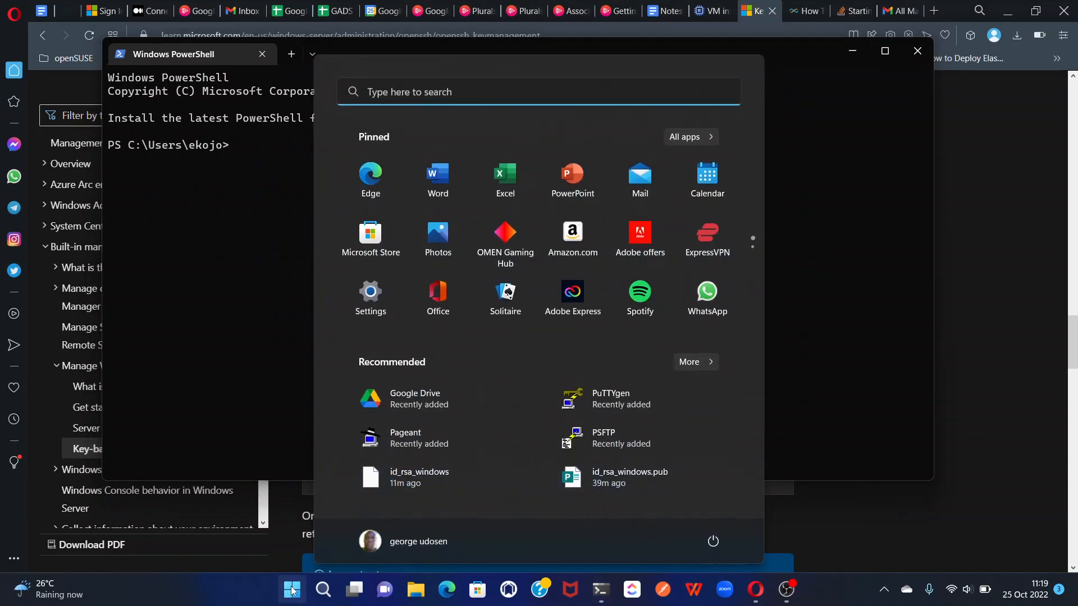
pyautogui.write('POWERshell')
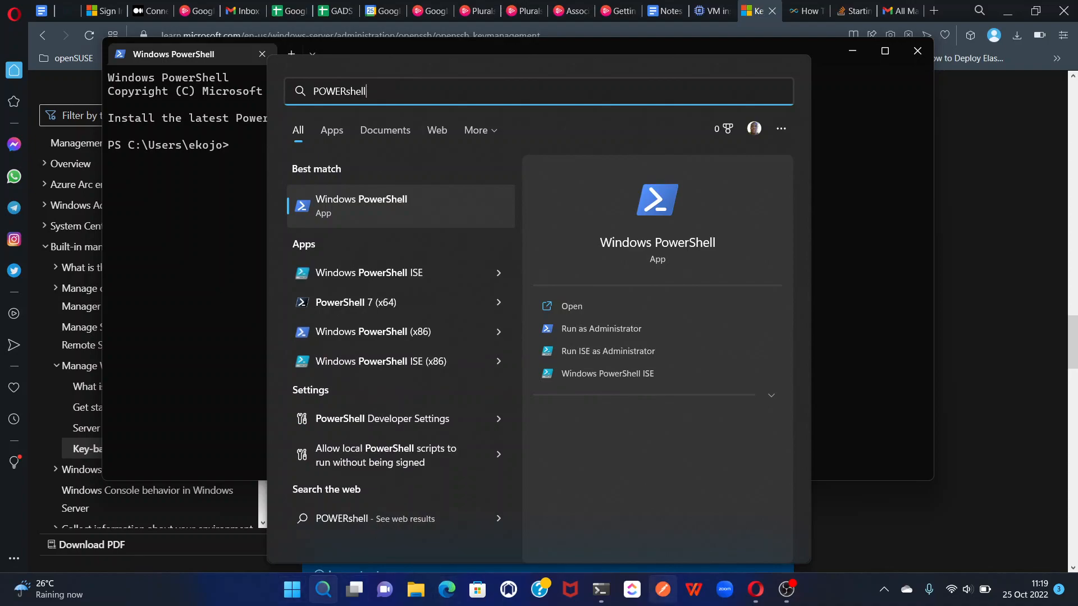
pyautogui.moveTo(615, 337)
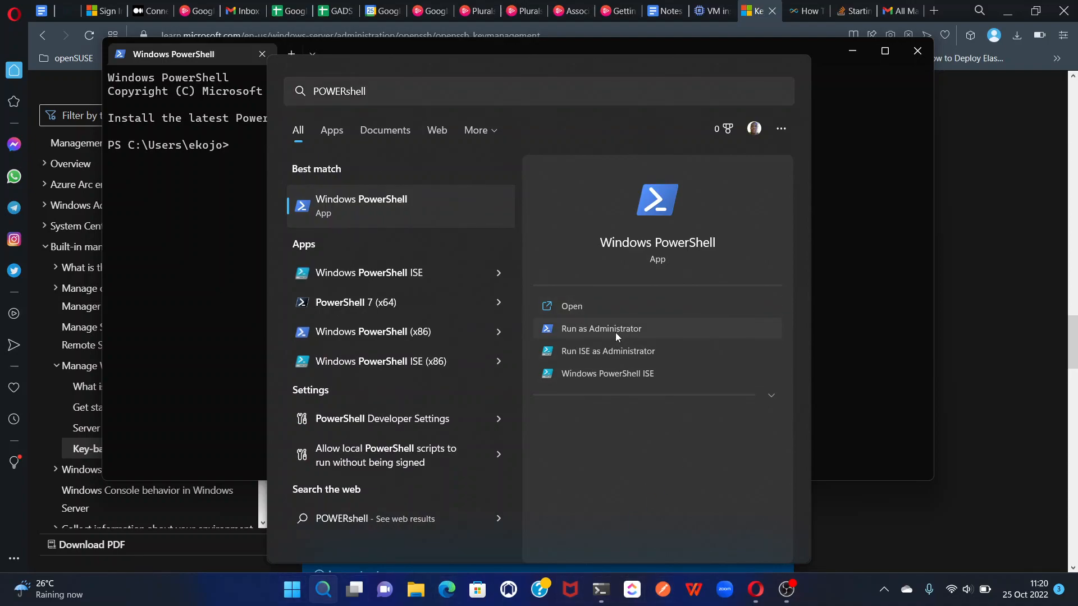
pyautogui.click(599, 329)
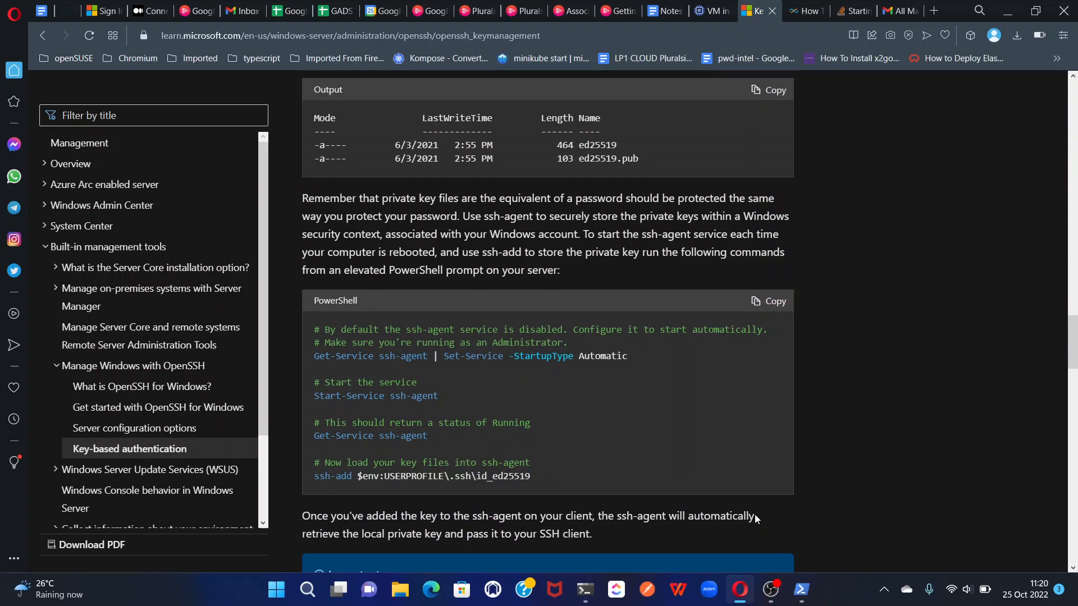
pyautogui.moveTo(882, 390)
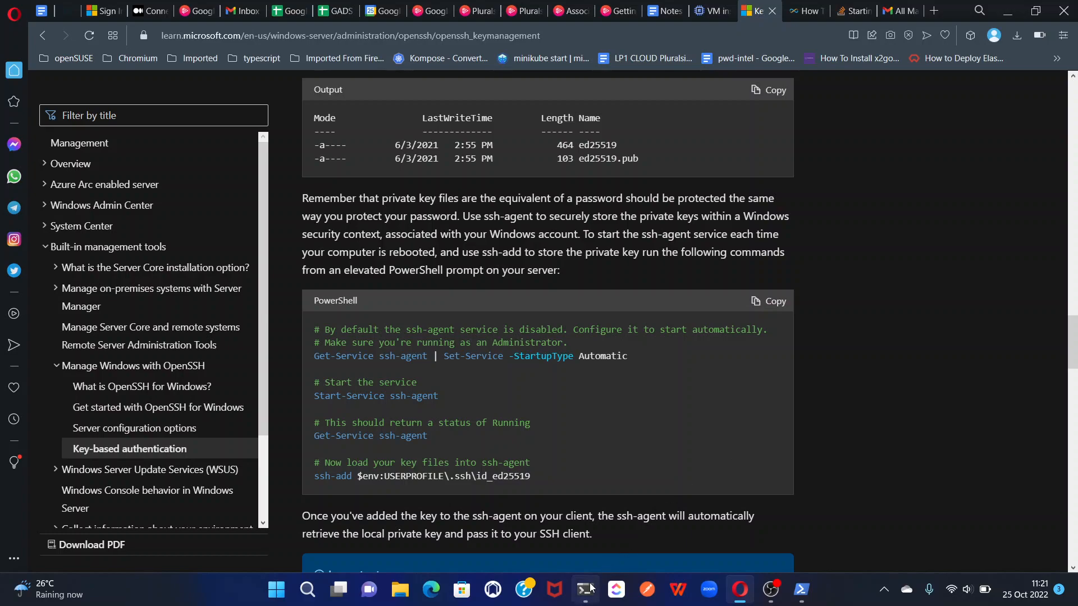
# Step: Run ssh-keygen --help in PowerShell to show its usage options
pyautogui.click(584, 589)
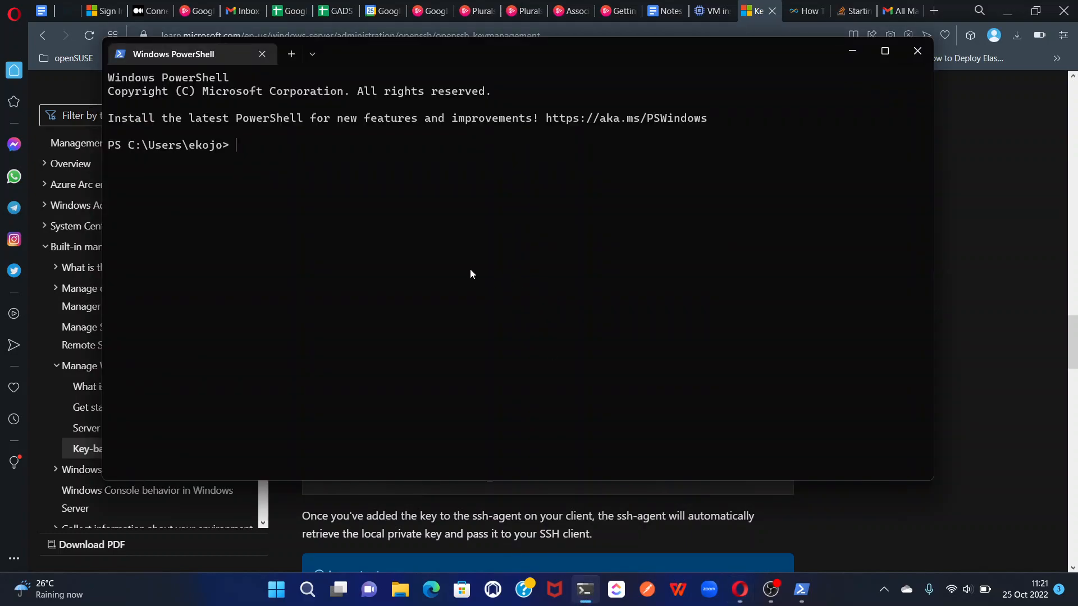
pyautogui.write('ssh-')
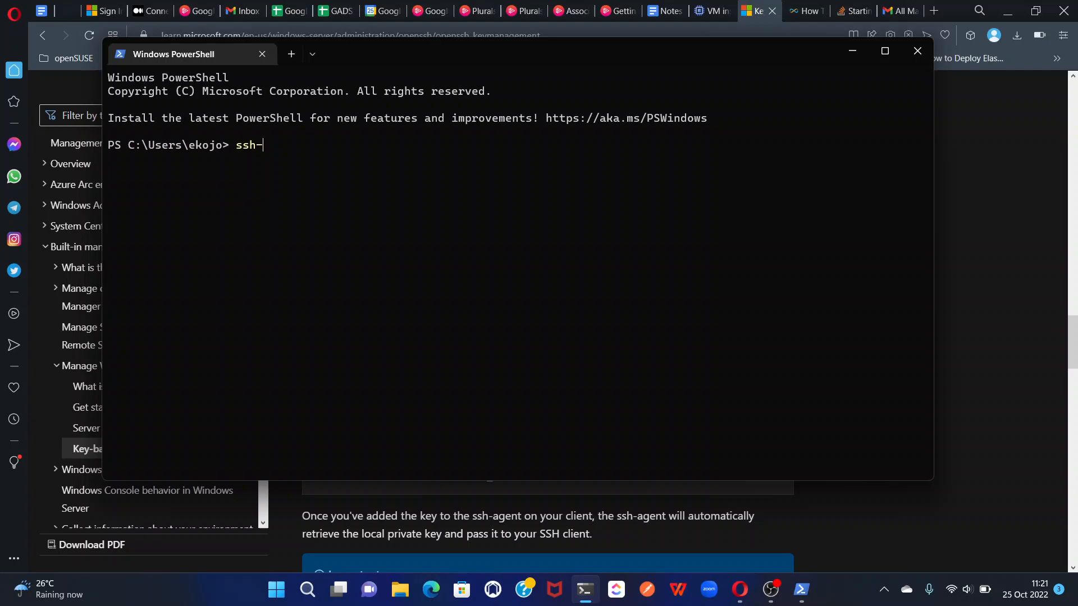
pyautogui.write('keygen -b')
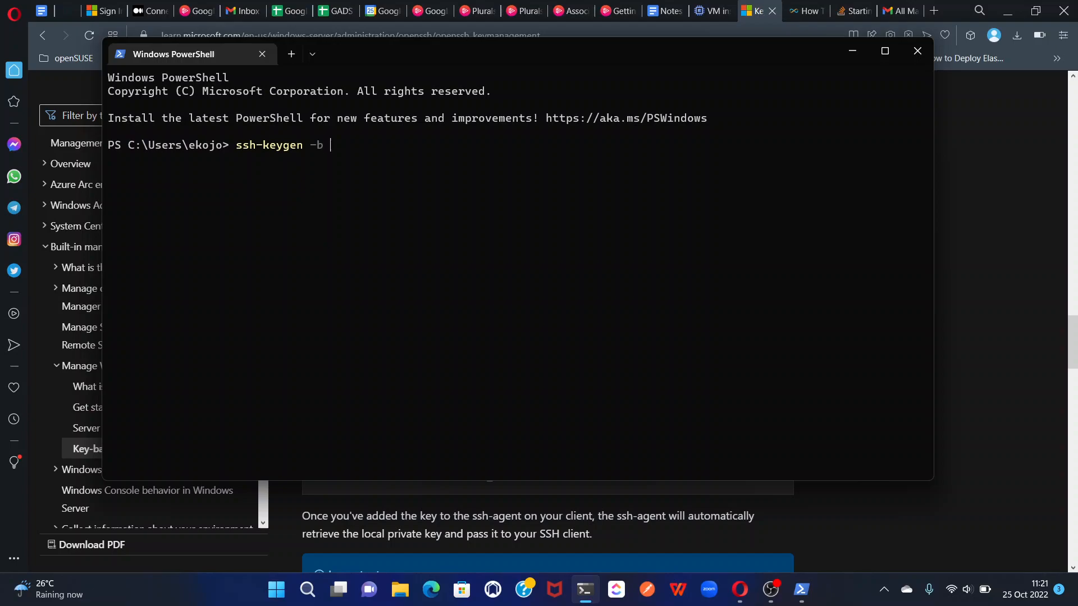
pyautogui.moveTo(434, 281)
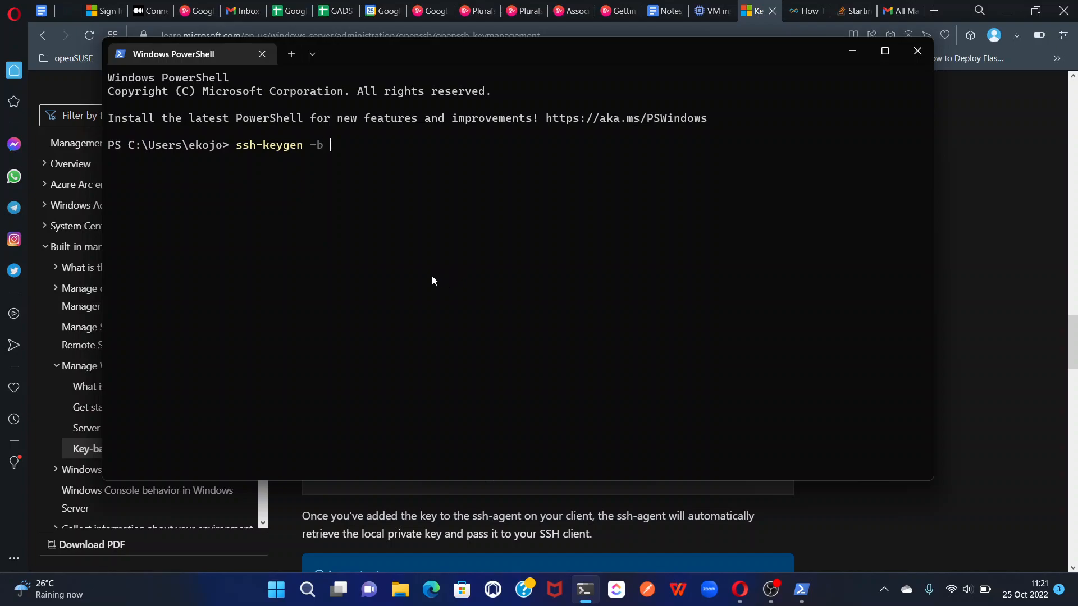
pyautogui.press('Backspace')
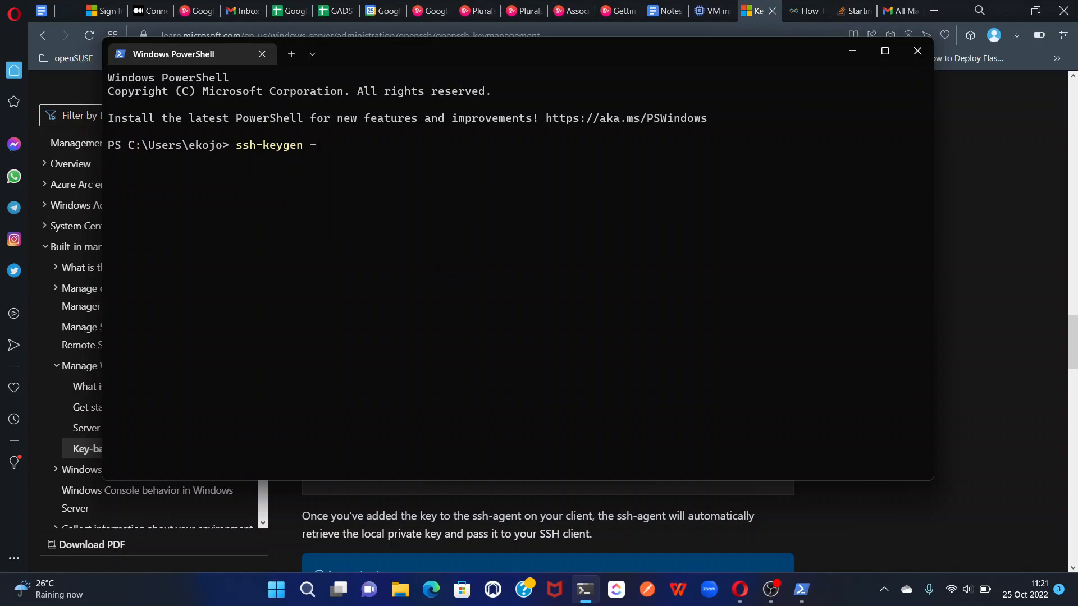
pyautogui.write('-help')
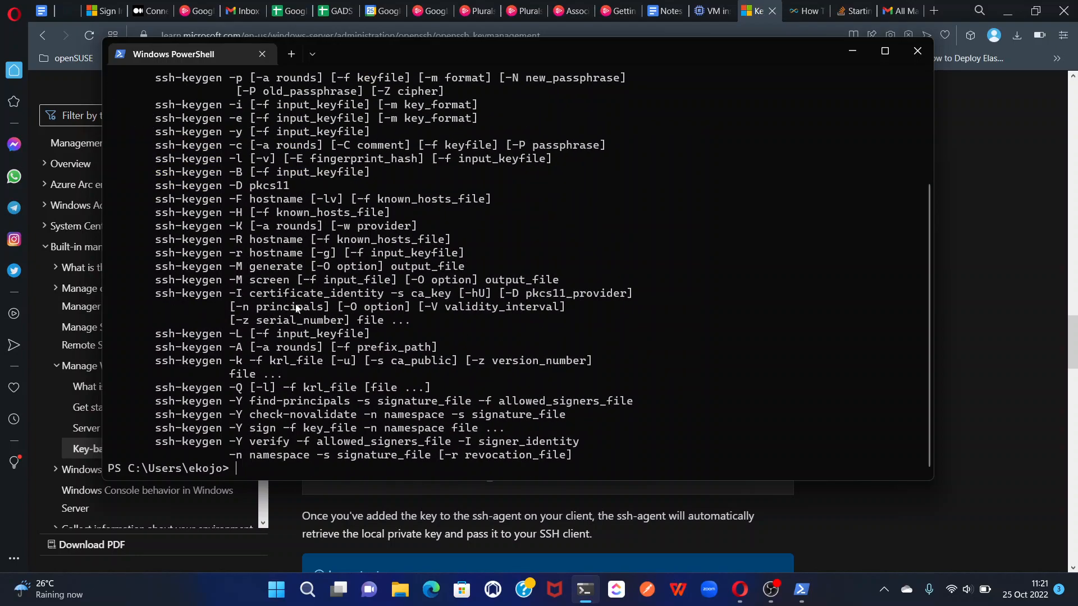
pyautogui.write('ssh-keygen --help')
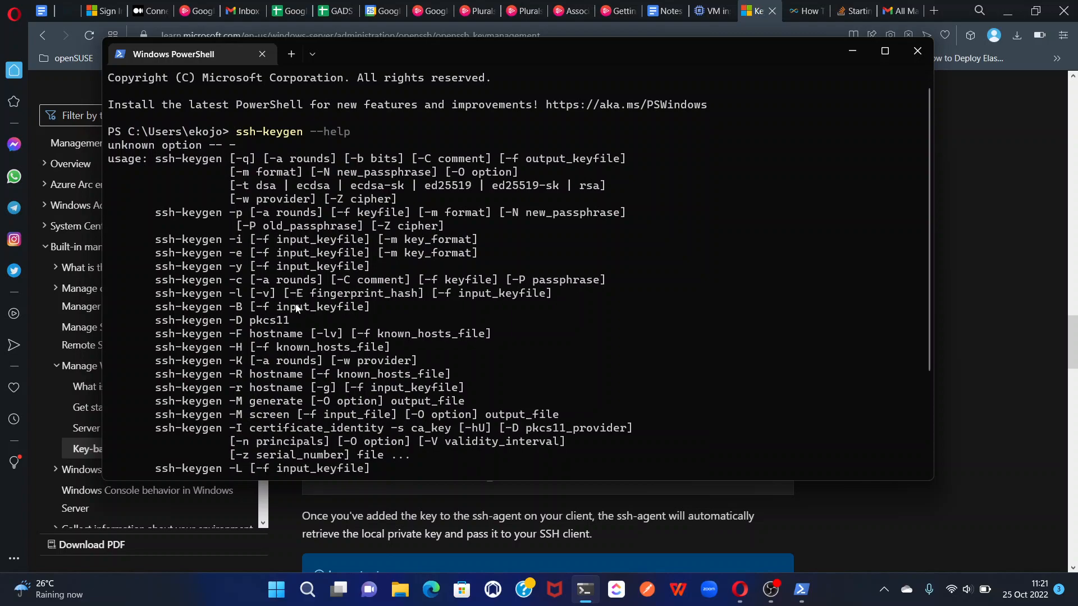
pyautogui.scroll(-3)
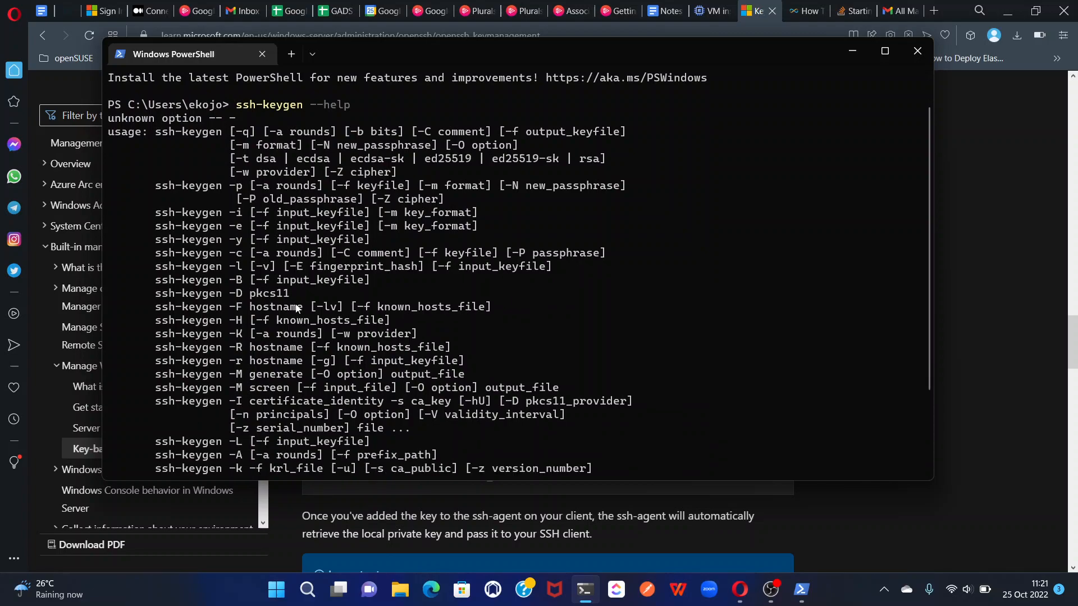
pyautogui.moveTo(250, 253)
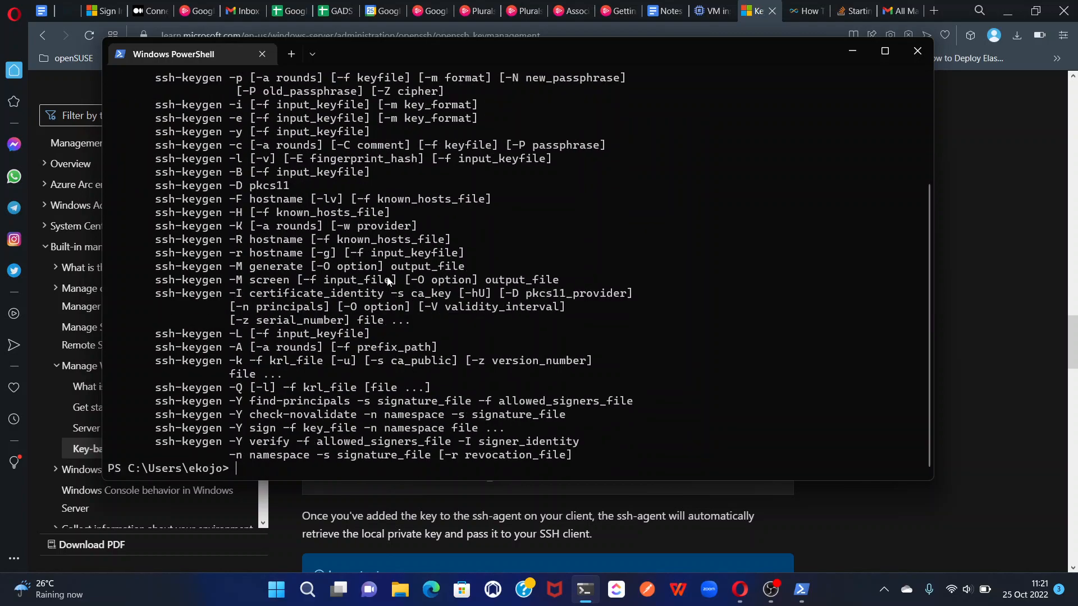
pyautogui.write('ssh-keygen --help')
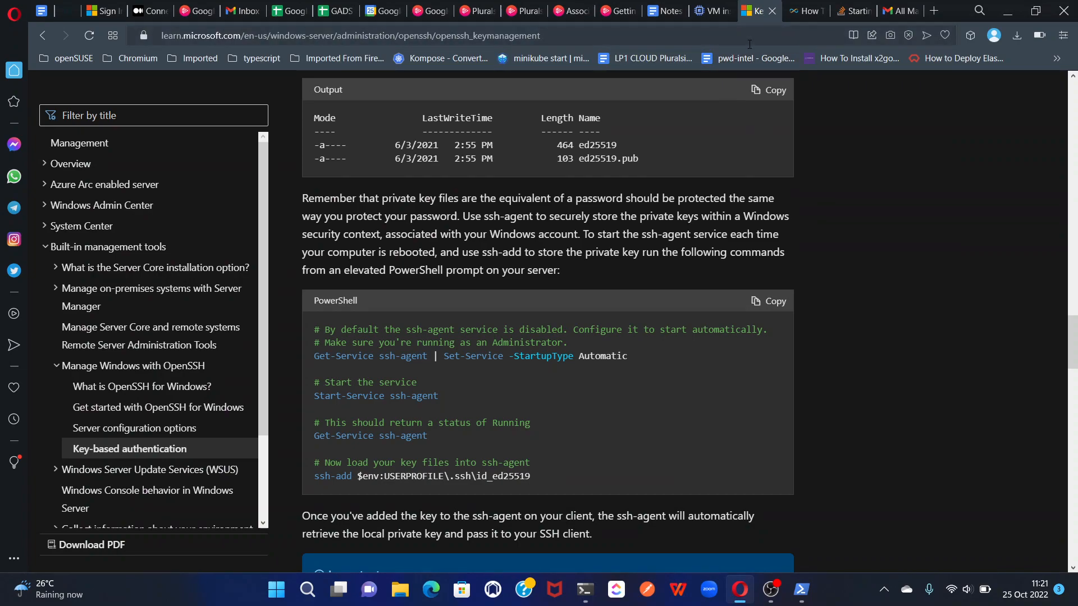
pyautogui.moveTo(764, 116)
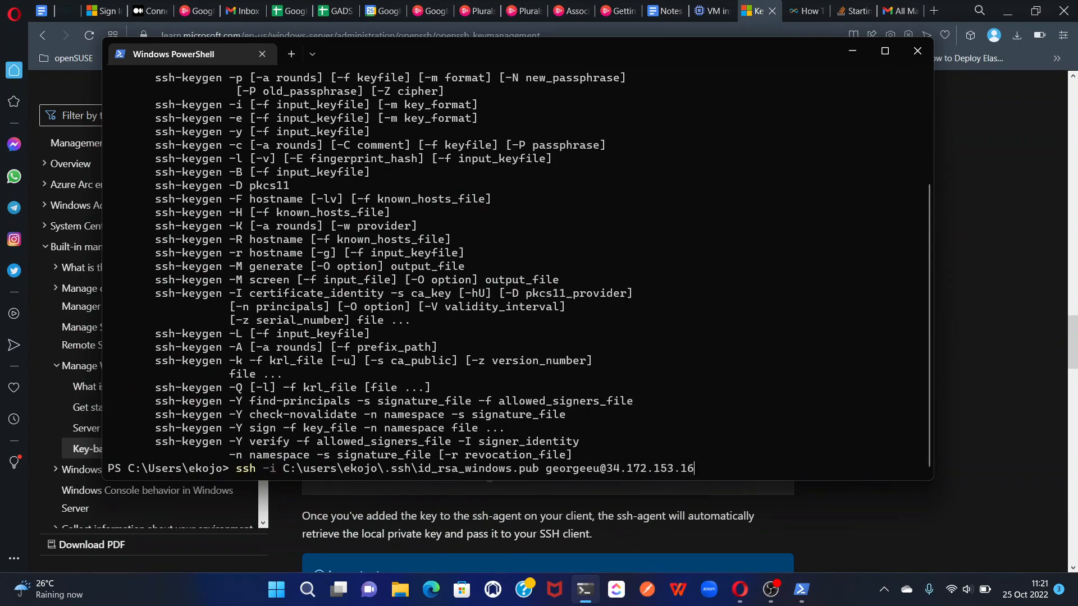
# Step: Recall earlier commands from history (Get-Service ssh-agent, ssh -i id_rsa_windows, git add) without running them
pyautogui.write('Get-Service ssh-agent | select StartType')
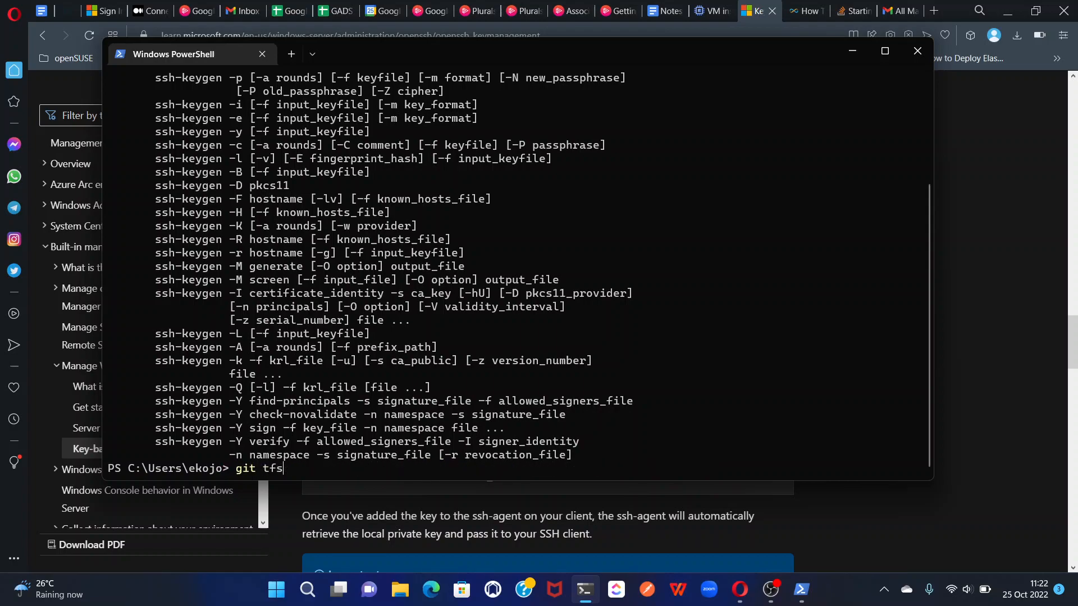
pyautogui.write('Get-Service ssh-agent | select StartType')
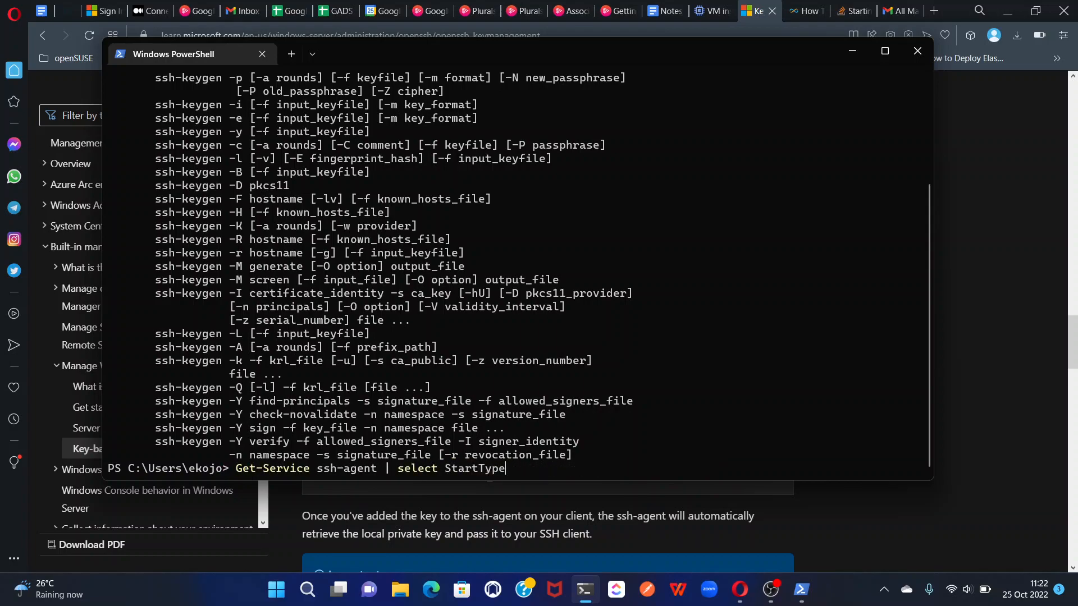
pyautogui.write('ssh -i C:\\users\\ekojo\\.ssh\\id_rsa_windows ekojo@udoyen-hp@34.172.153.16')
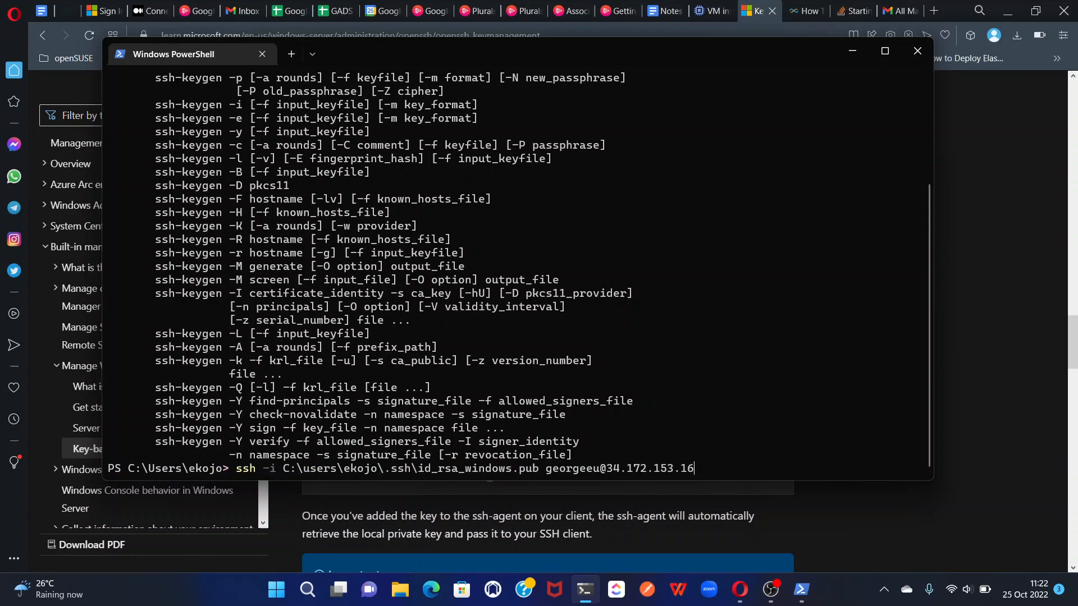
pyautogui.write('Get-Service ssh-agent | select StartType')
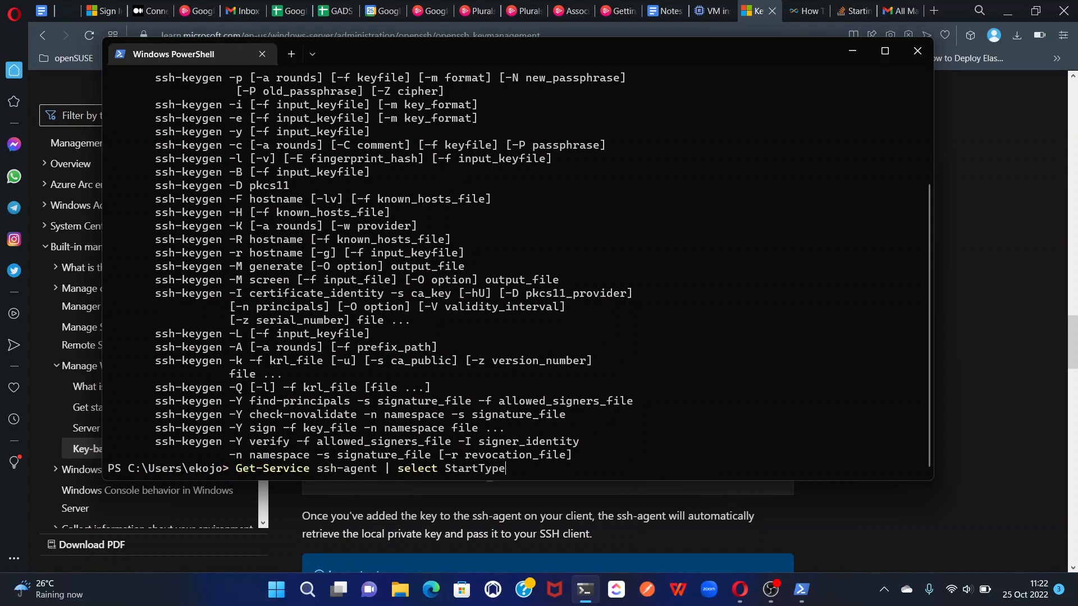
pyautogui.write('git add --all')
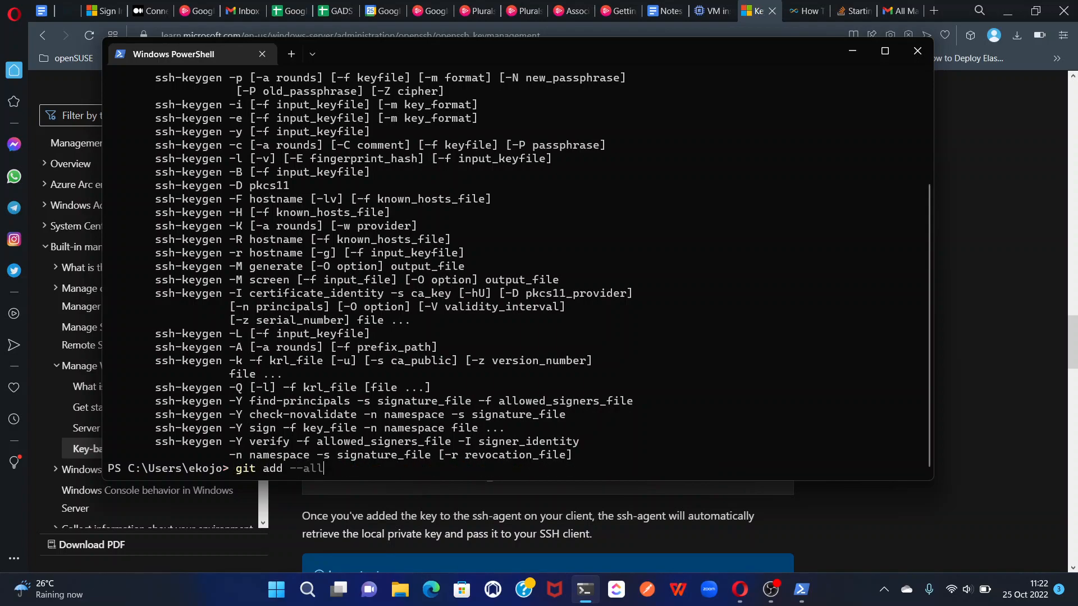
pyautogui.write('pipenv run pip freeze > ..\\requirements.txt')
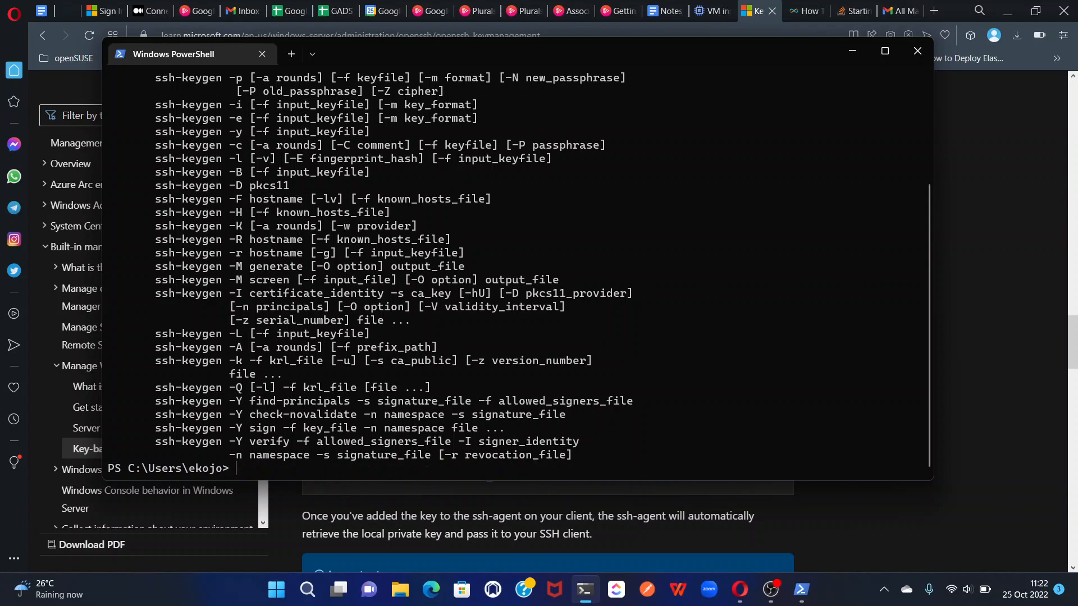
# Step: Bring the Microsoft Learn key-based authentication page back into view
pyautogui.click(915, 50)
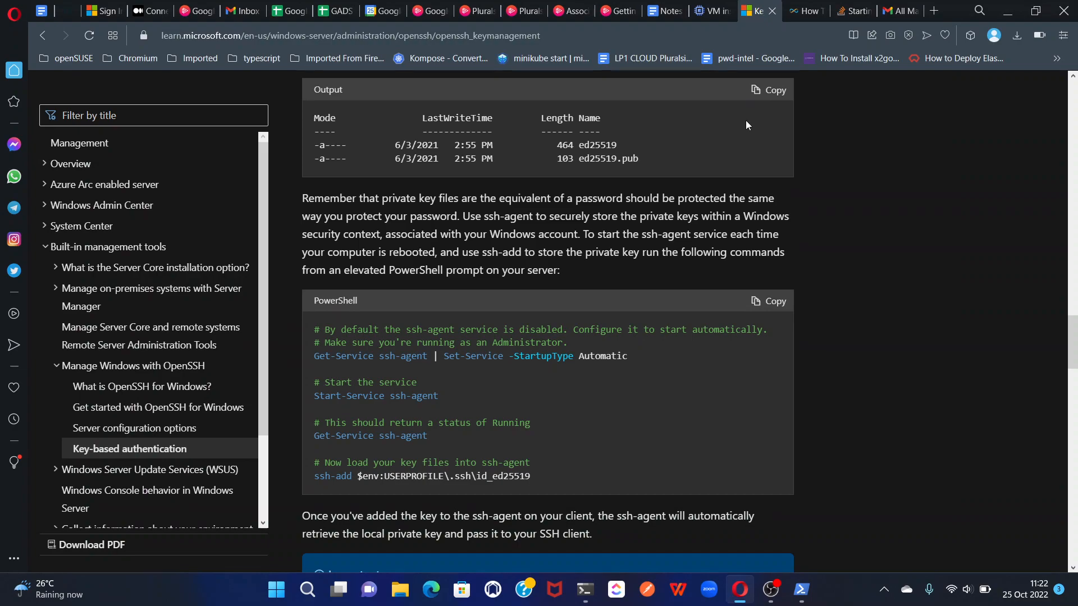
pyautogui.moveTo(791, 143)
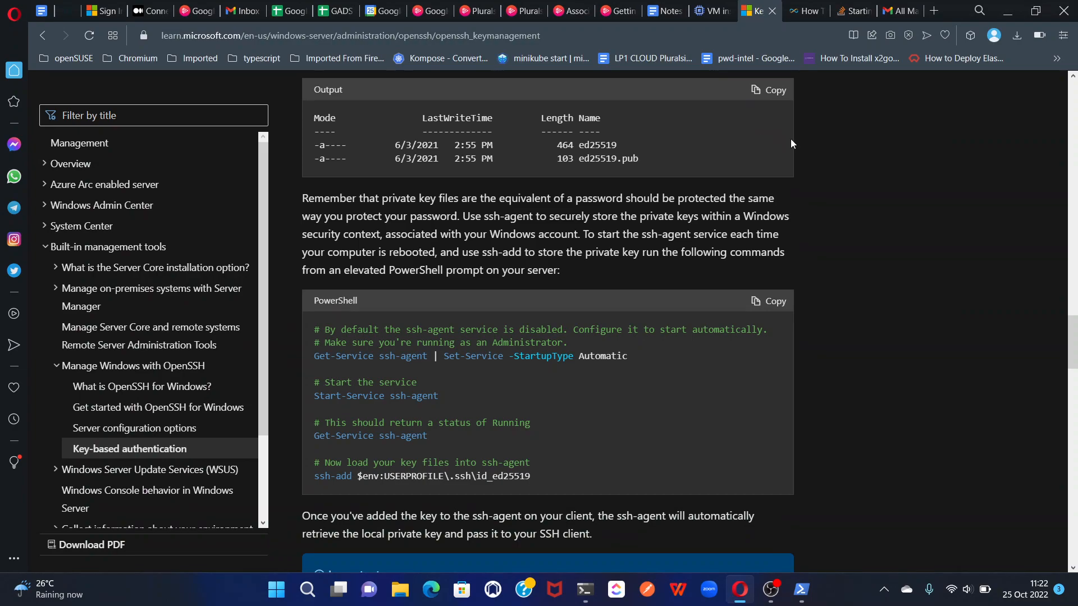
pyautogui.moveTo(767, 156)
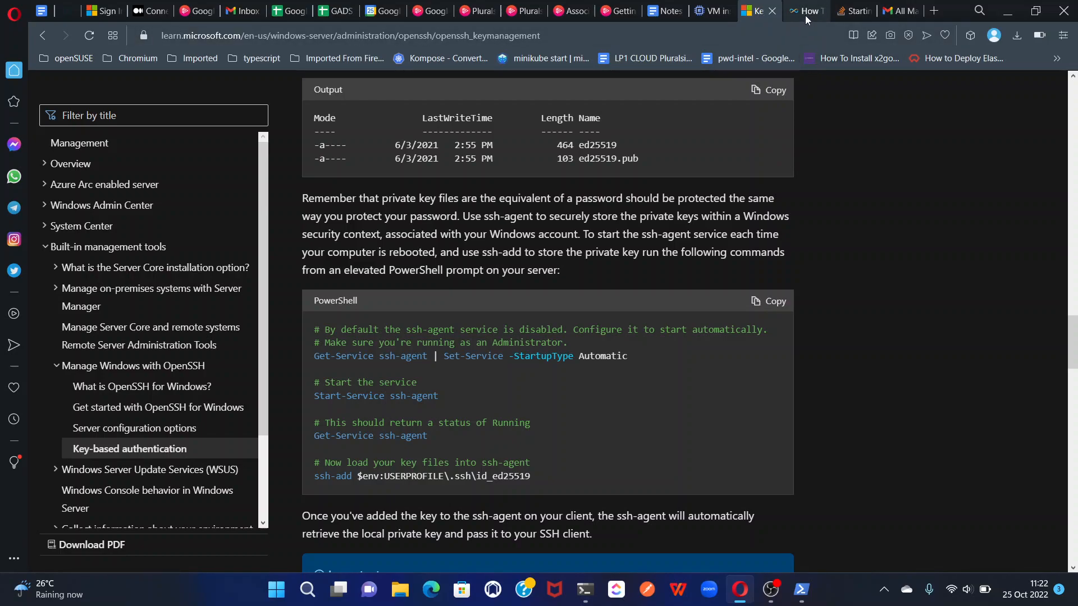
pyautogui.click(806, 12)
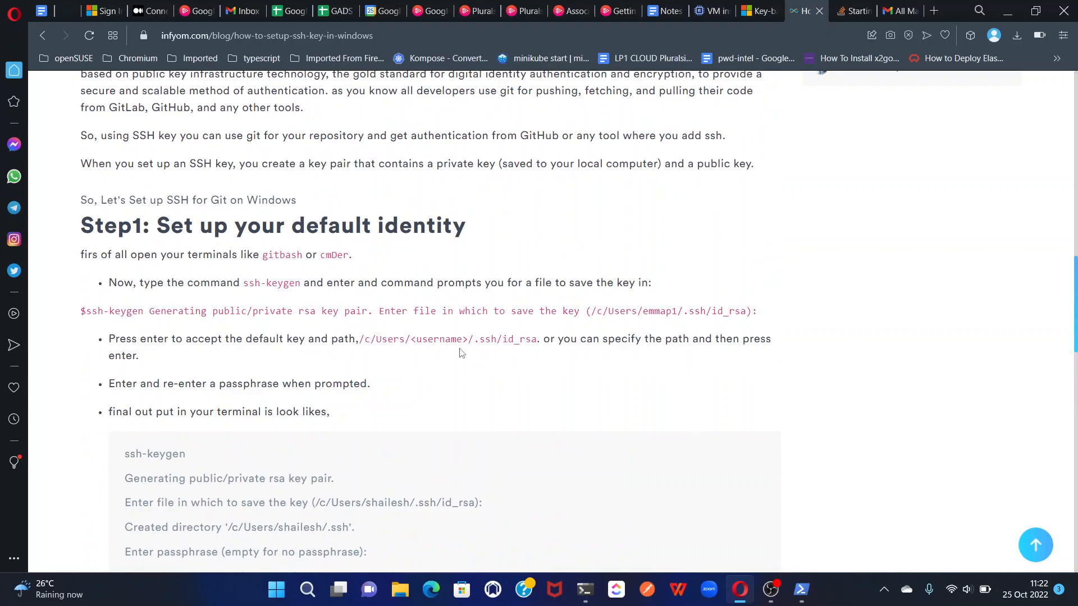
pyautogui.scroll(-3)
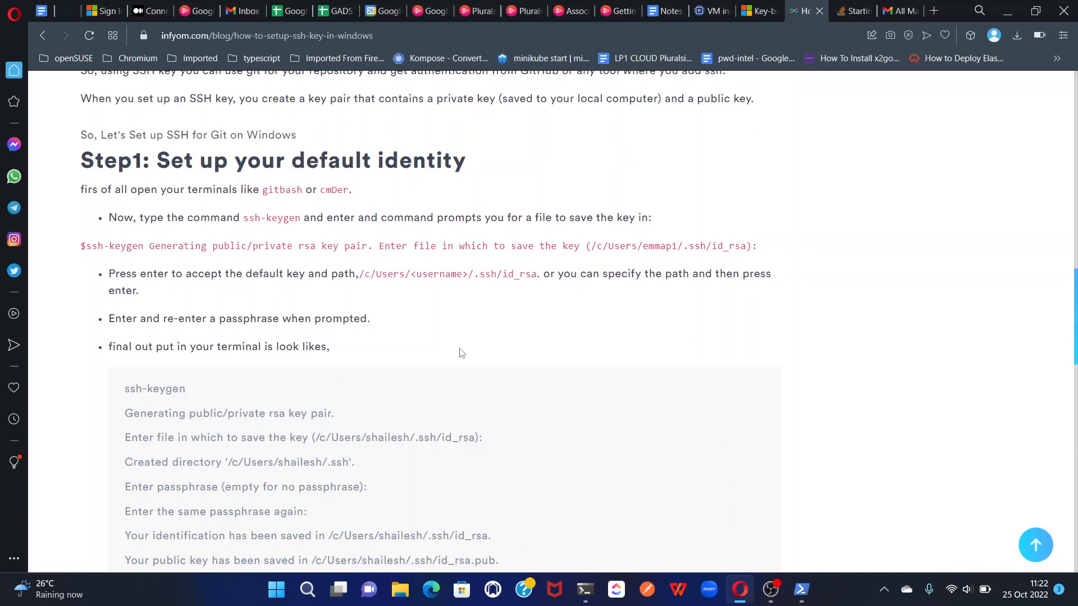
pyautogui.scroll(-3)
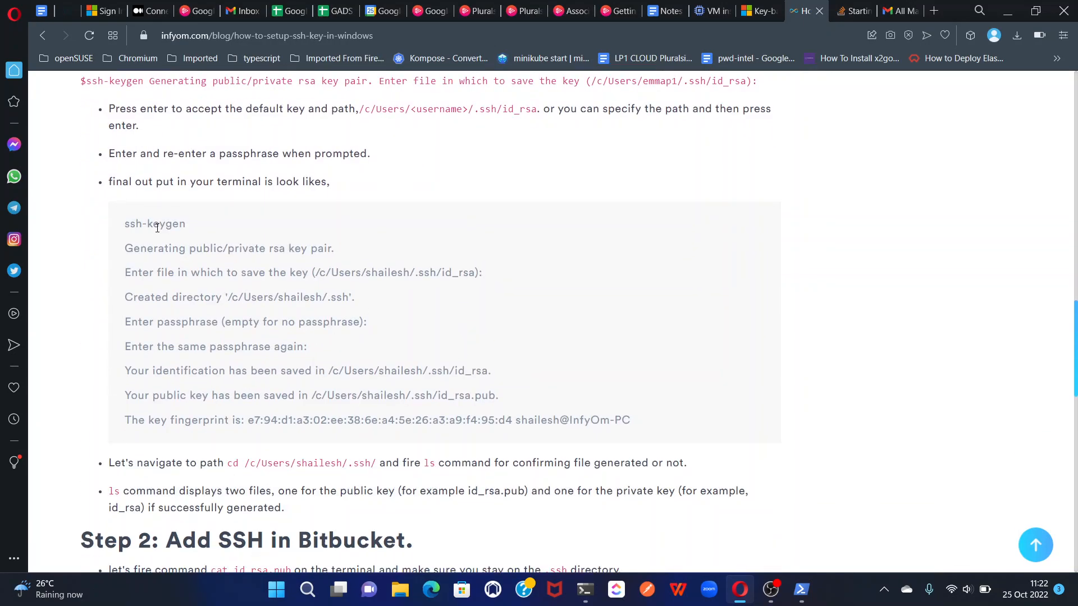
pyautogui.moveTo(299, 314)
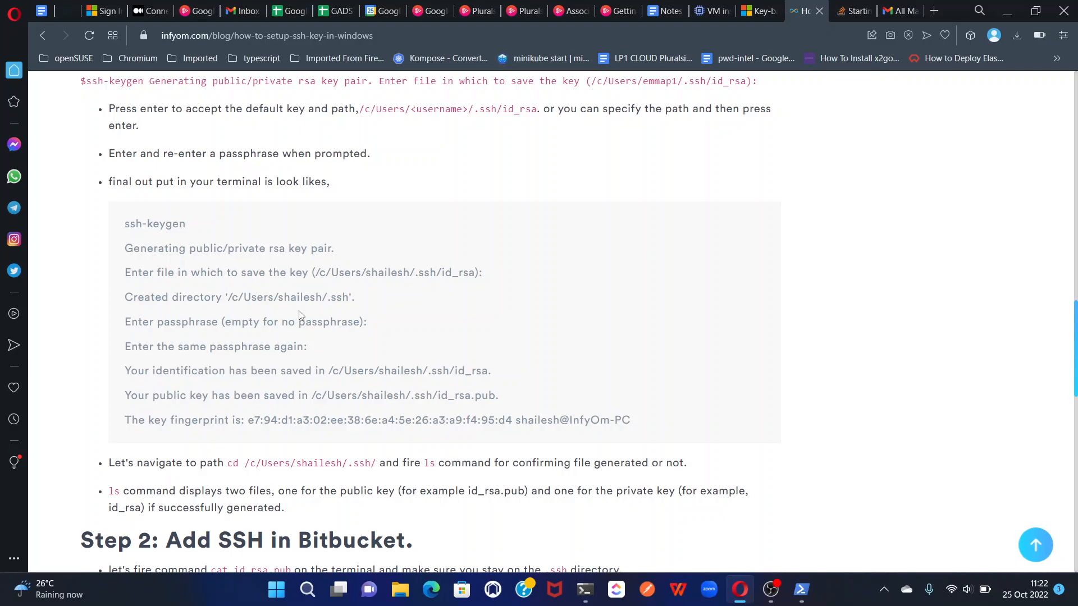
pyautogui.scroll(-3)
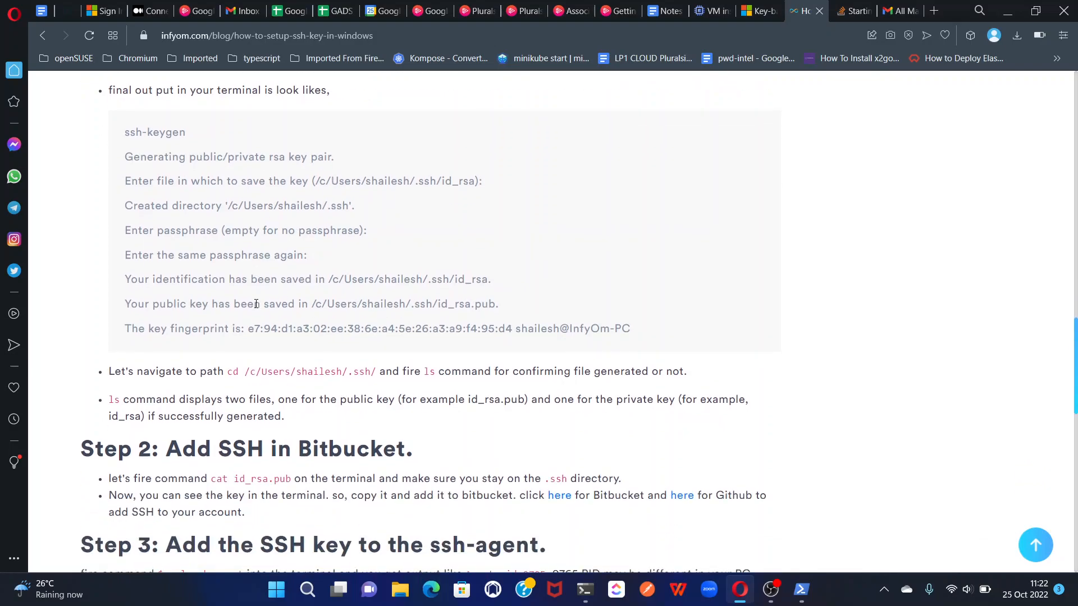
pyautogui.scroll(-3)
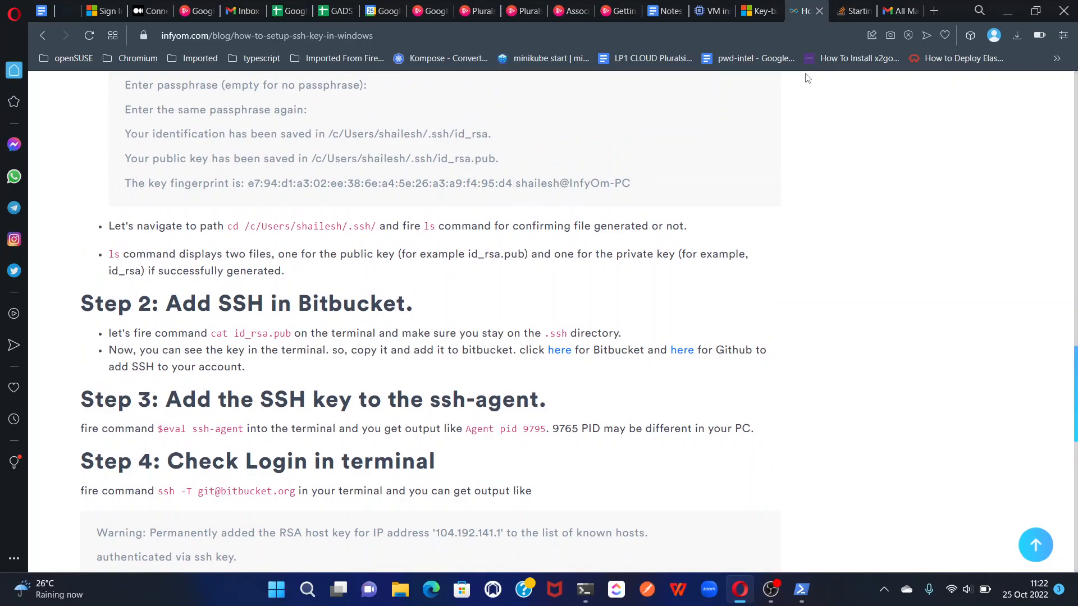
pyautogui.click(756, 11)
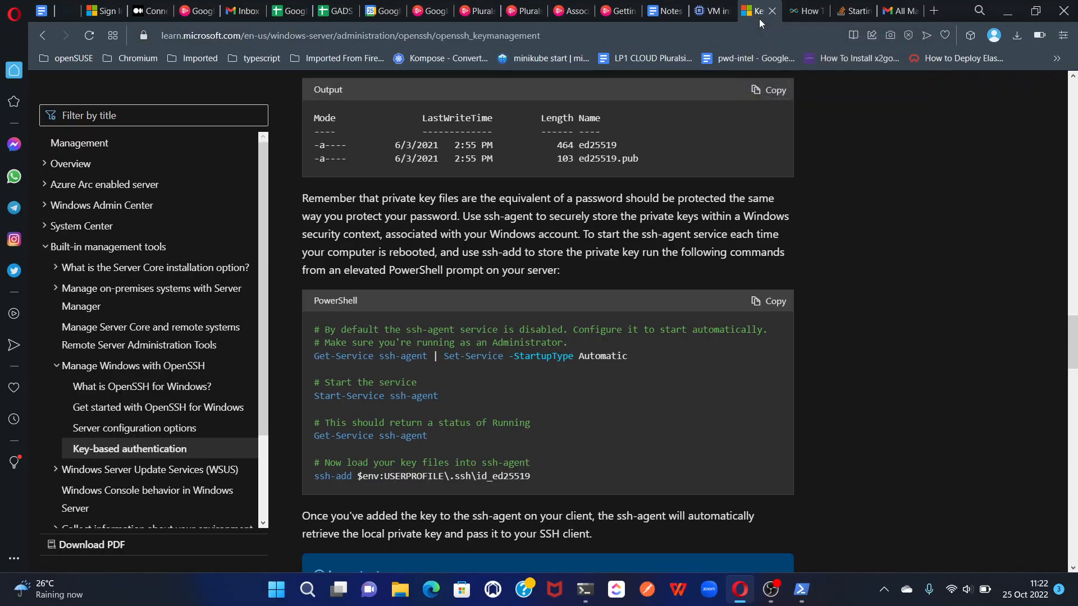
pyautogui.scroll(3)
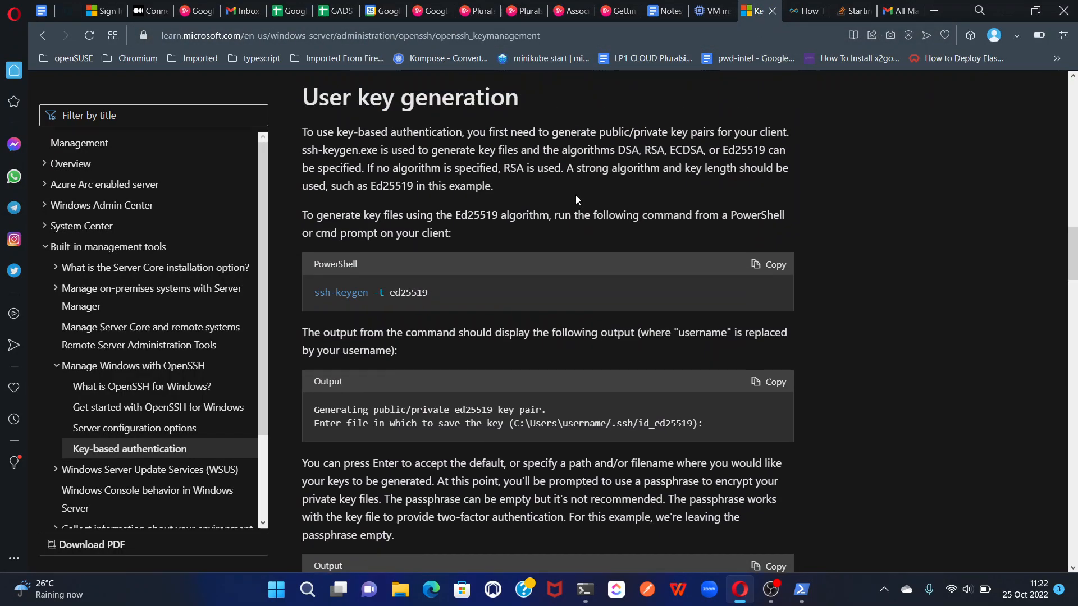
pyautogui.moveTo(399, 305)
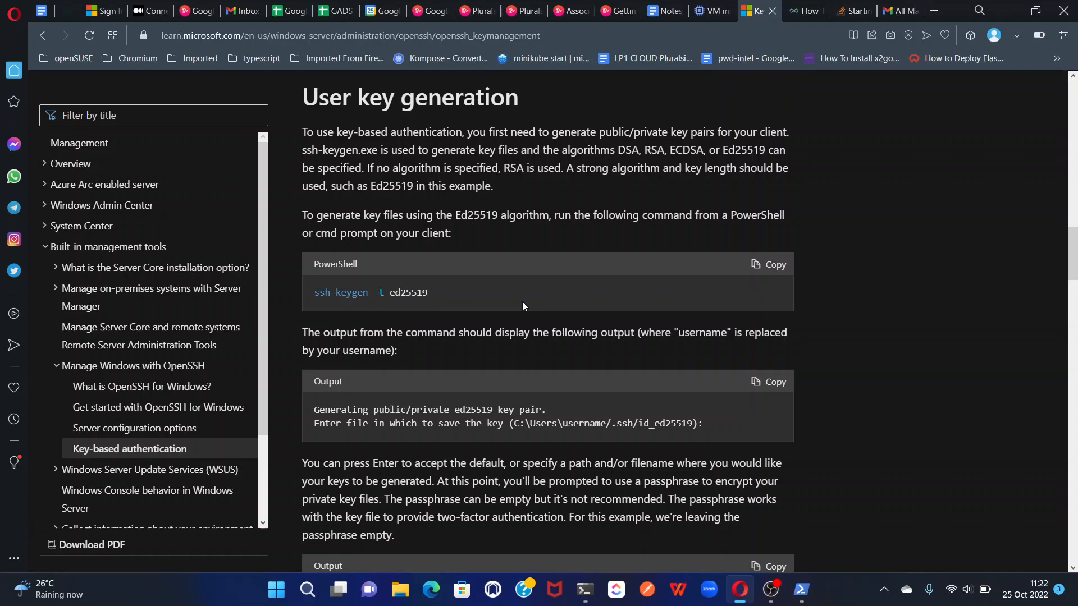
pyautogui.scroll(3)
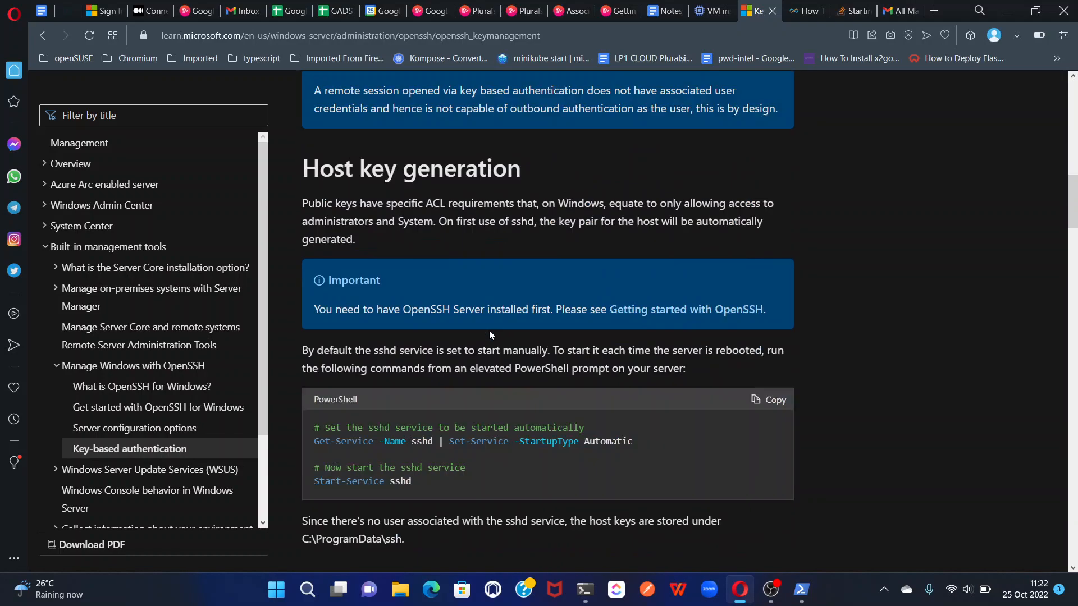
pyautogui.scroll(-3)
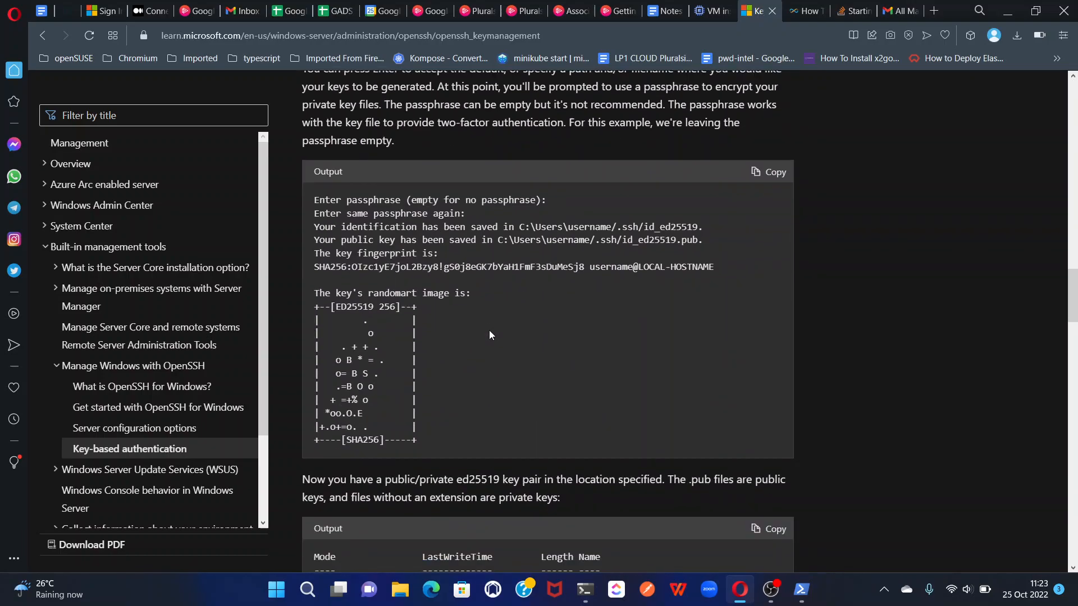
pyautogui.scroll(-3)
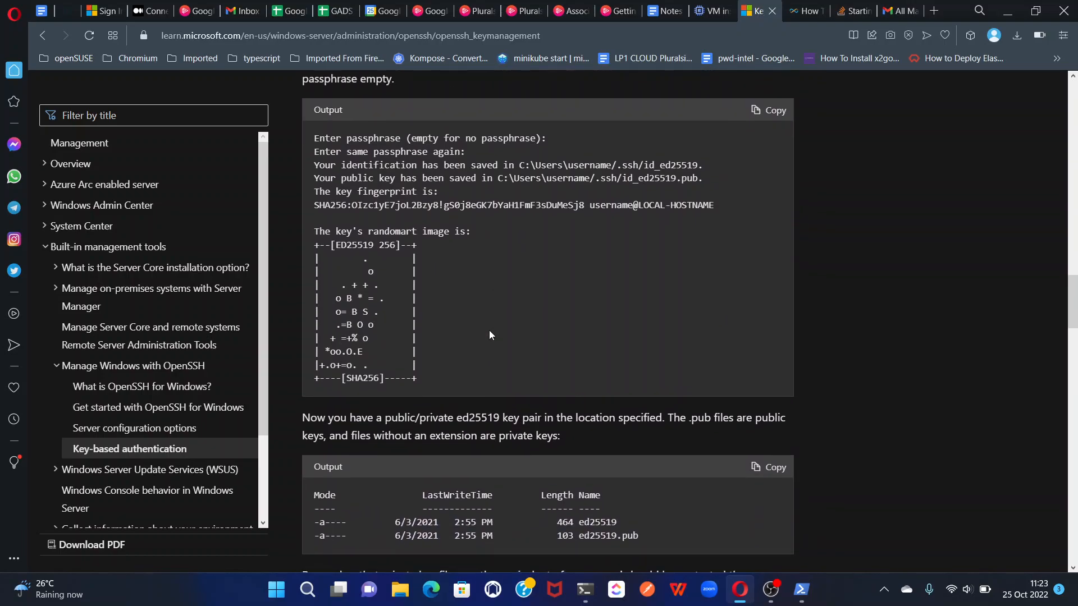
pyautogui.moveTo(680, 577)
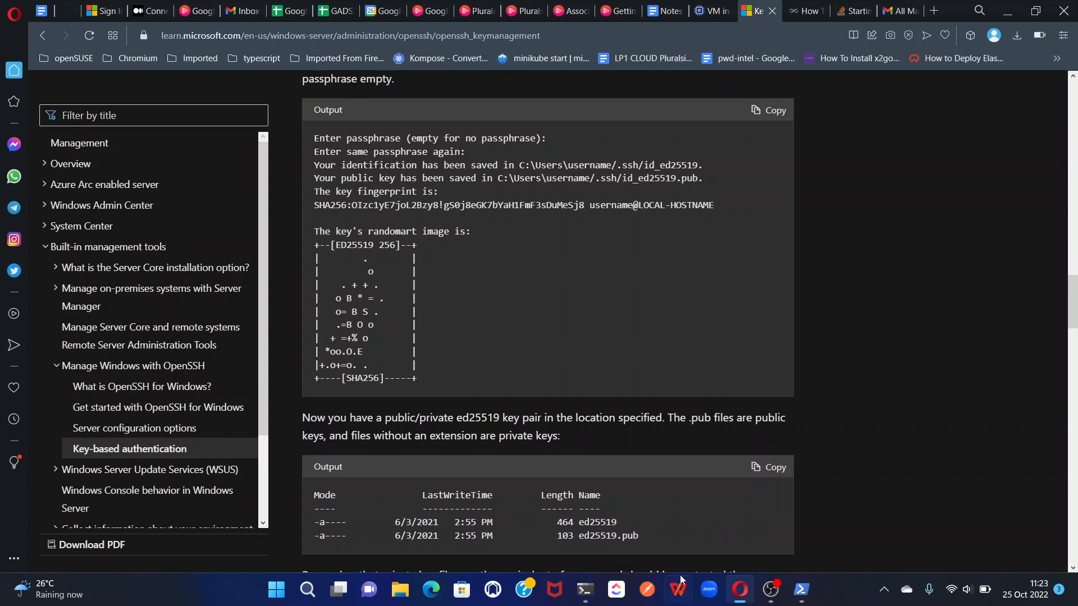
# Step: Check $env:USERPROFILE and start ssh-keygen -b 2048 for a new RSA key
pyautogui.click(583, 589)
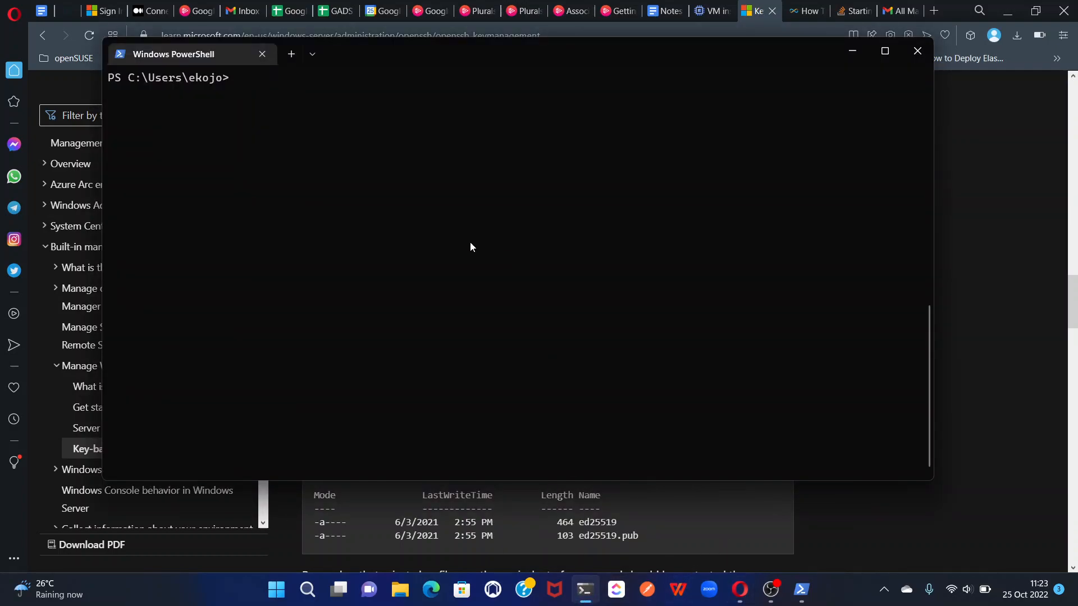
pyautogui.write('$env:USERPROFILE')
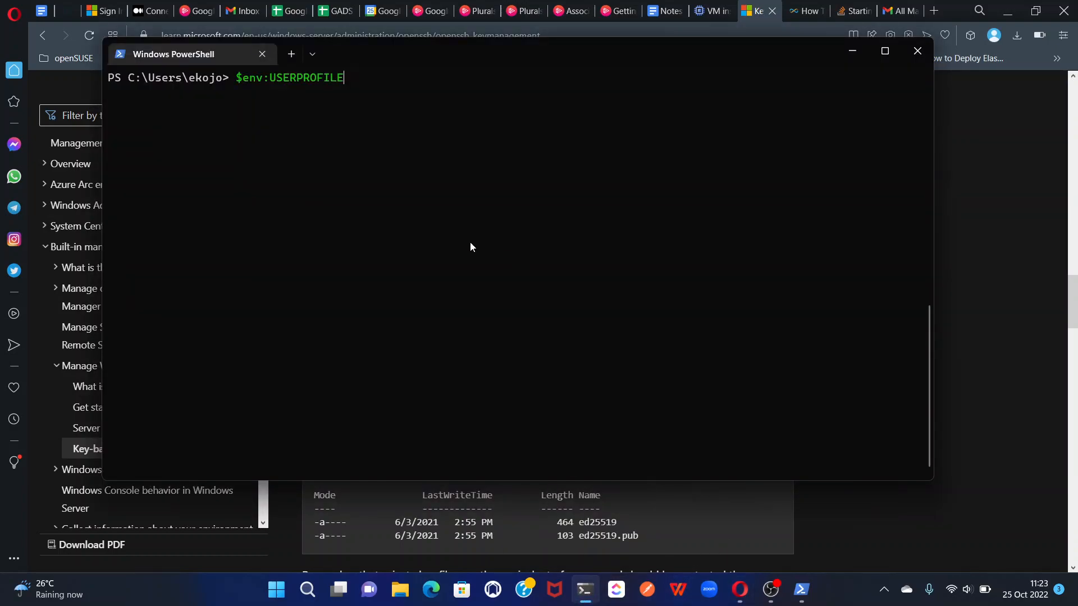
pyautogui.write('ssh-keygen -')
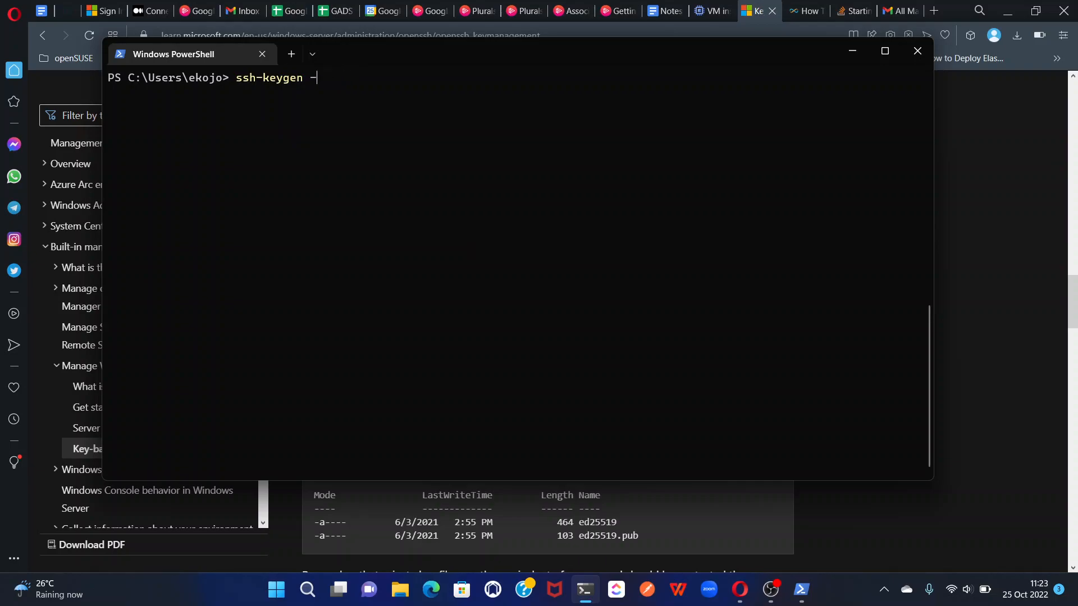
pyautogui.write('b')
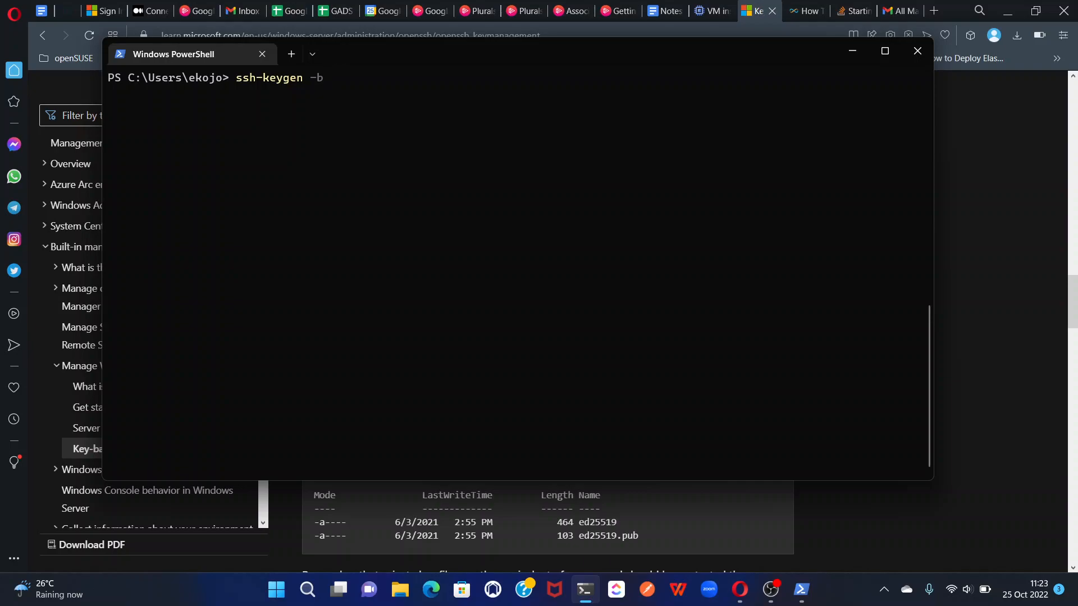
pyautogui.write('2048')
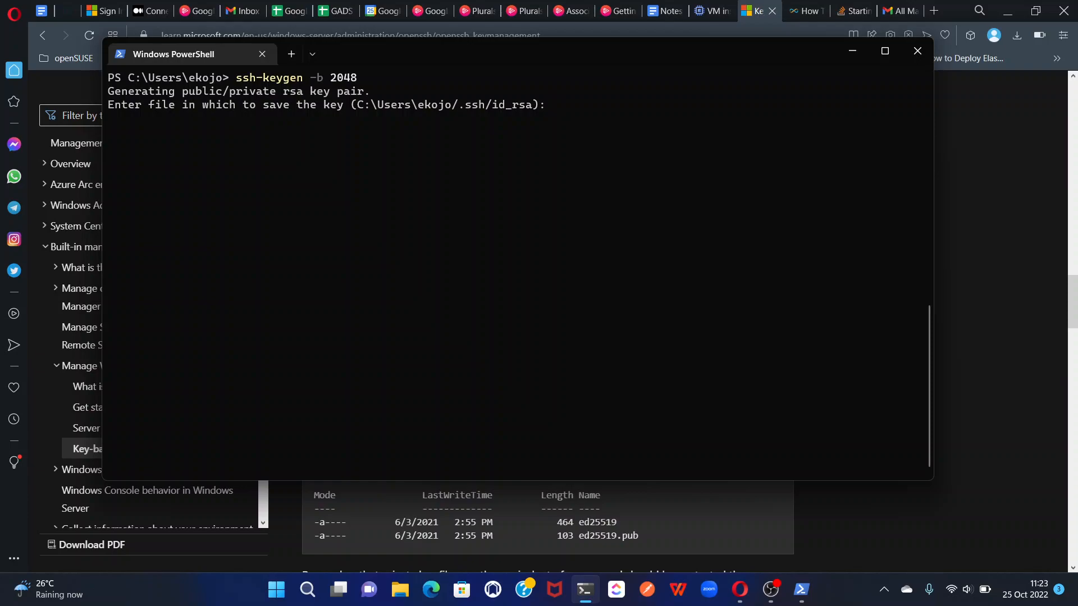
# Step: Save the key as C:\Users\ekojo\.ssh\id_rsa_demo with an empty passphrase
pyautogui.write('C')
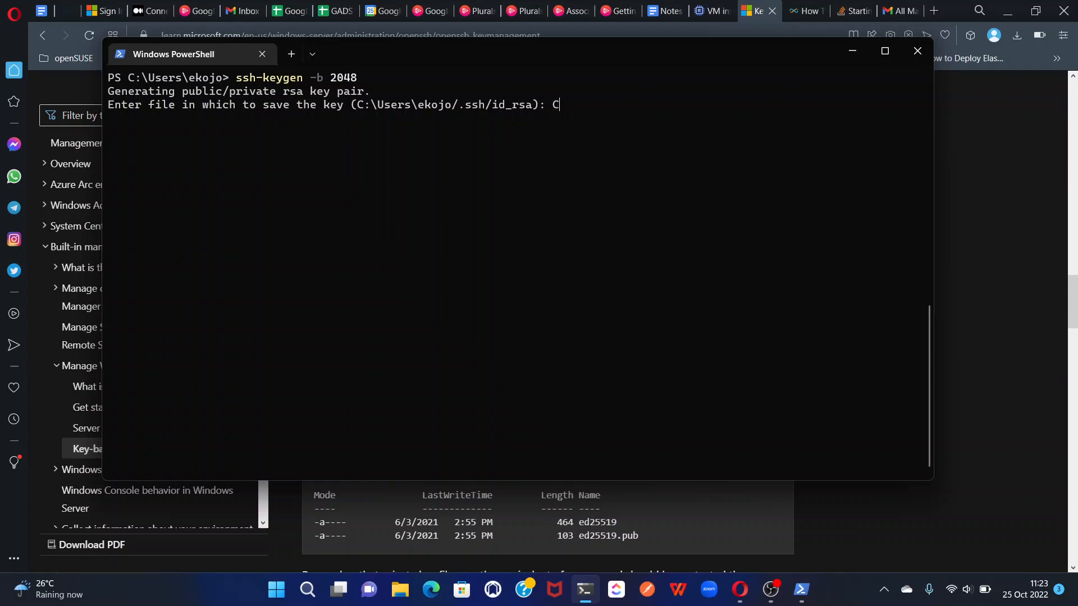
pyautogui.write(':')
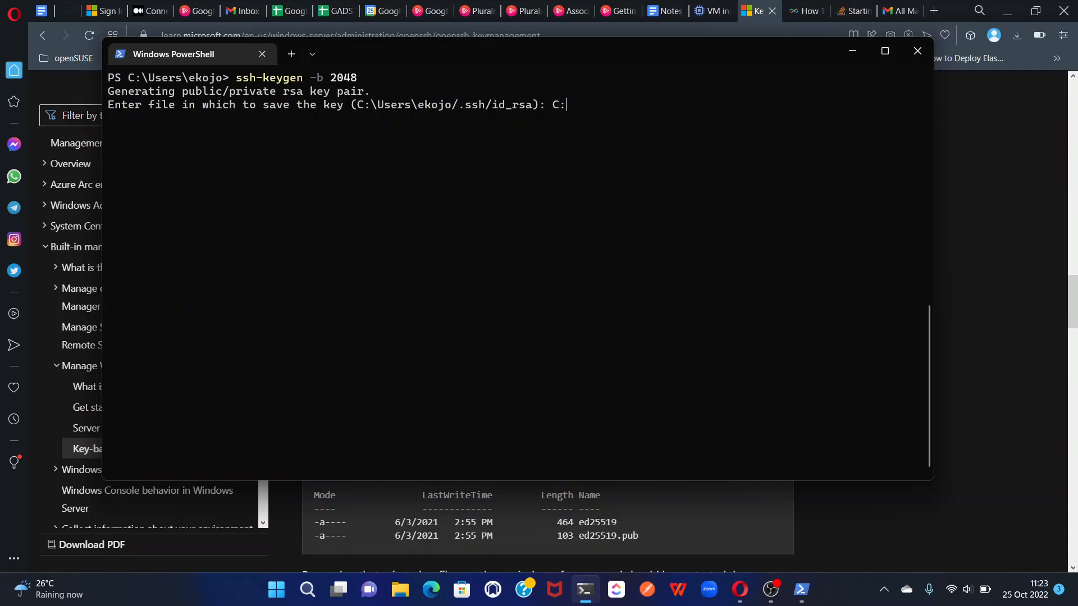
pyautogui.write('\\')
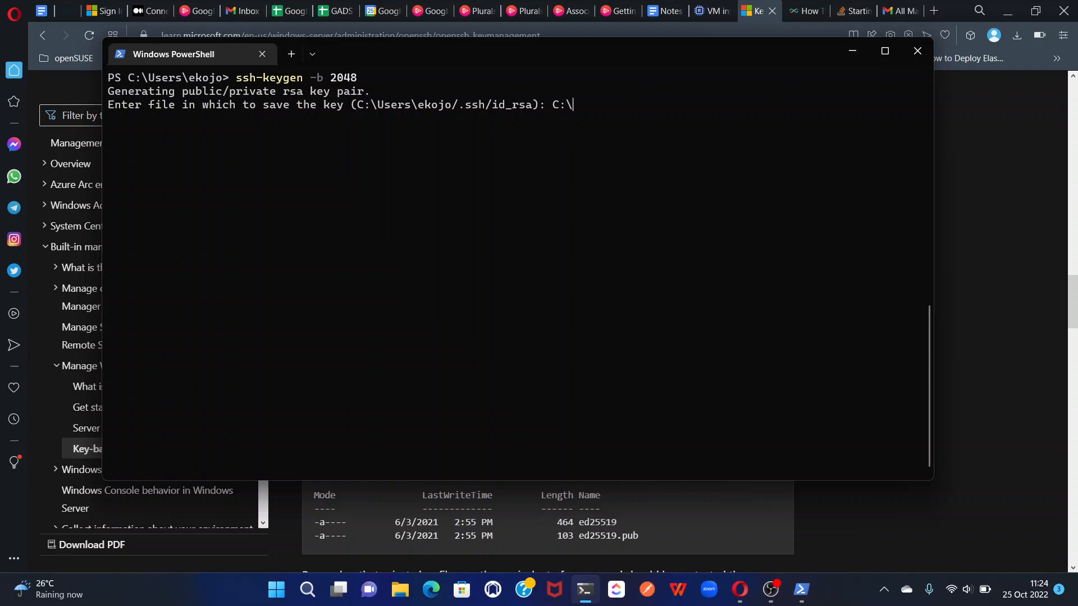
pyautogui.write('Users\\ek')
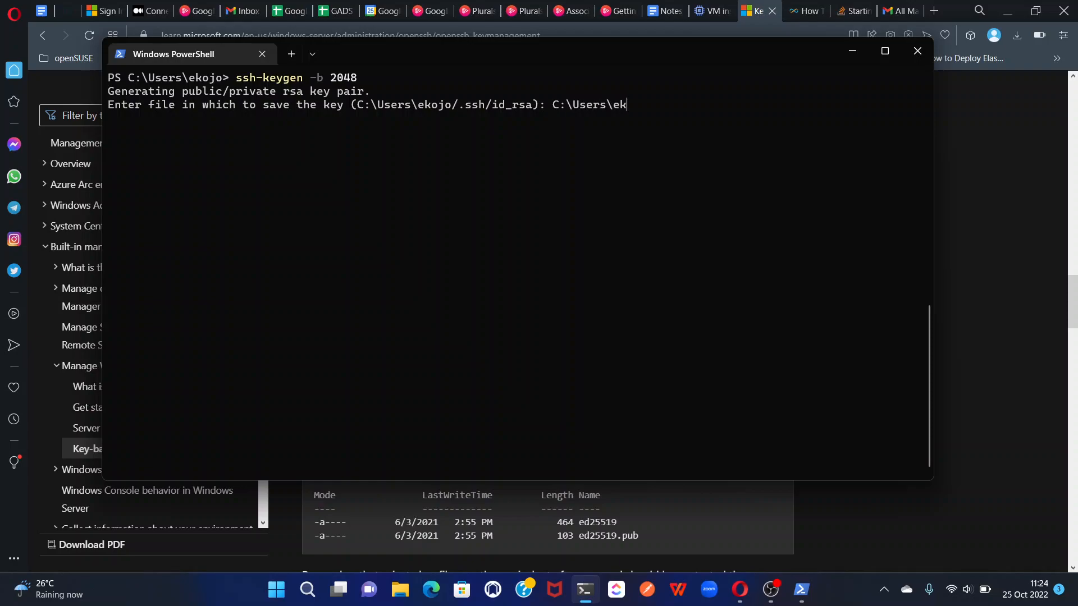
pyautogui.write('ojo')
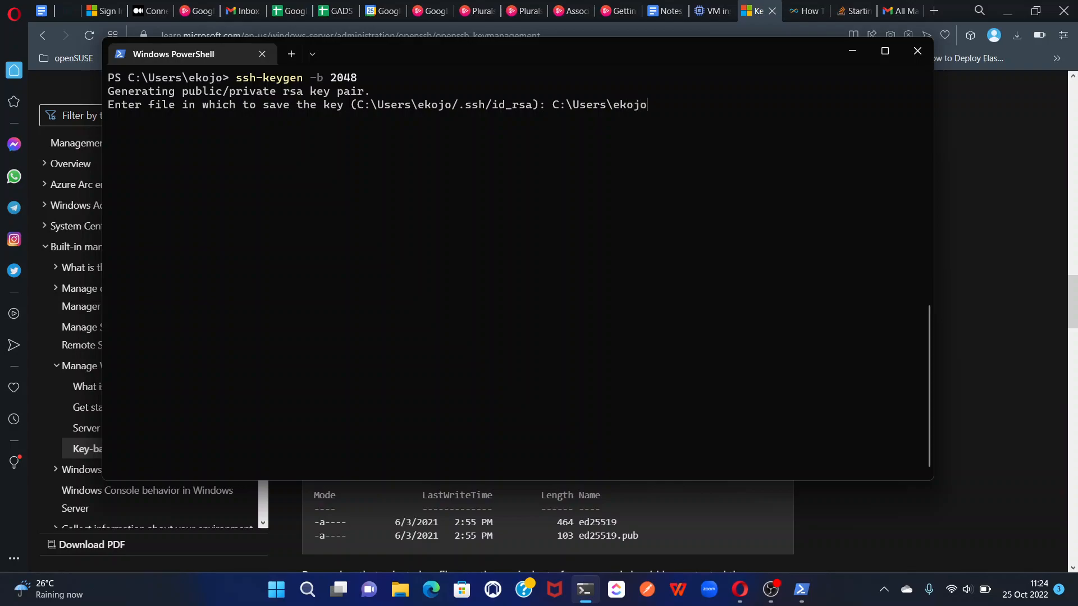
pyautogui.write('\\.')
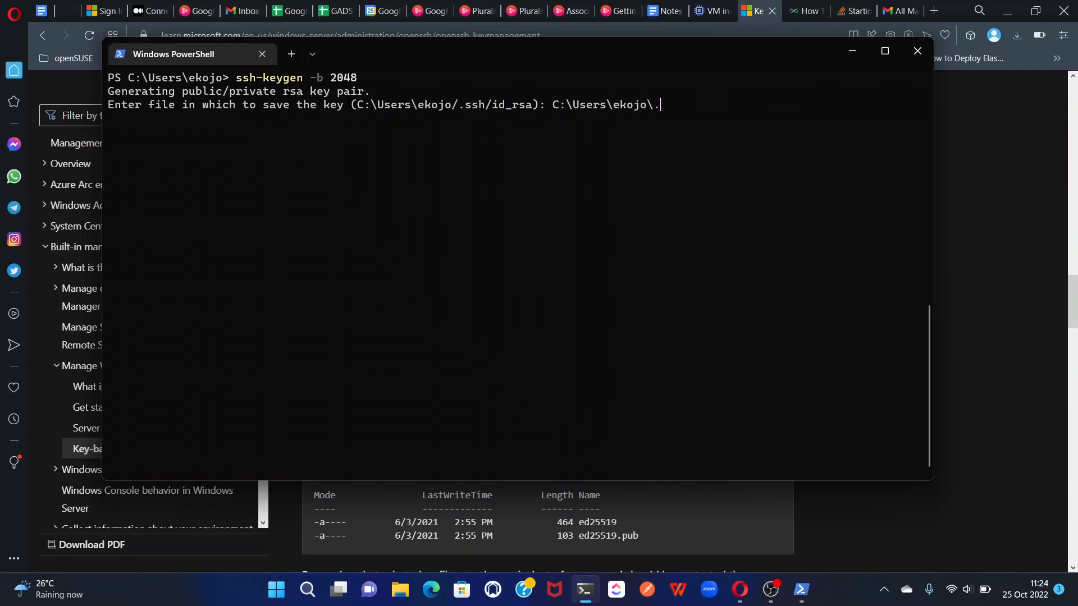
pyautogui.write('ssh\\')
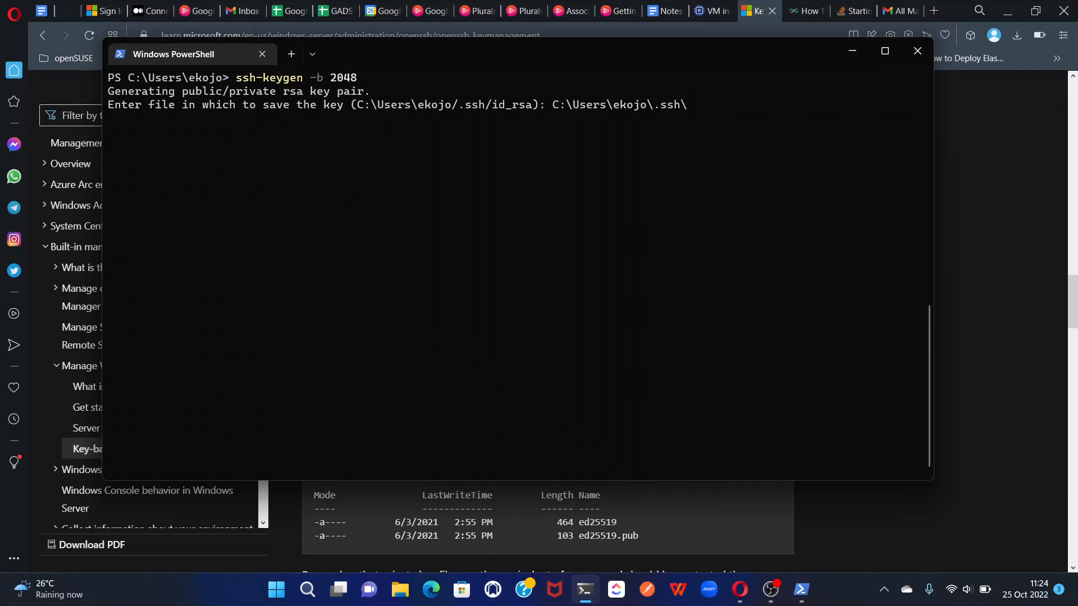
pyautogui.write('id_')
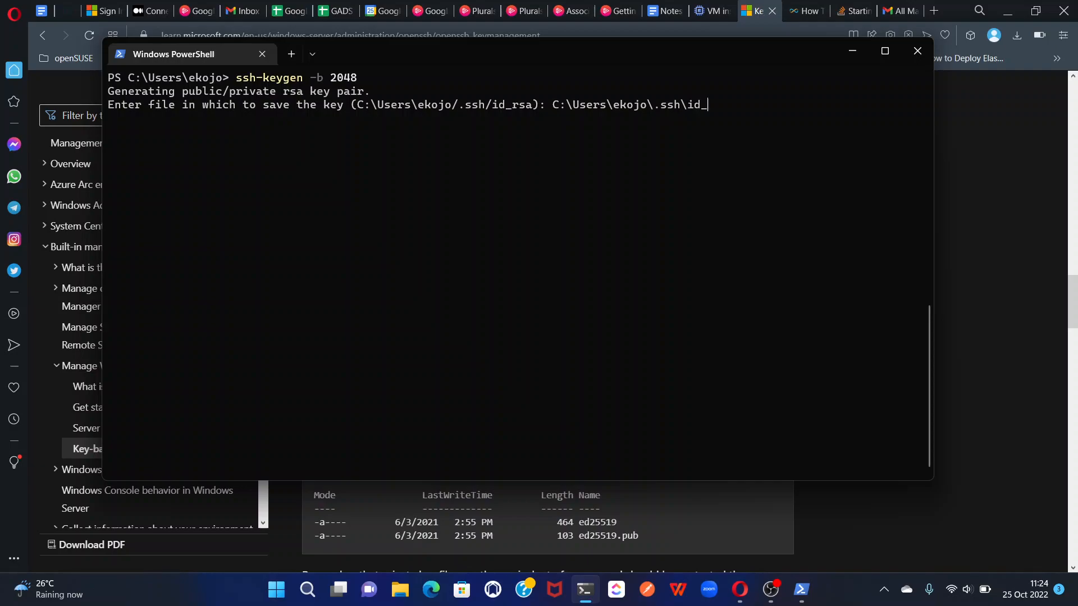
pyautogui.write('rsa')
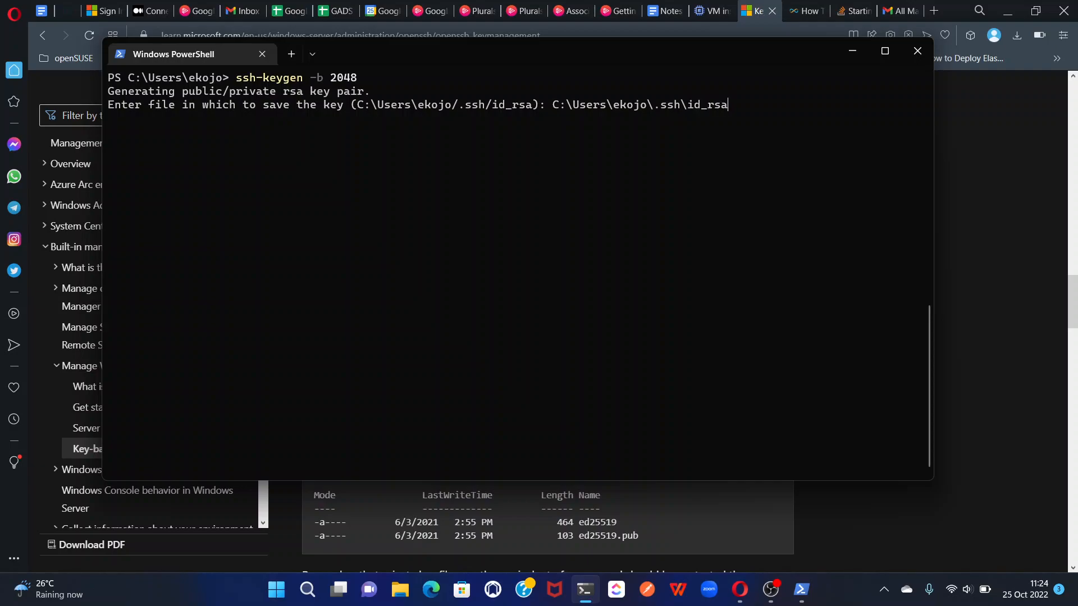
pyautogui.write('_demo')
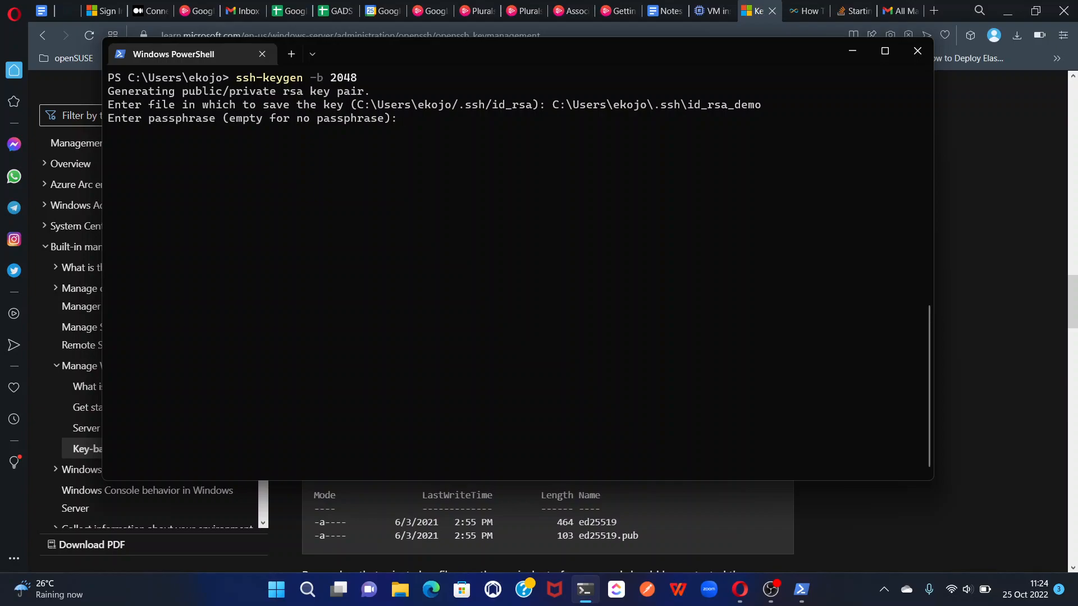
pyautogui.press('Enter')
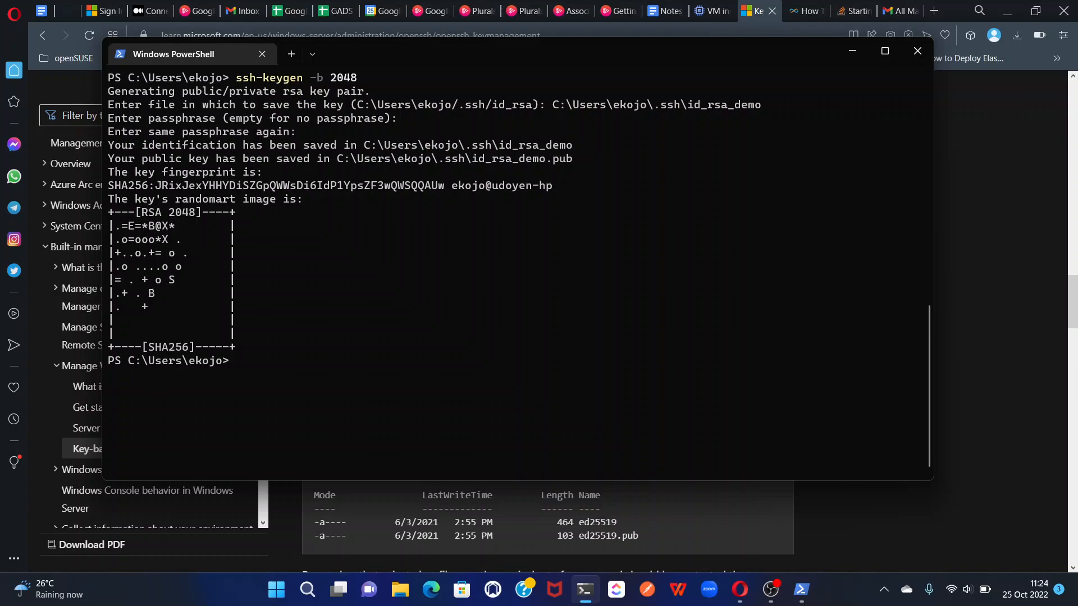
# Step: Try Get-Child C:\users\ekojo\.ssh, which fails as not recognized
pyautogui.write('Get=')
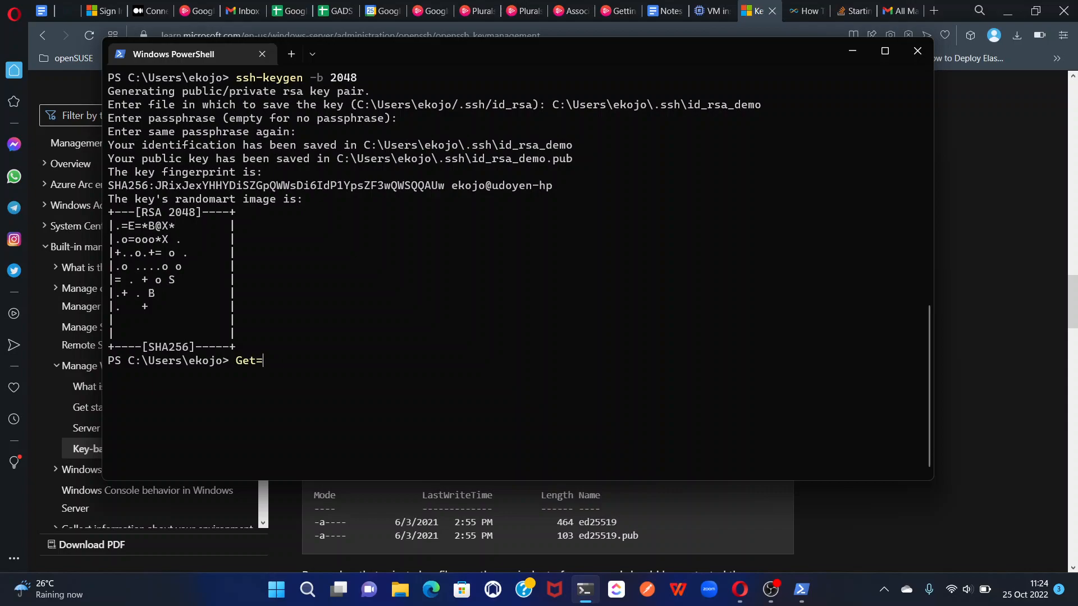
pyautogui.write('-')
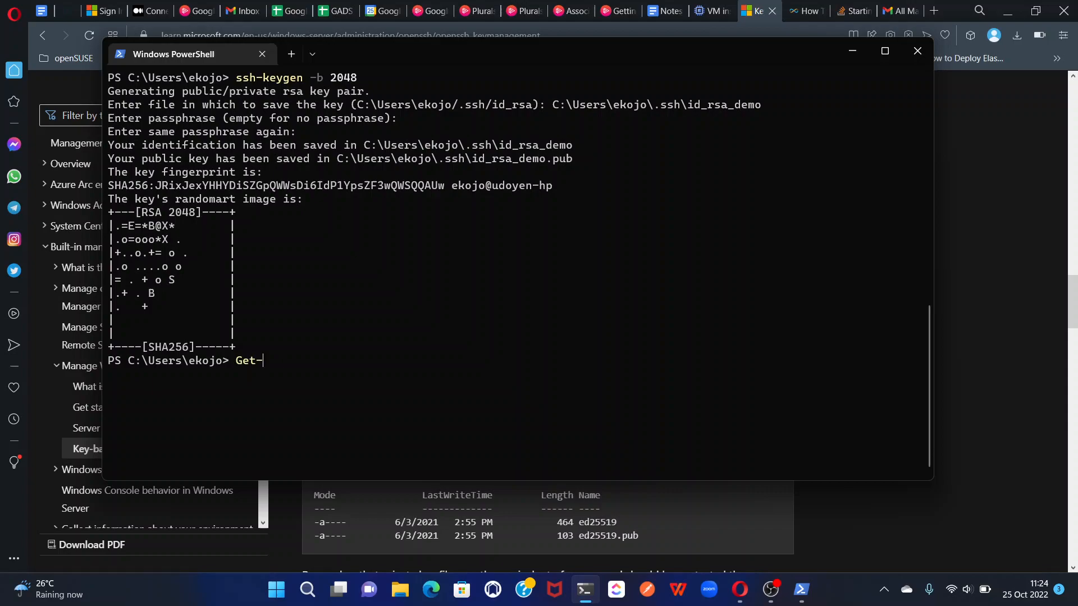
pyautogui.write('j')
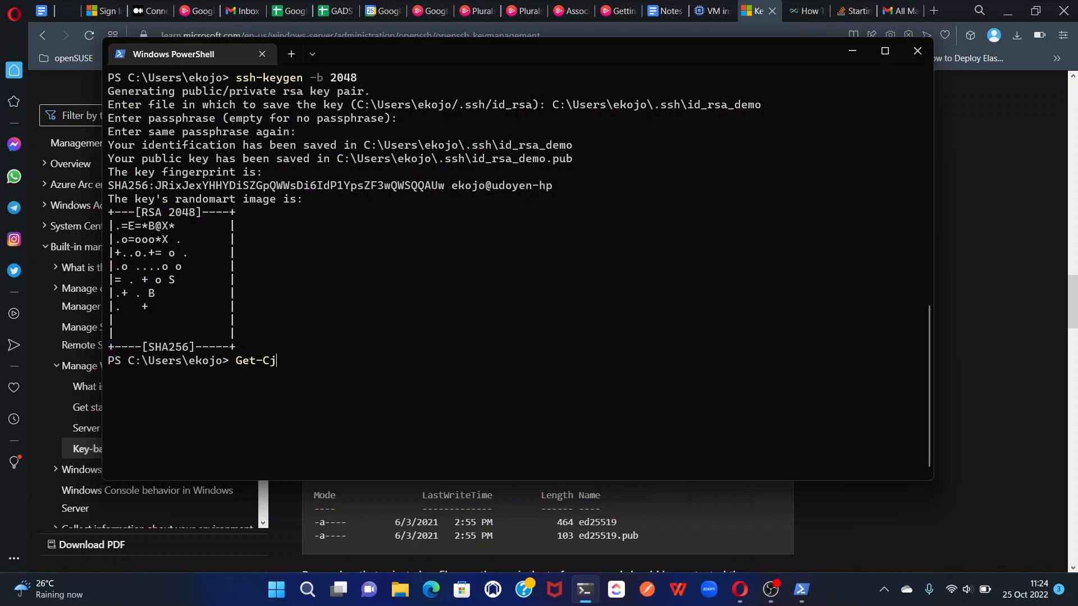
pyautogui.press('Backspace')
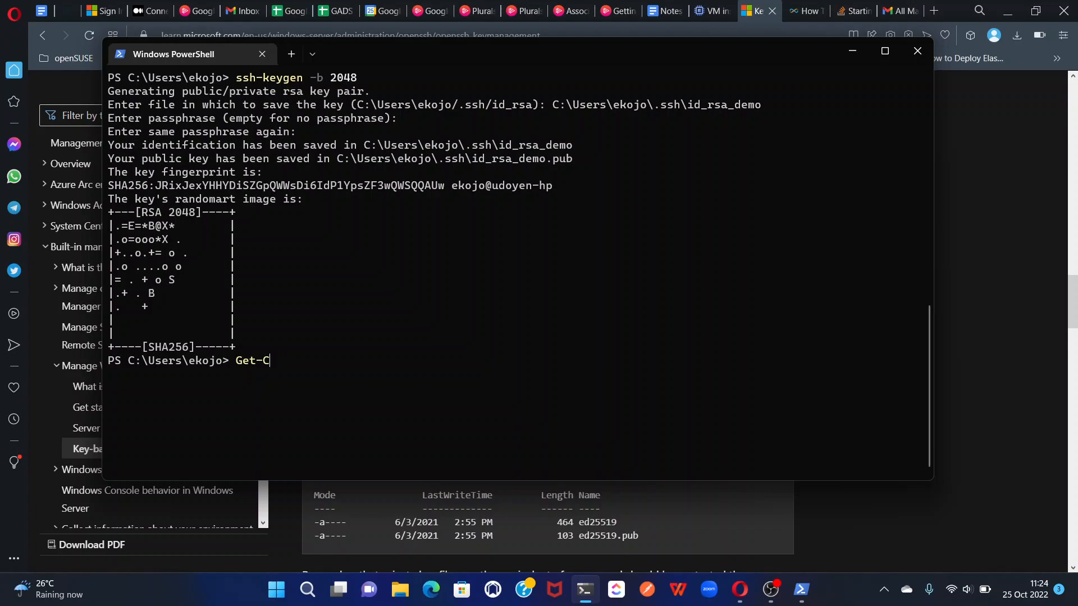
pyautogui.write('hild')
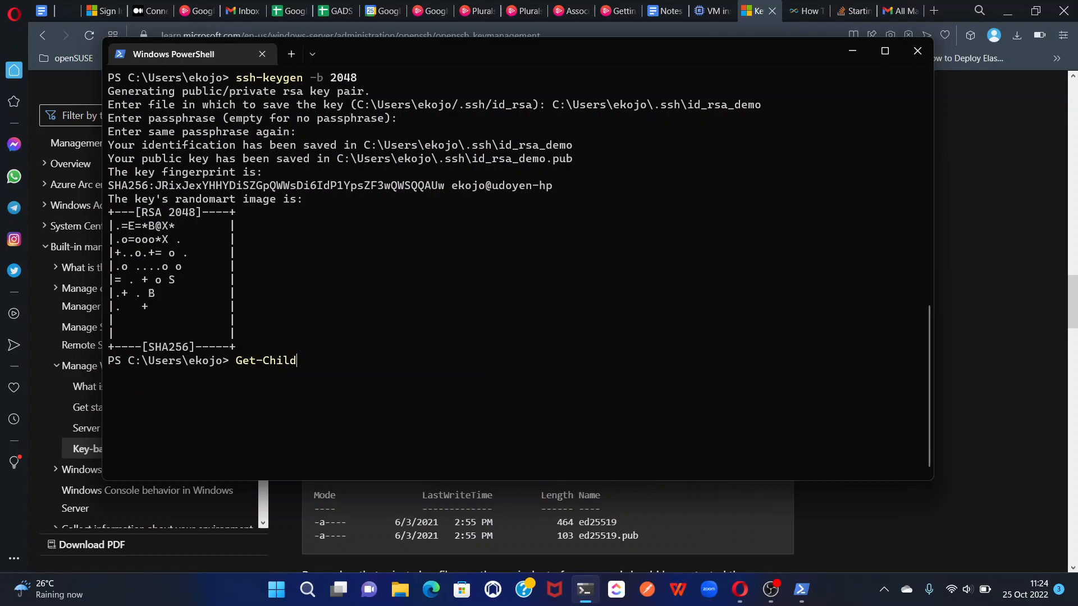
pyautogui.write('c')
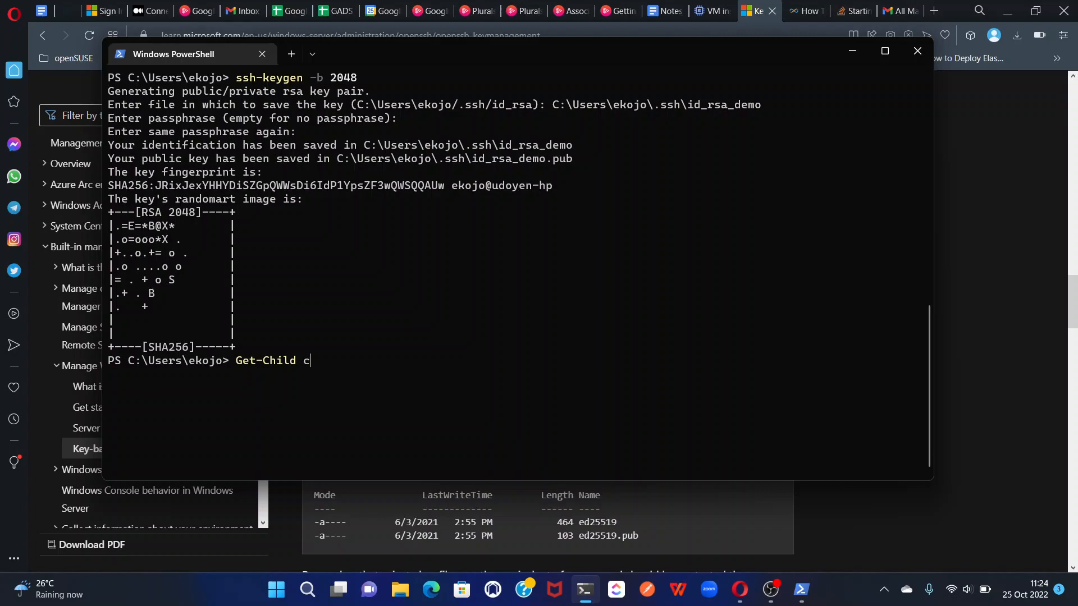
pyautogui.write(':')
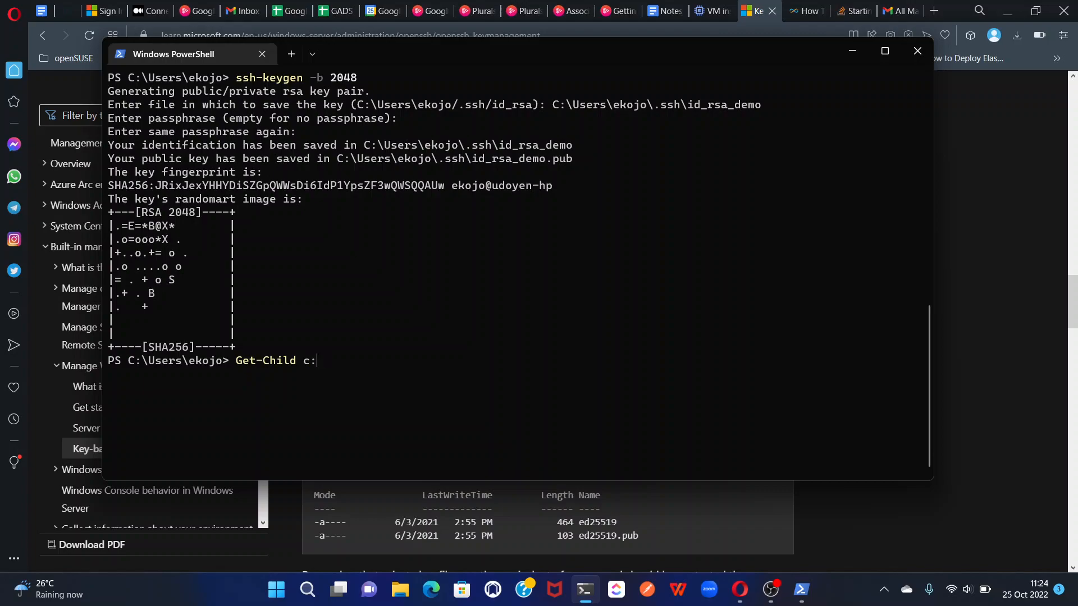
pyautogui.write('\\users\\ekojo\\')
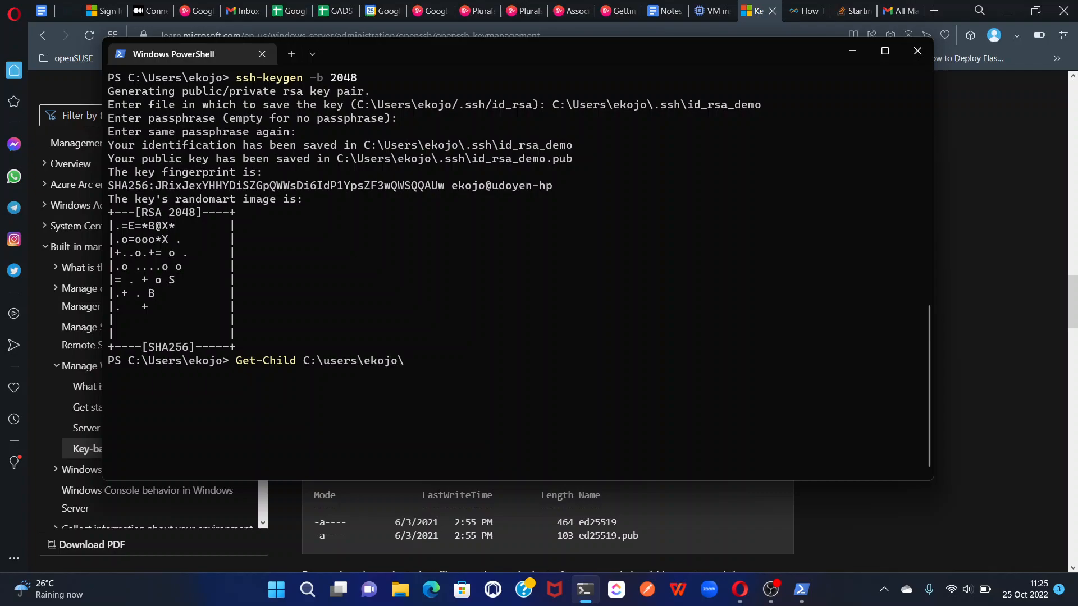
pyautogui.write('.ssh')
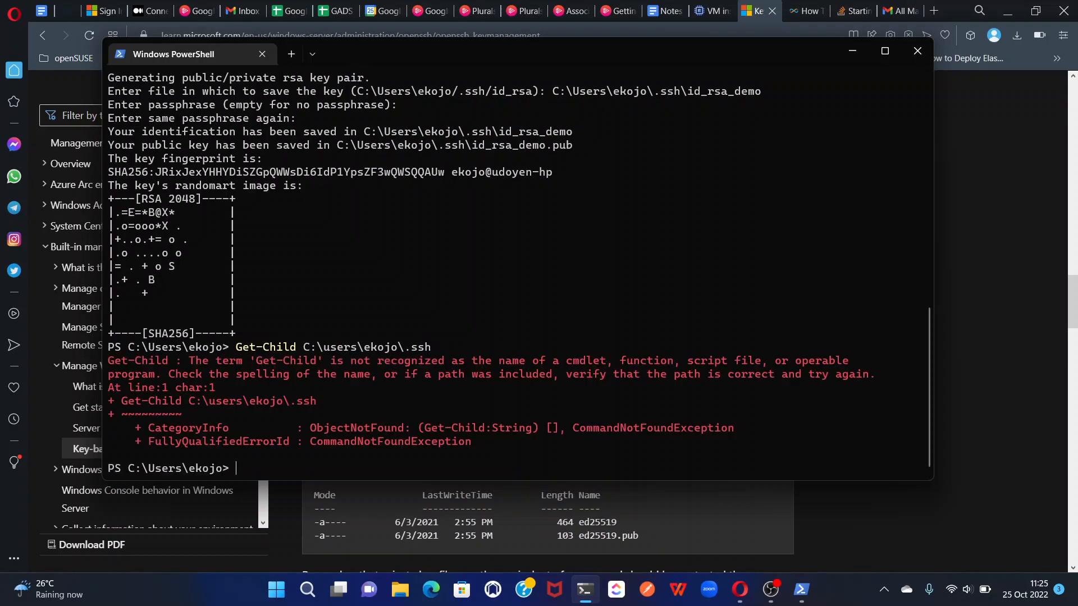
pyautogui.write('Get-Child C:\\users\\ekojo\\.ssh')
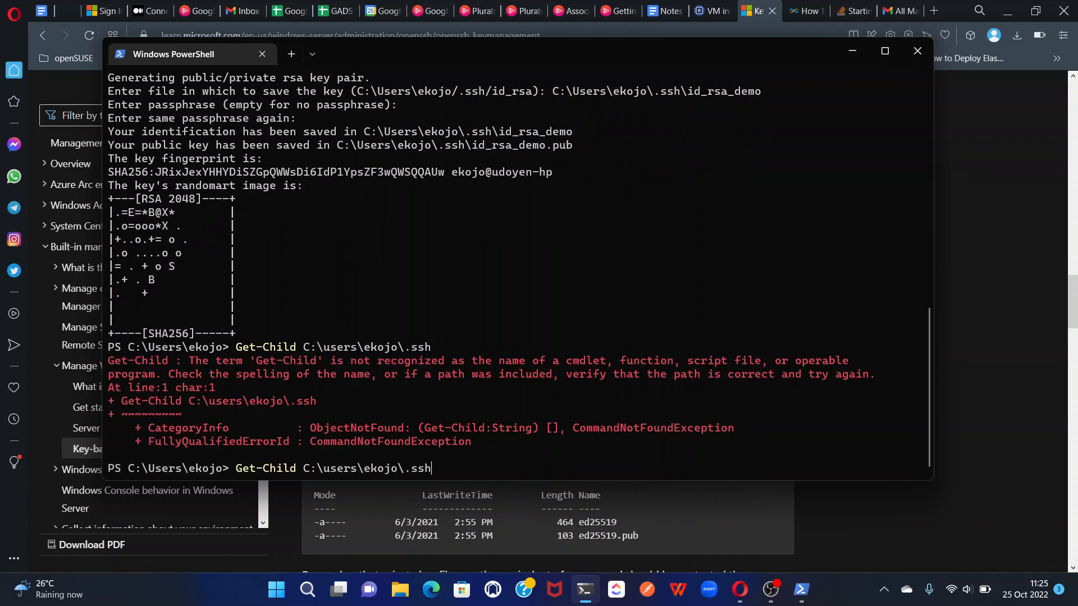
# Step: Retry with Get-Content C:\users\ekojo\.ssh, which returns access denied
pyautogui.press('Backspace')
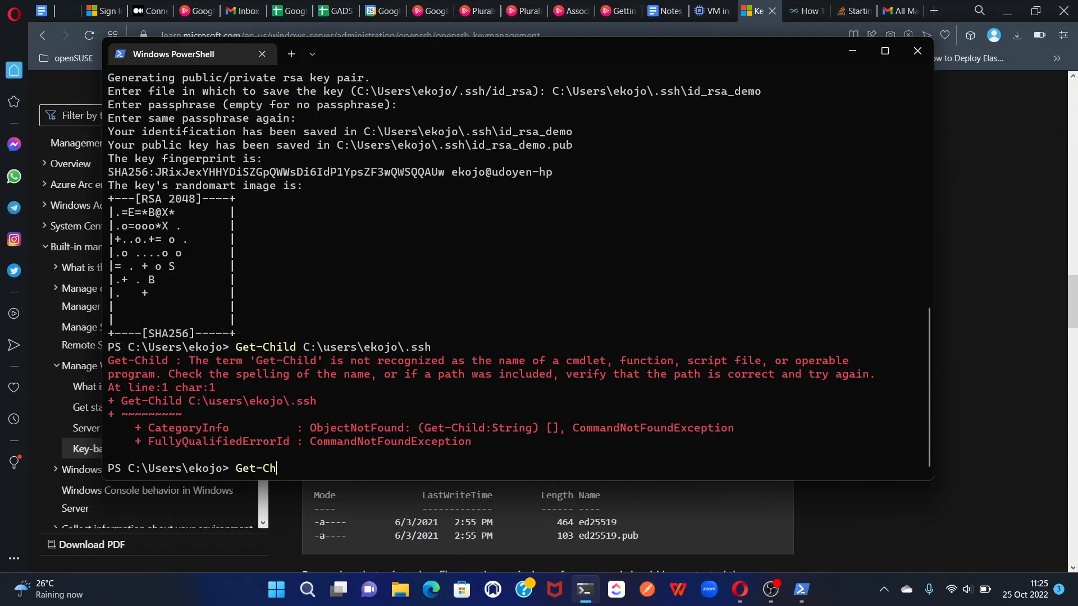
pyautogui.press('Backspace')
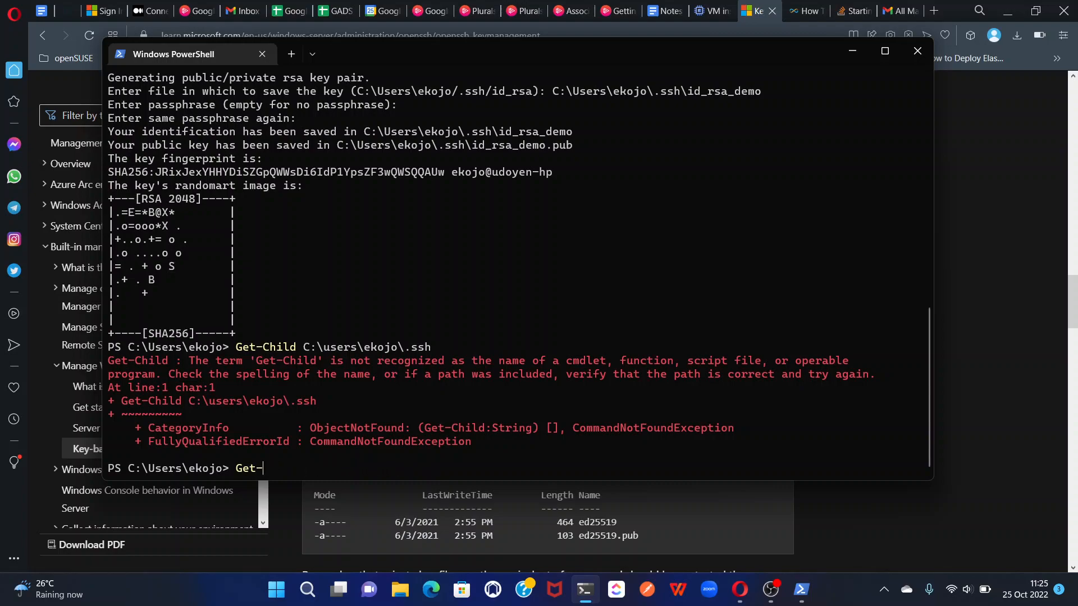
pyautogui.write('ComputerRestorePoint')
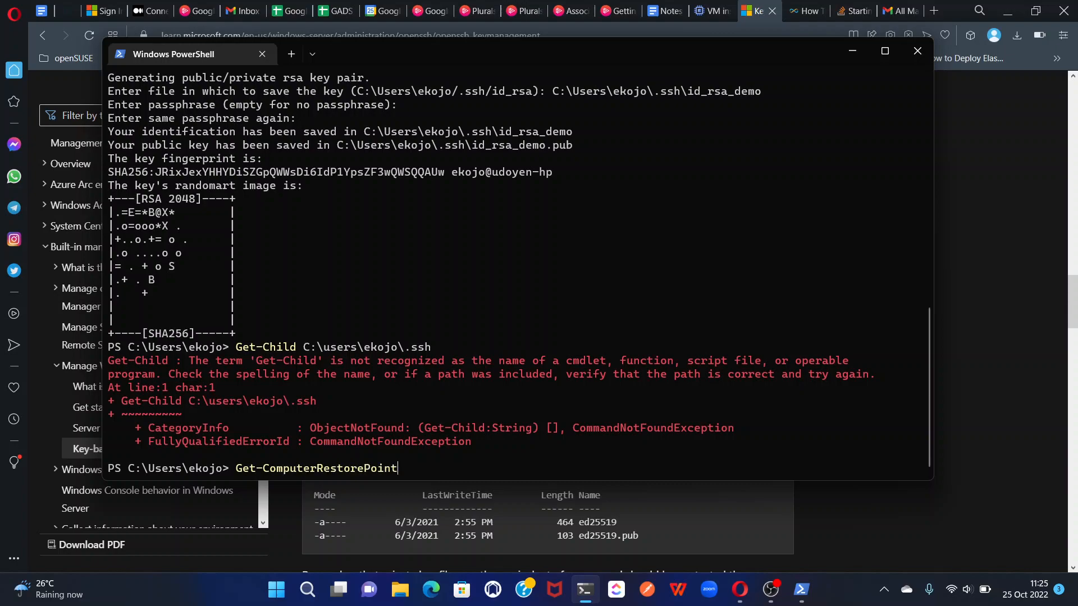
pyautogui.write('Get-Content')
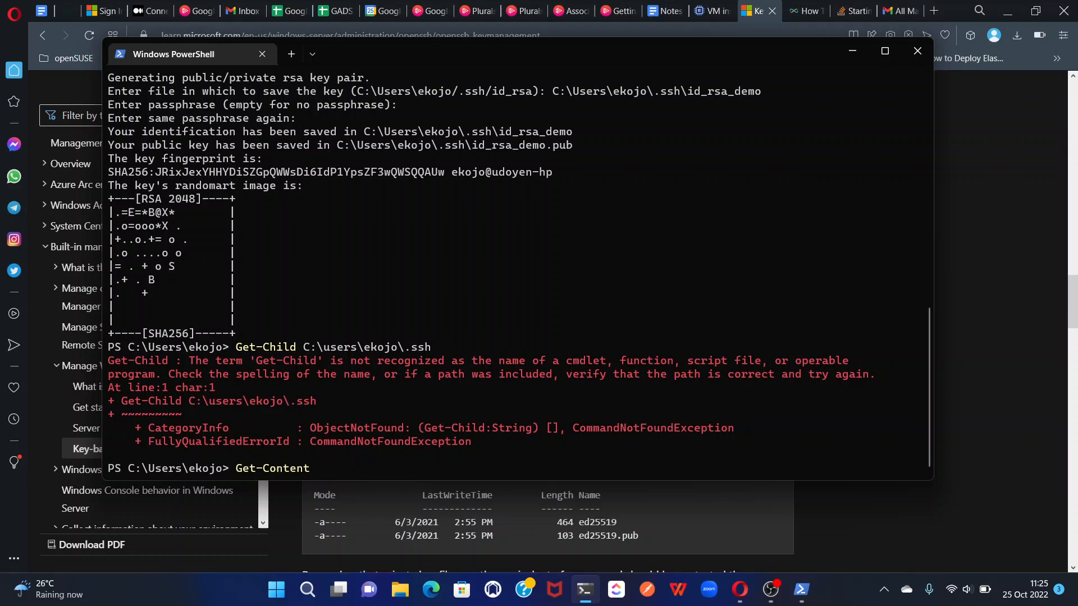
pyautogui.write('c')
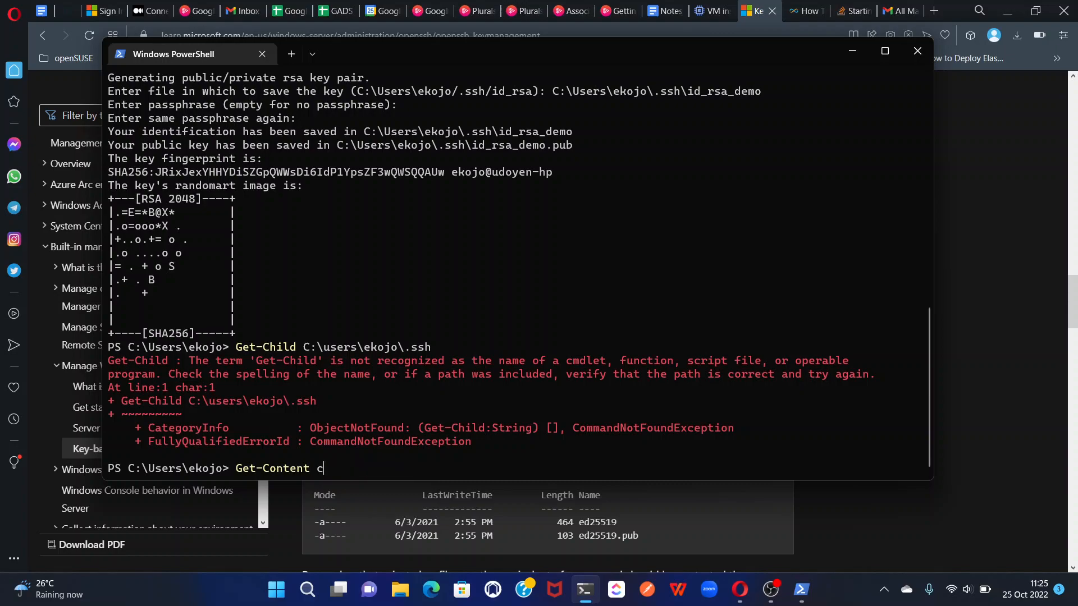
pyautogui.write(':\\users\\ekojo\\')
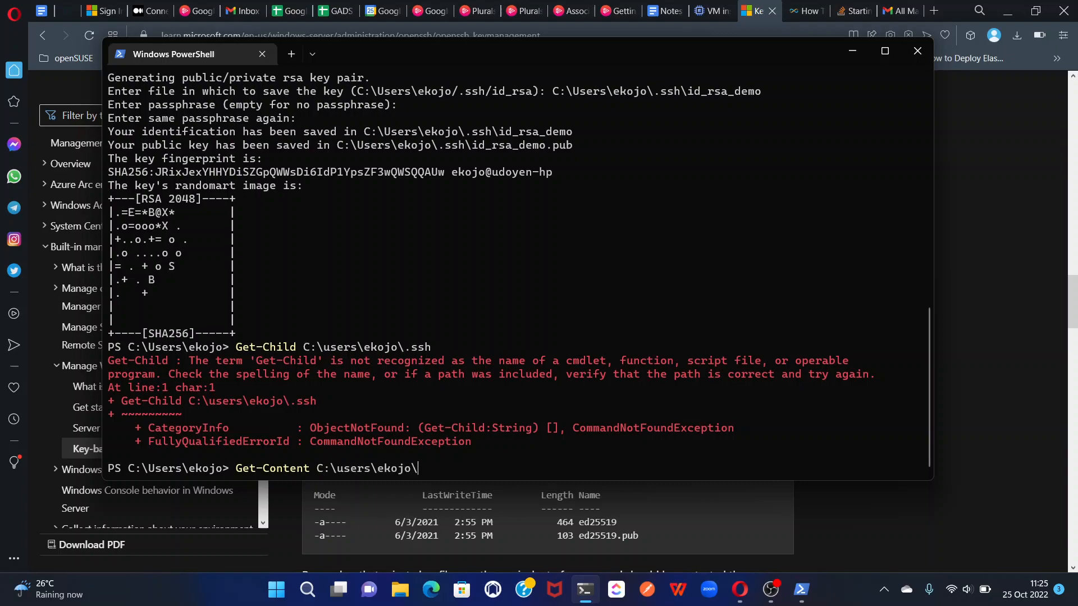
pyautogui.write('.ssh')
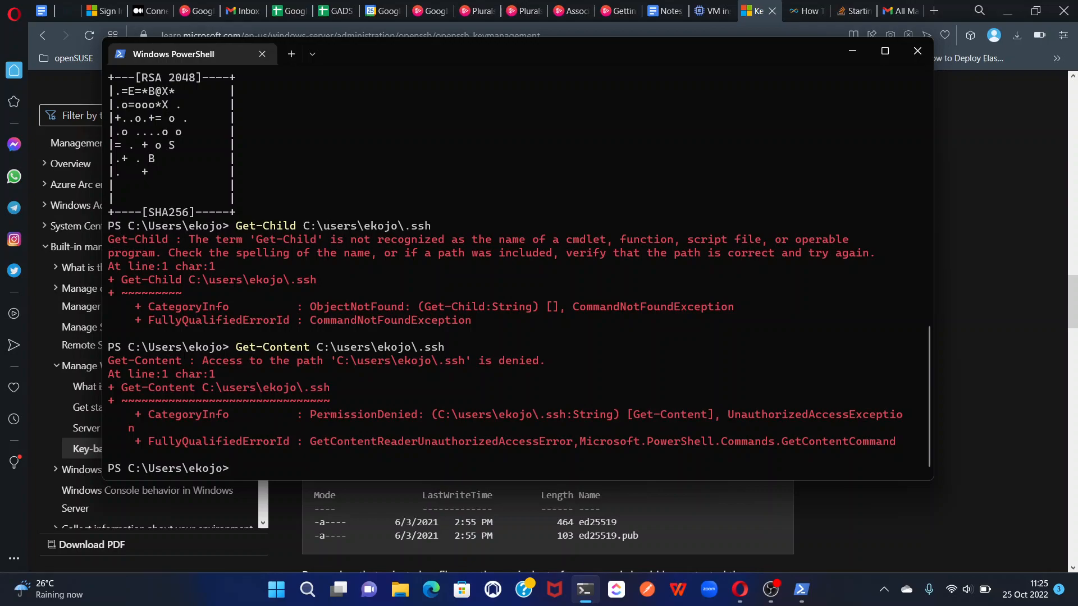
pyautogui.moveTo(411, 309)
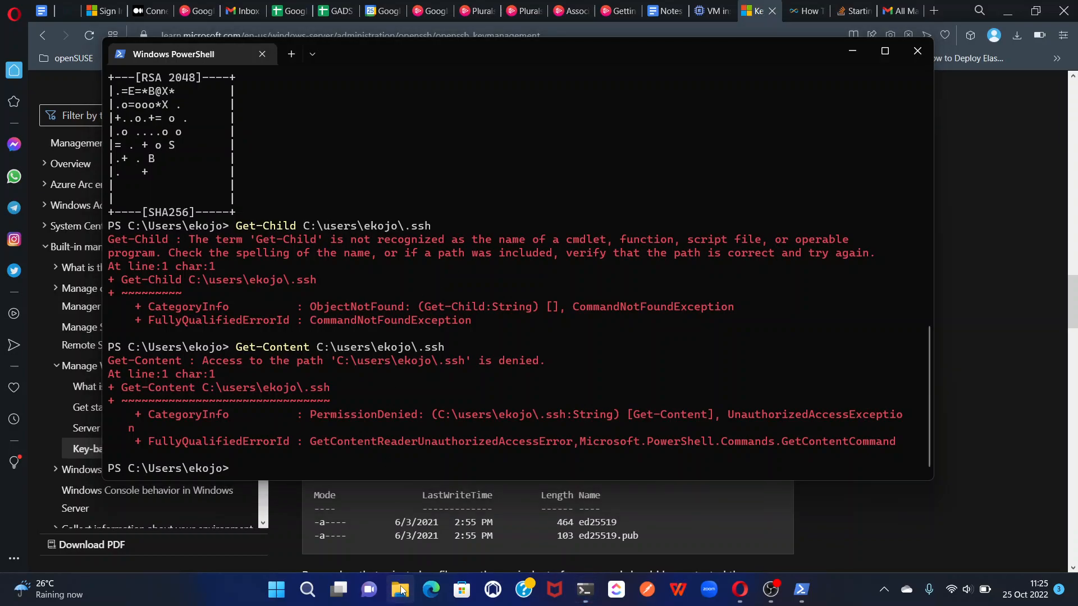
# Step: Browse File Explorer to C:\Users\ekojo\.ssh and view the id_rsa_demo key files
pyautogui.click(400, 590)
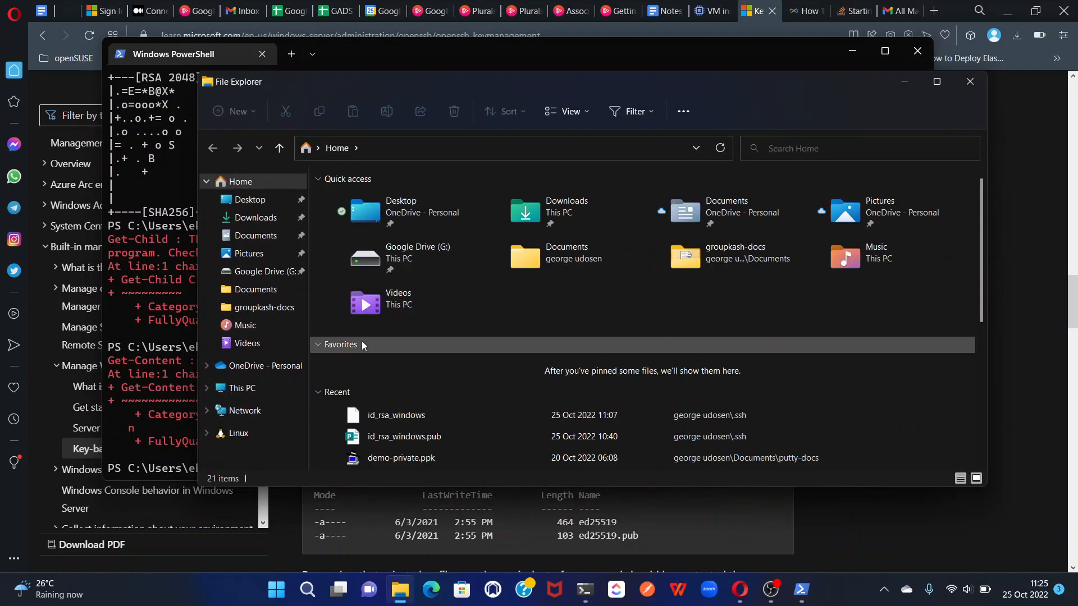
pyautogui.click(242, 387)
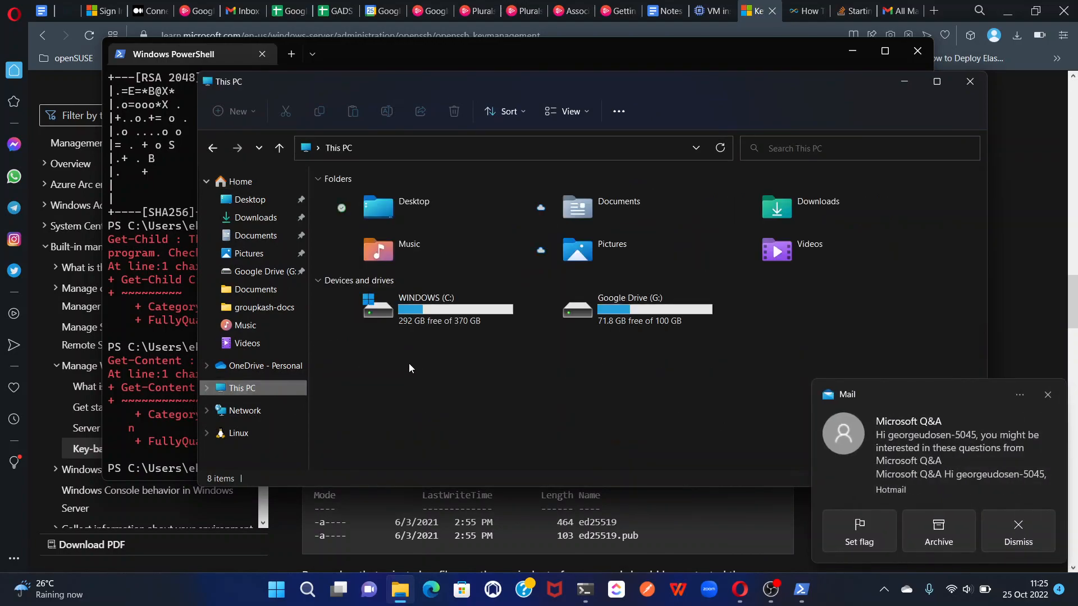
pyautogui.doubleClick(426, 305)
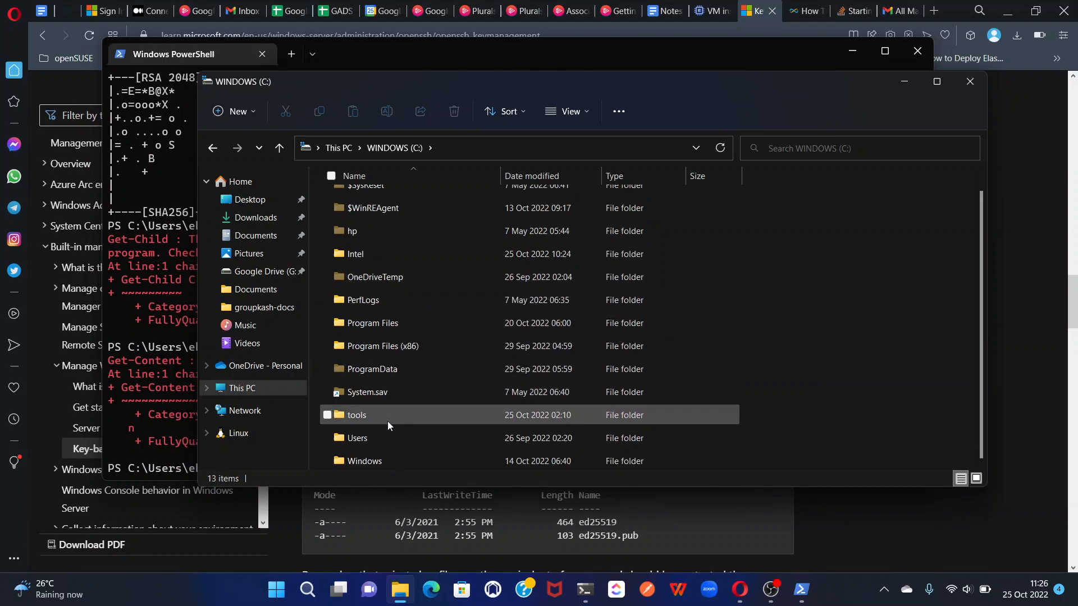
pyautogui.doubleClick(357, 438)
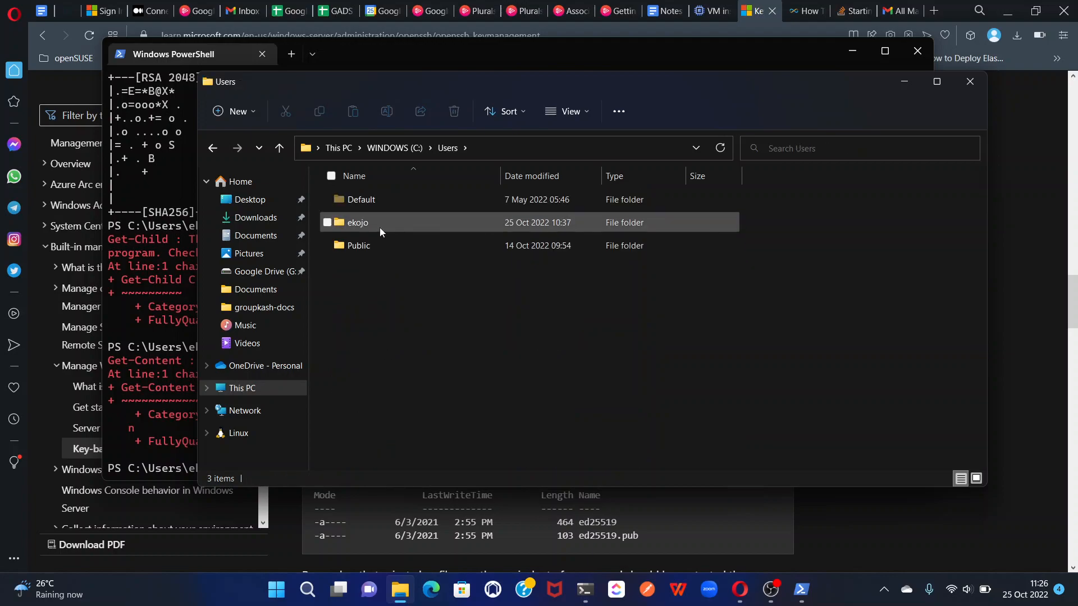
pyautogui.doubleClick(357, 222)
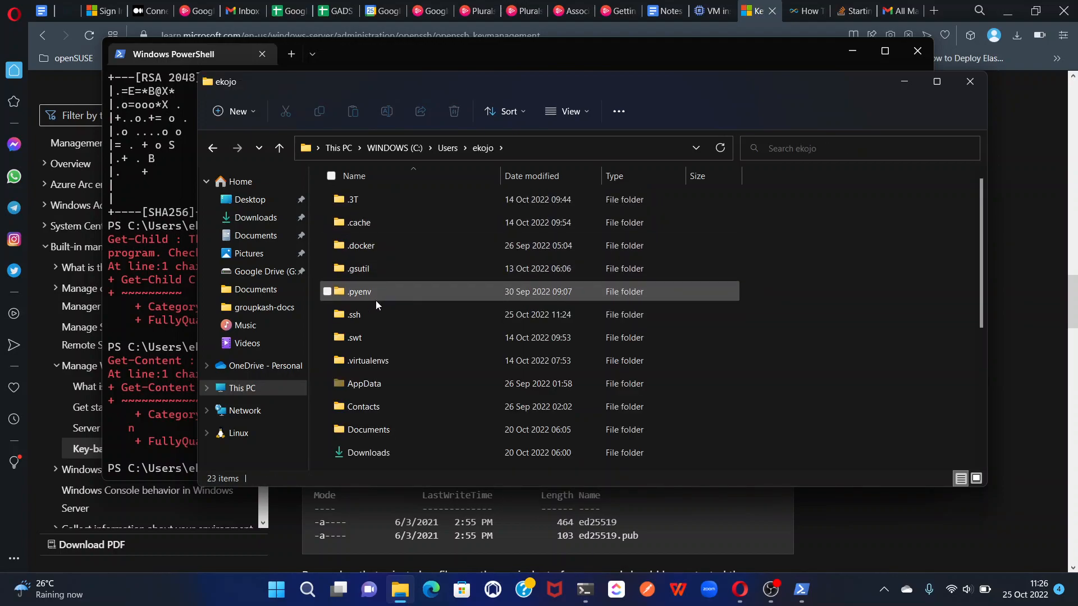
pyautogui.moveTo(397, 275)
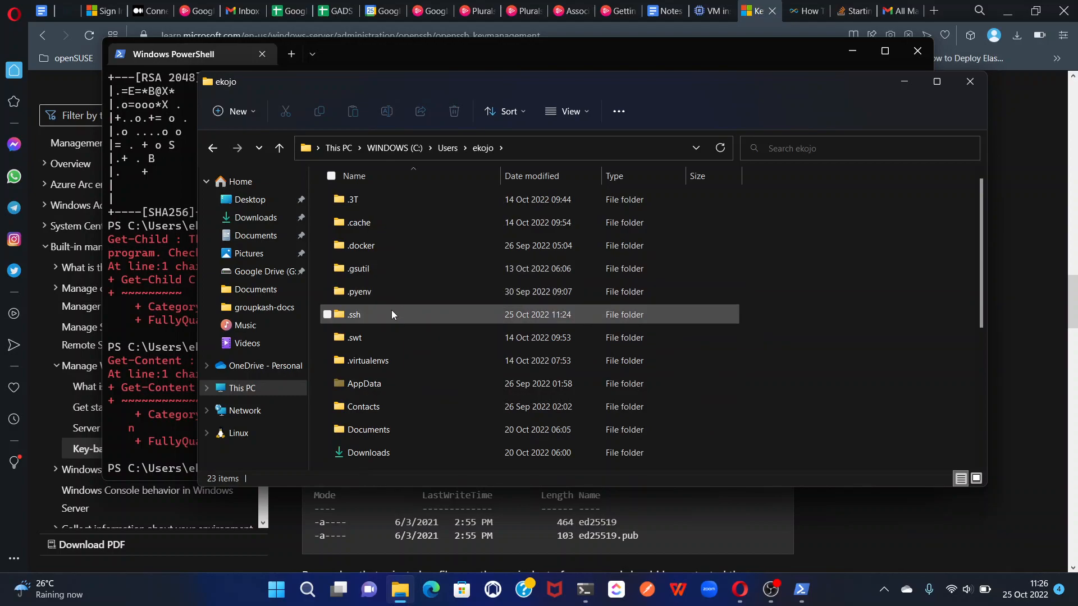
pyautogui.doubleClick(352, 314)
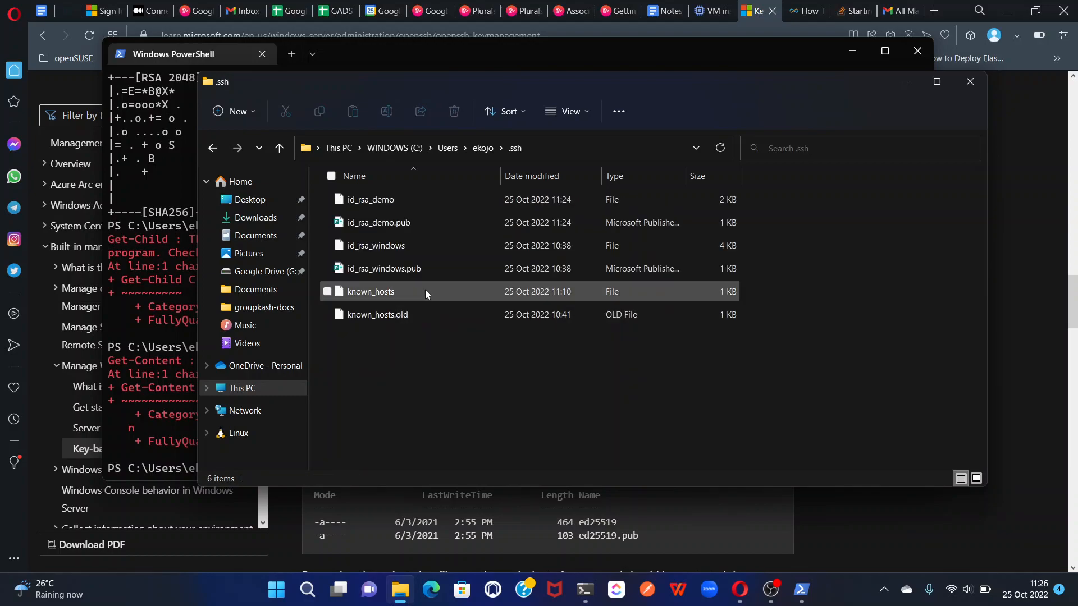
pyautogui.click(378, 222)
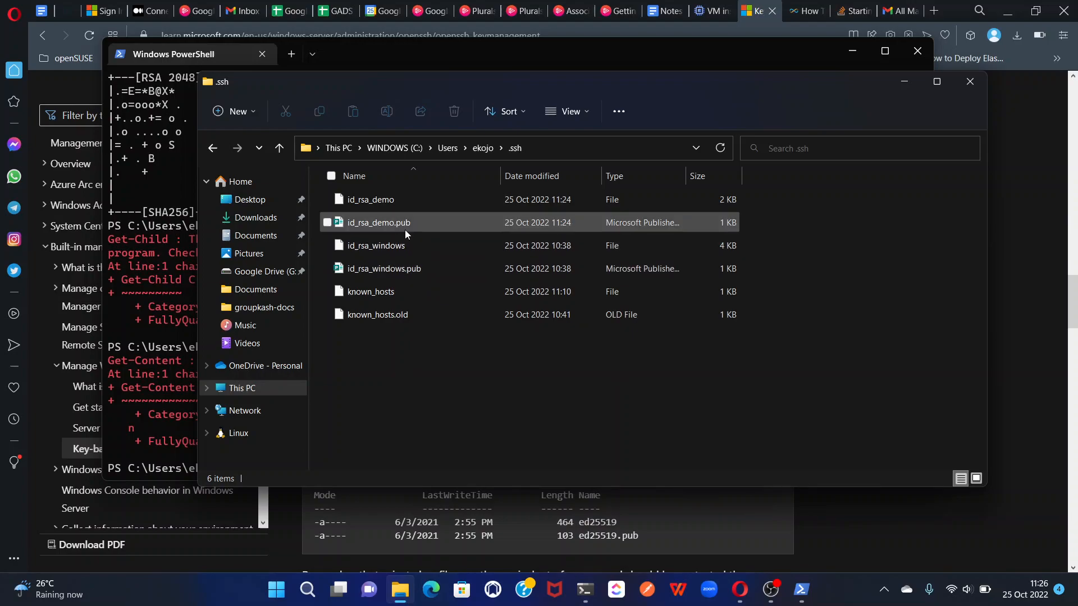
pyautogui.click(369, 290)
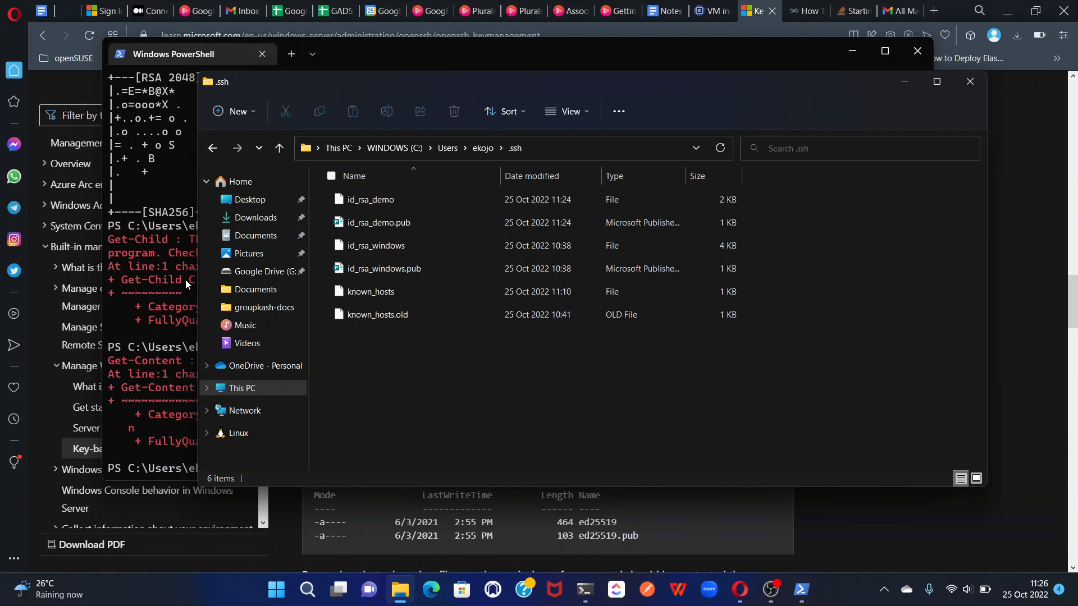
pyautogui.moveTo(265, 270)
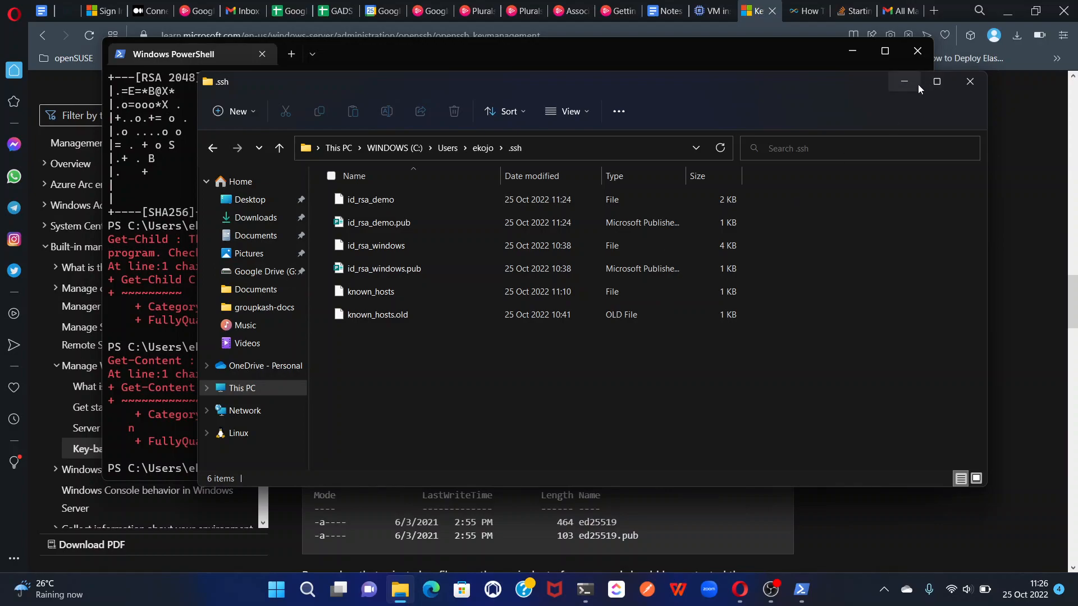
pyautogui.moveTo(981, 115)
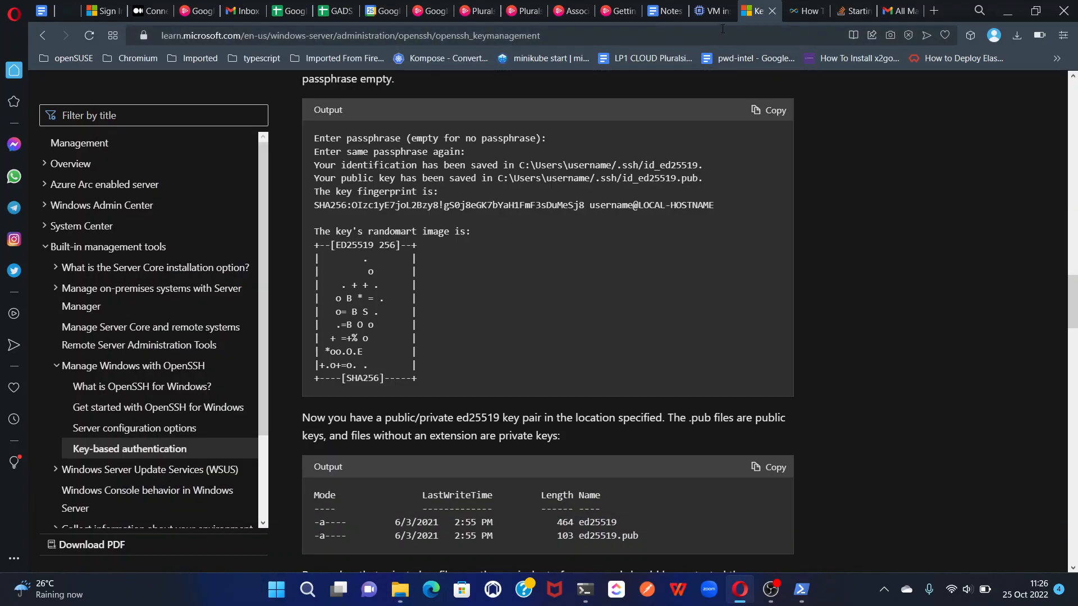
# Step: Scroll to the ssh-agent PowerShell snippet and clear the marked Get-Service line
pyautogui.scroll(-3)
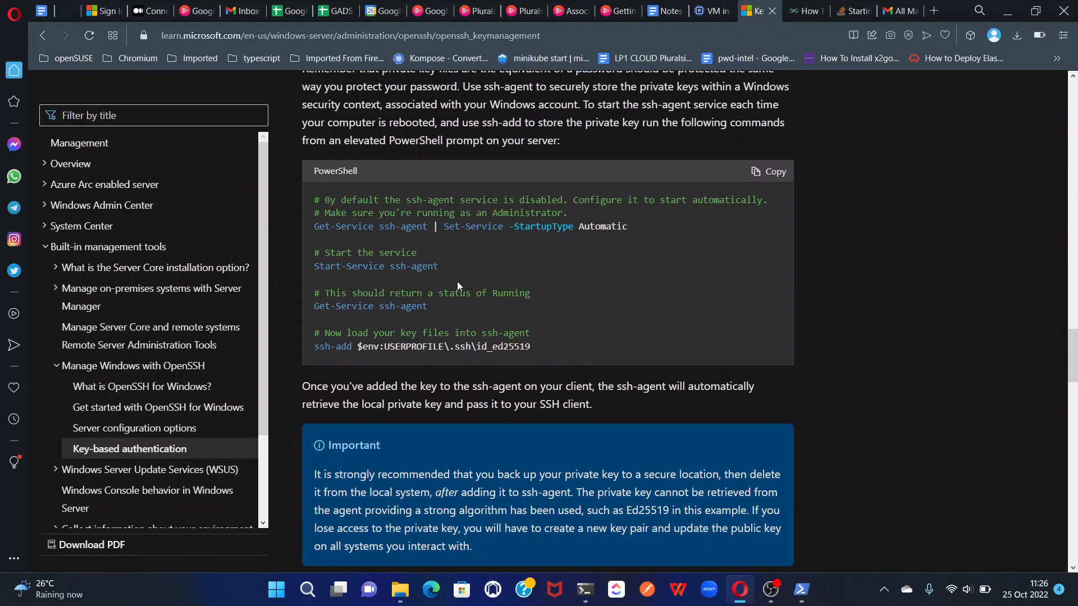
pyautogui.moveTo(445, 273)
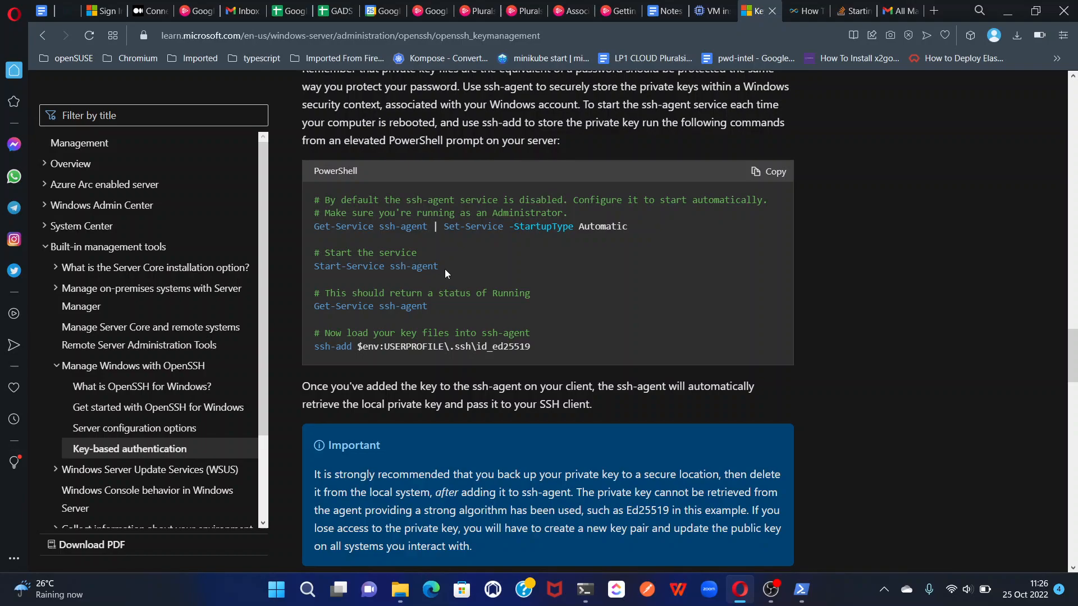
pyautogui.moveTo(449, 274)
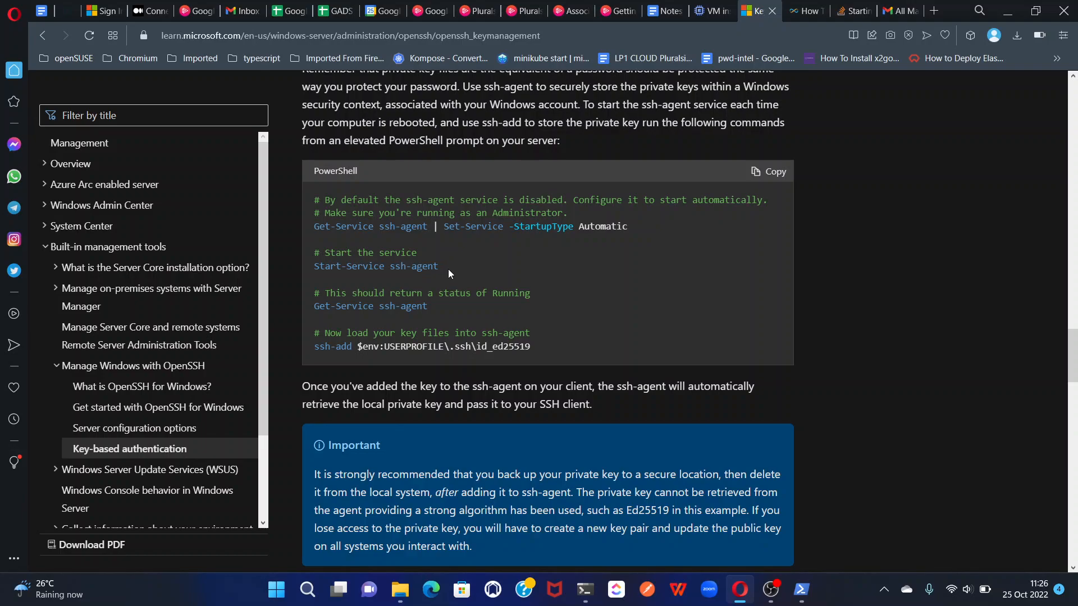
pyautogui.moveTo(458, 273)
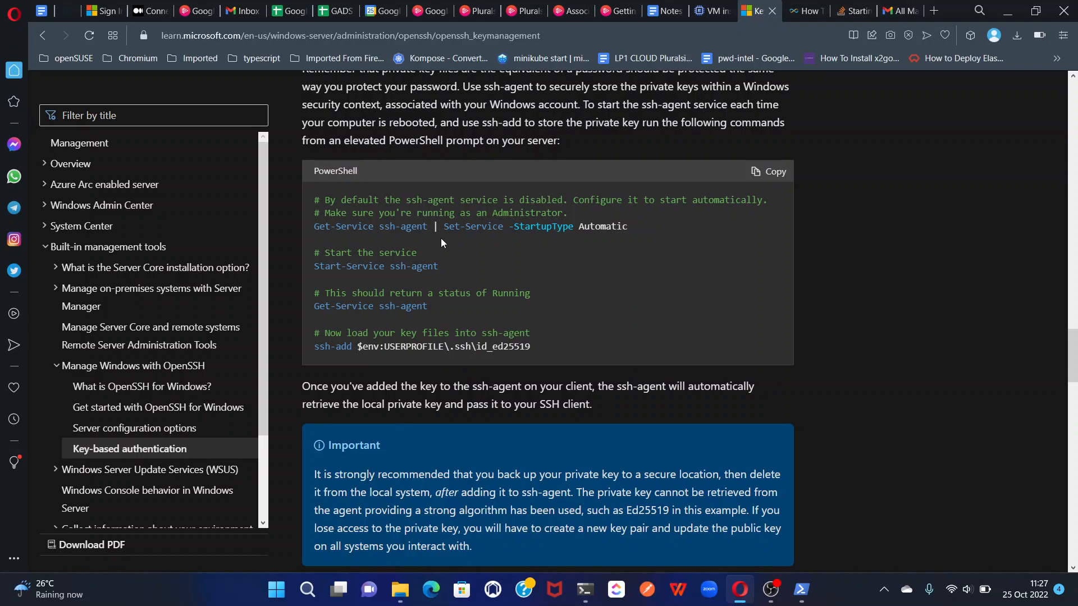
pyautogui.moveTo(450, 243)
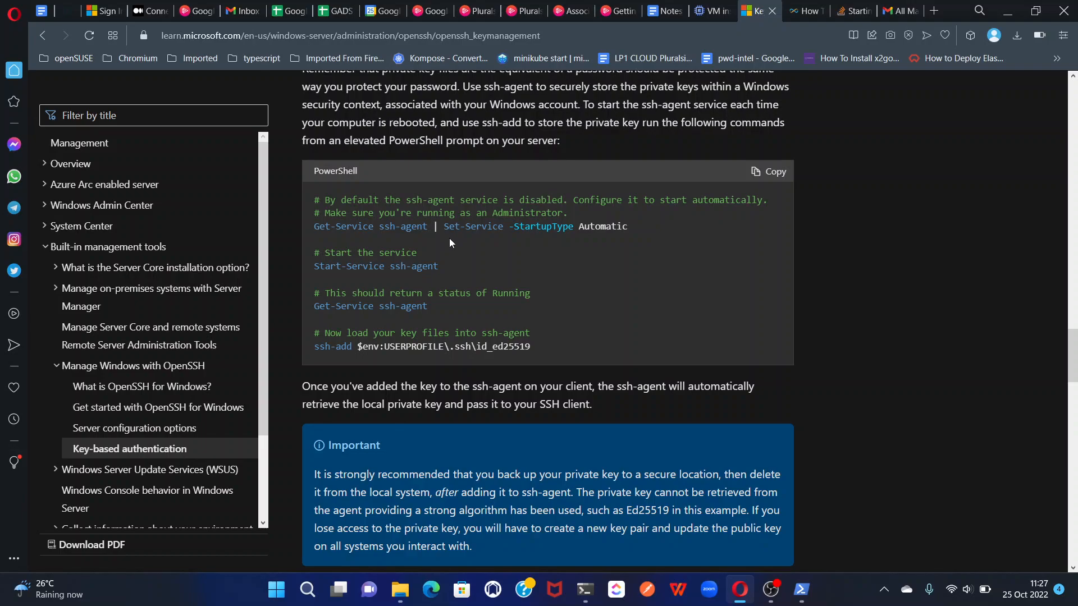
pyautogui.moveTo(436, 244)
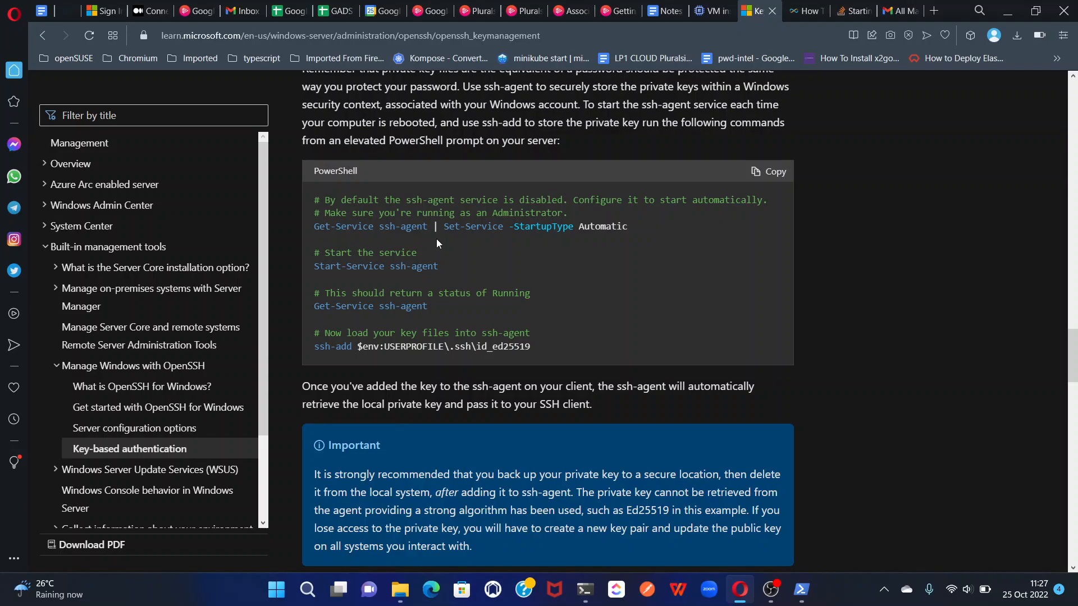
pyautogui.moveTo(439, 244)
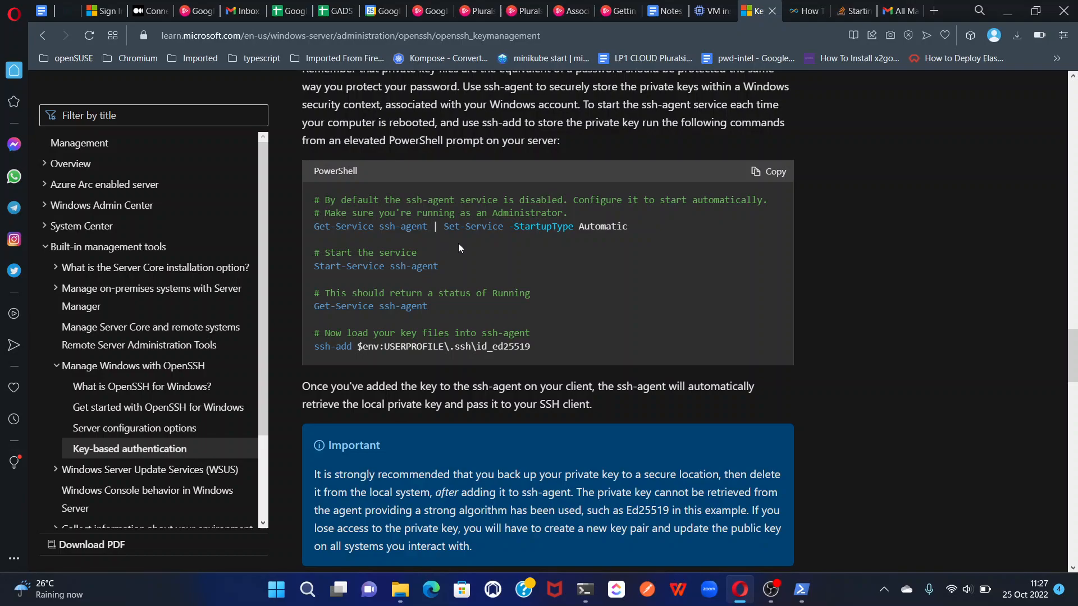
pyautogui.moveTo(631, 229)
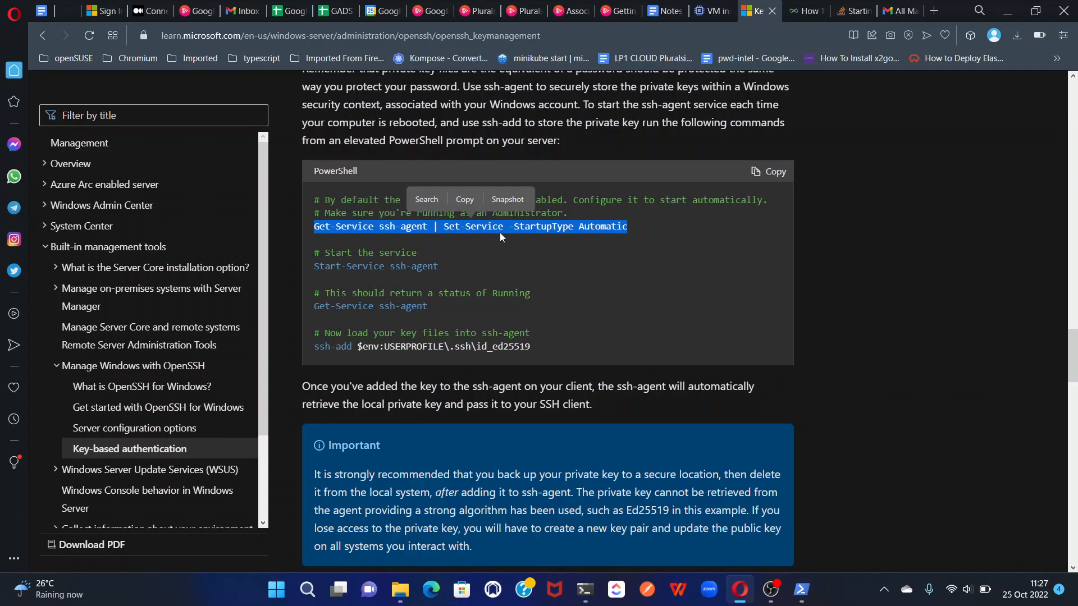
pyautogui.click(546, 250)
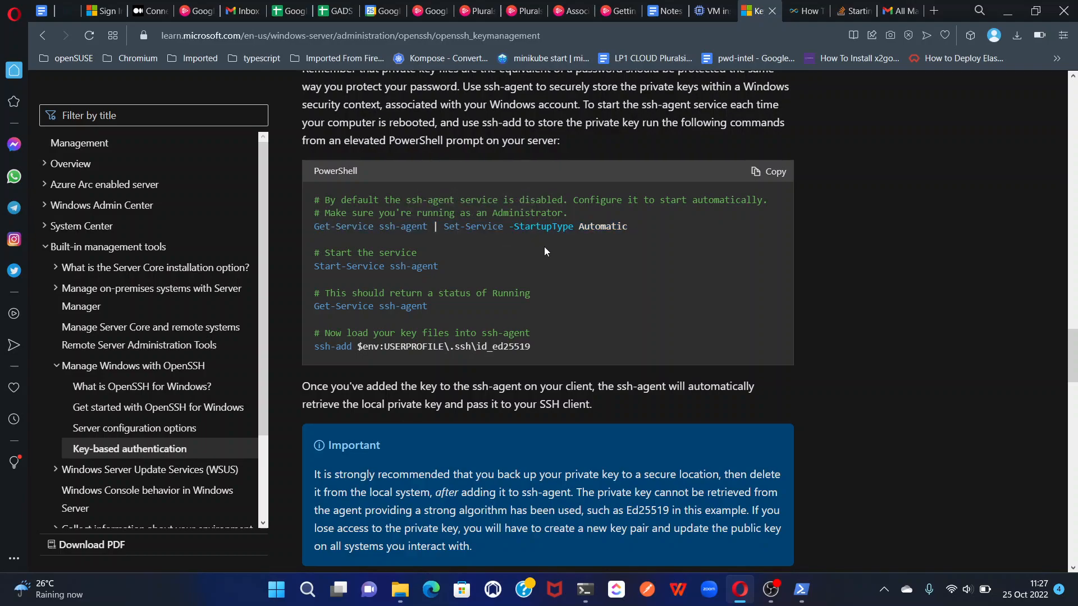
pyautogui.moveTo(536, 258)
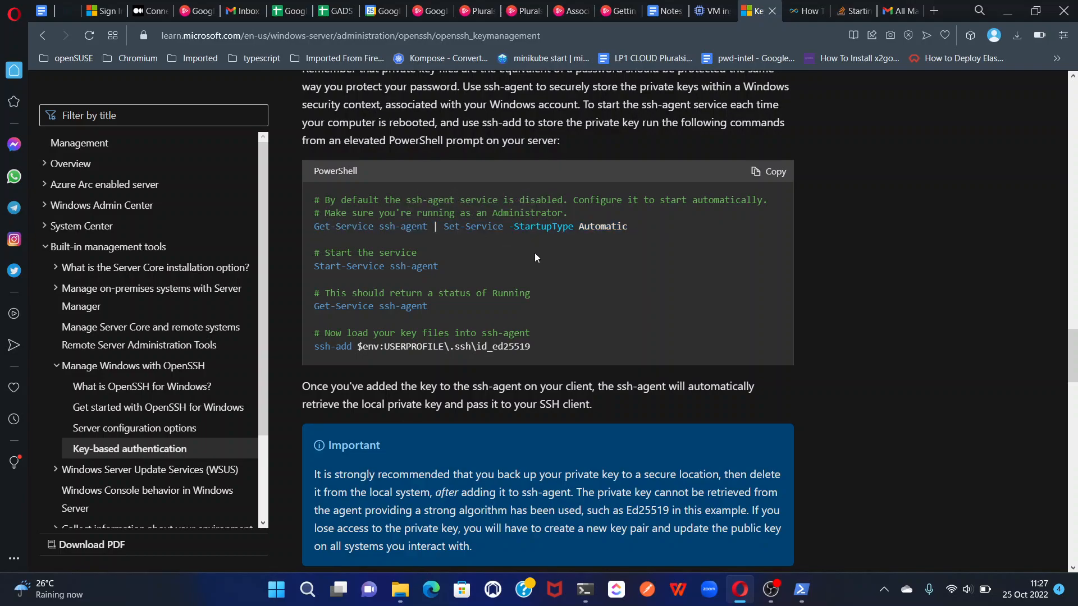
pyautogui.moveTo(528, 259)
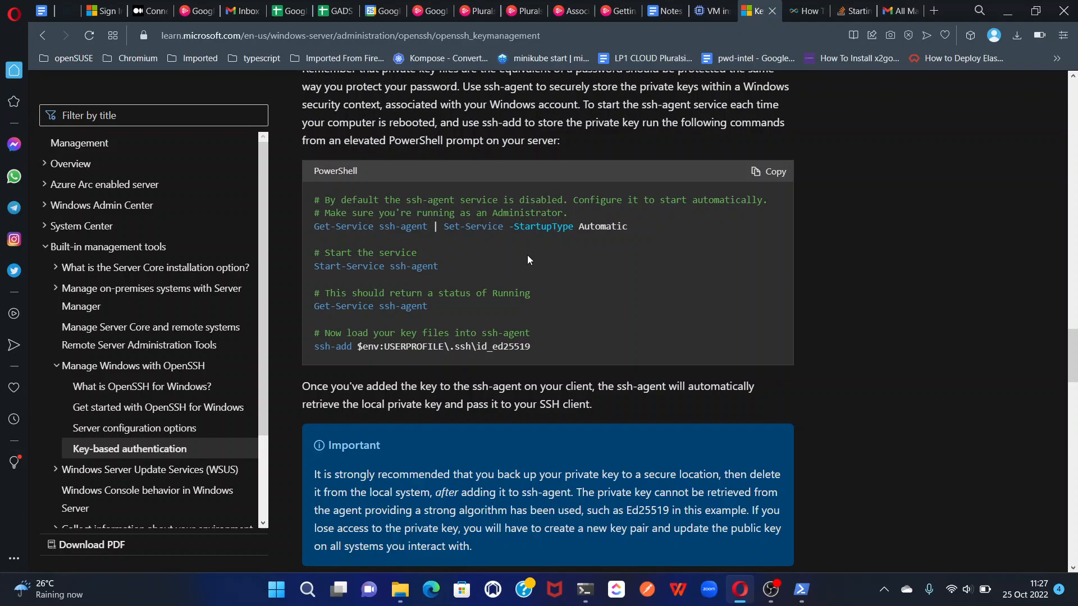
pyautogui.moveTo(528, 263)
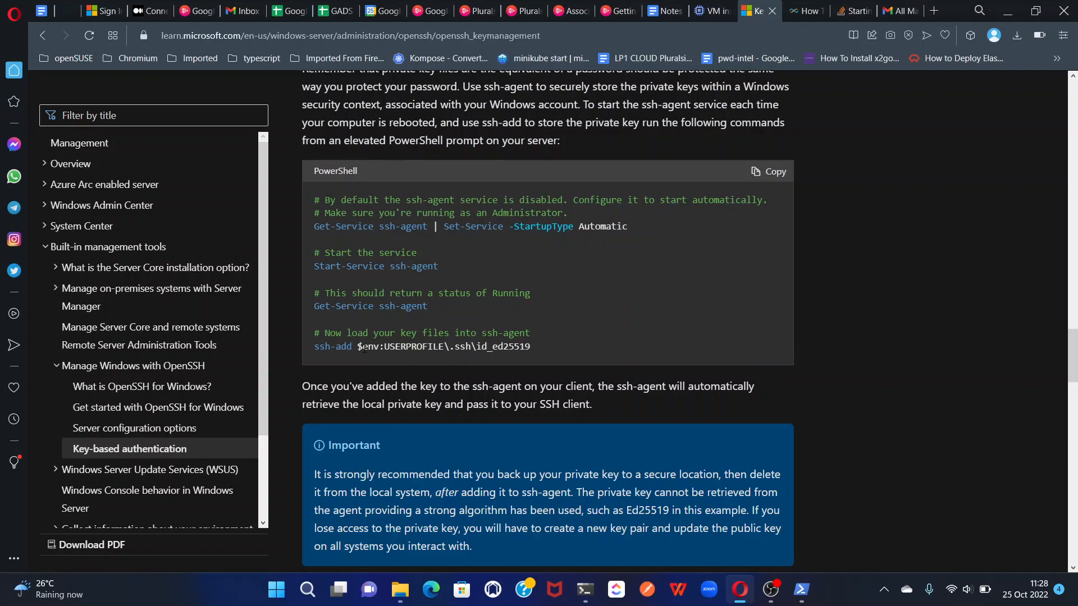
pyautogui.moveTo(584, 589)
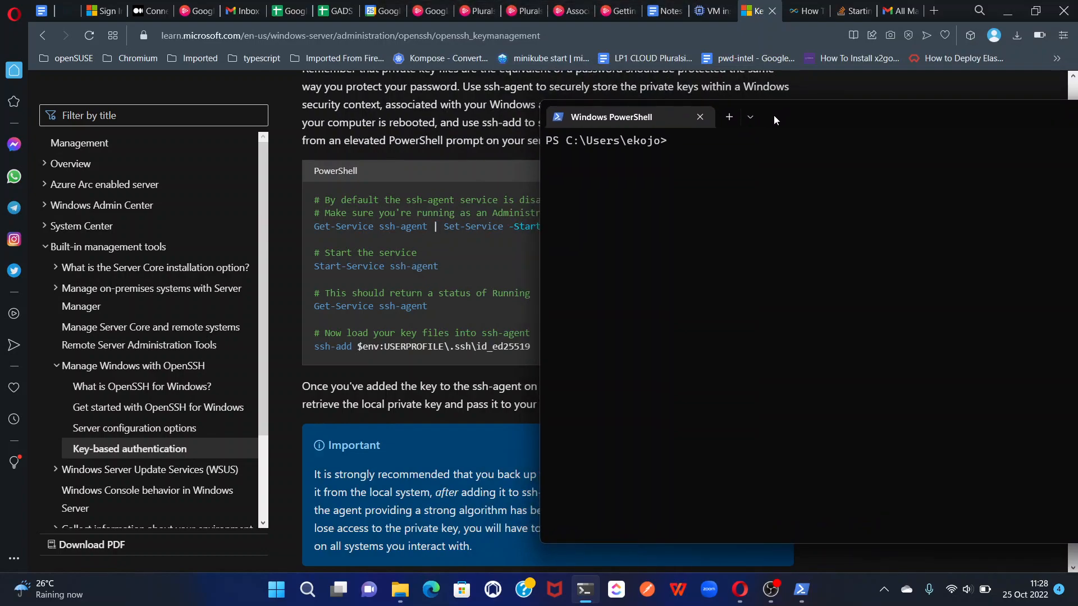
# Step: Run ssh-add $env:USERPROFILE\.ssh\id_rsa_demo so the agent reports the identity added
pyautogui.write('ssh-')
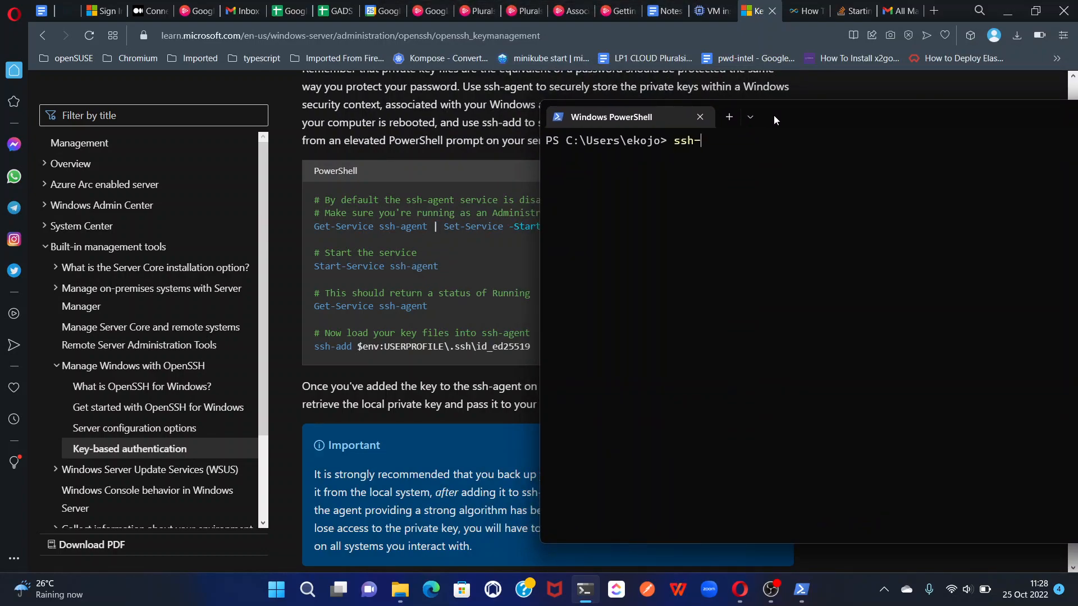
pyautogui.write('add')
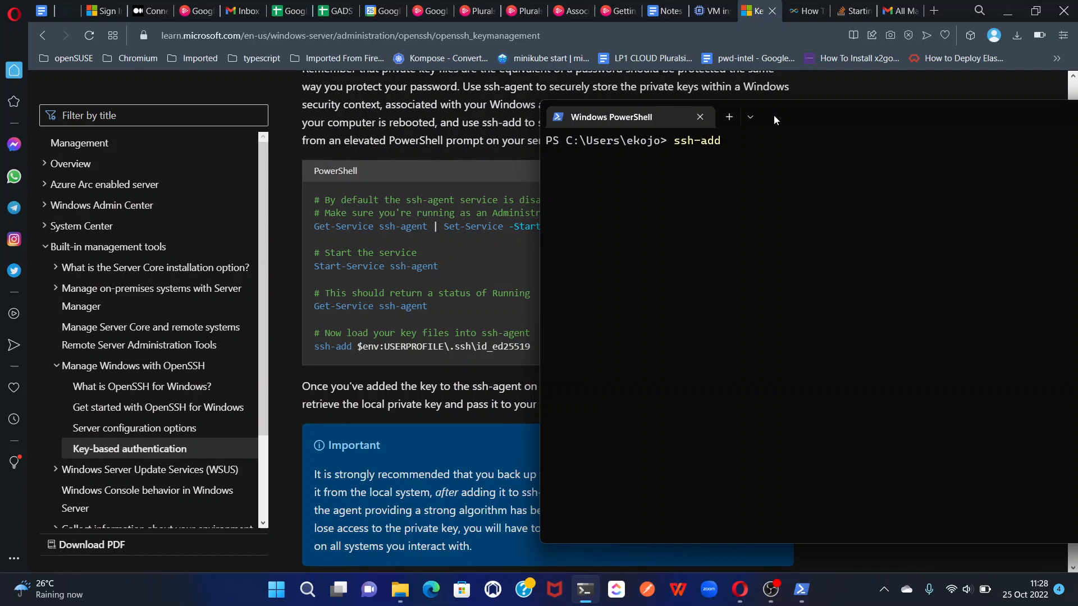
pyautogui.write('$')
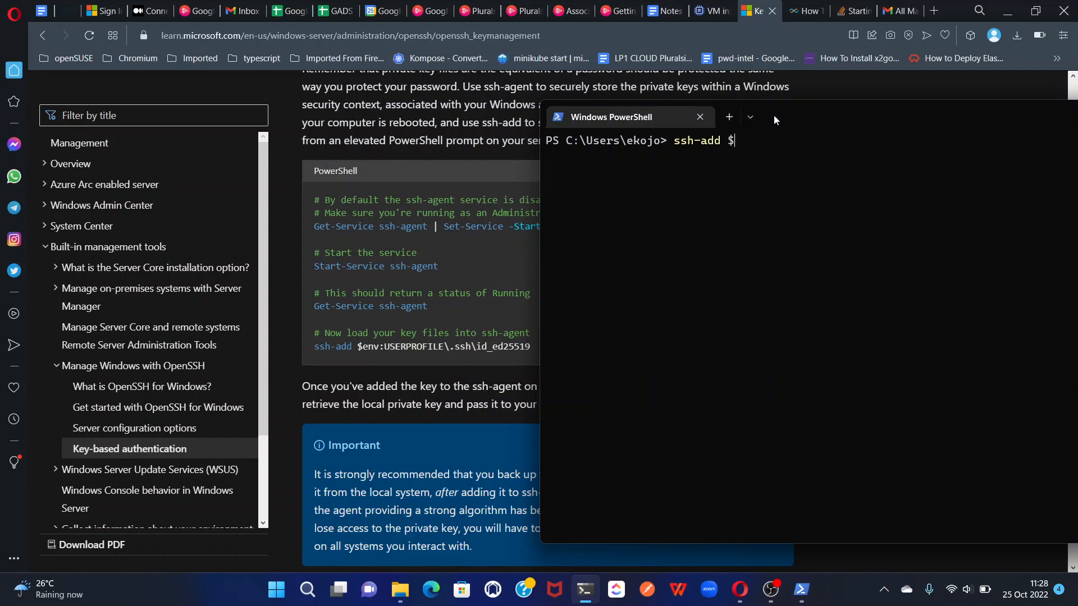
pyautogui.write('en')
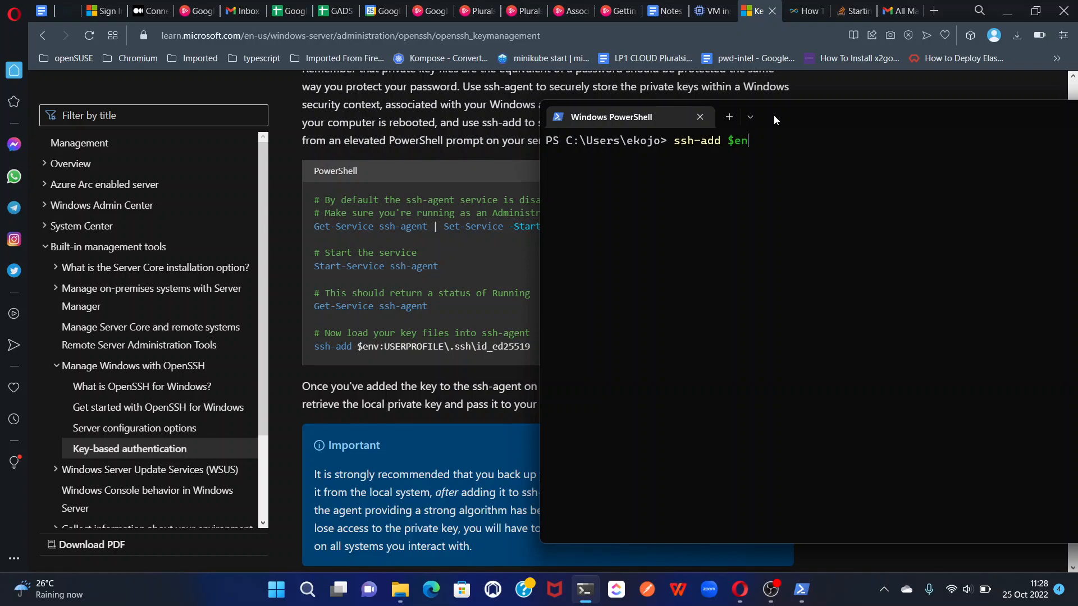
pyautogui.write('v:USE')
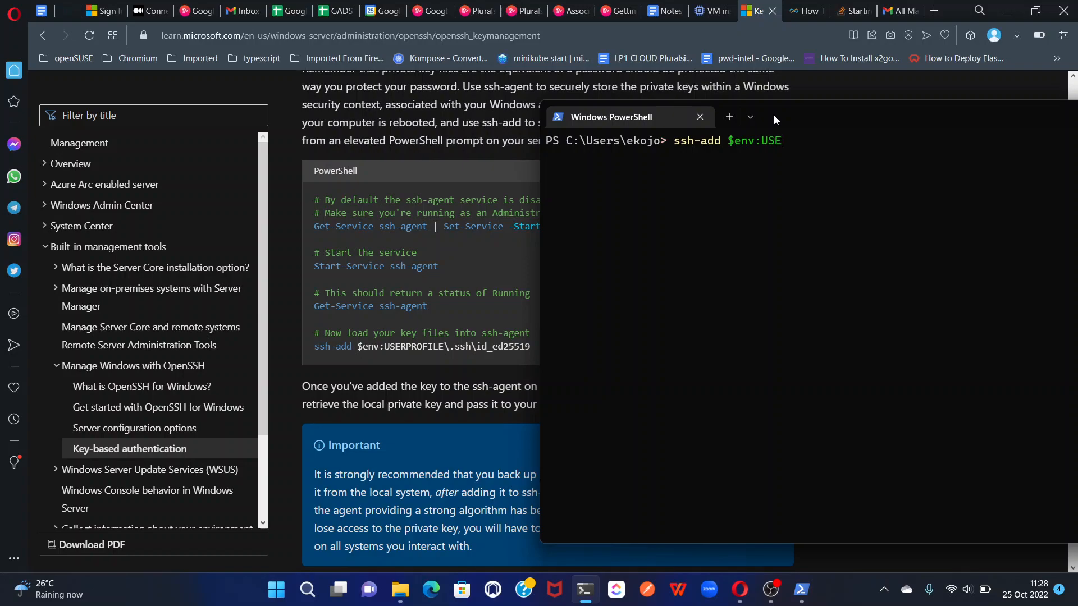
pyautogui.write('RPROFI')
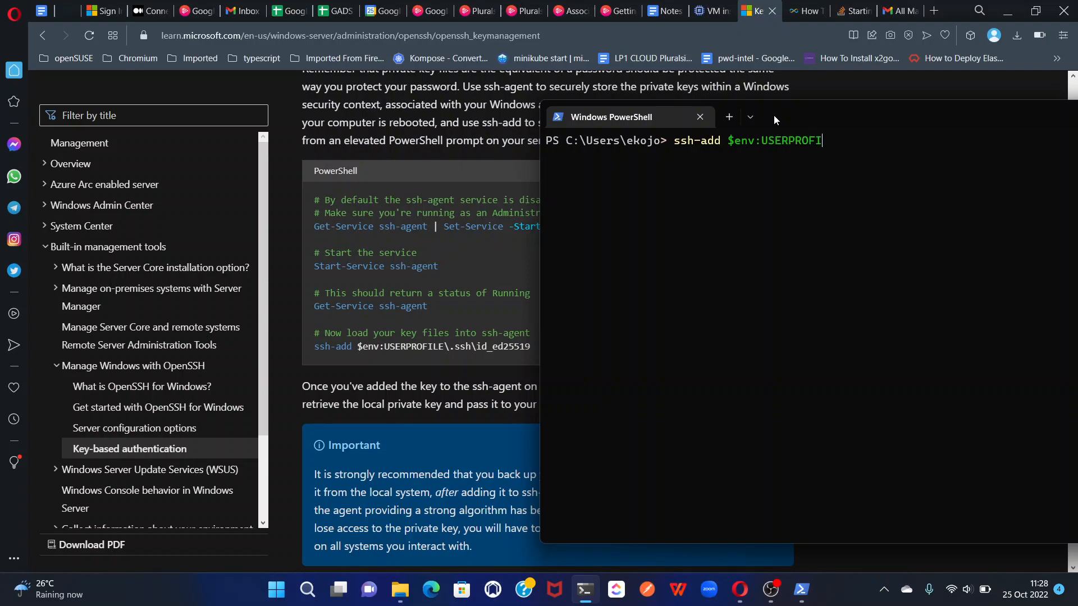
pyautogui.write('LE')
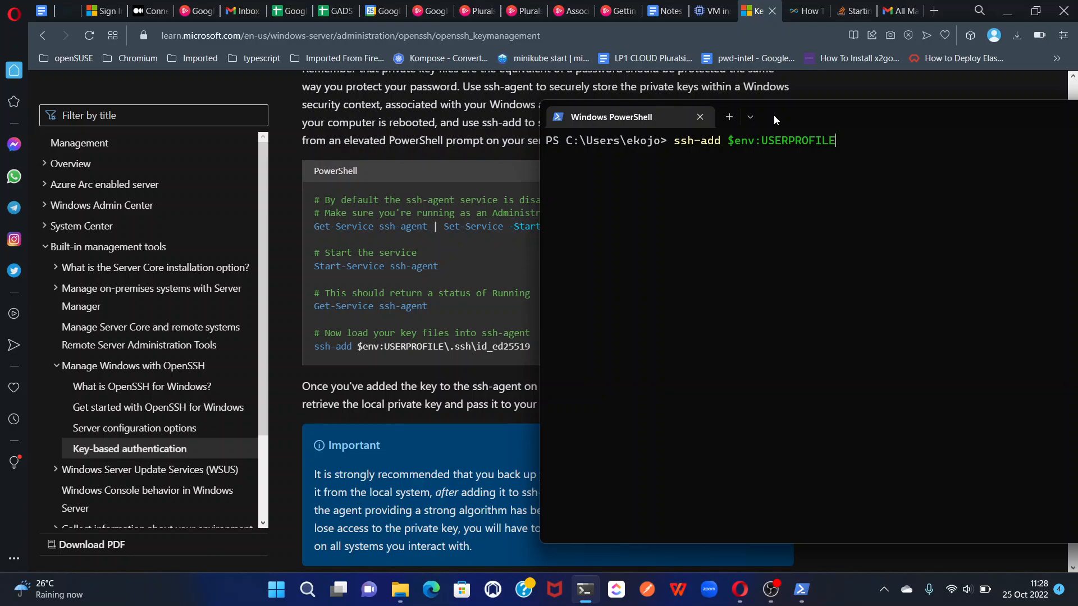
pyautogui.write('\\.SSH')
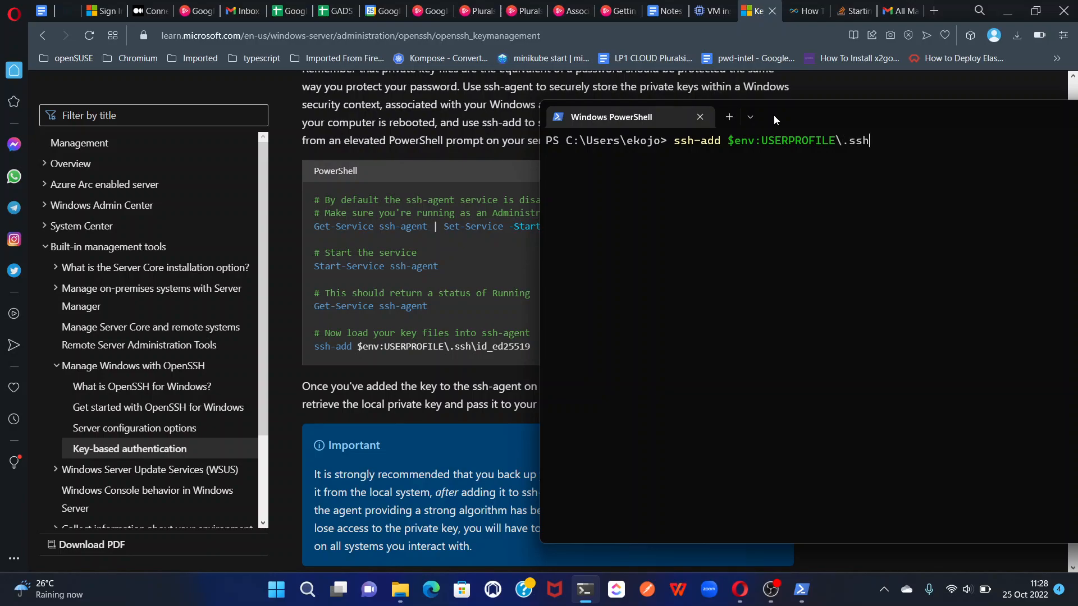
pyautogui.write('\\')
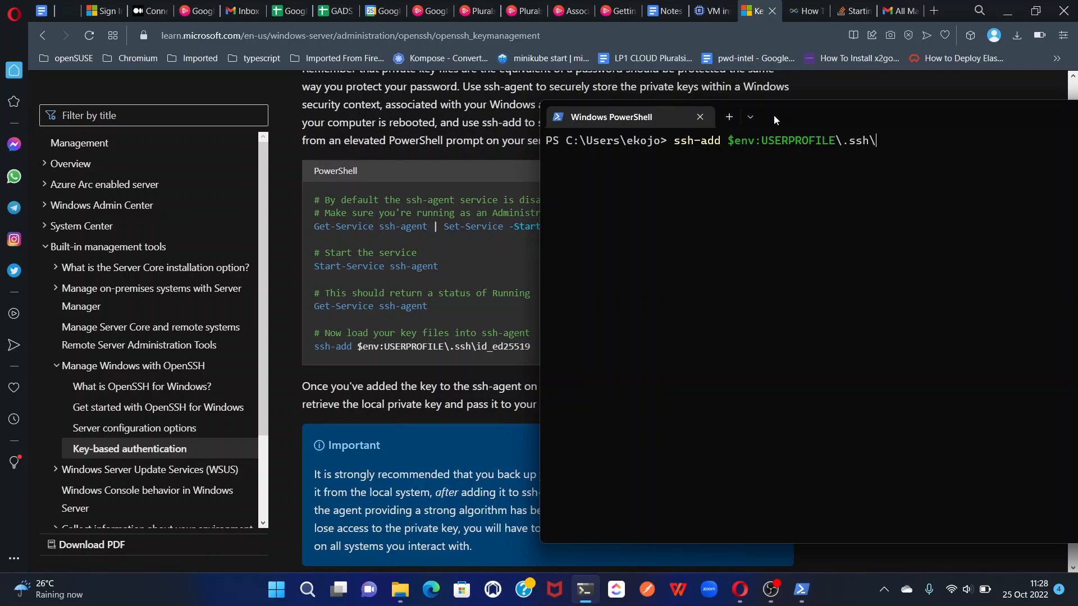
pyautogui.write('id_')
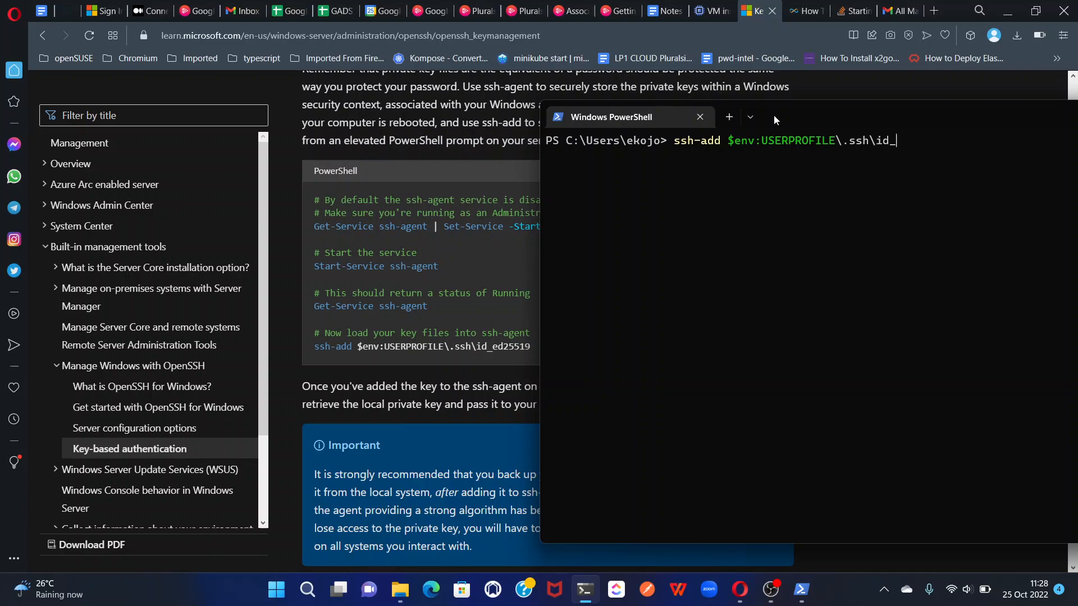
pyautogui.write('r')
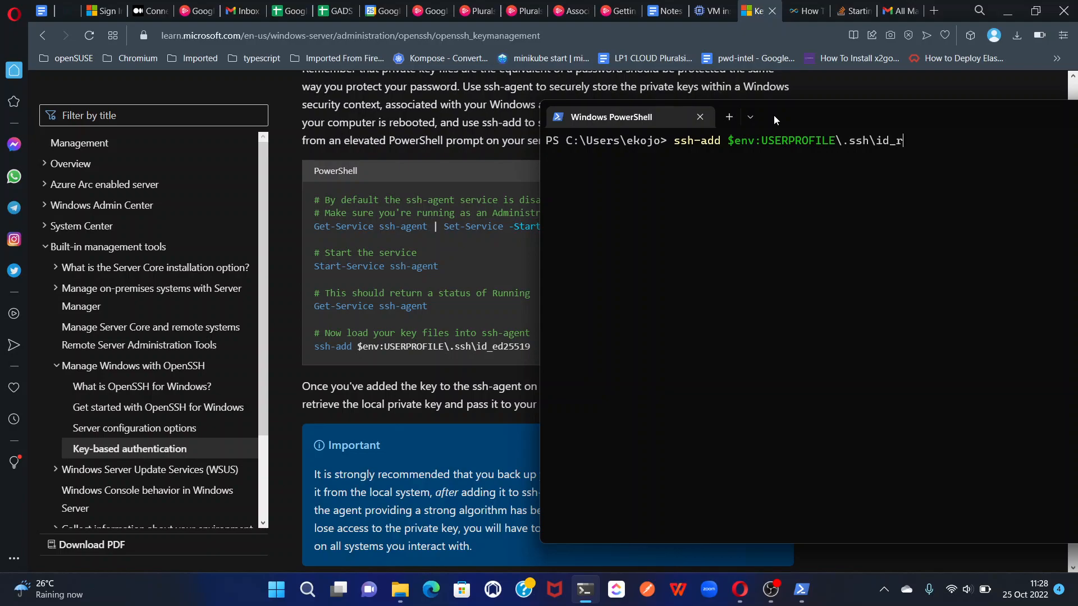
pyautogui.write('sa_demo')
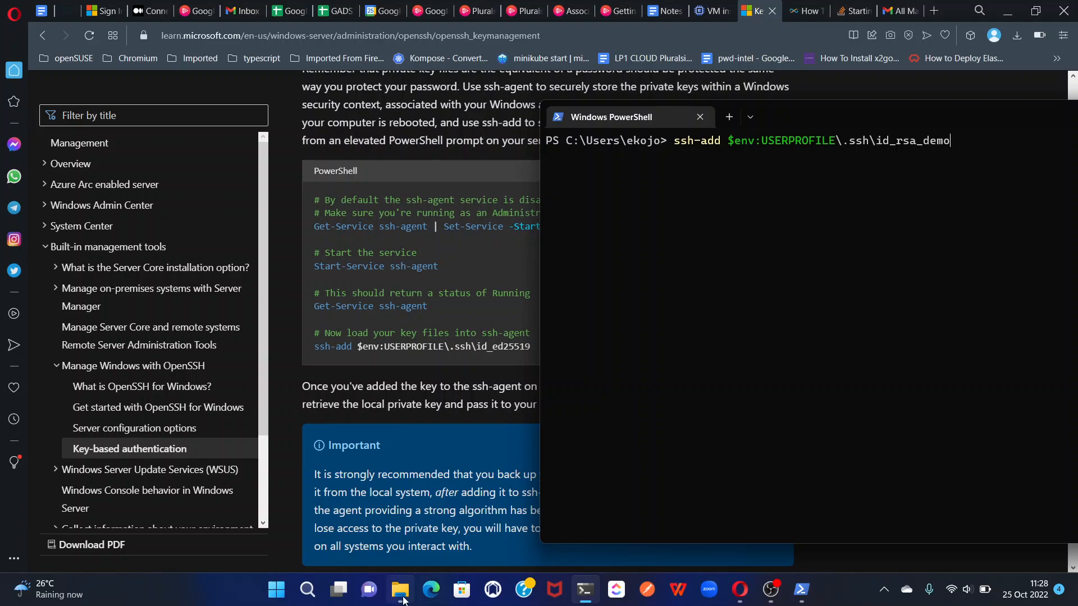
pyautogui.click(400, 589)
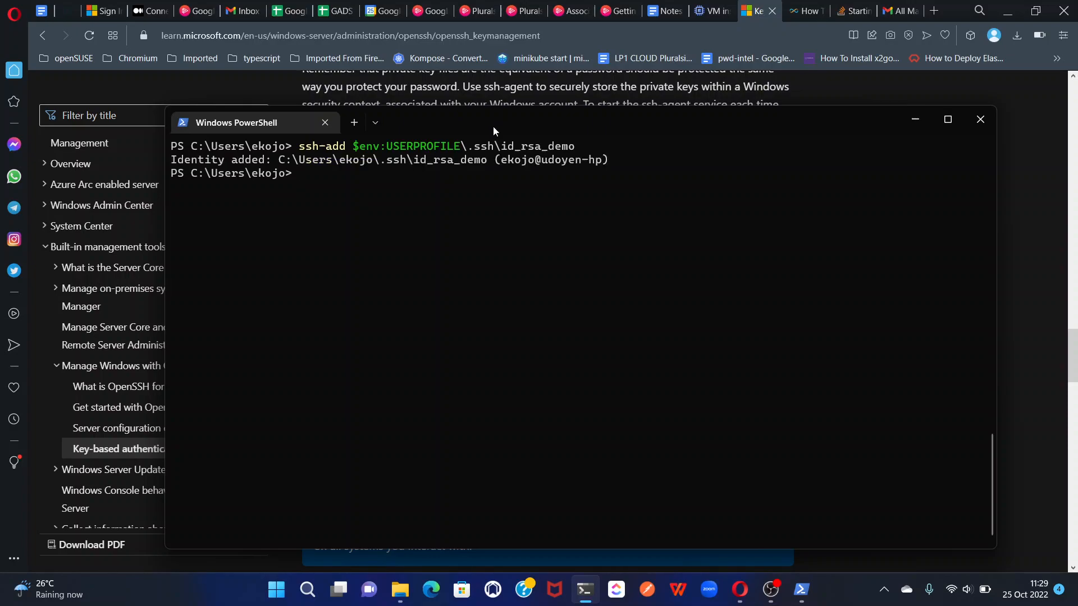
# Step: Run notepad c:\users\ekojo\.ssh\id_rsa_demo.pub to view the public key in Notepad
pyautogui.moveTo(495, 122); pyautogui.dragTo(591, 91)
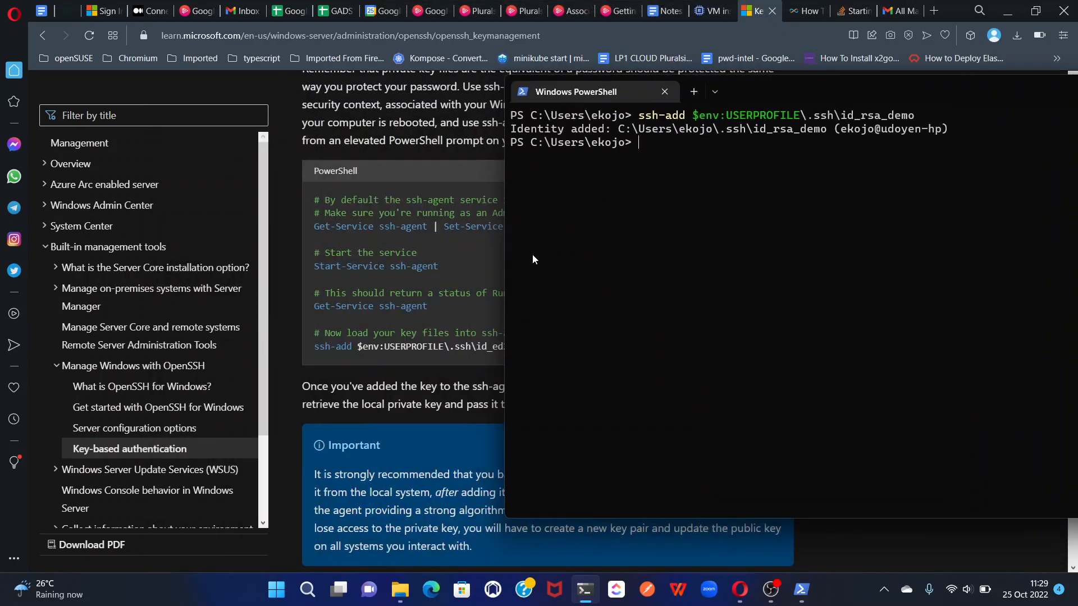
pyautogui.scroll(-3)
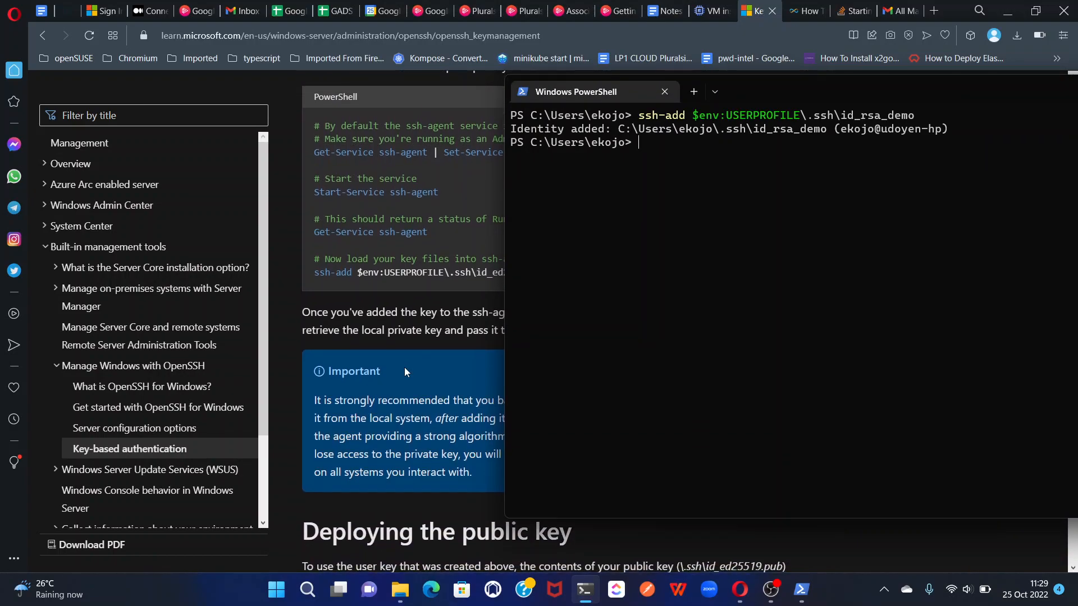
pyautogui.moveTo(804, 92)
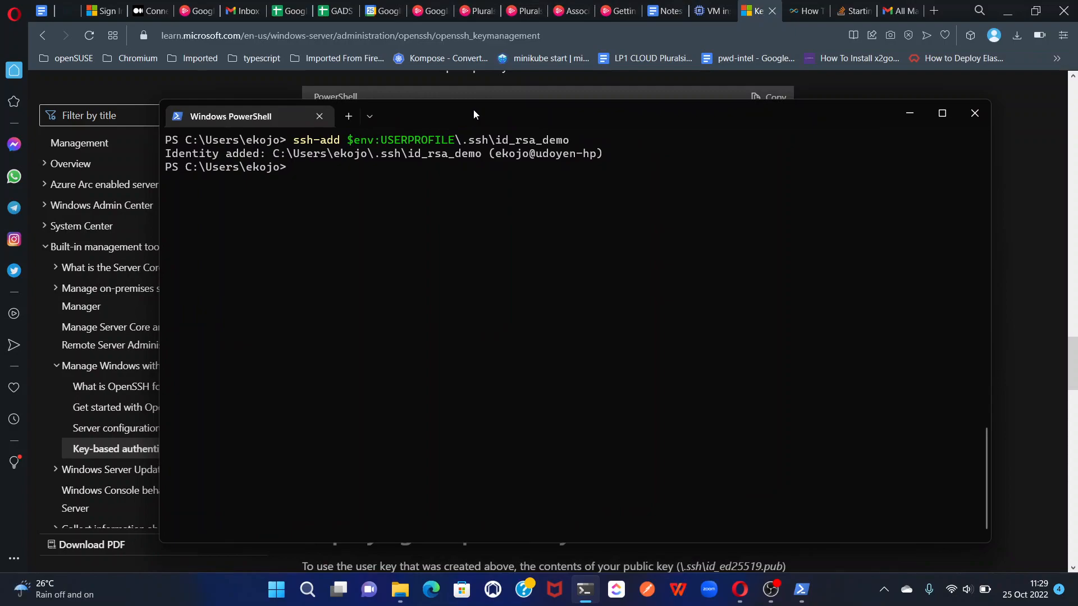
pyautogui.write('notepad')
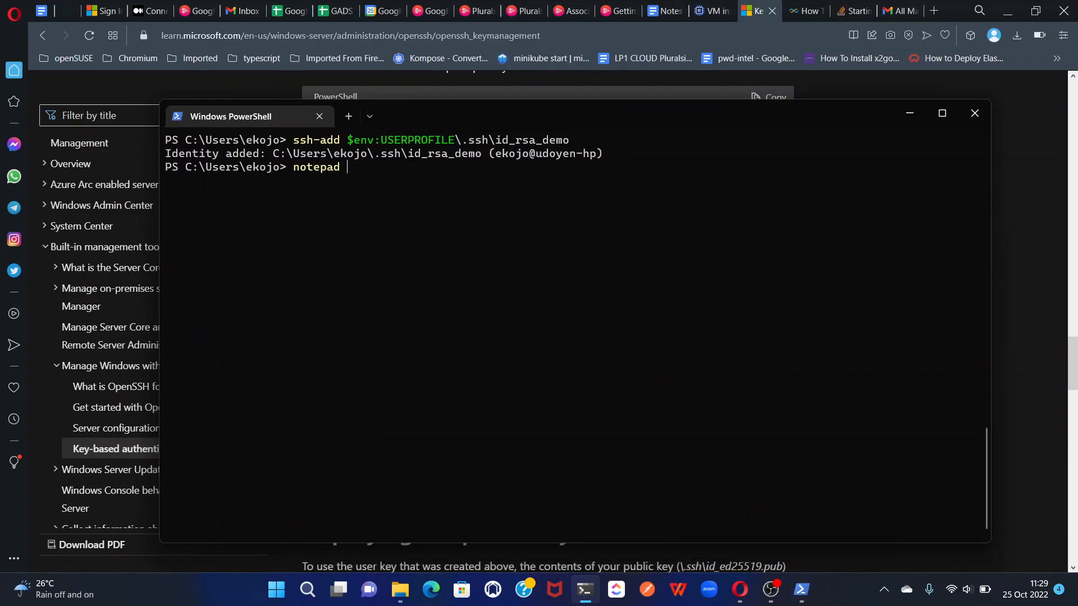
pyautogui.write('c:\\')
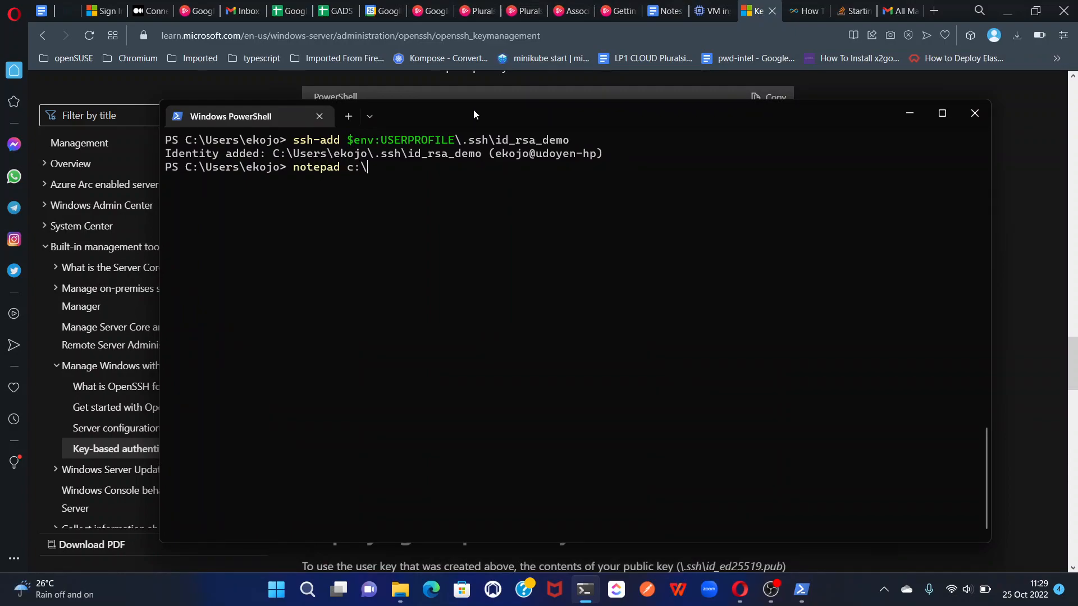
pyautogui.write('users\\')
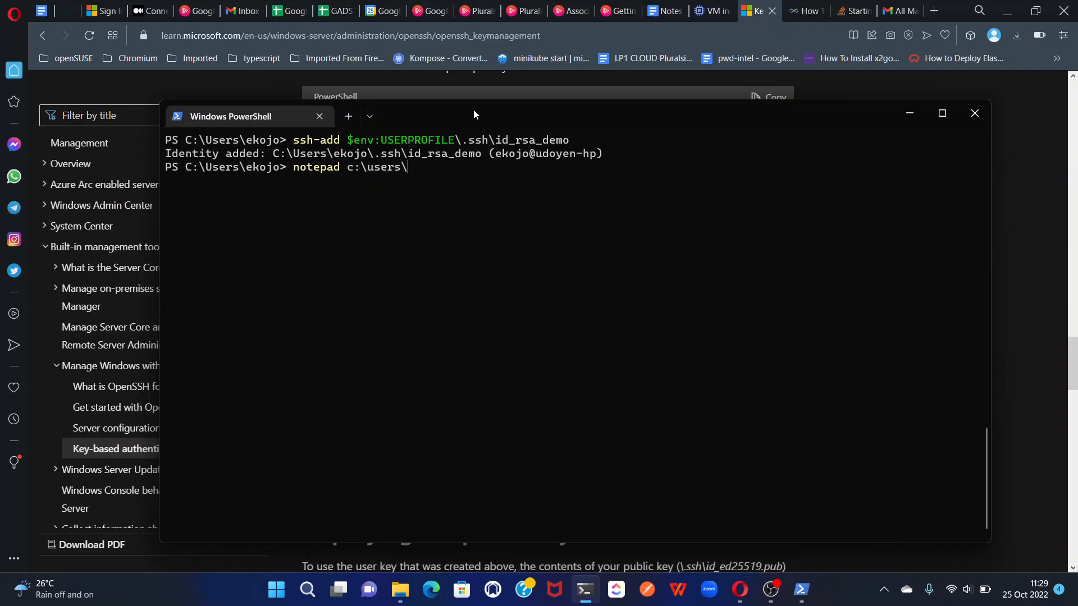
pyautogui.write('ekojo\\.ssh')
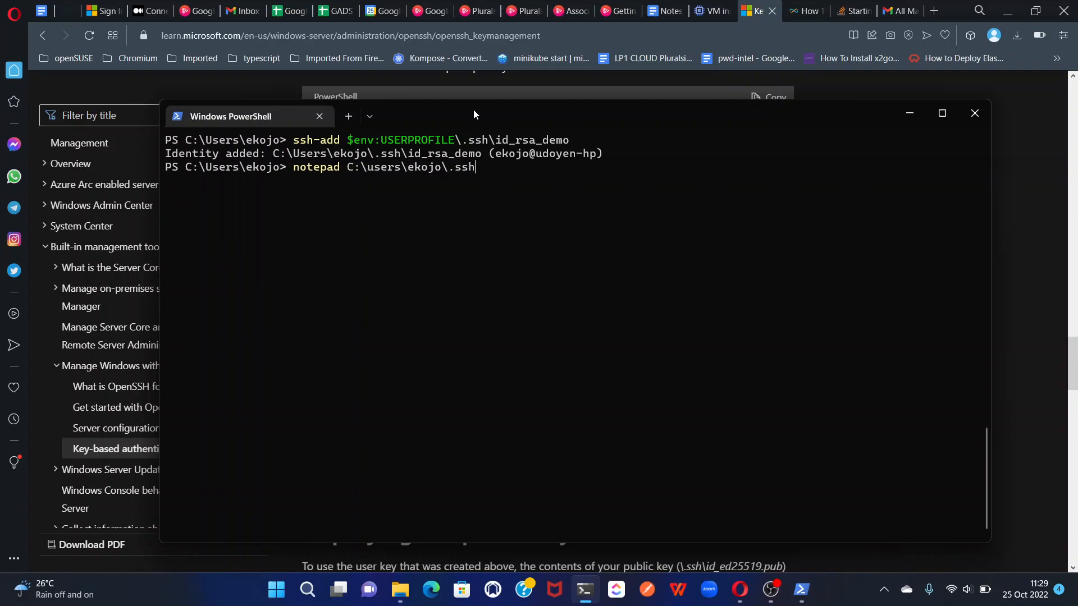
pyautogui.write('\\')
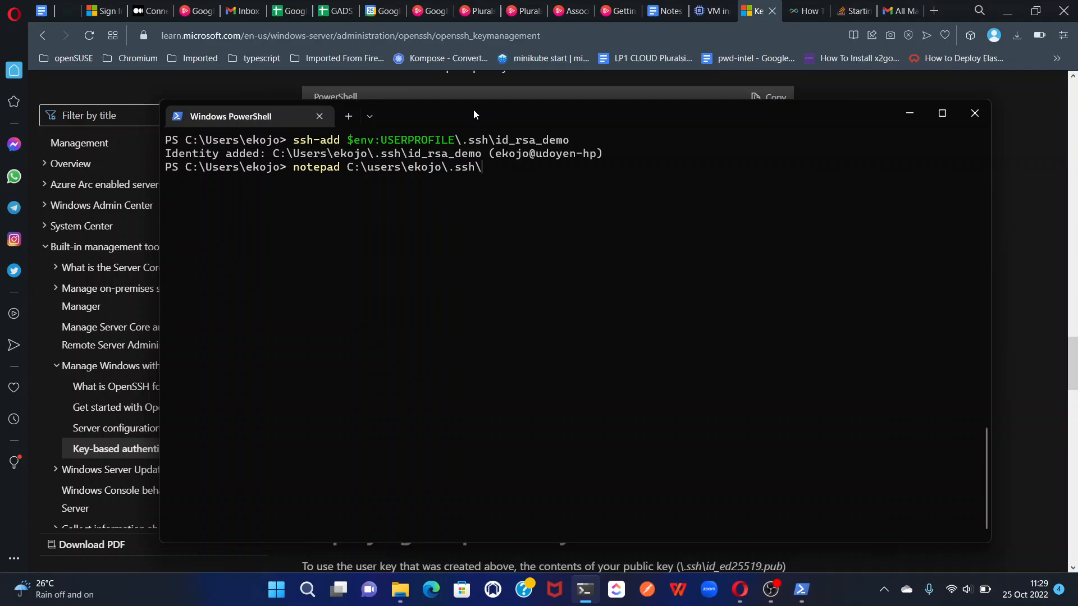
pyautogui.write('id_res')
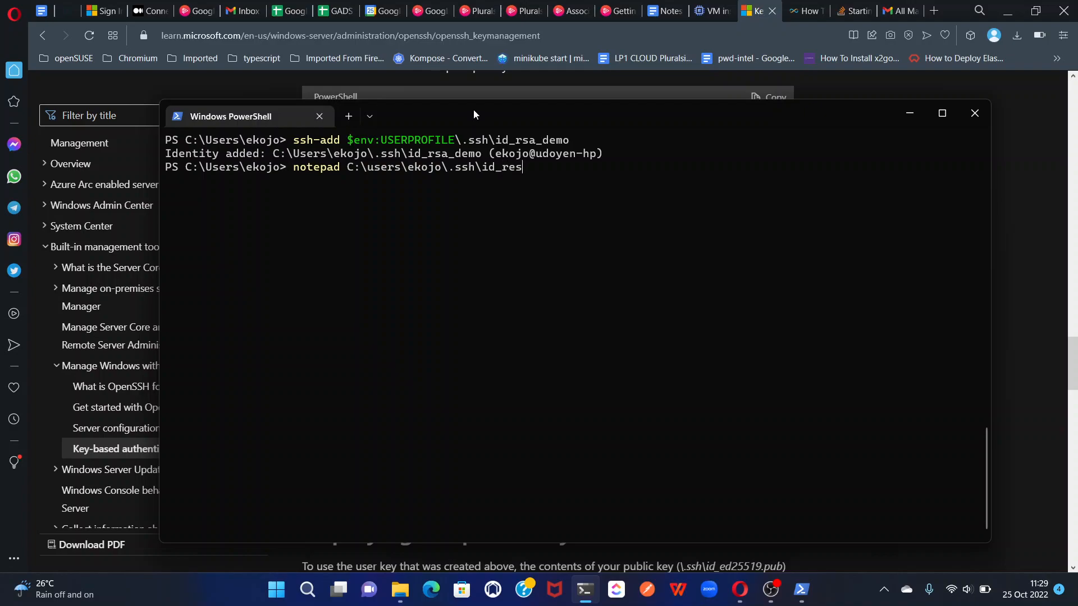
pyautogui.write('rsa_de')
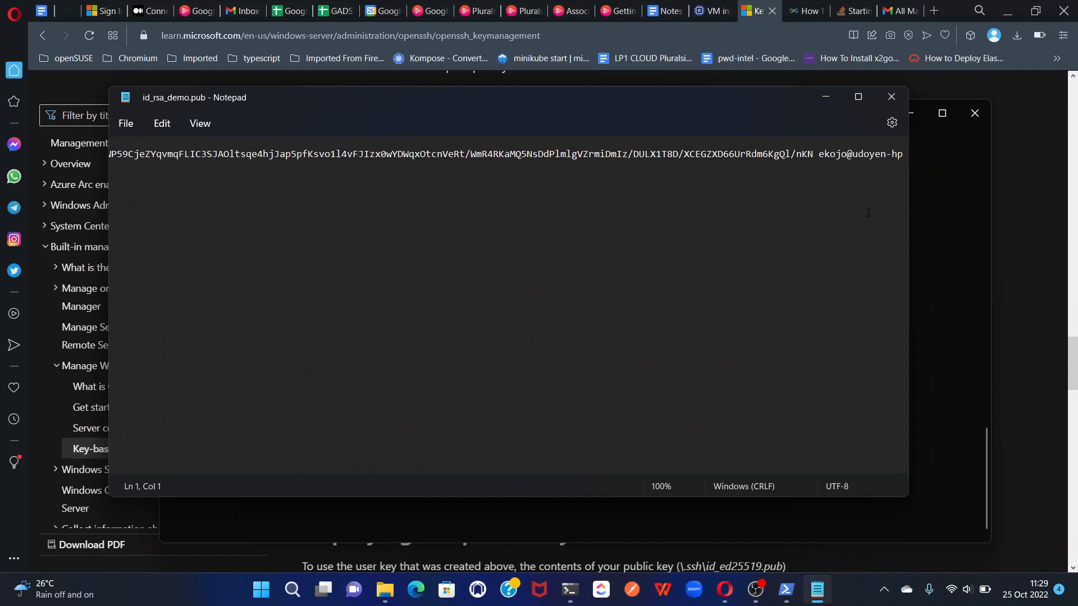
# Step: Select the whole public key line in Notepad and copy it
pyautogui.click(816, 154)
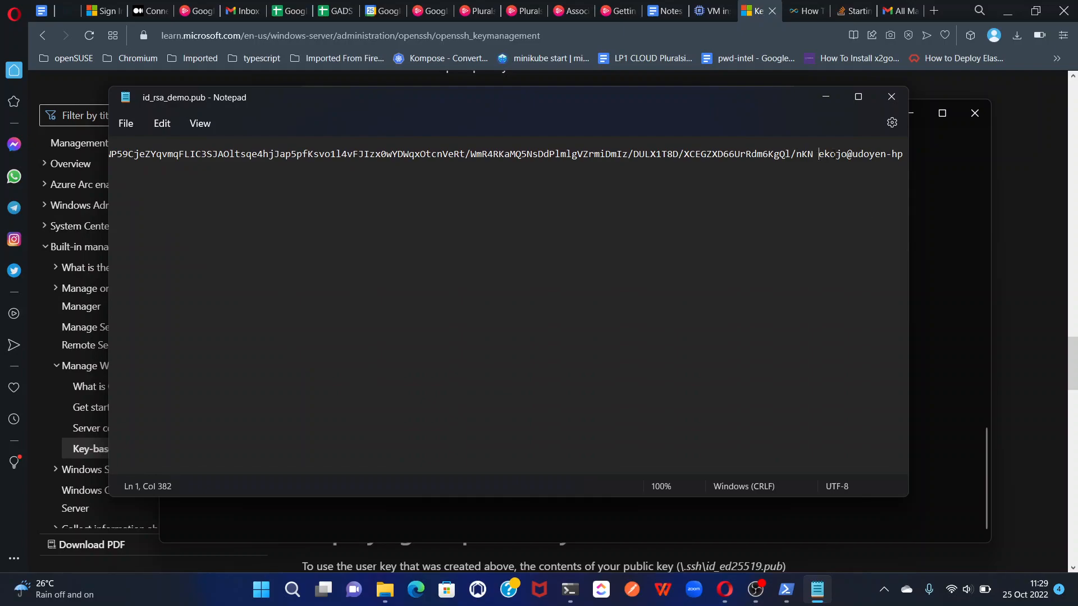
pyautogui.moveTo(819, 154); pyautogui.dragTo(902, 154)
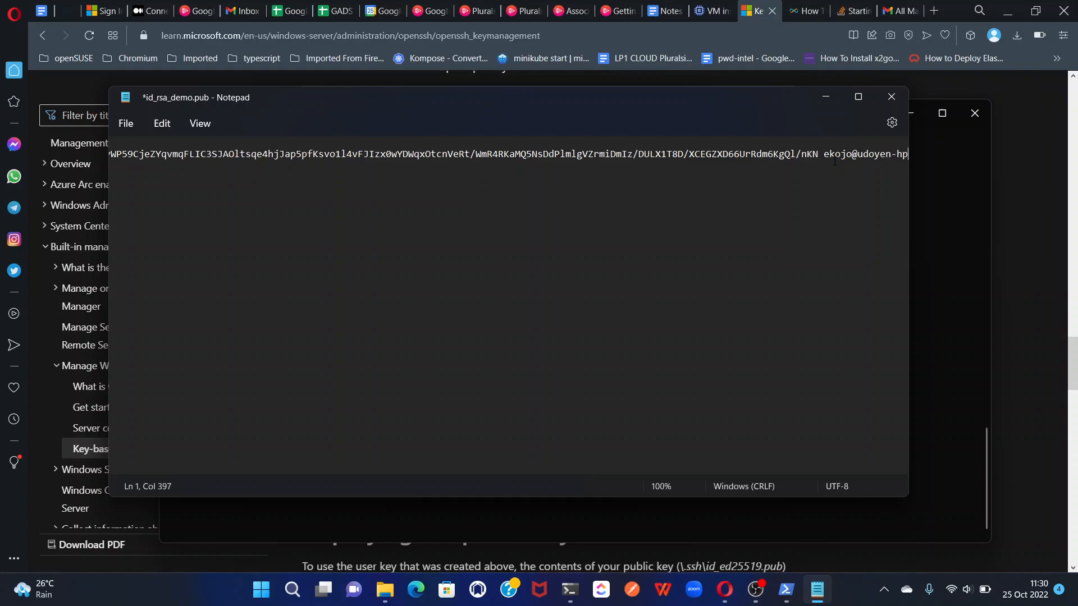
pyautogui.press('ctrl+a')
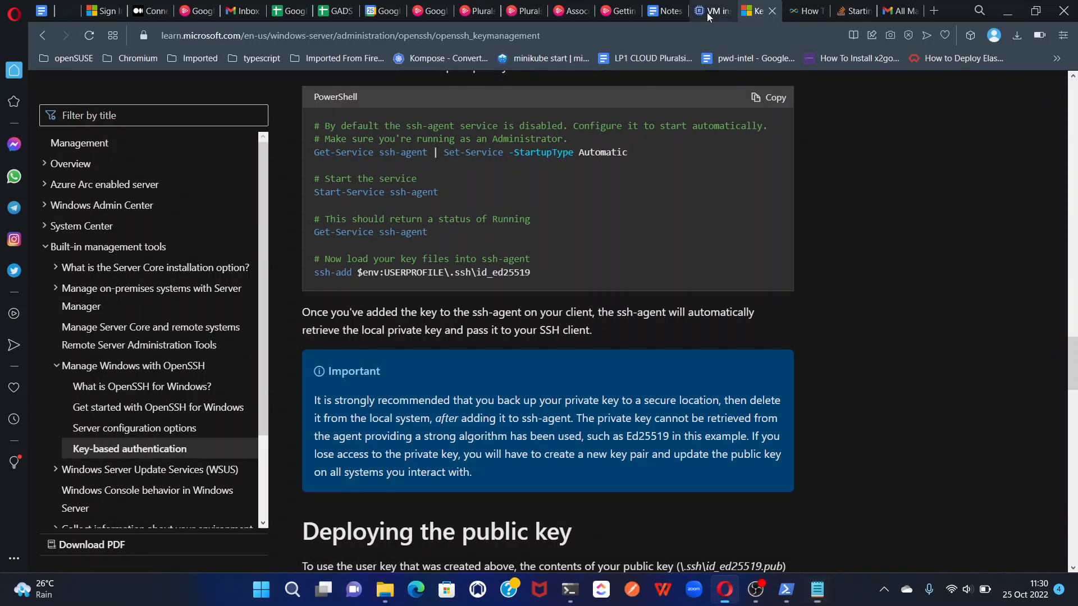
# Step: Start a new VM instance in Compute Engine and expand its Manage Access settings
pyautogui.click(713, 10)
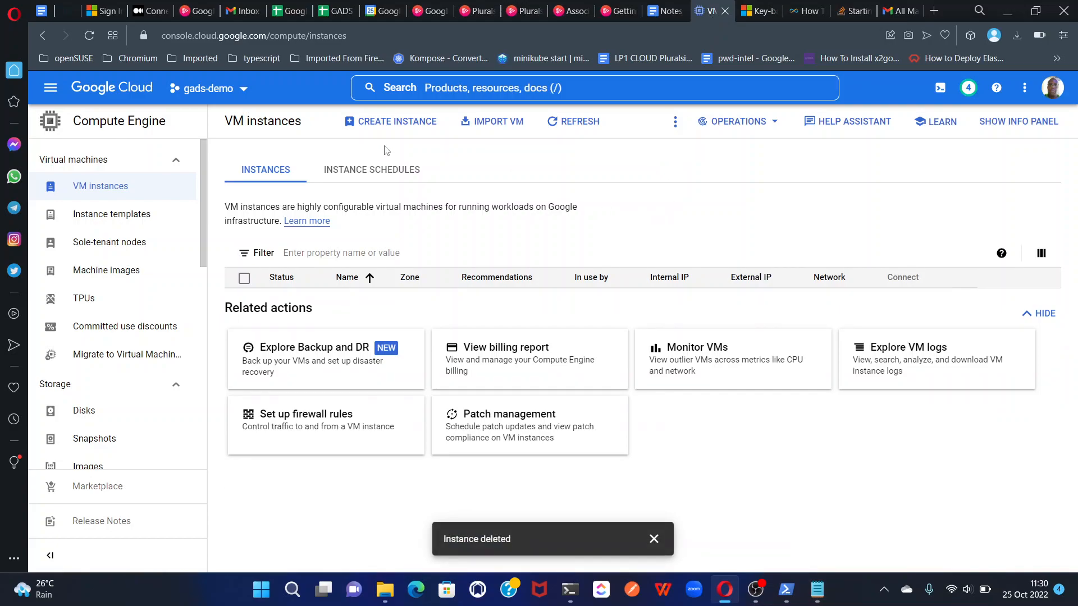
pyautogui.click(390, 121)
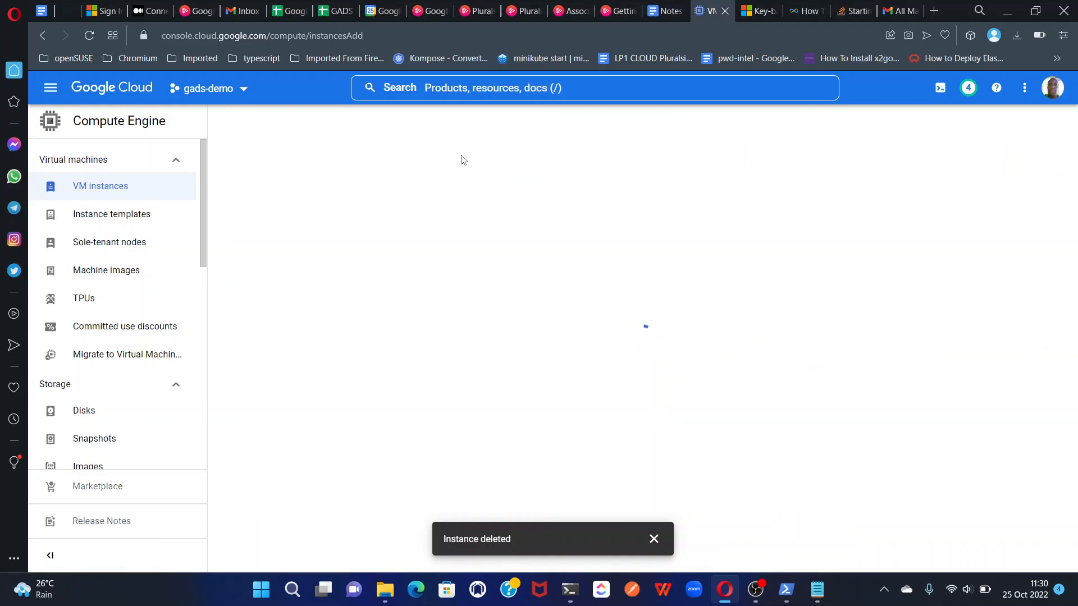
pyautogui.moveTo(535, 315)
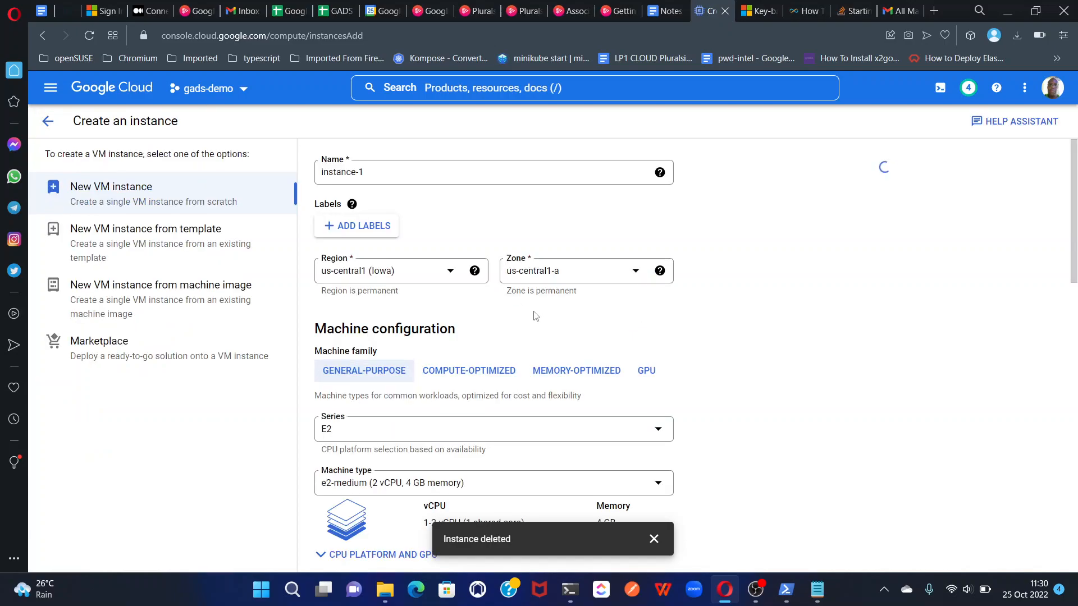
pyautogui.scroll(-3)
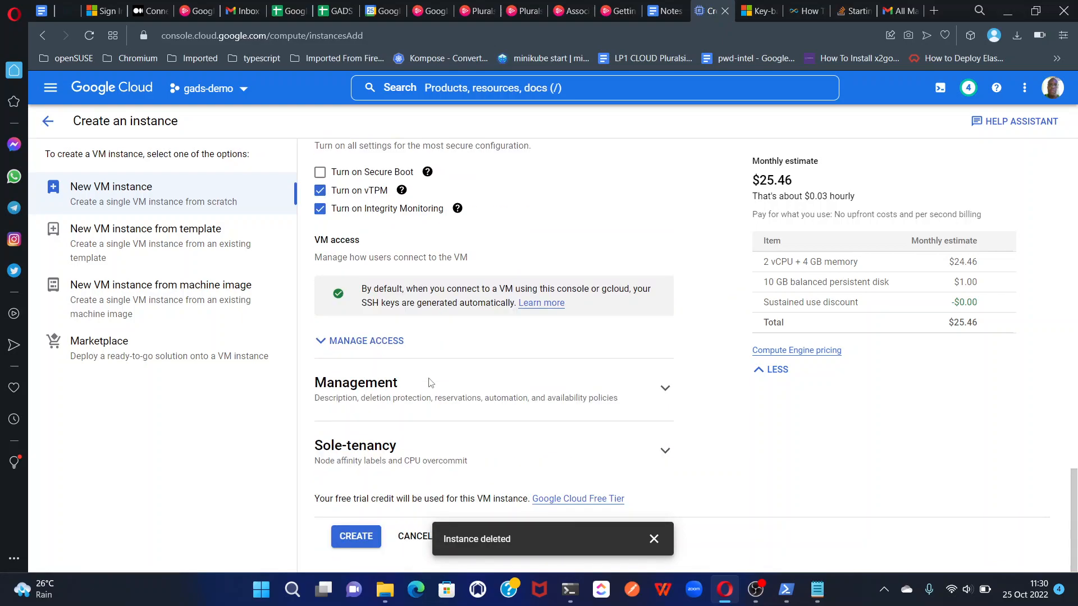
pyautogui.click(365, 340)
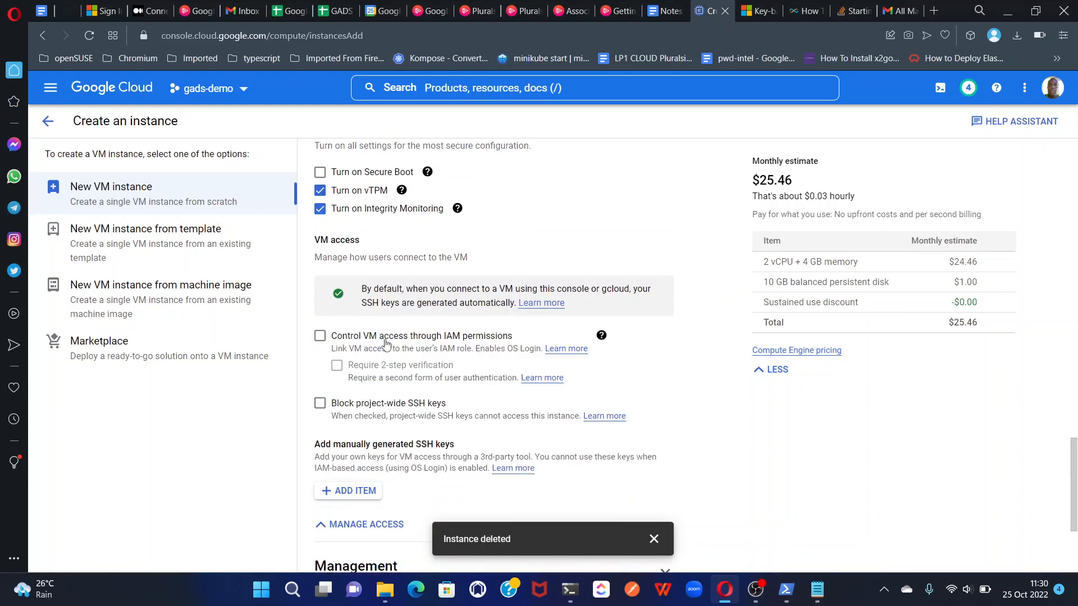
# Step: Add the copied RSA public key as manual SSH key 1 and create instance-1
pyautogui.click(348, 490)
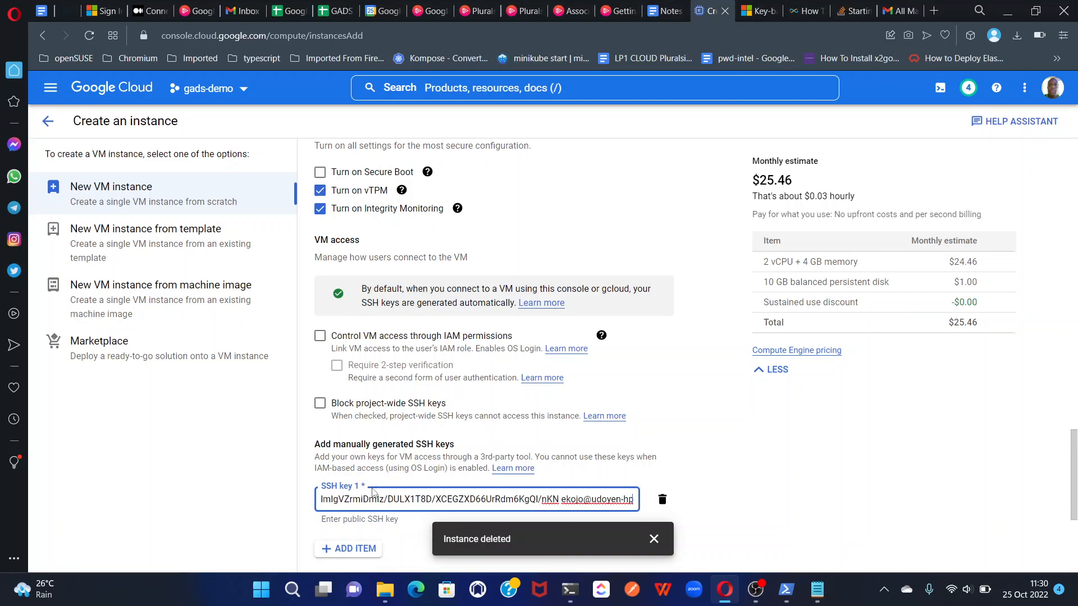
pyautogui.scroll(-3)
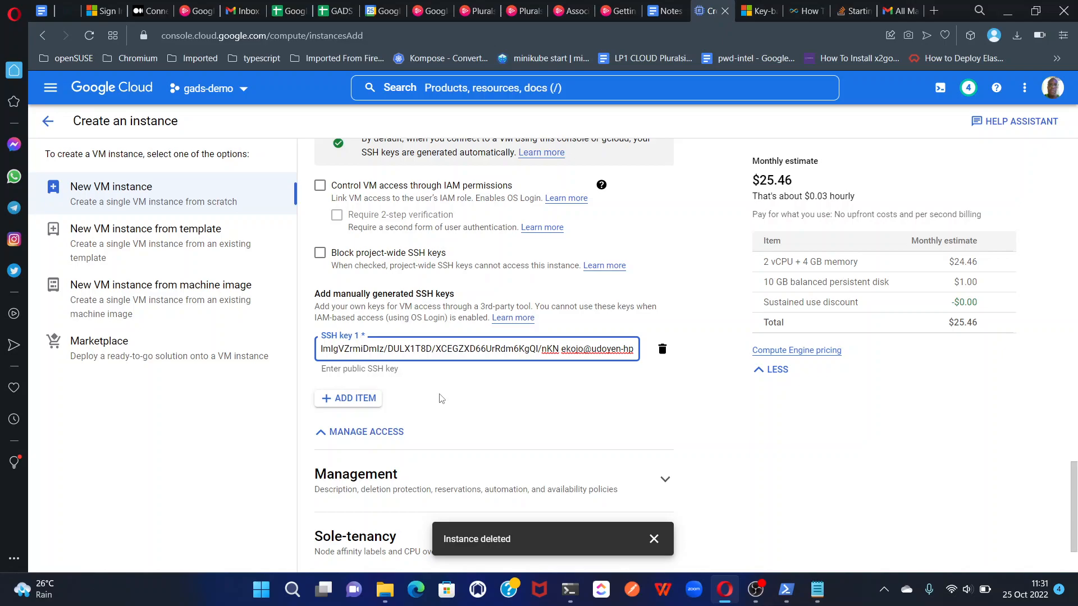
pyautogui.scroll(-3)
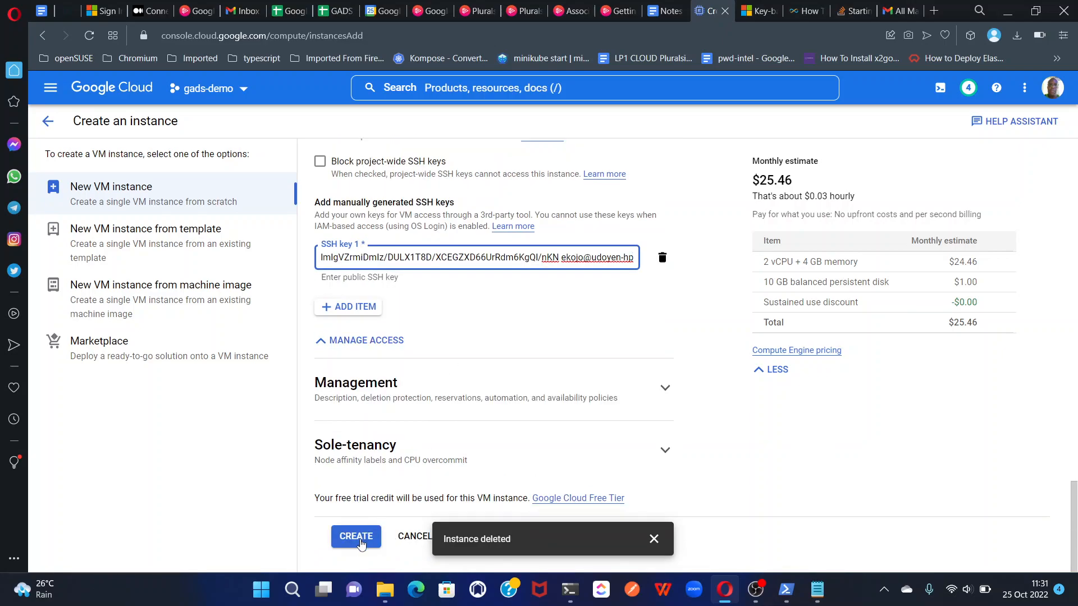
pyautogui.click(356, 537)
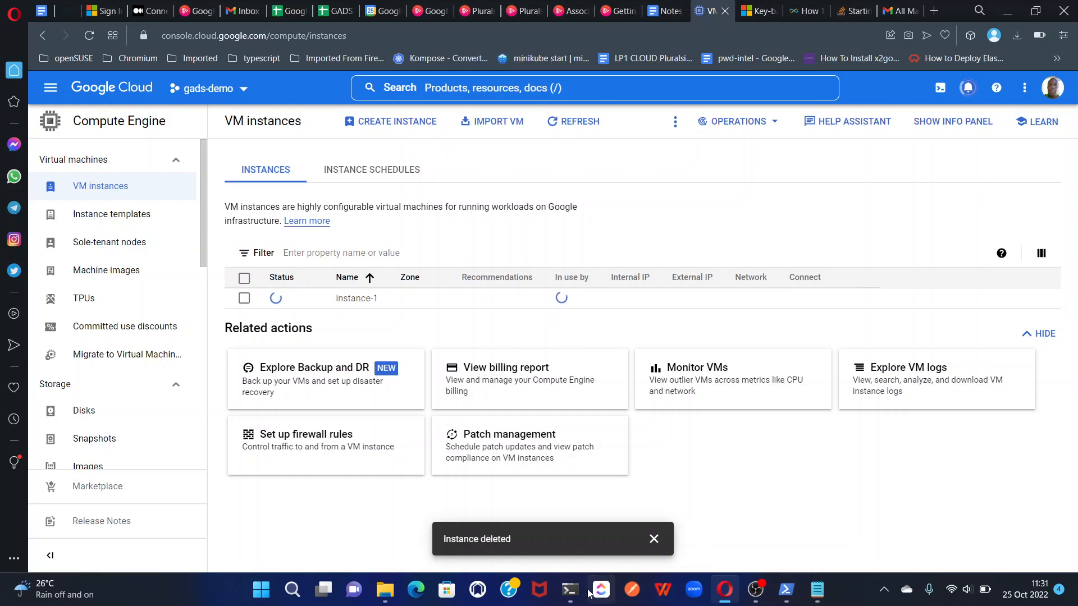
# Step: Begin typing ssh -i C:\users\ekojo\.ssh\id_rsa_demo ekojo@ at the PowerShell prompt
pyautogui.click(569, 589)
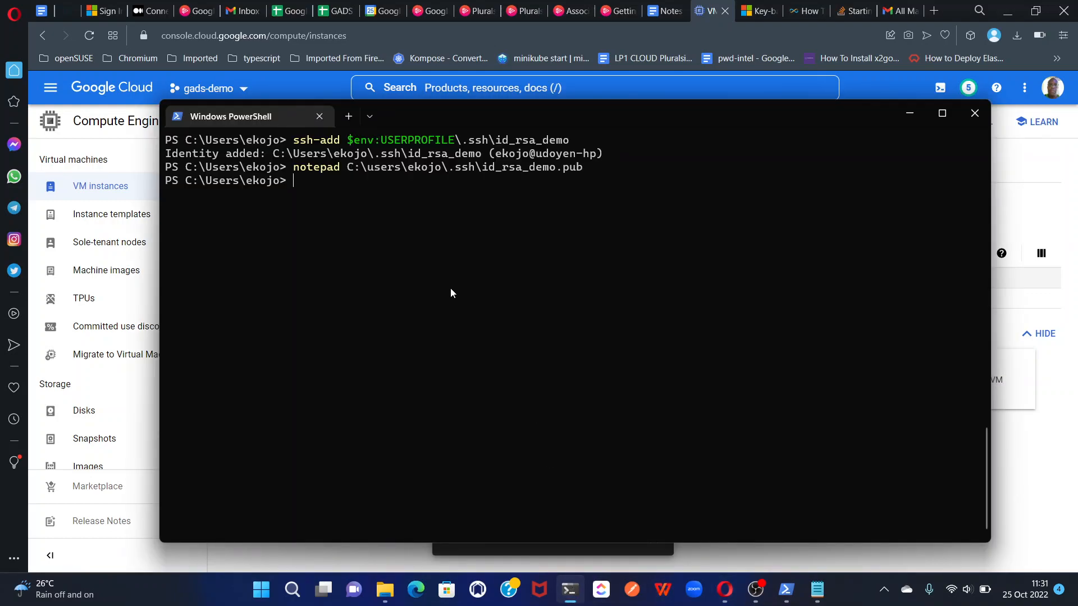
pyautogui.write('ssh -i c')
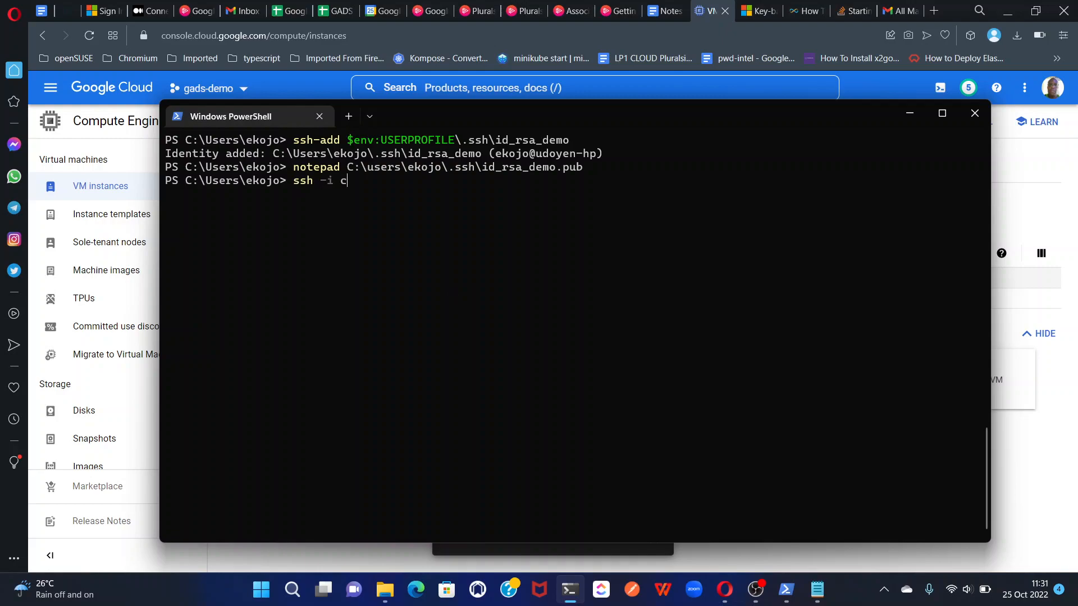
pyautogui.write(':\\use')
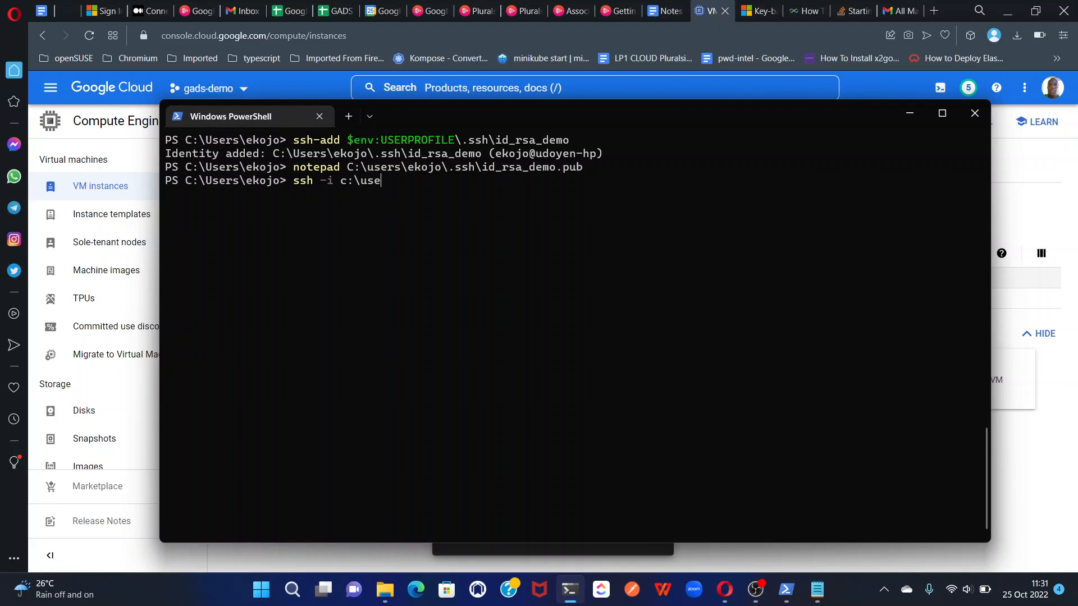
pyautogui.write('rs\\ekojo\\.')
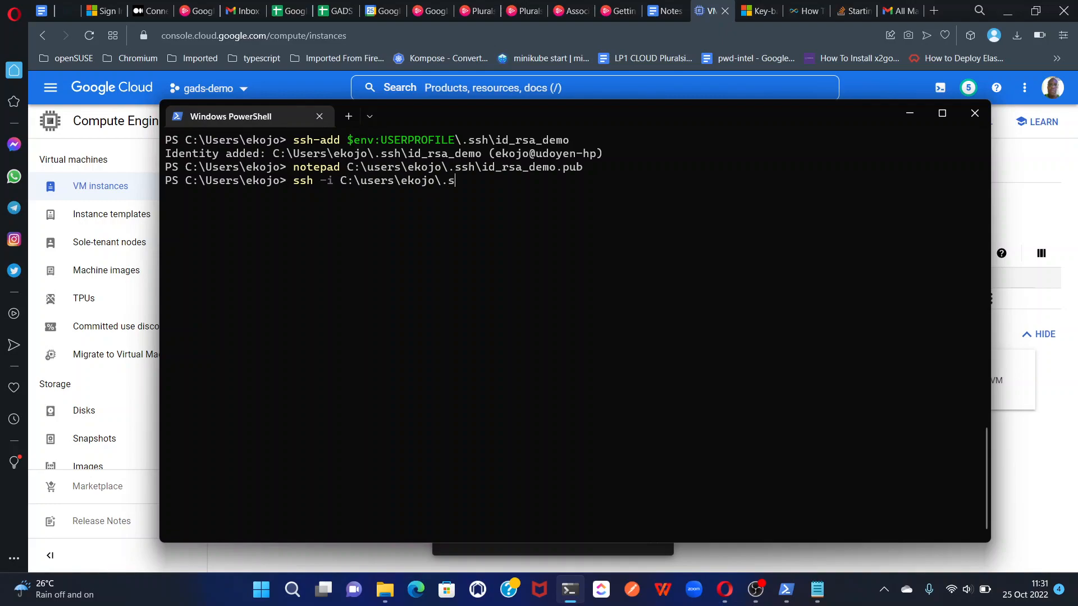
pyautogui.write('sh\\')
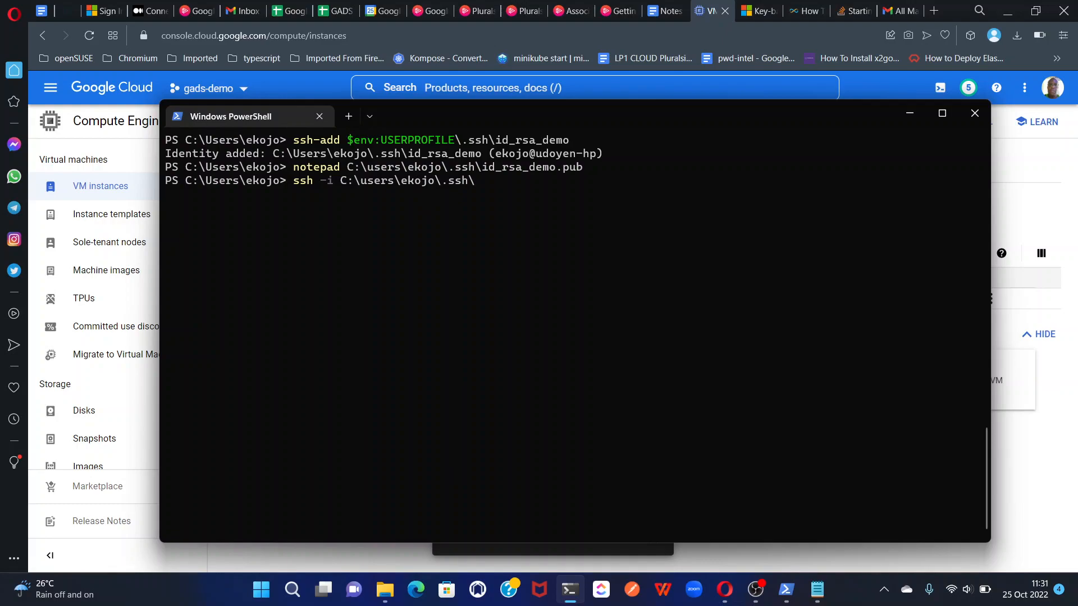
pyautogui.write('id_rd')
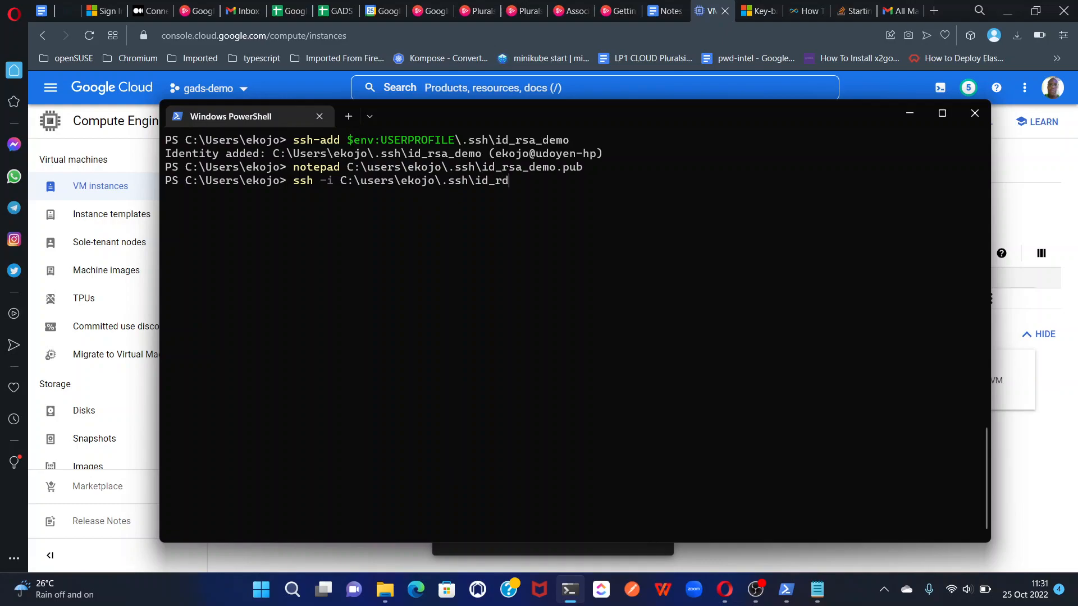
pyautogui.write('sa_demo')
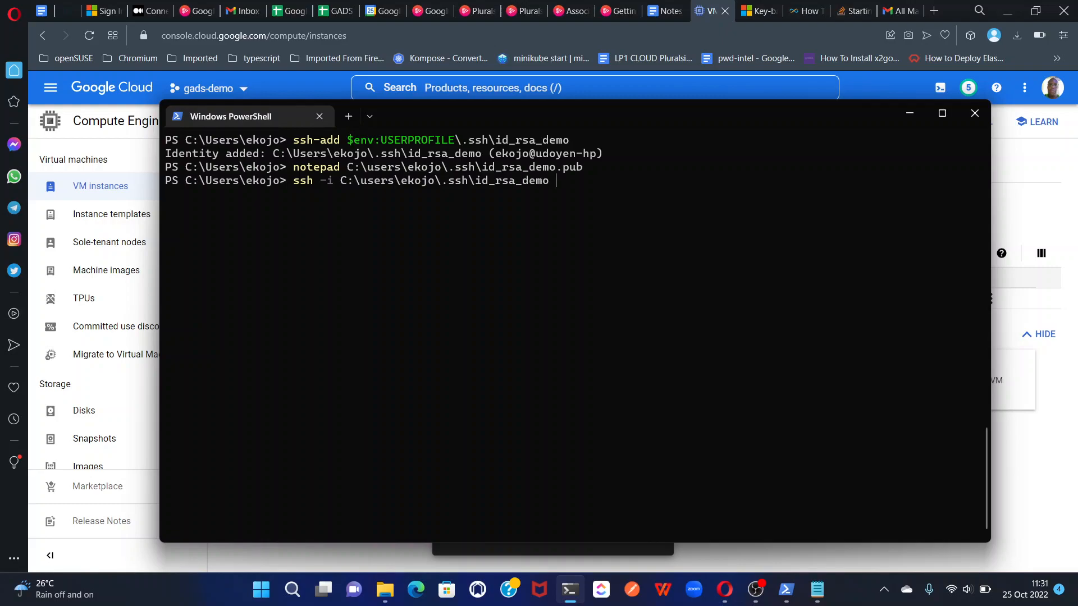
pyautogui.write('ekok')
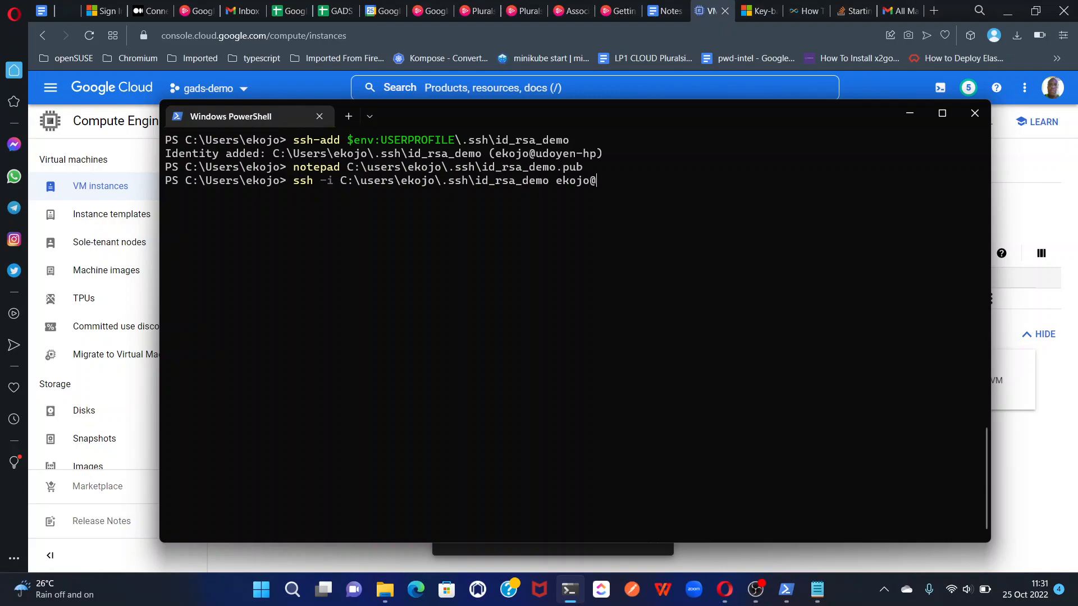
pyautogui.moveTo(954, 209)
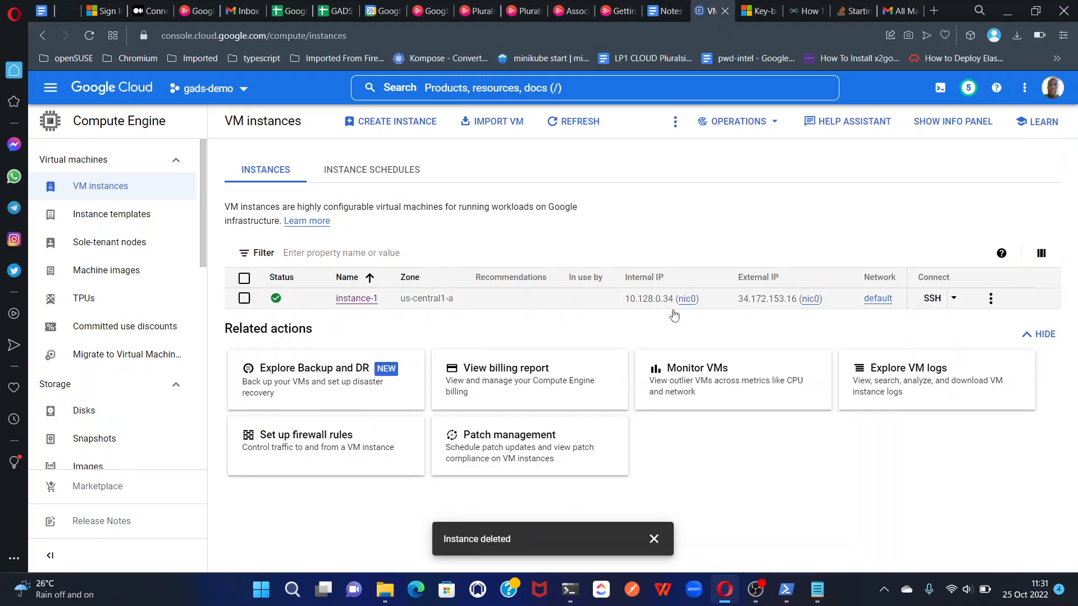
# Step: Copy instance-1's external IP 34.172.153.16 from the VM instances list
pyautogui.click(830, 298)
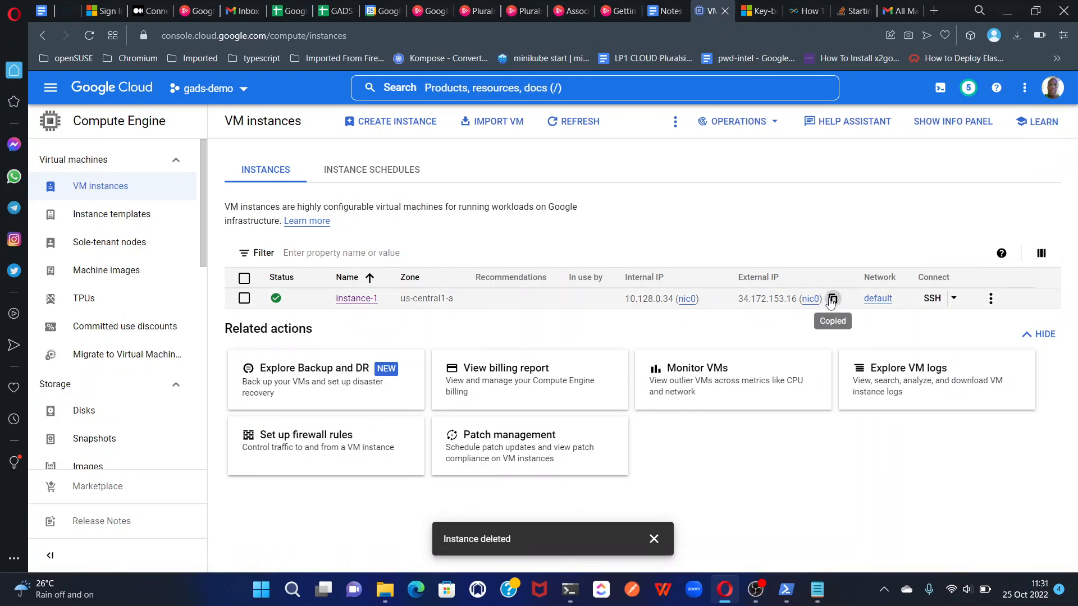
pyautogui.moveTo(711, 241)
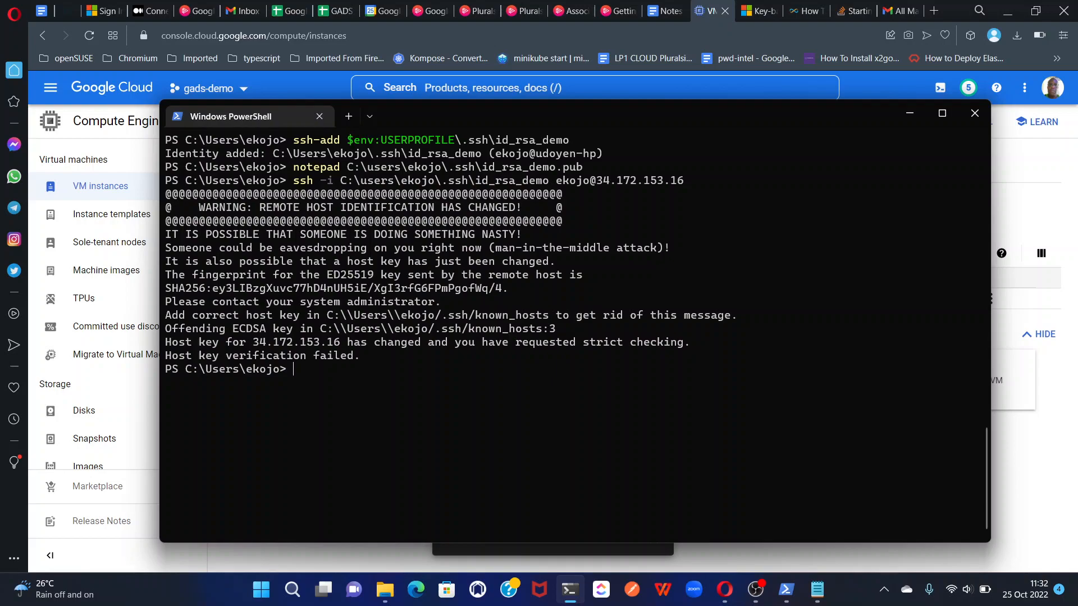
pyautogui.moveTo(665, 200)
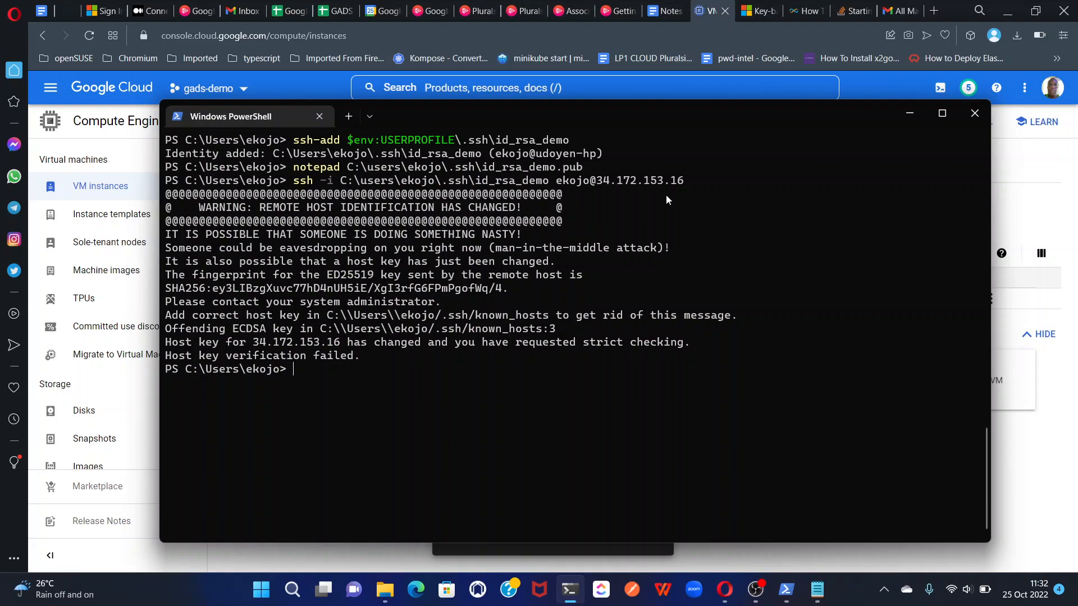
pyautogui.moveTo(650, 205)
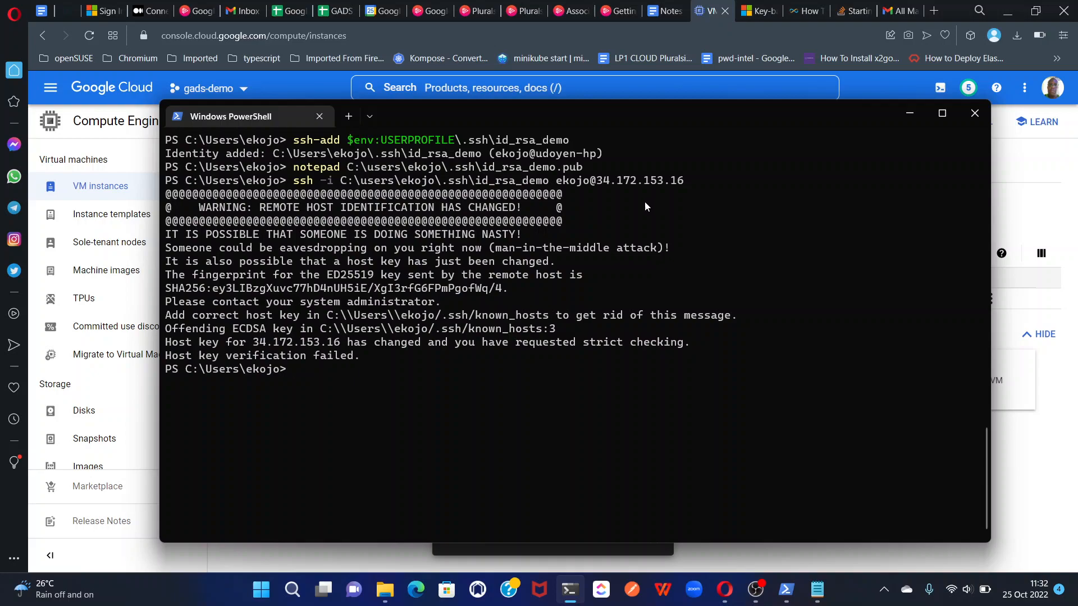
pyautogui.moveTo(633, 208)
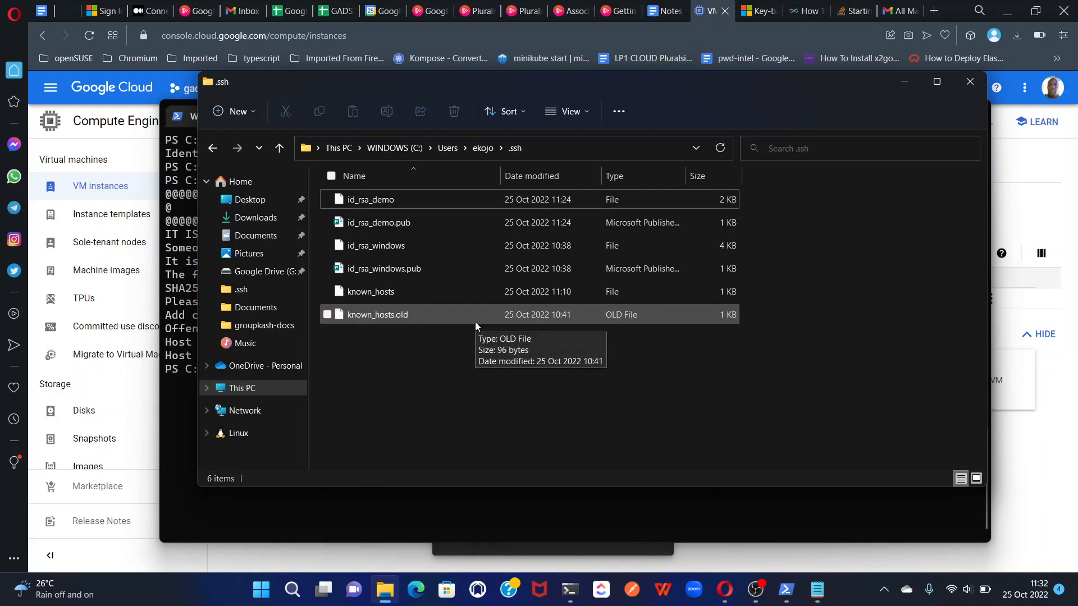
pyautogui.moveTo(351, 540)
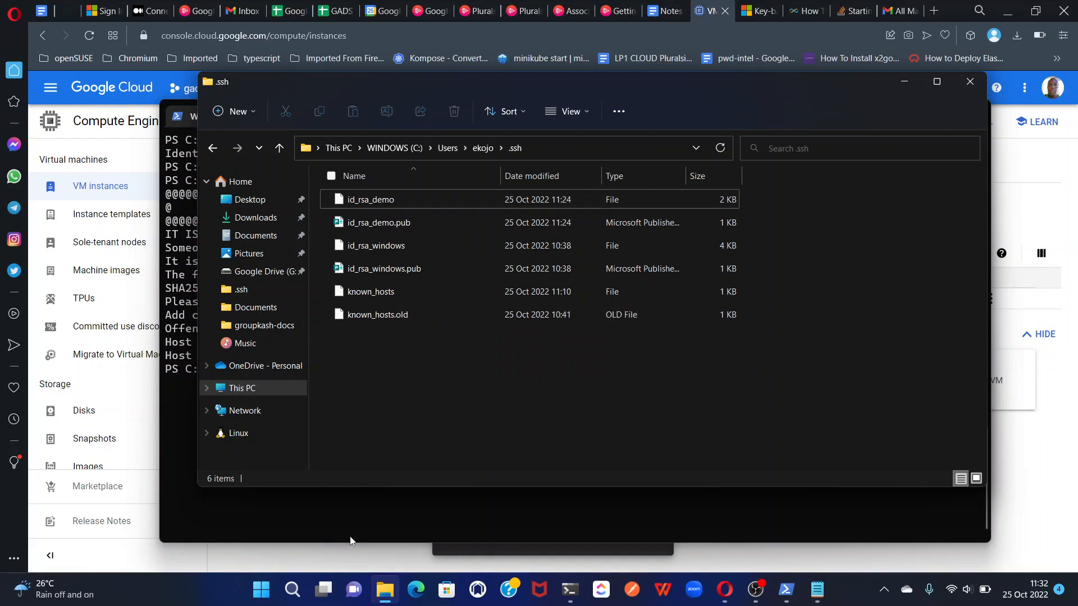
# Step: Return to PowerShell, clear the recalled command and select the host-key error text
pyautogui.click(569, 590)
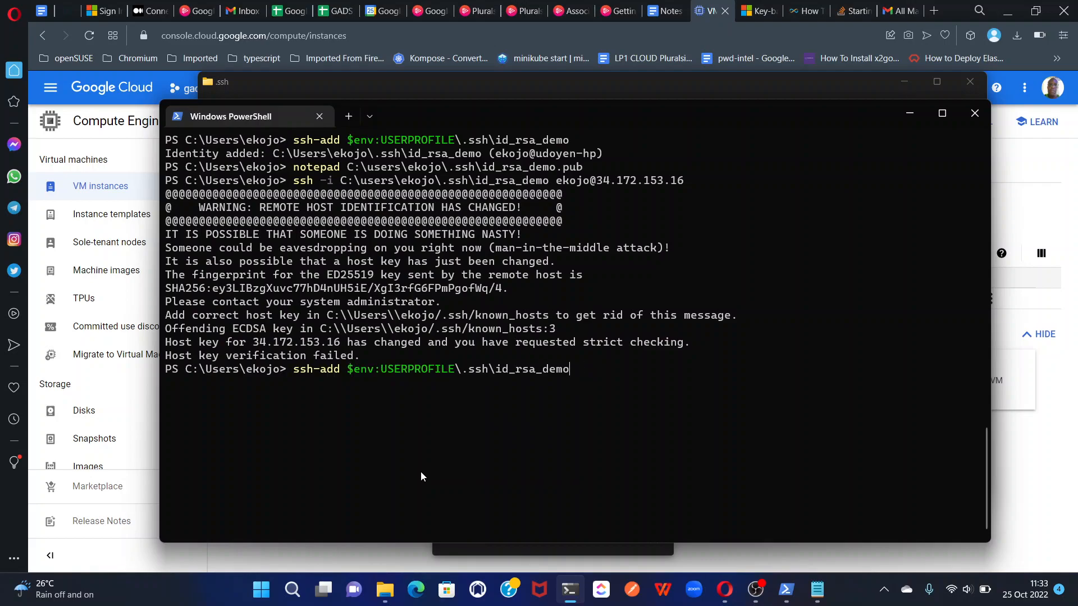
pyautogui.press('Up')
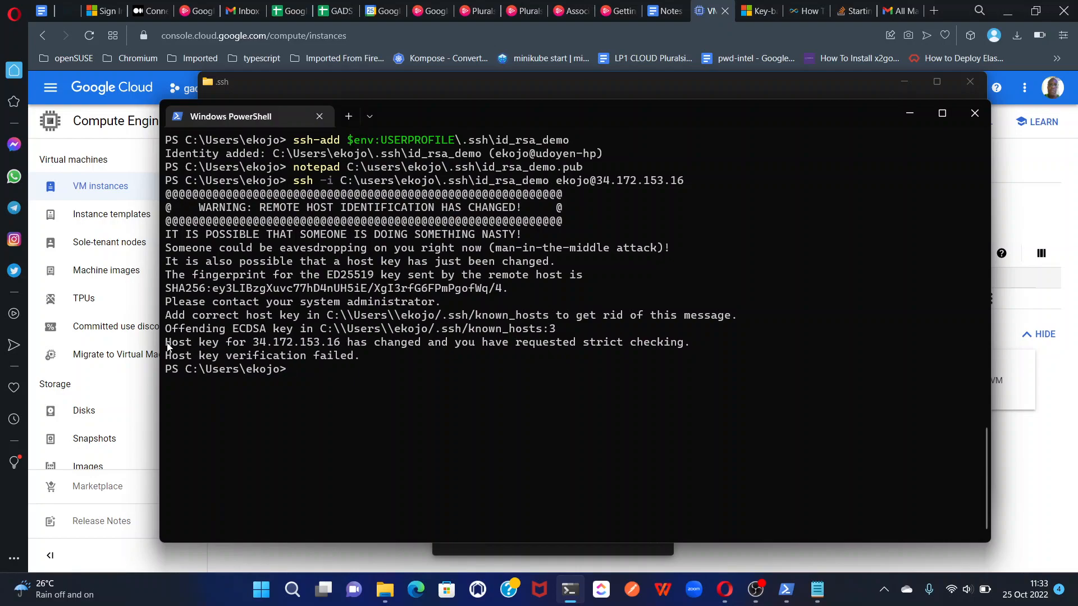
pyautogui.moveTo(165, 342); pyautogui.dragTo(354, 355)
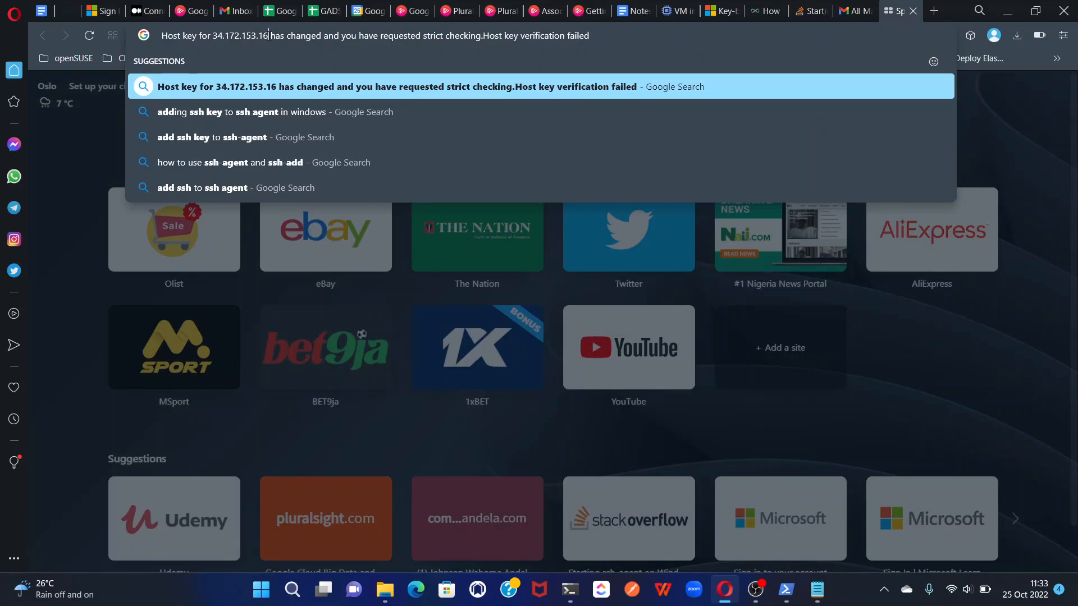
# Step: Search the host-key warning without the IP and read through the DigitalOcean thread
pyautogui.doubleClick(240, 35)
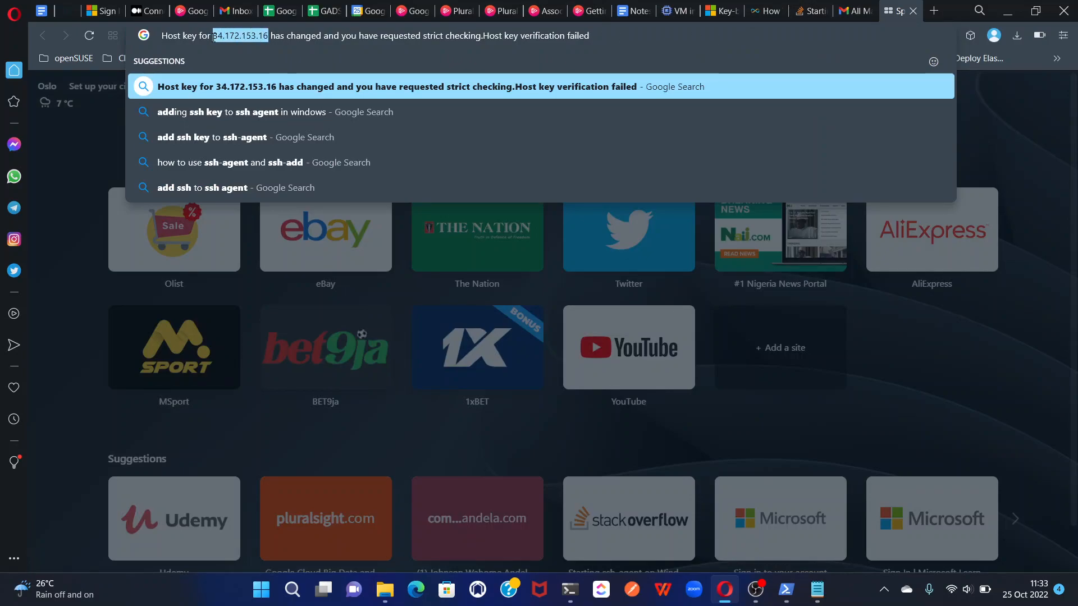
pyautogui.press('Delete')
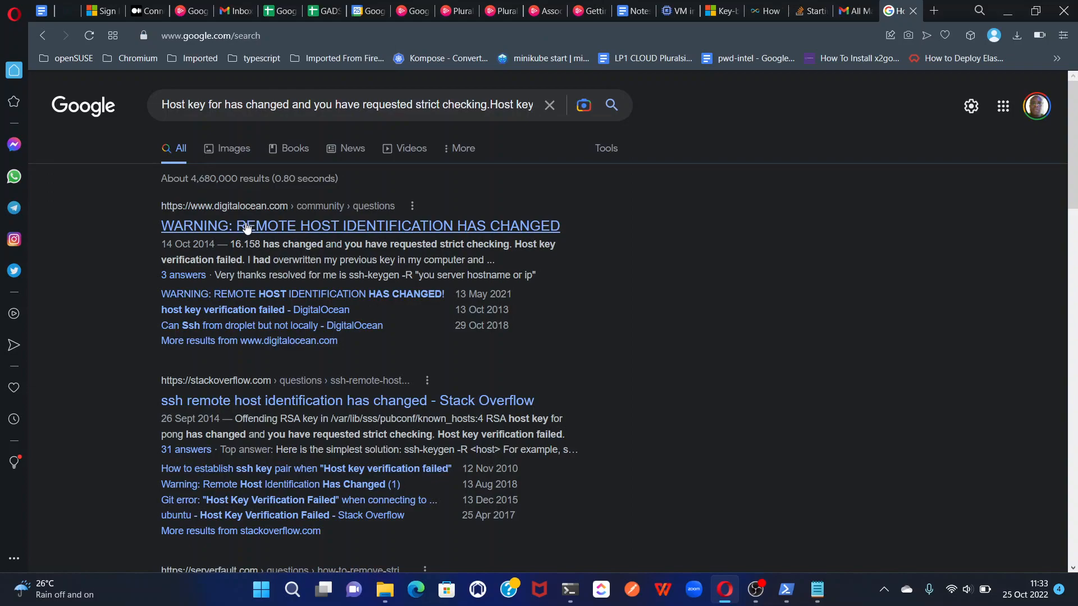
pyautogui.moveTo(270, 226)
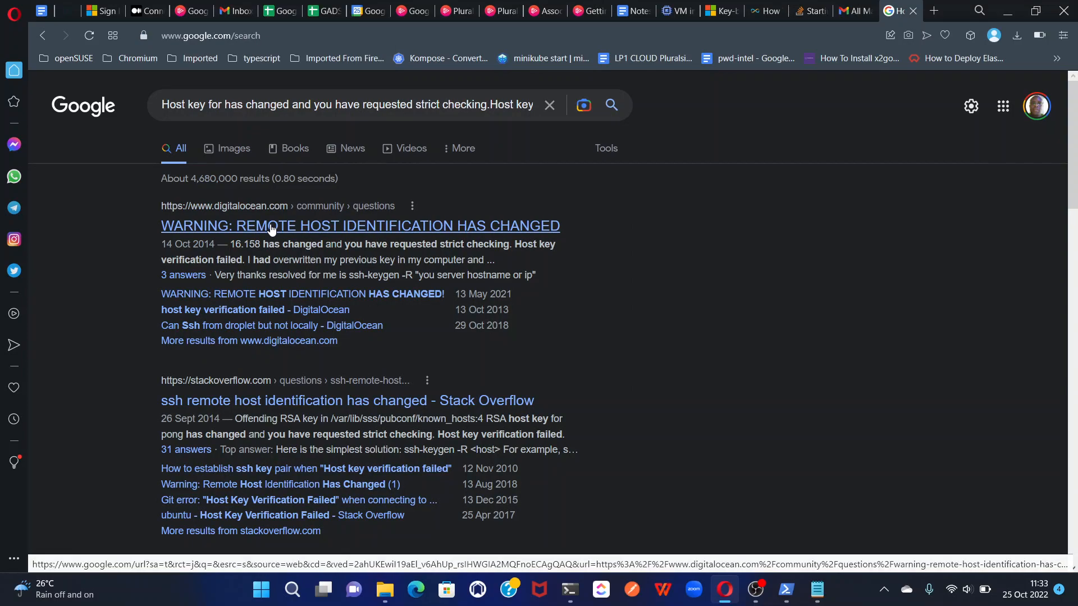
pyautogui.click(361, 225)
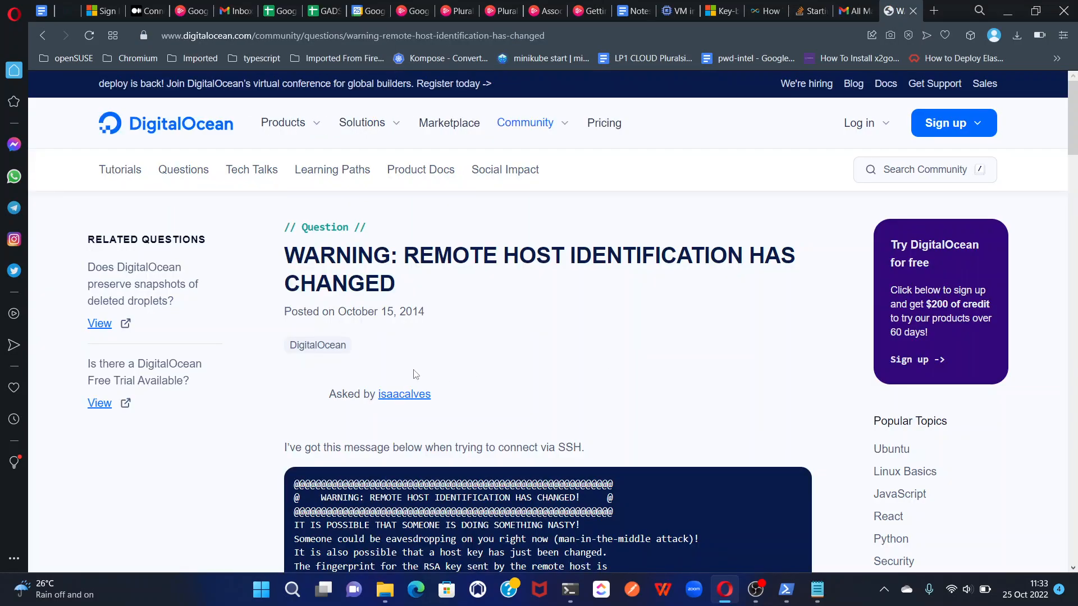
pyautogui.scroll(-3)
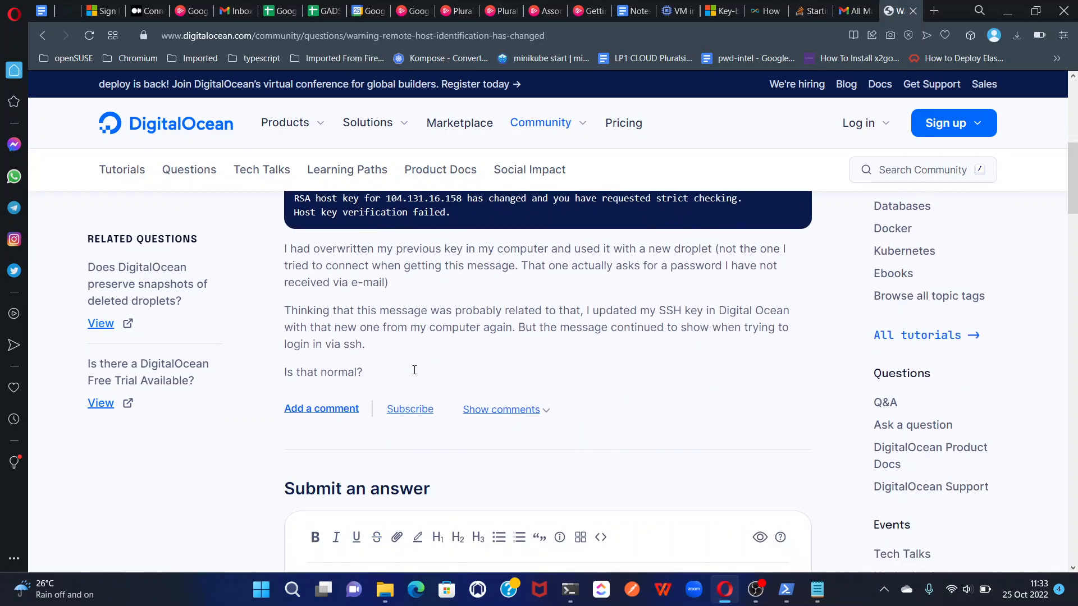
pyautogui.scroll(-3)
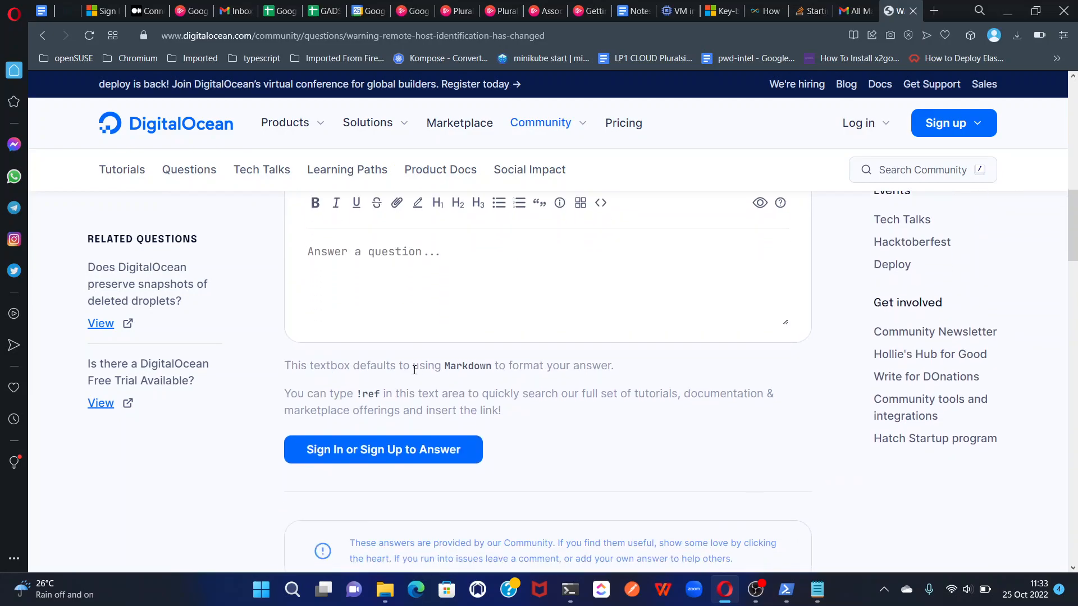
pyautogui.scroll(-3)
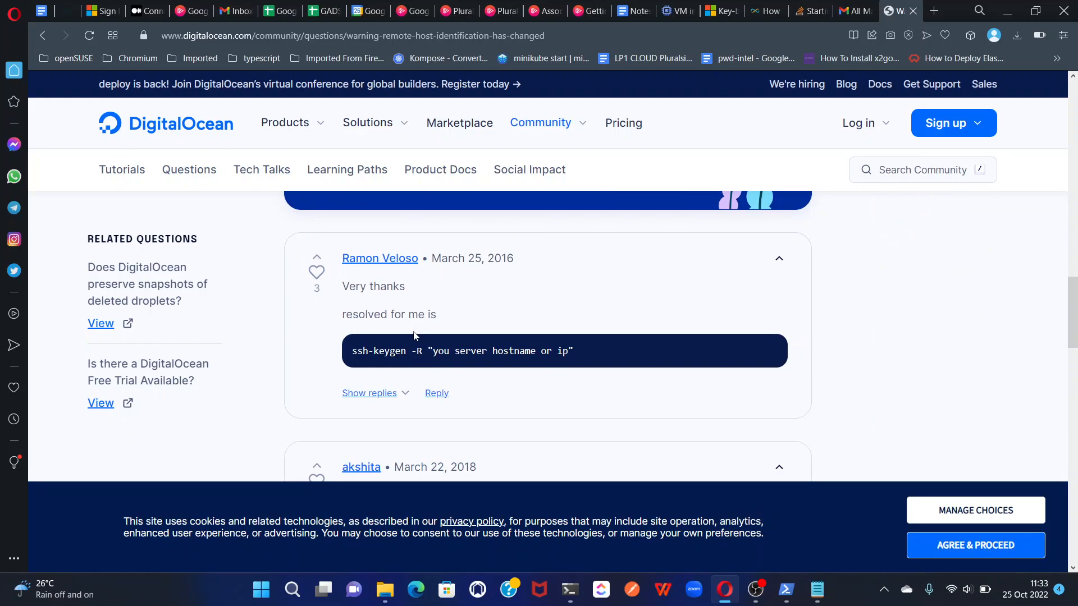
pyautogui.moveTo(437, 346)
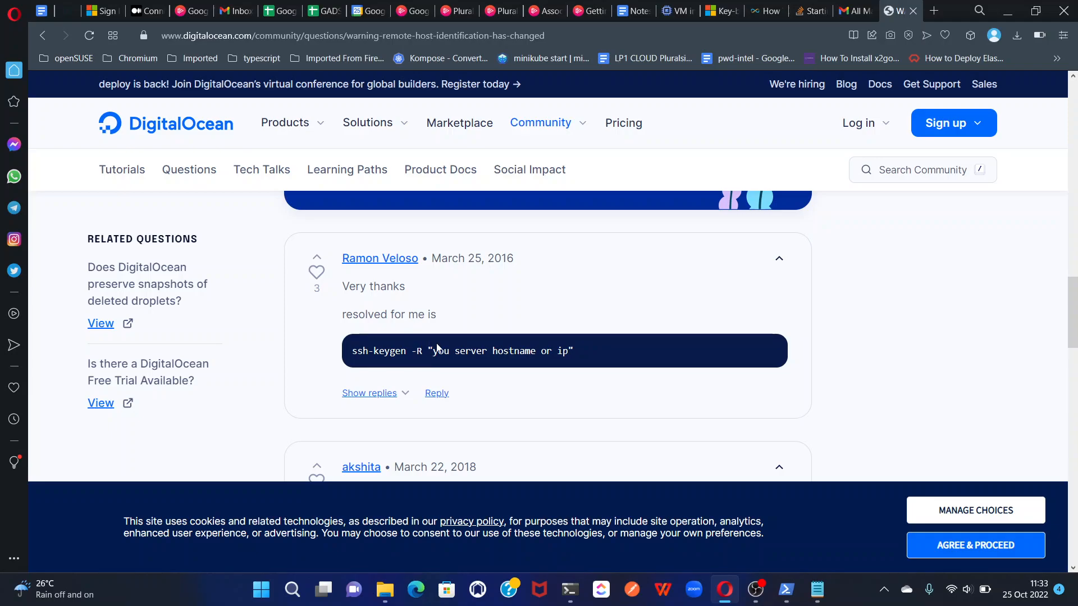
pyautogui.scroll(-3)
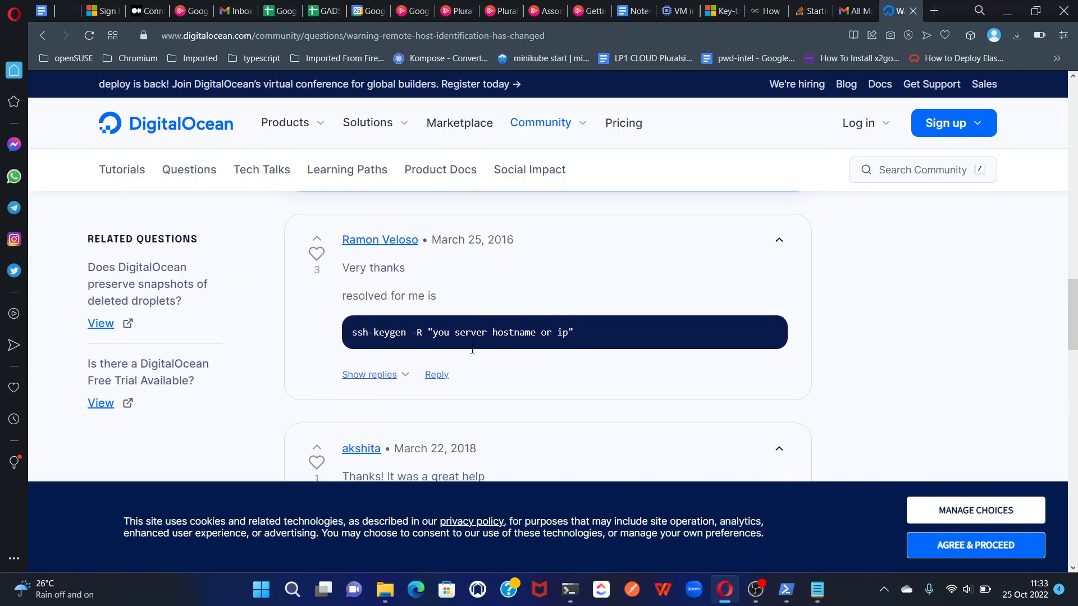
pyautogui.scroll(-3)
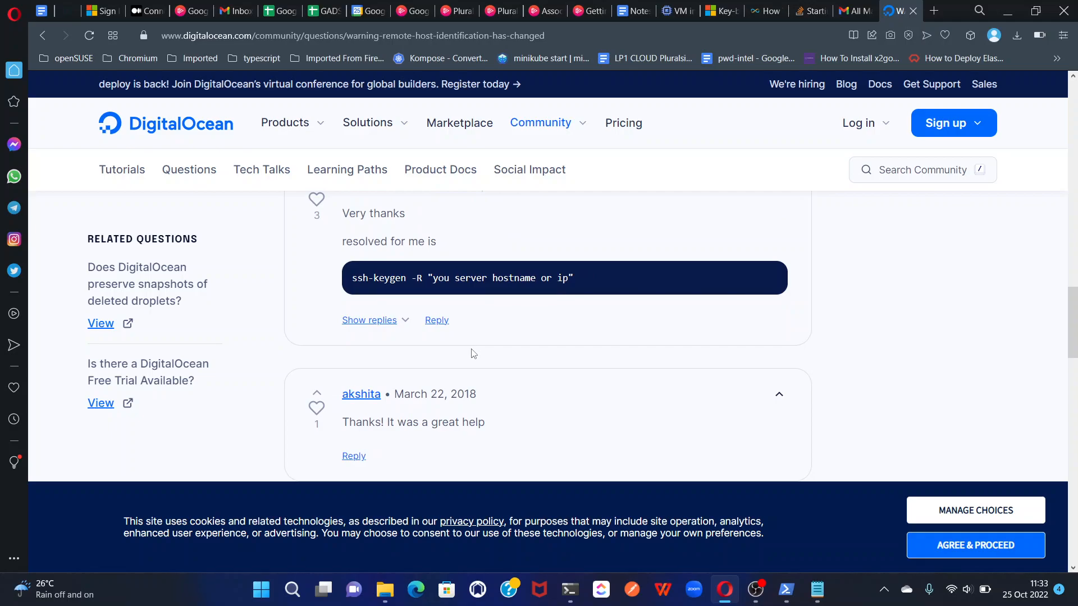
pyautogui.scroll(-3)
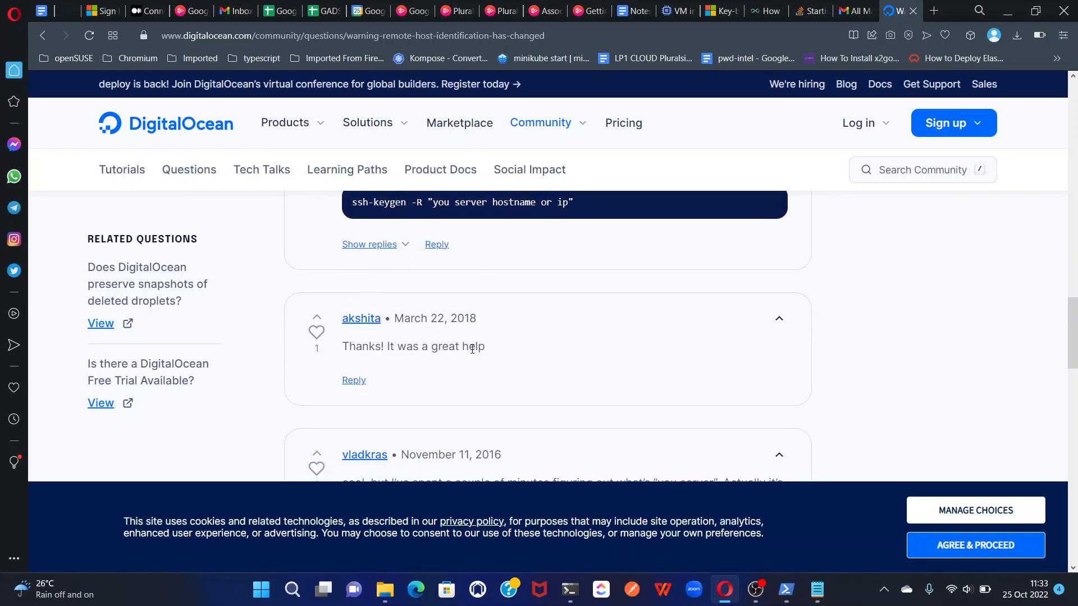
pyautogui.scroll(-3)
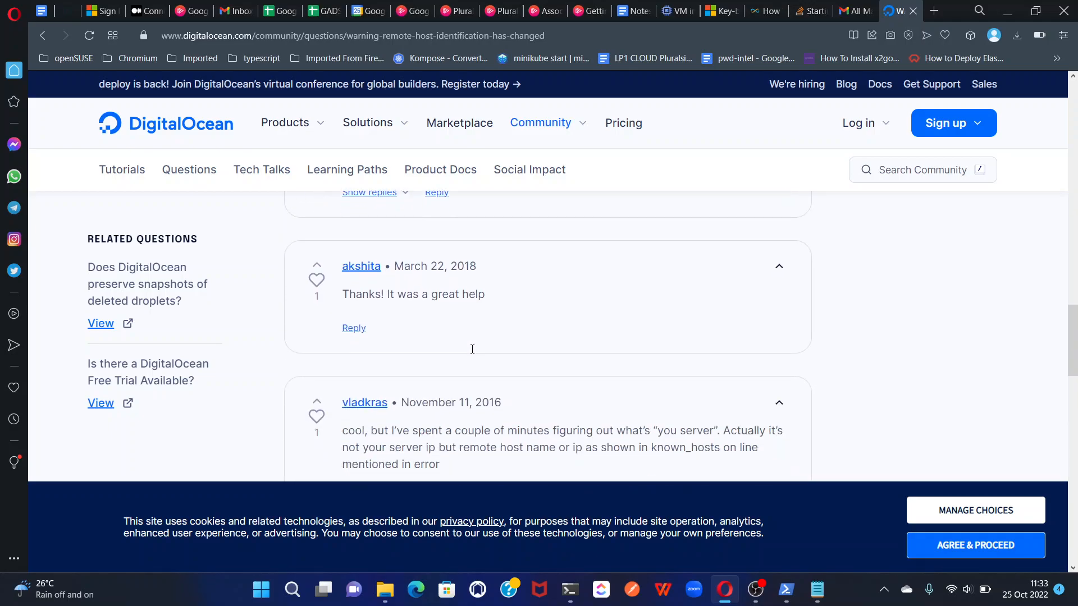
pyautogui.scroll(-3)
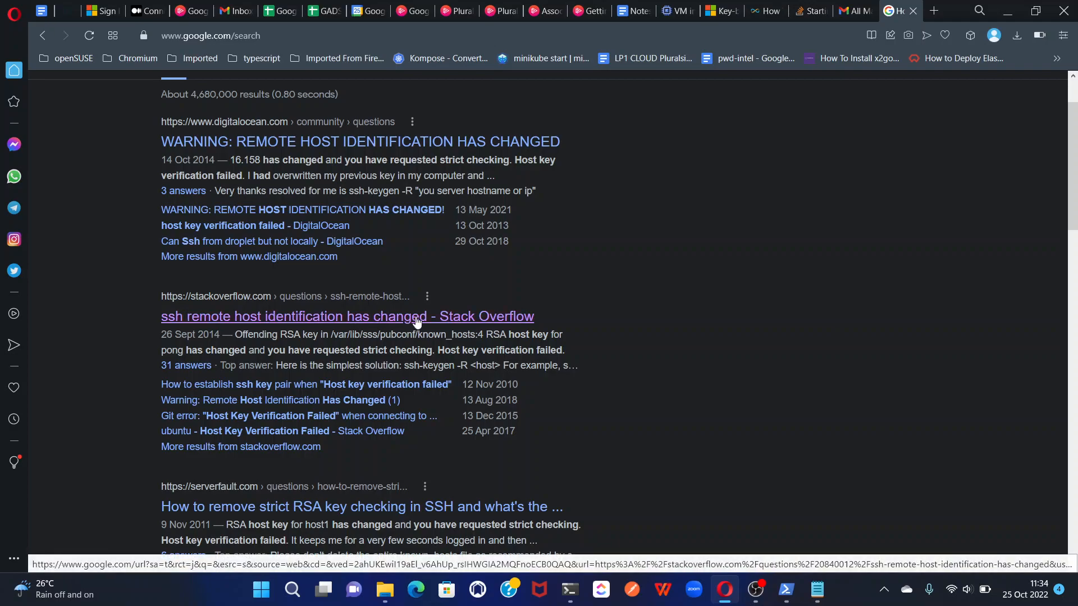
# Step: Open the Stack Overflow question and scroll to the ssh-keygen -R <host> answer
pyautogui.click(346, 317)
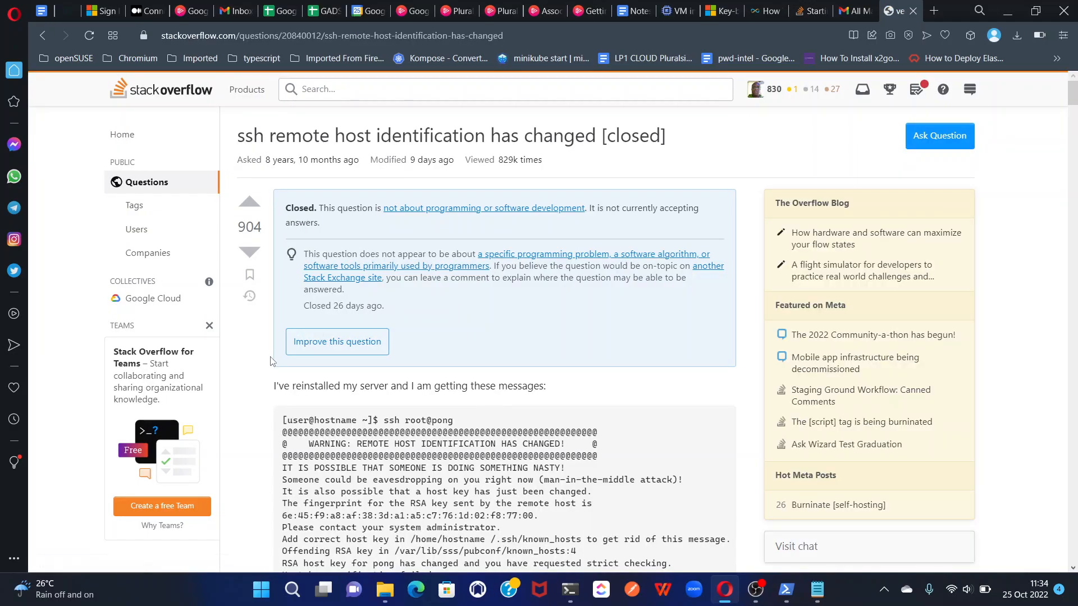
pyautogui.scroll(-3)
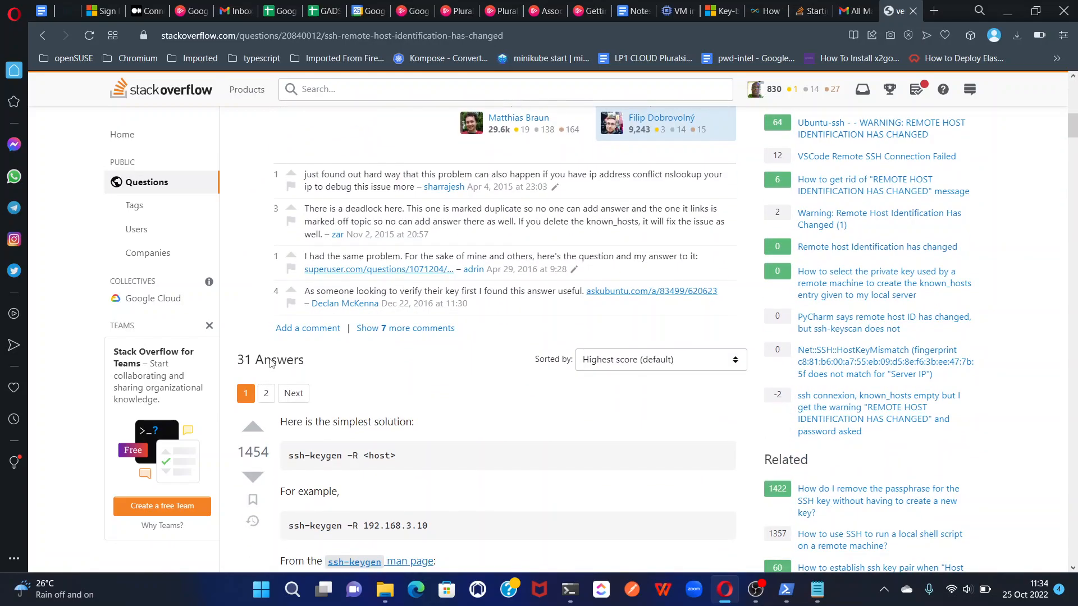
pyautogui.scroll(-3)
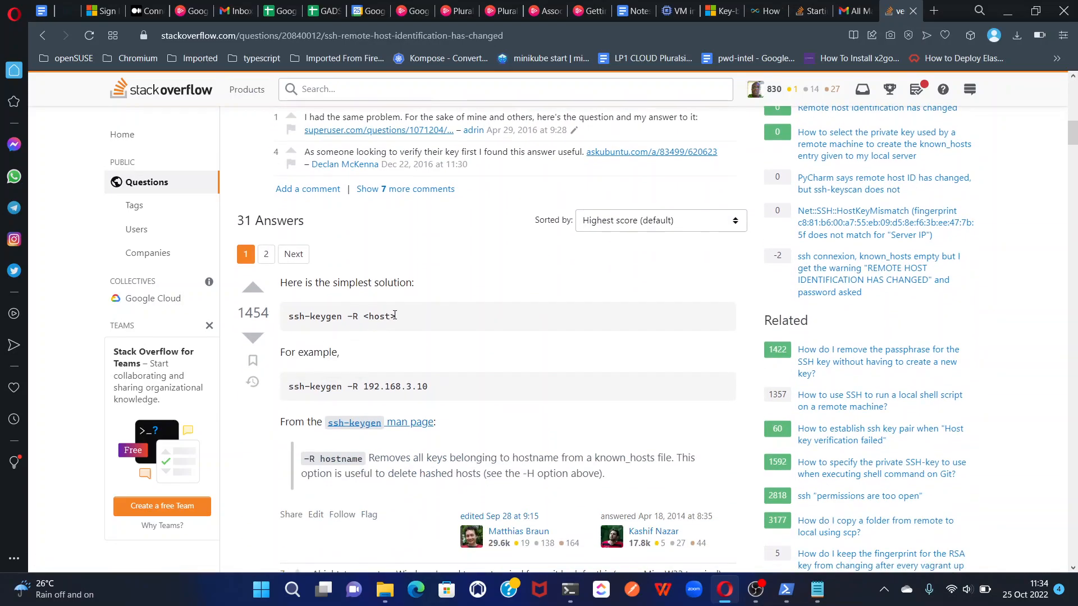
pyautogui.moveTo(333, 358)
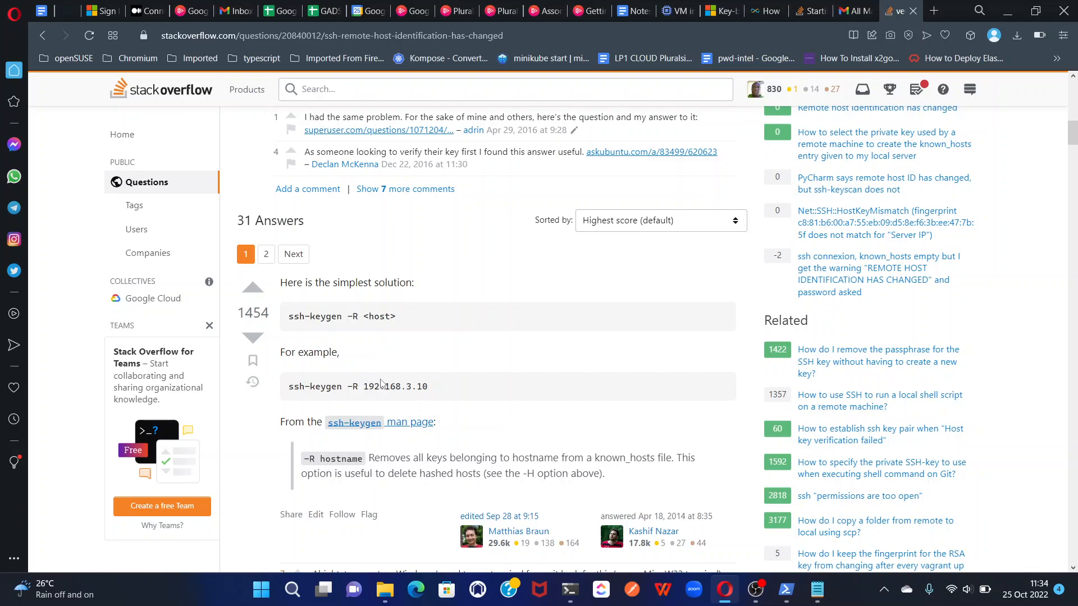
pyautogui.scroll(-3)
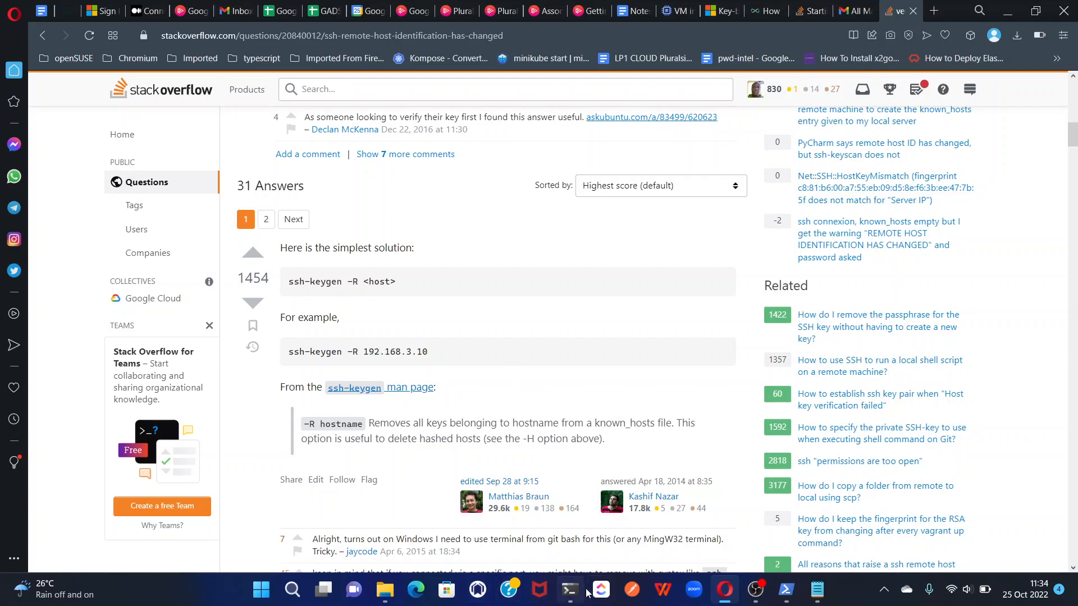
pyautogui.moveTo(722, 589)
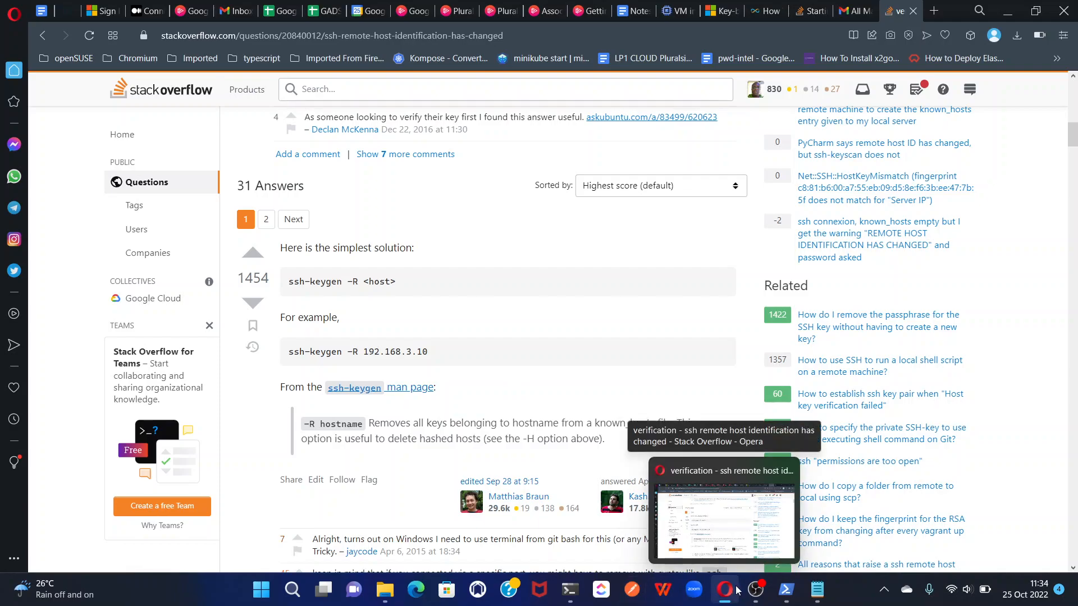
# Step: Run ssh-keygen -R 34.172.153.16, then reconnect with id_rsa_demo as ekojo and accept the new host key
pyautogui.click(569, 589)
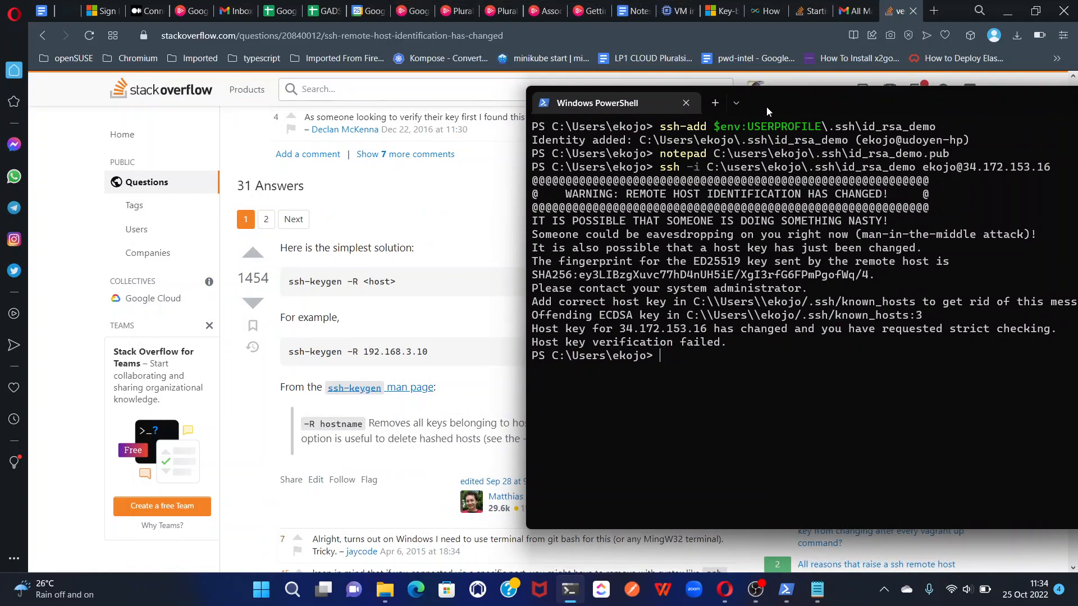
pyautogui.write('ssh -i C:\\users\\ekojo\\.ssh\\id_rsa_demo ekojo@34.172.153.16')
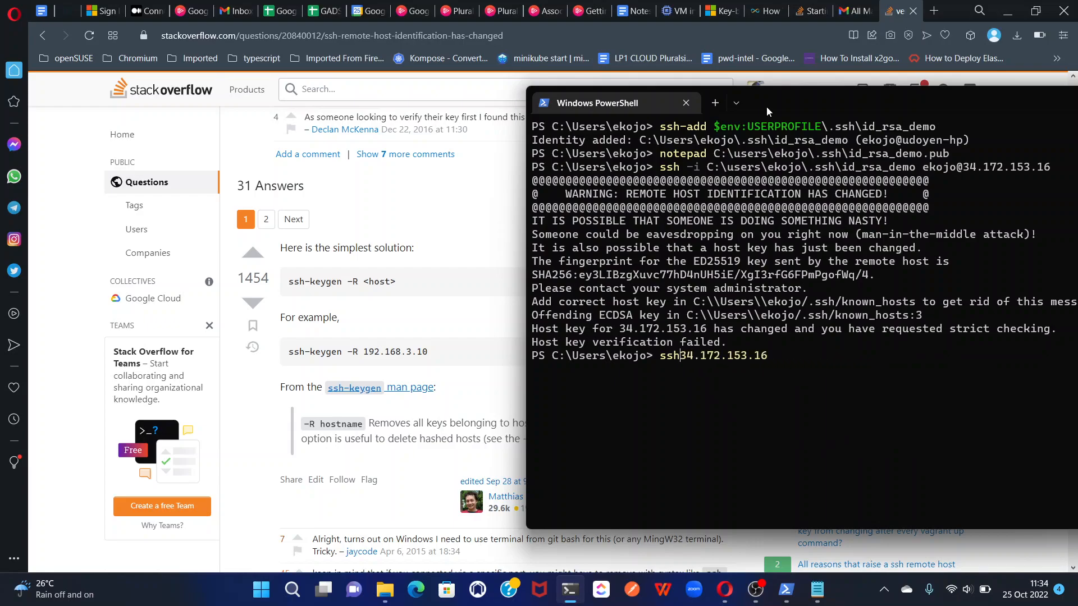
pyautogui.write('-kegen')
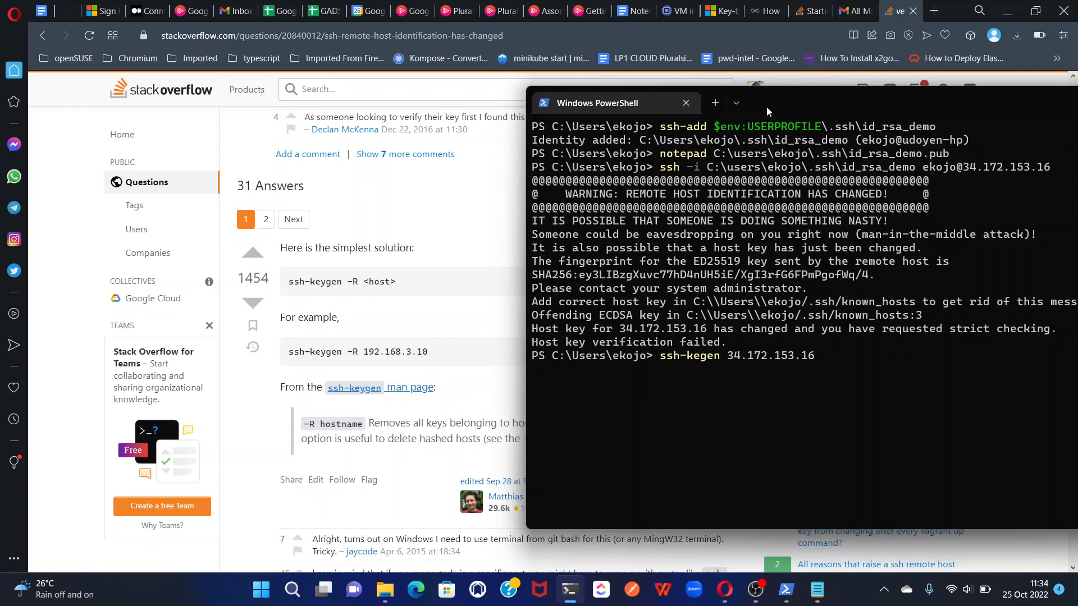
pyautogui.write('-R')
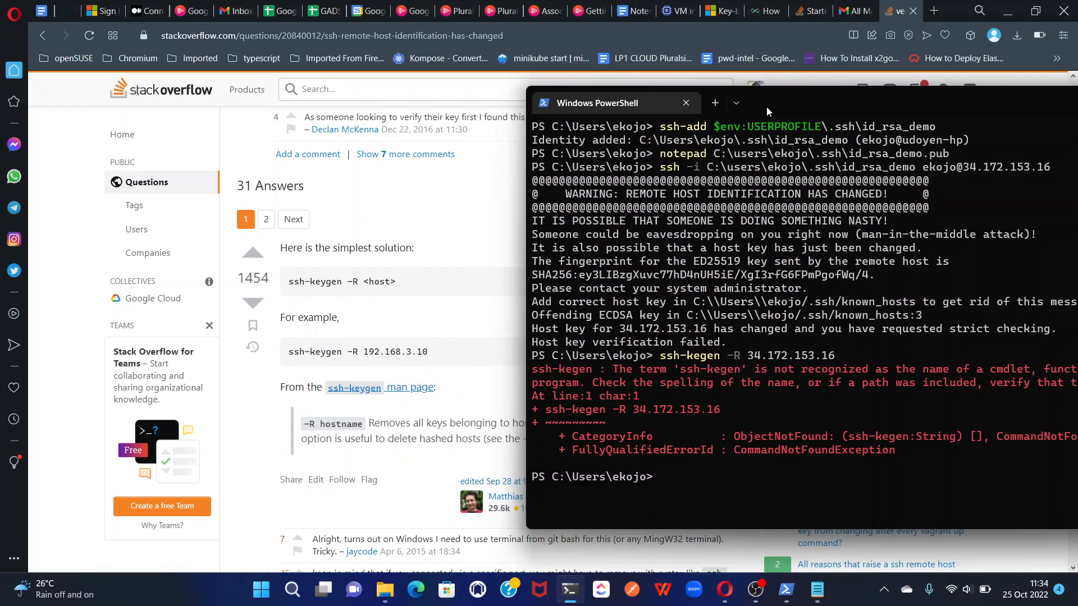
pyautogui.write('ssh-kegen -R 34.172.153.16')
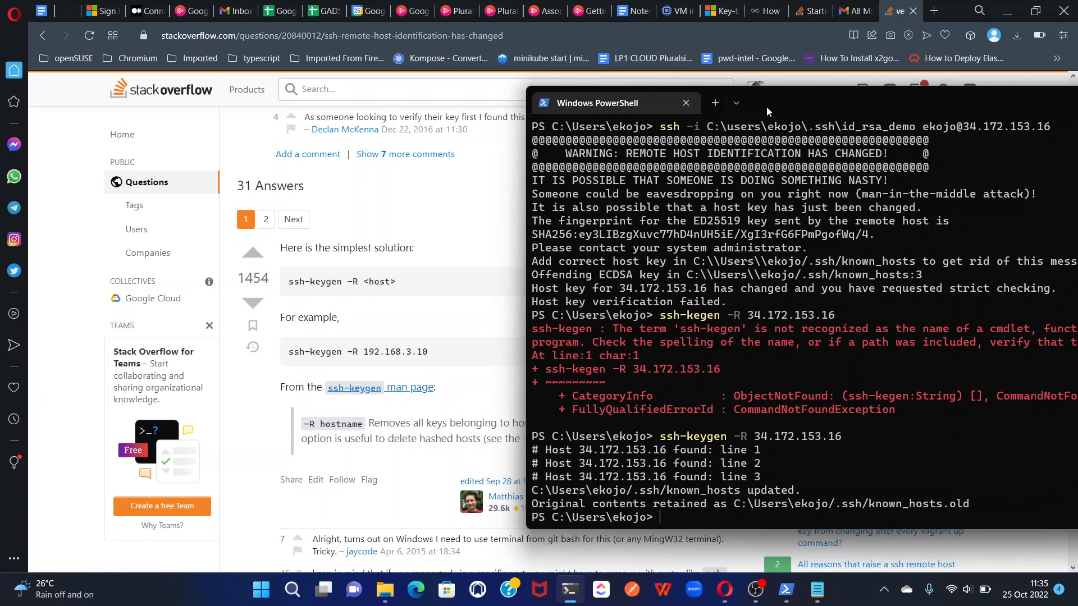
pyautogui.write('ssh-kegen -R 34.172.153.16')
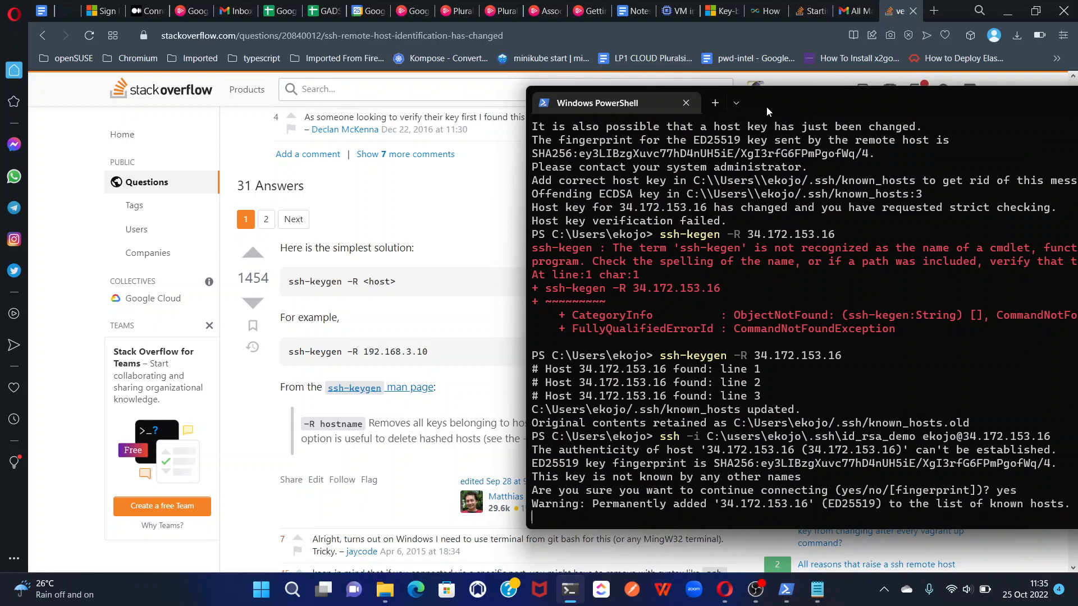
pyautogui.moveTo(782, 106)
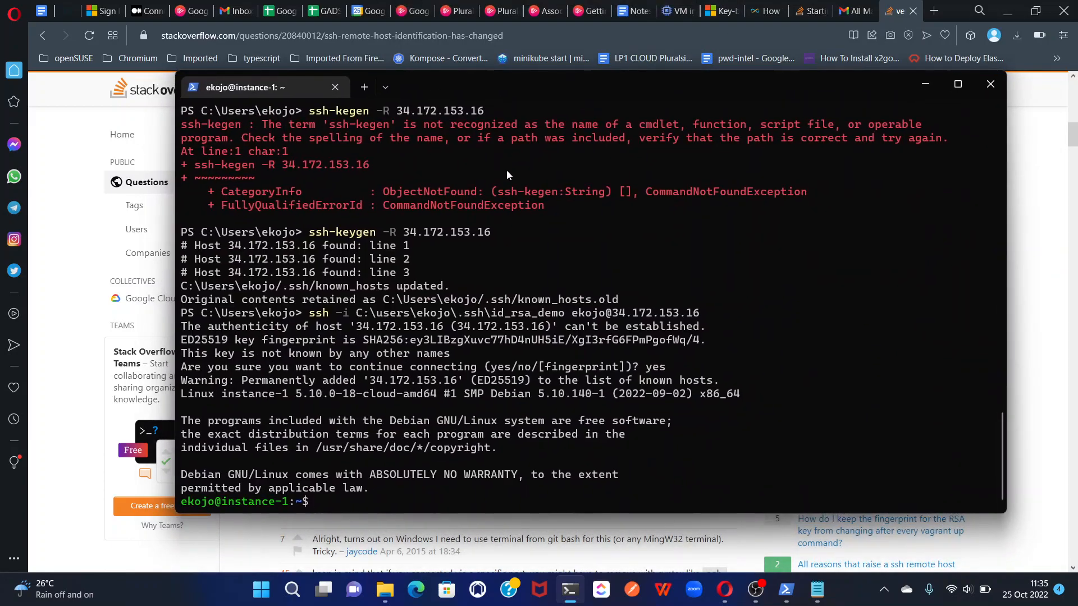
# Step: Run sudo apt update on the VM and find which tmux returns nothing
pyautogui.write('sudo a')
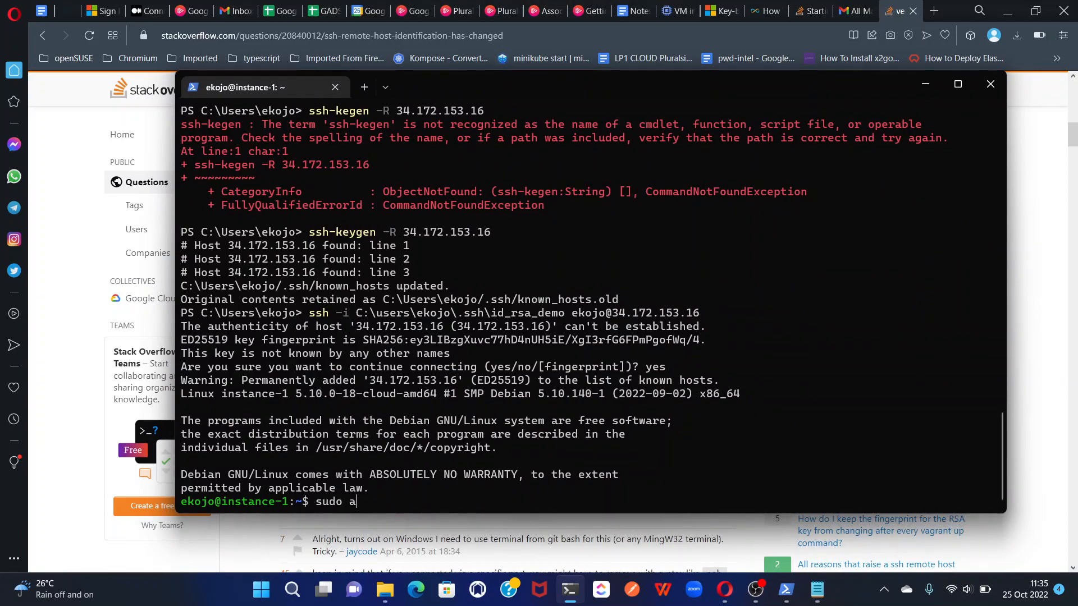
pyautogui.write('pt')
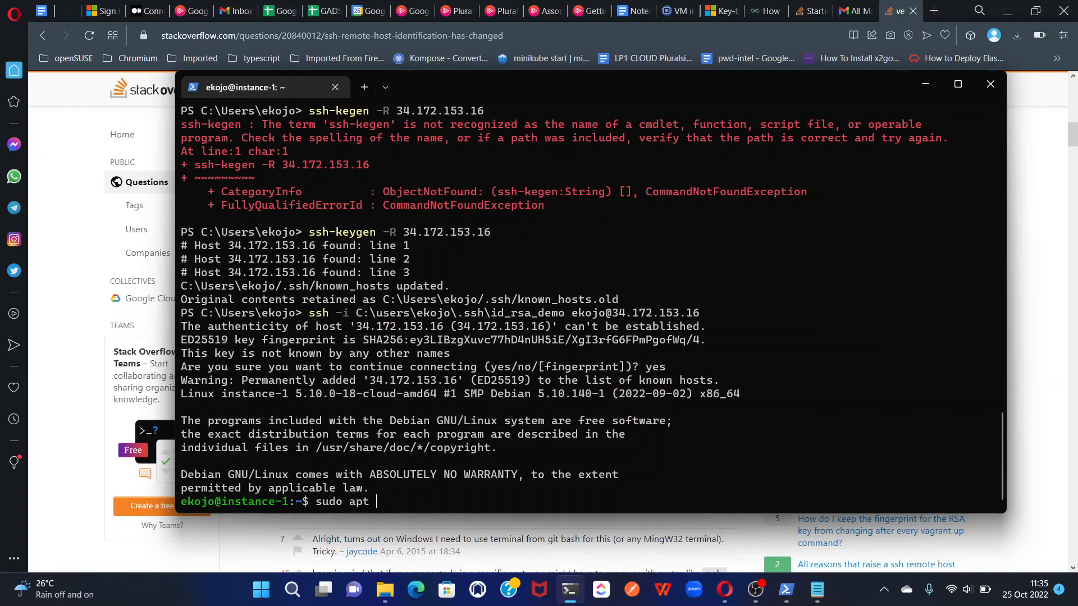
pyautogui.write('update')
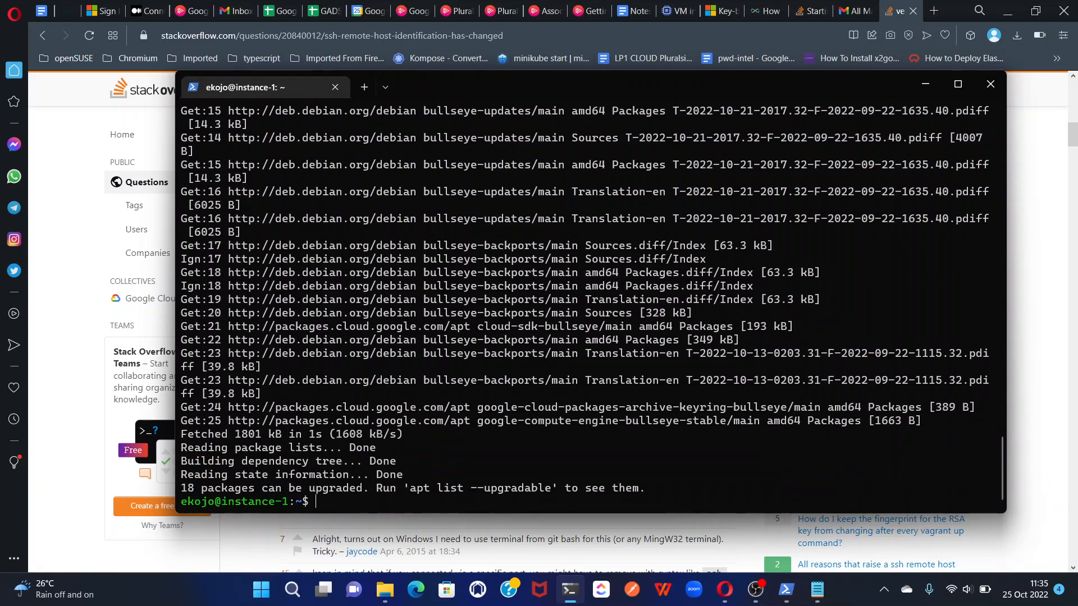
pyautogui.write('which')
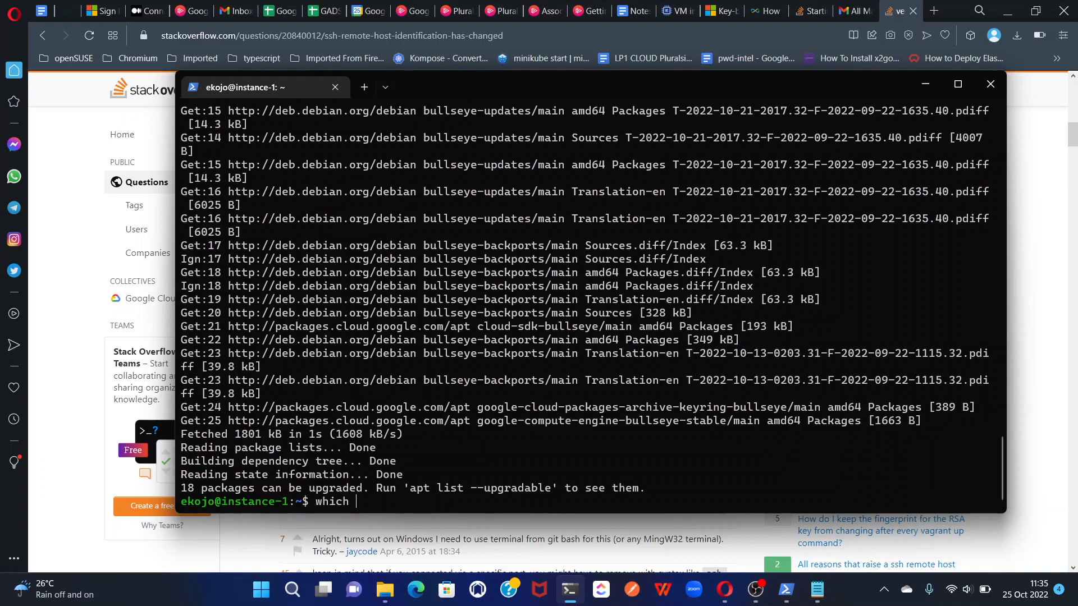
pyautogui.write('tmuc')
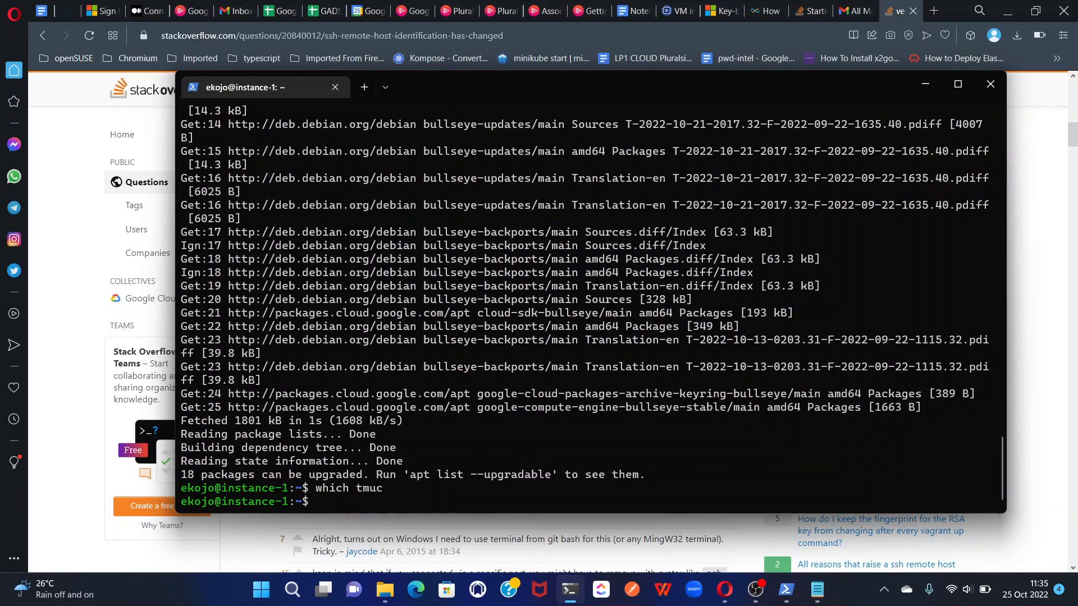
pyautogui.write('which tmux')
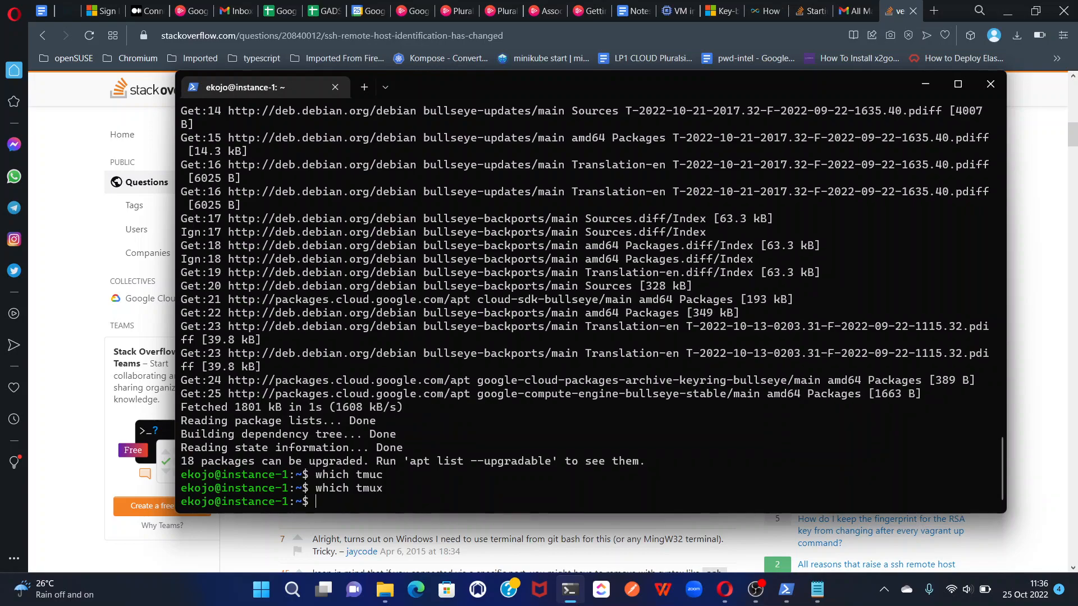
# Step: Install tmux with sudo apt install tmux, answering Y
pyautogui.write('sudo')
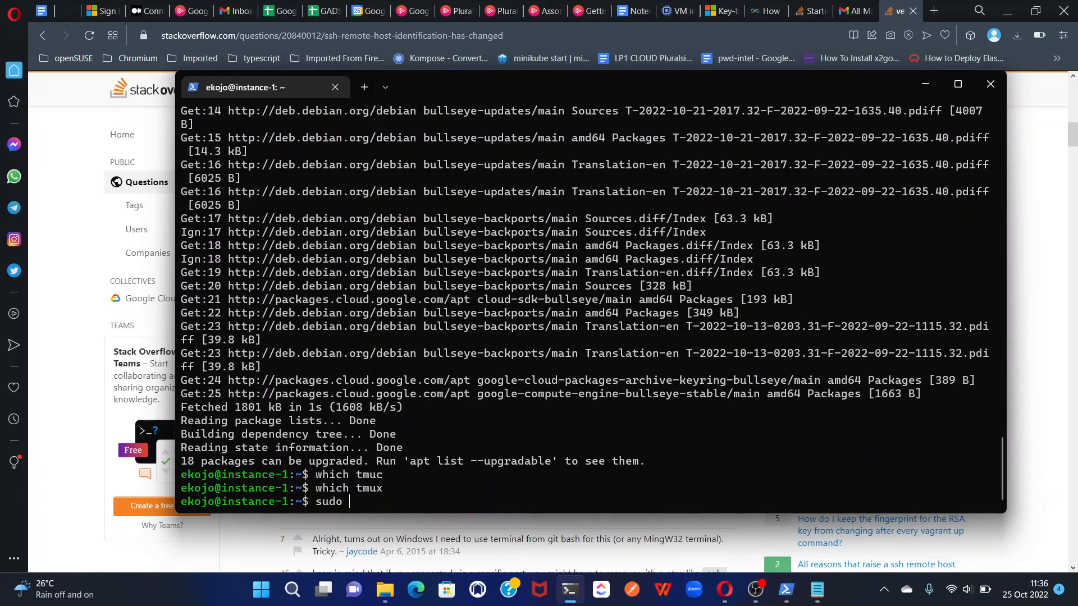
pyautogui.write('apt install t')
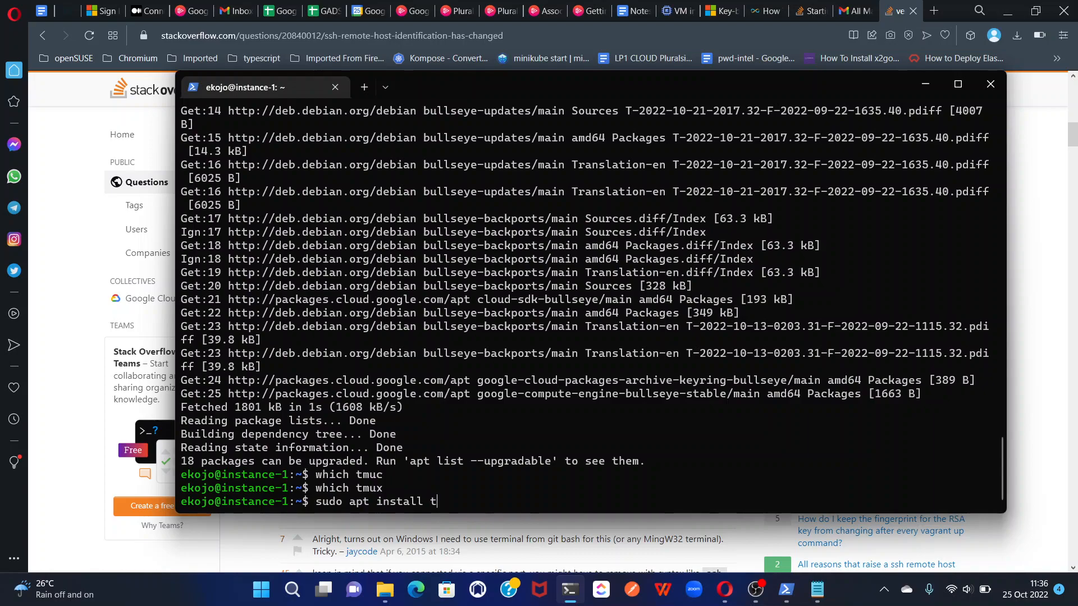
pyautogui.write('u')
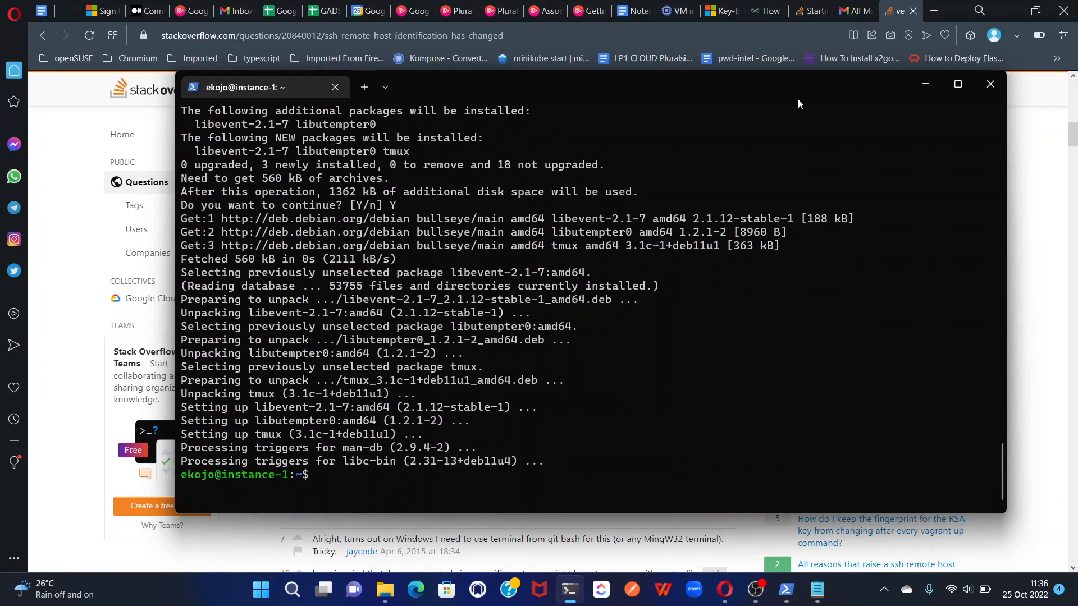
pyautogui.click(676, 10)
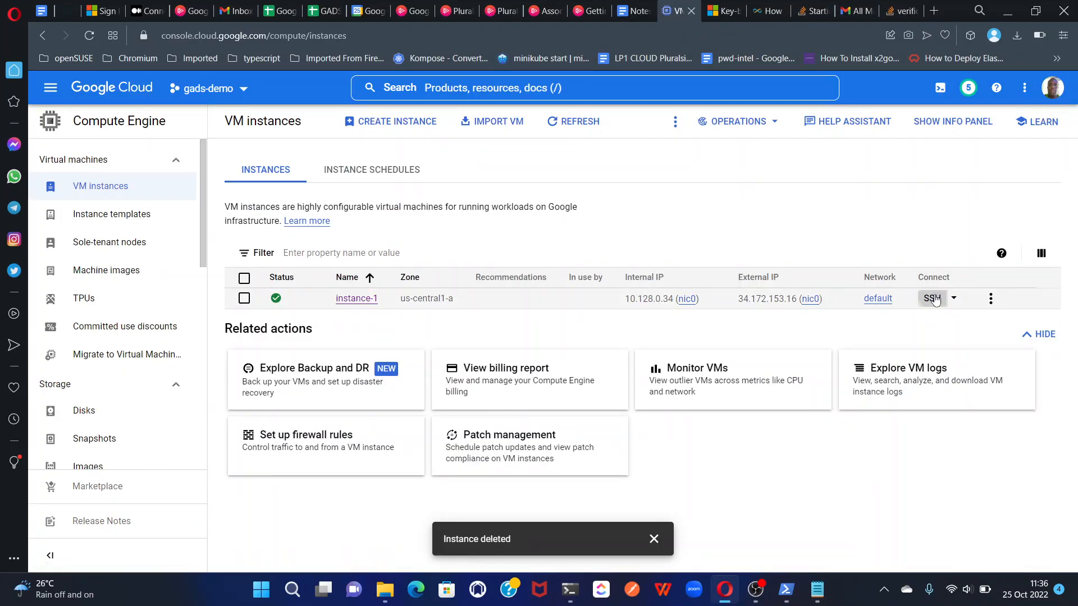
# Step: Open a browser SSH session to instance-1 and run which tmux there
pyautogui.click(929, 299)
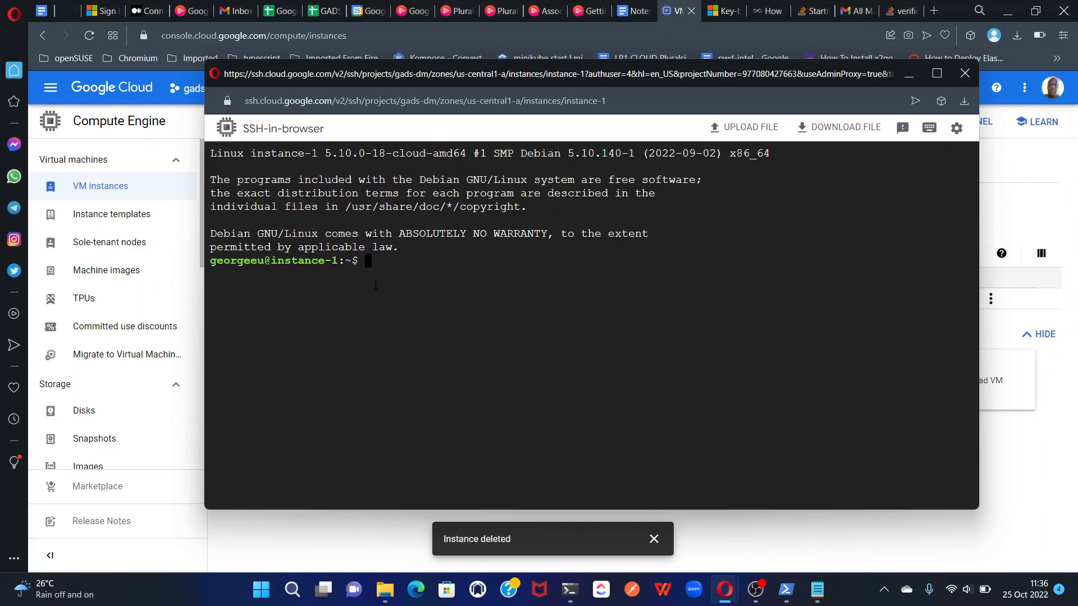
pyautogui.write('w')
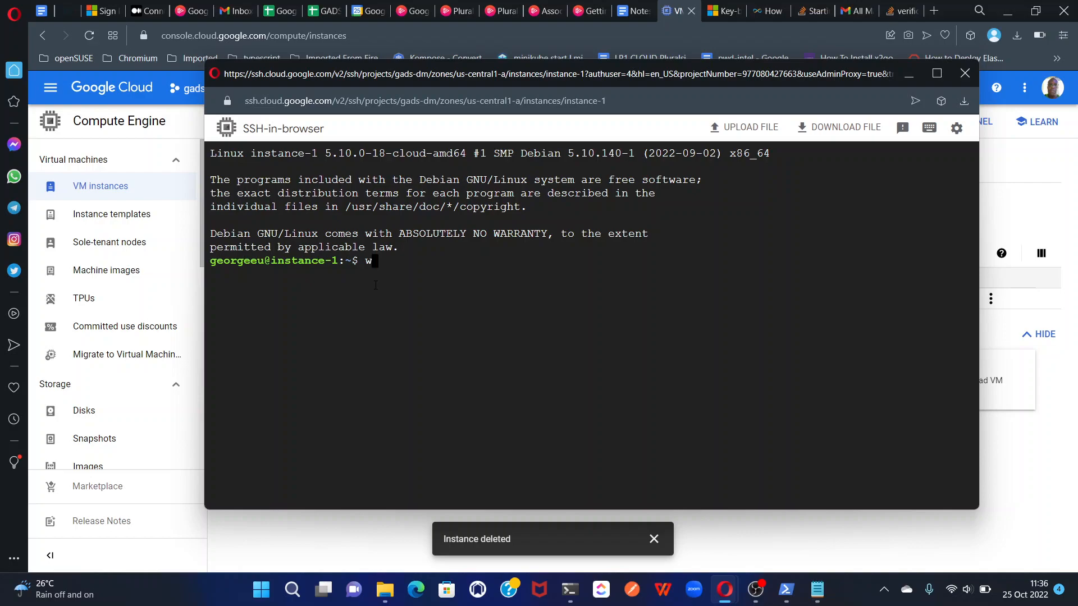
pyautogui.write('hich')
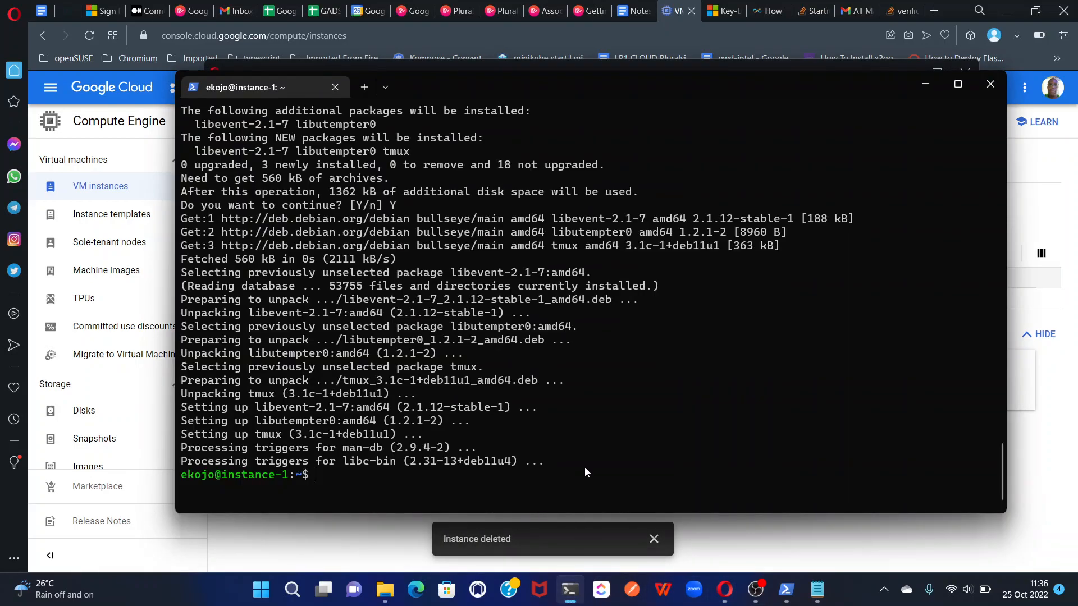
pyautogui.moveTo(447, 481)
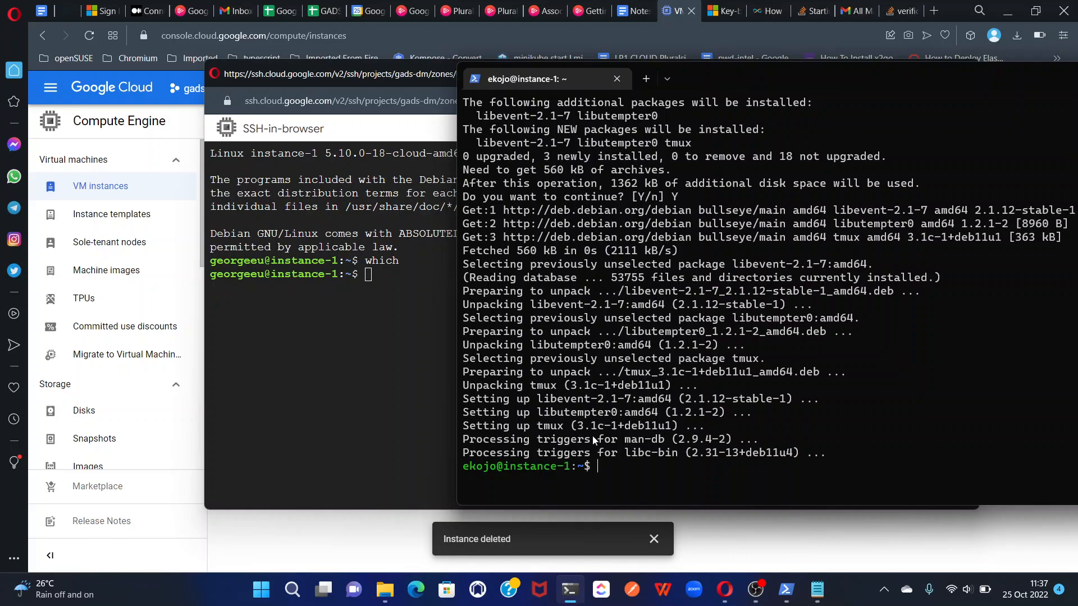
pyautogui.moveTo(644, 423)
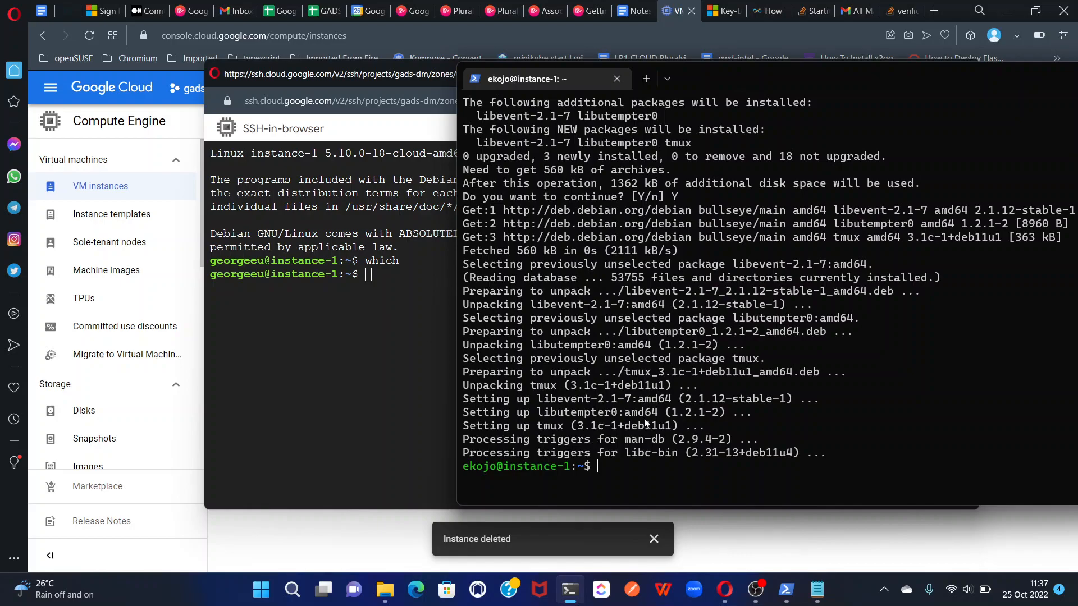
pyautogui.write('which tmux')
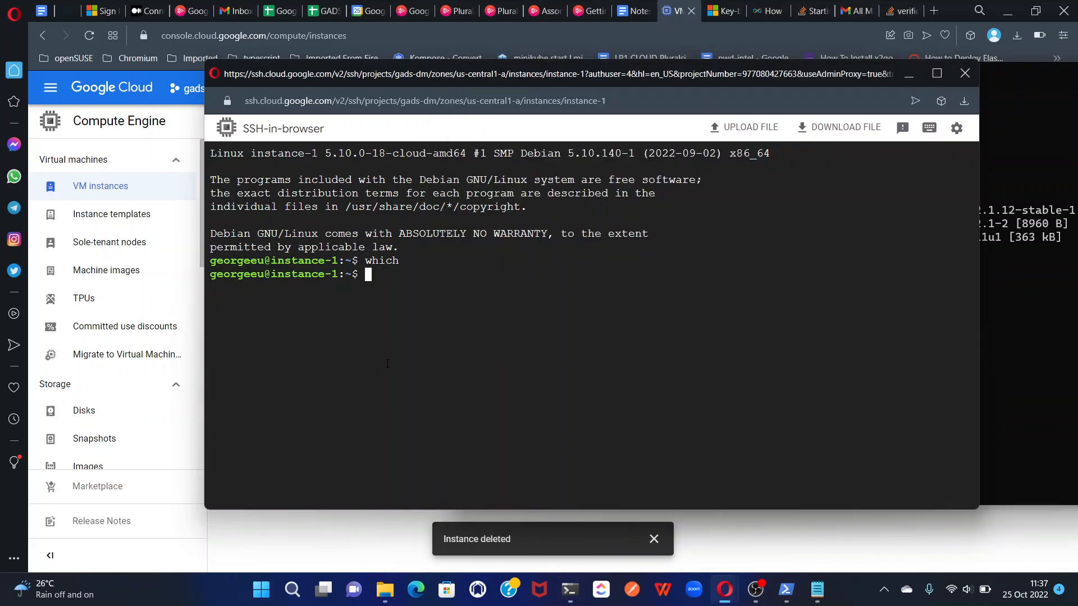
# Step: List /usr/bin | grep tmux in the browser session, then confirm which tmux gives /usr/bin/tmux in PowerShell
pyautogui.write('ls /')
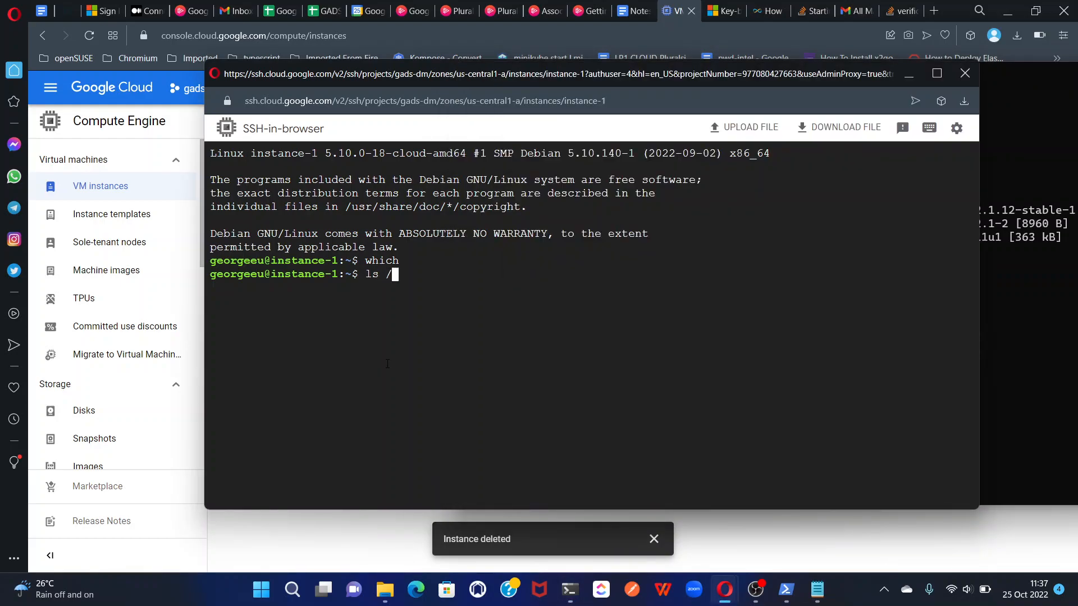
pyautogui.write('us')
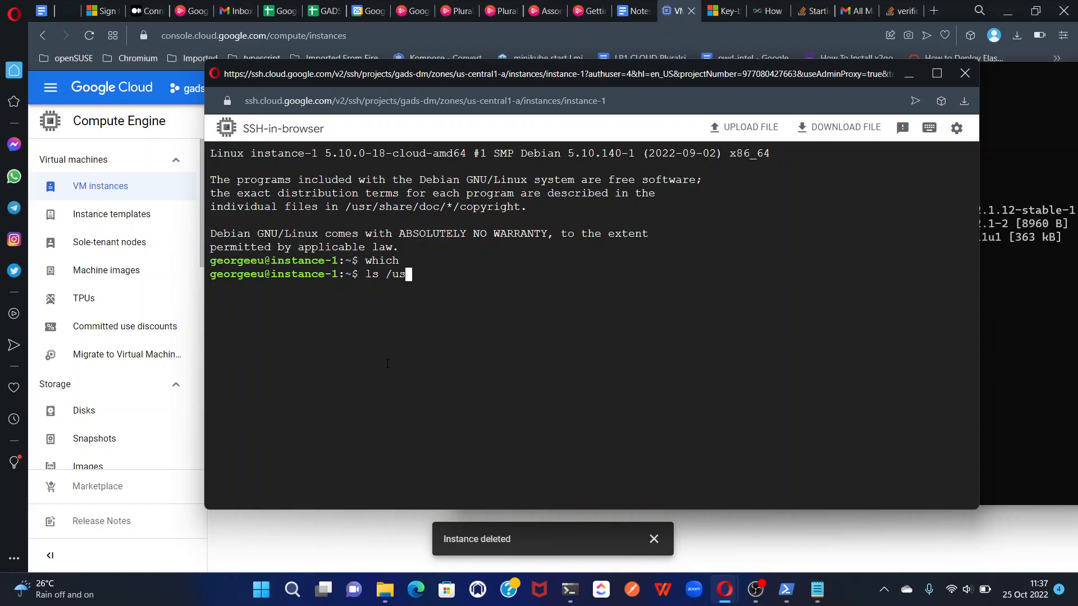
pyautogui.write('r/bin')
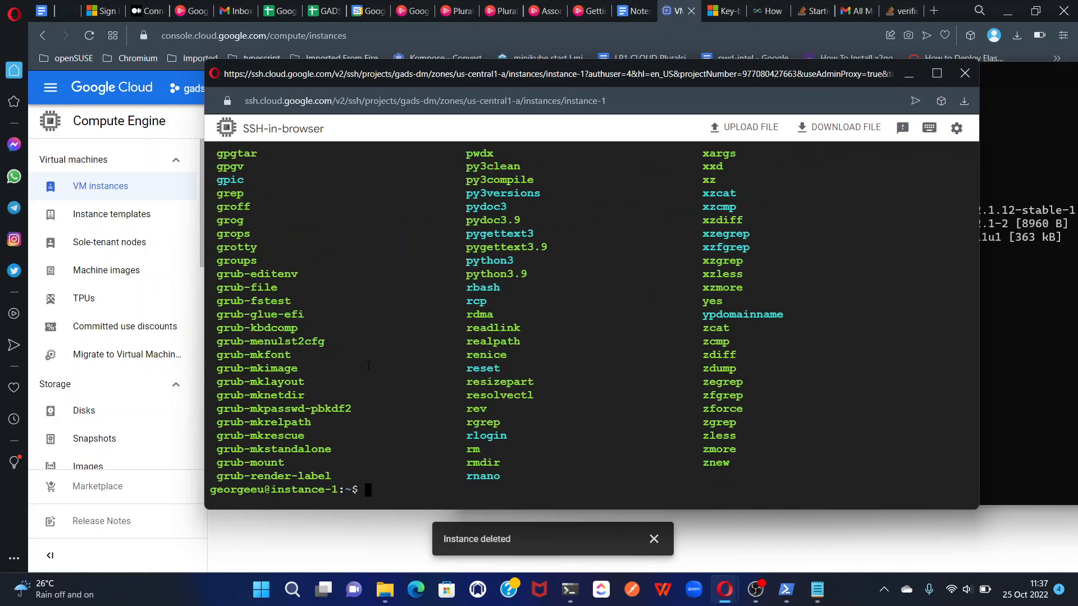
pyautogui.write('ls /usr/bin/')
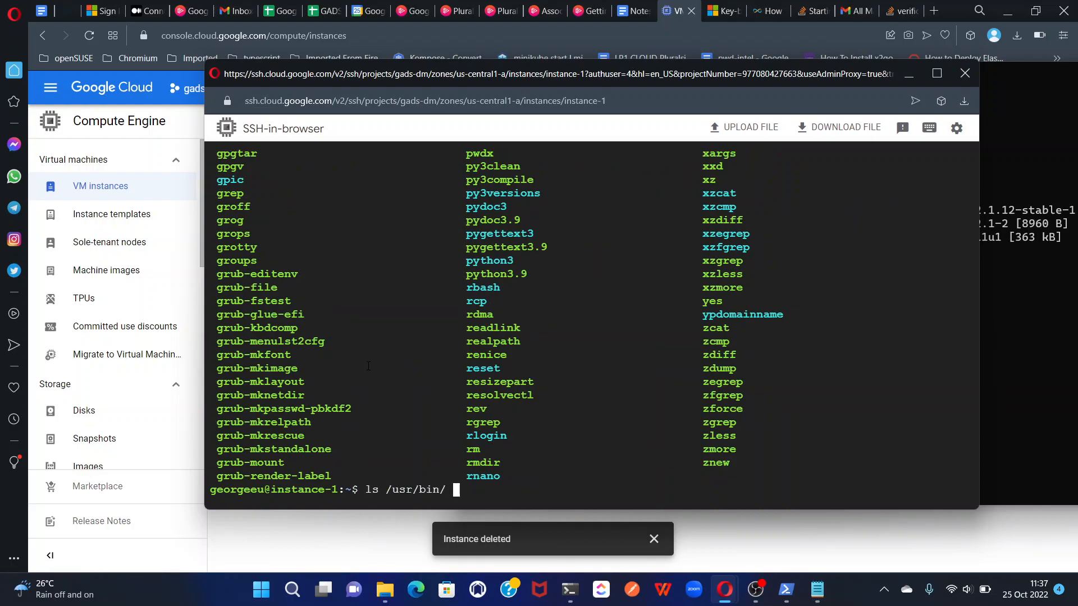
pyautogui.write('| grep tmux')
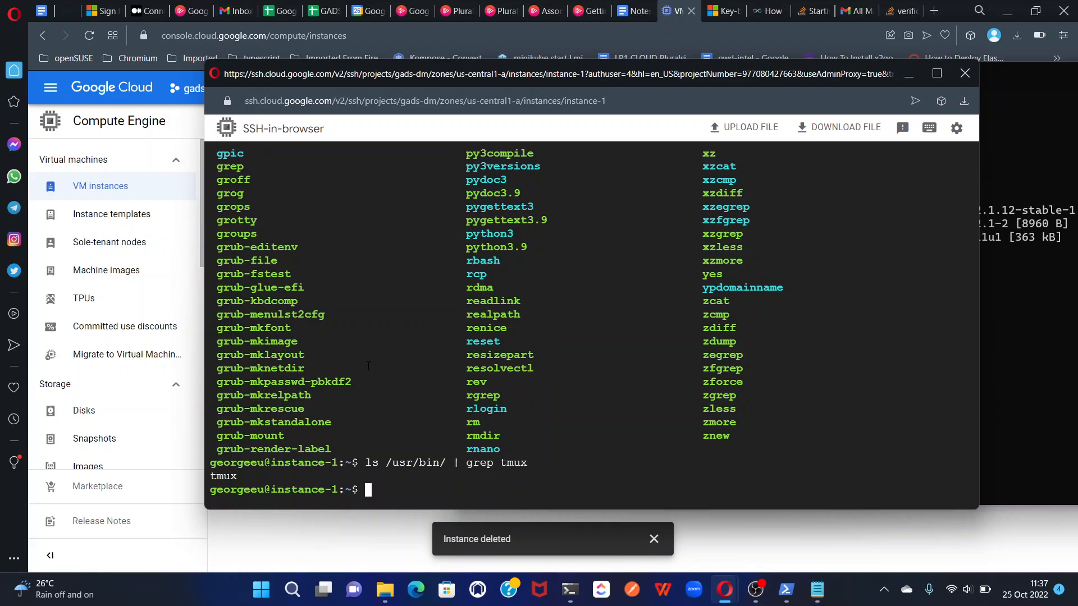
pyautogui.write('which')
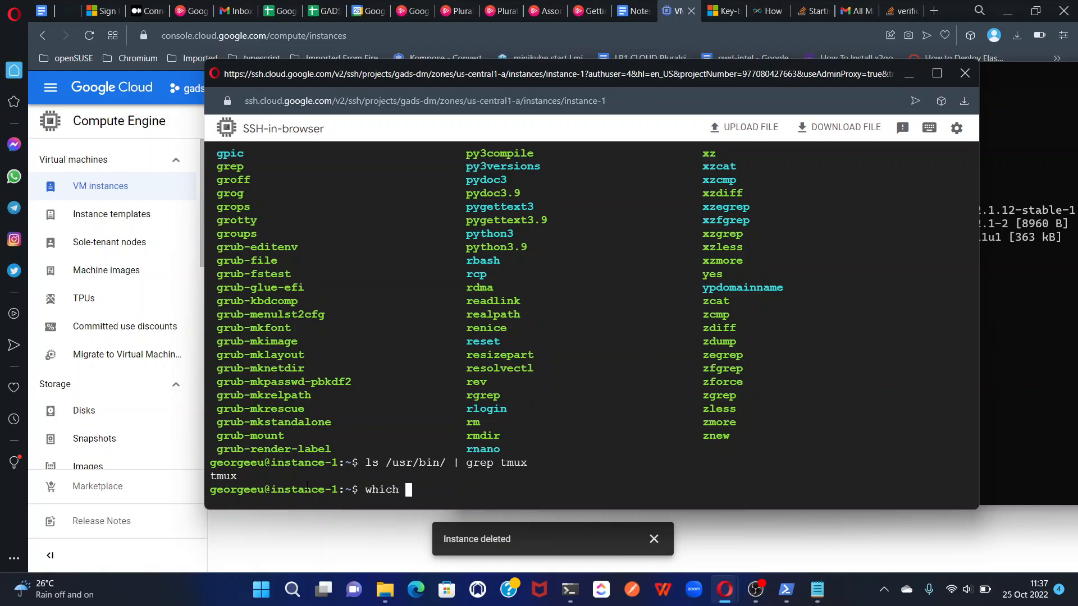
pyautogui.write('tmux')
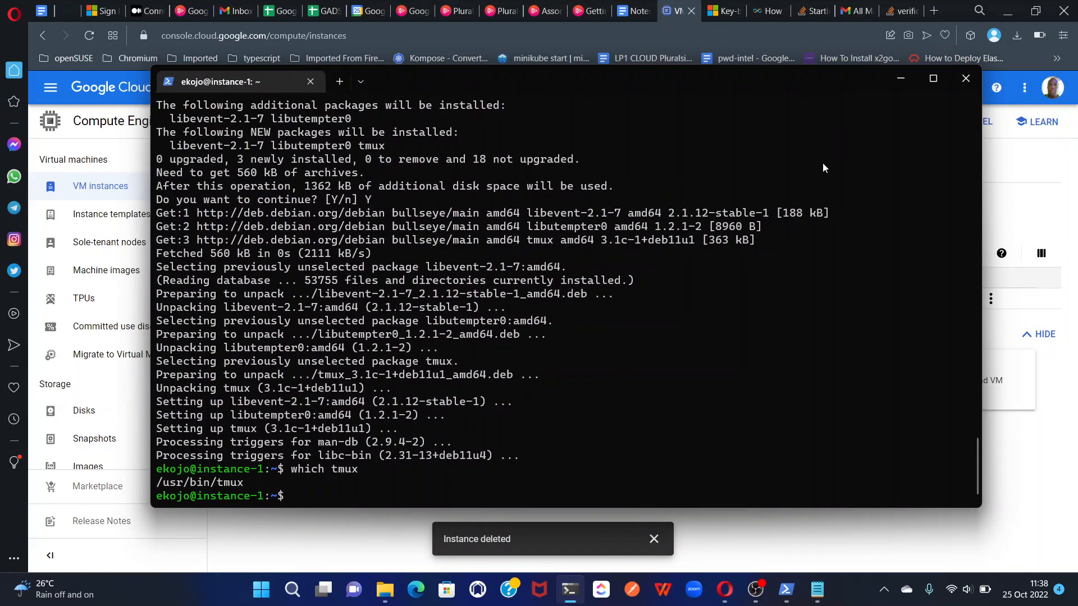
pyautogui.moveTo(933, 79)
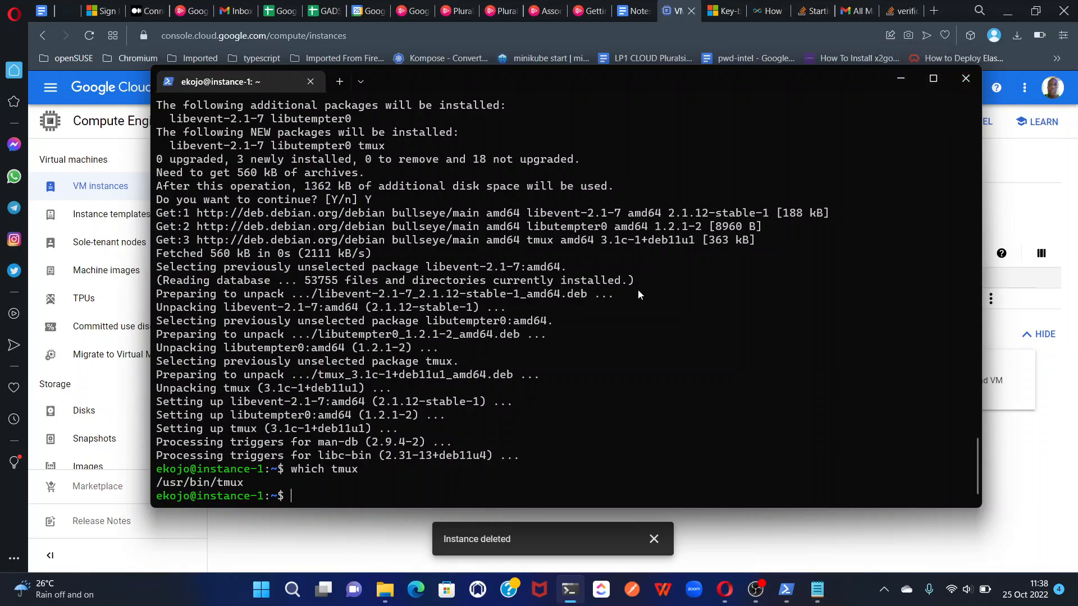
# Step: Log out of the SSH session and return to the VM instances list
pyautogui.write('log')
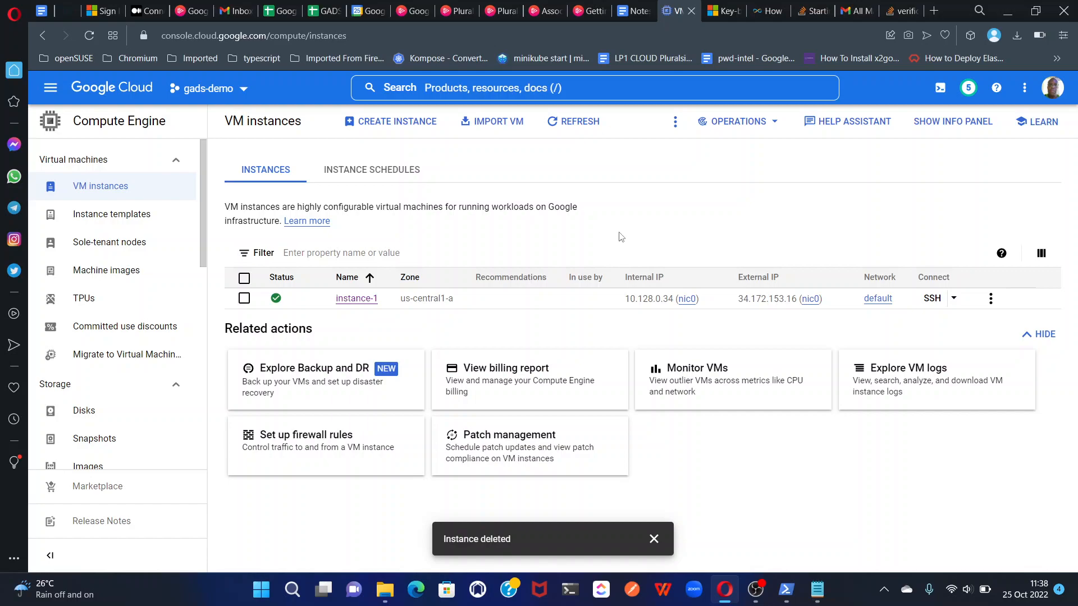
pyautogui.moveTo(638, 228)
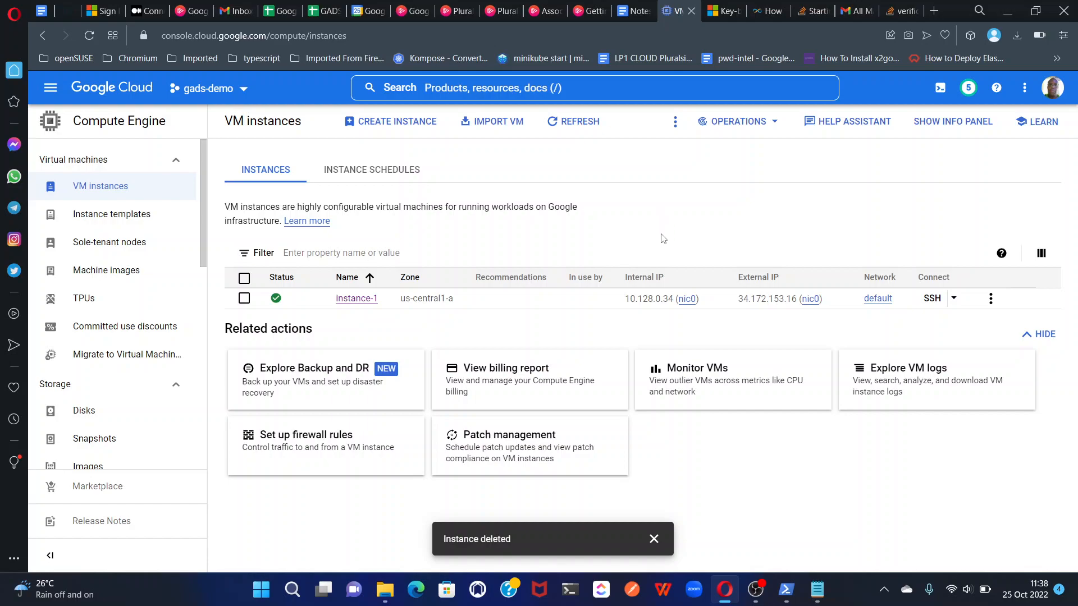
pyautogui.moveTo(649, 205)
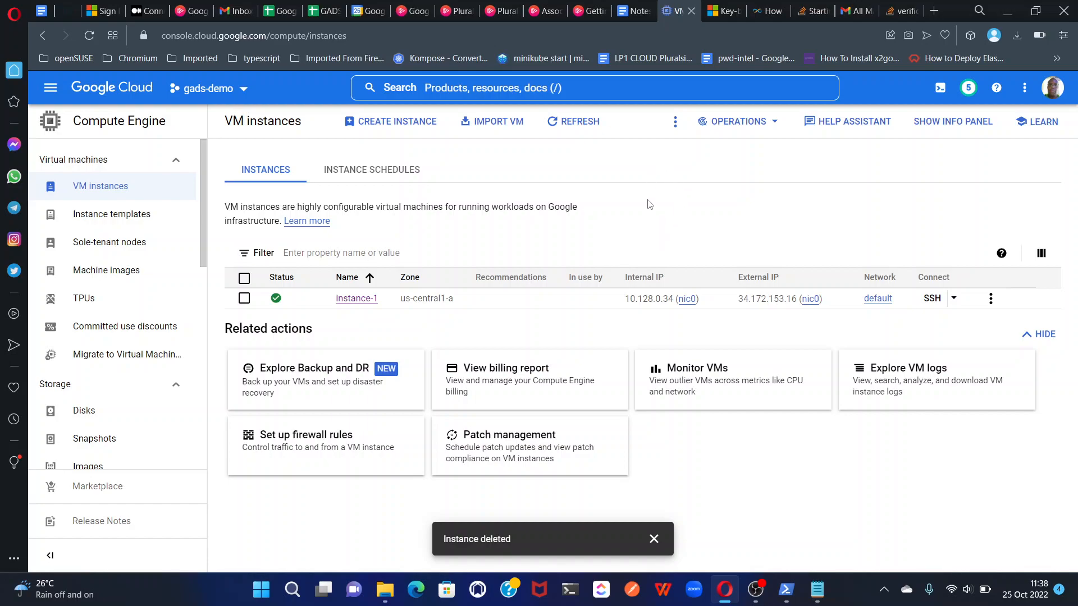
pyautogui.moveTo(650, 225)
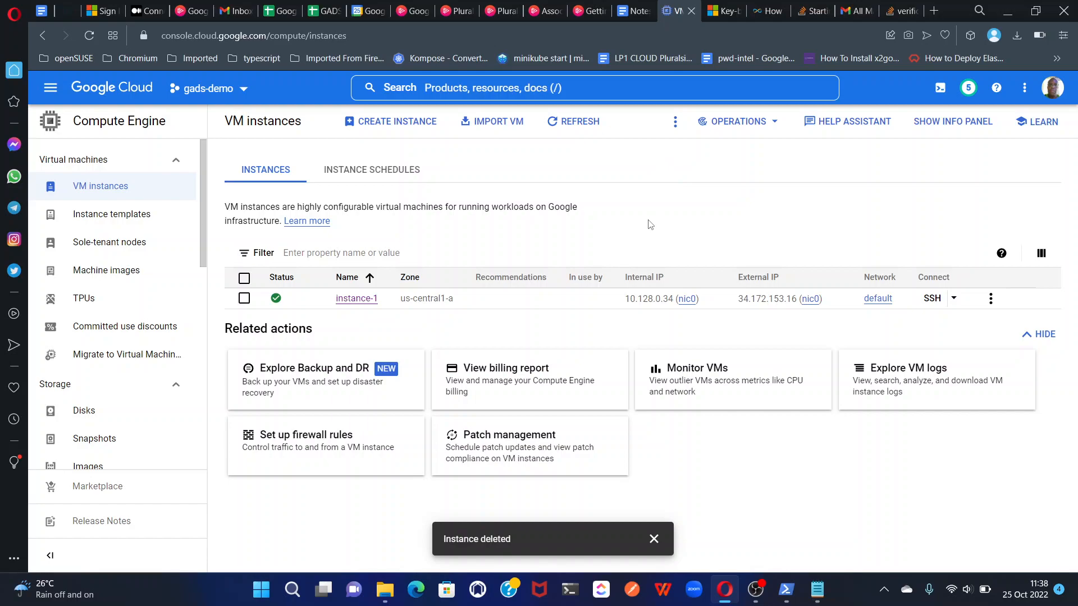